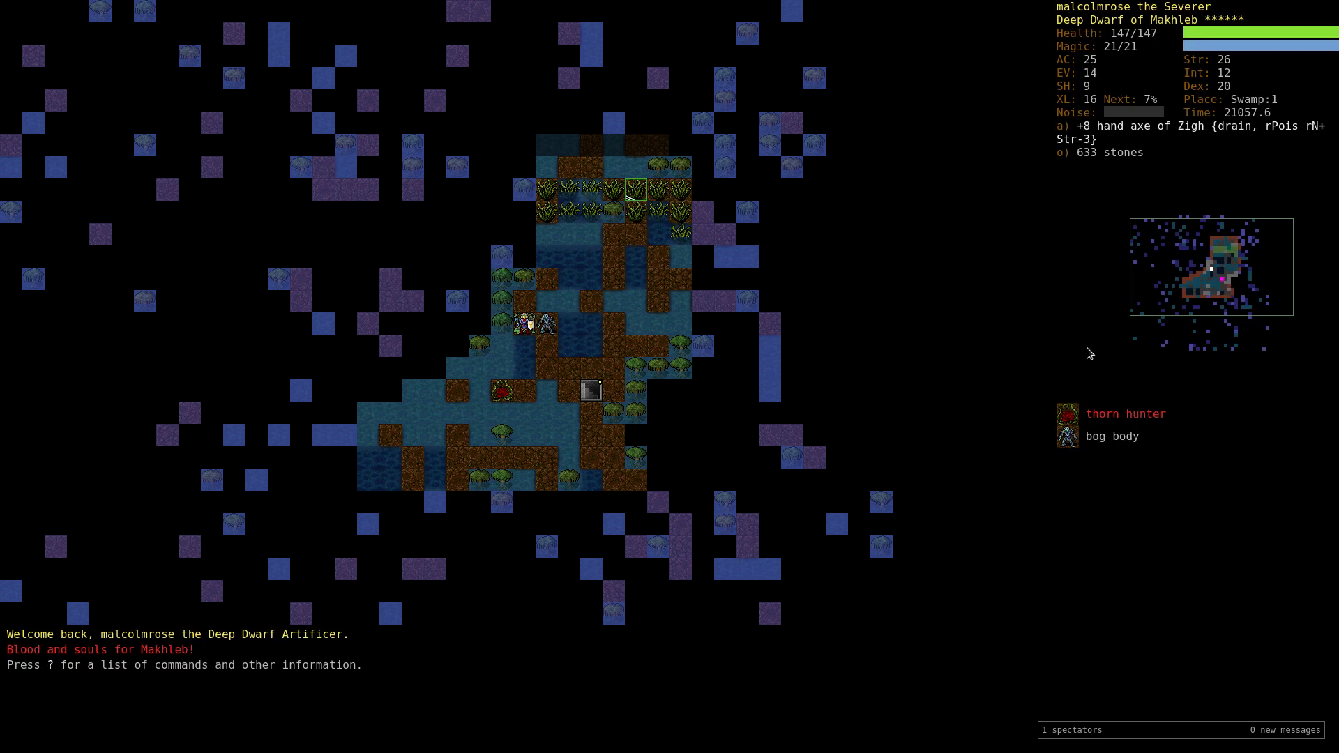
Berserk via the ability menu, blast the hornet with the wand of iceblast, and examine Louise.
key(a)
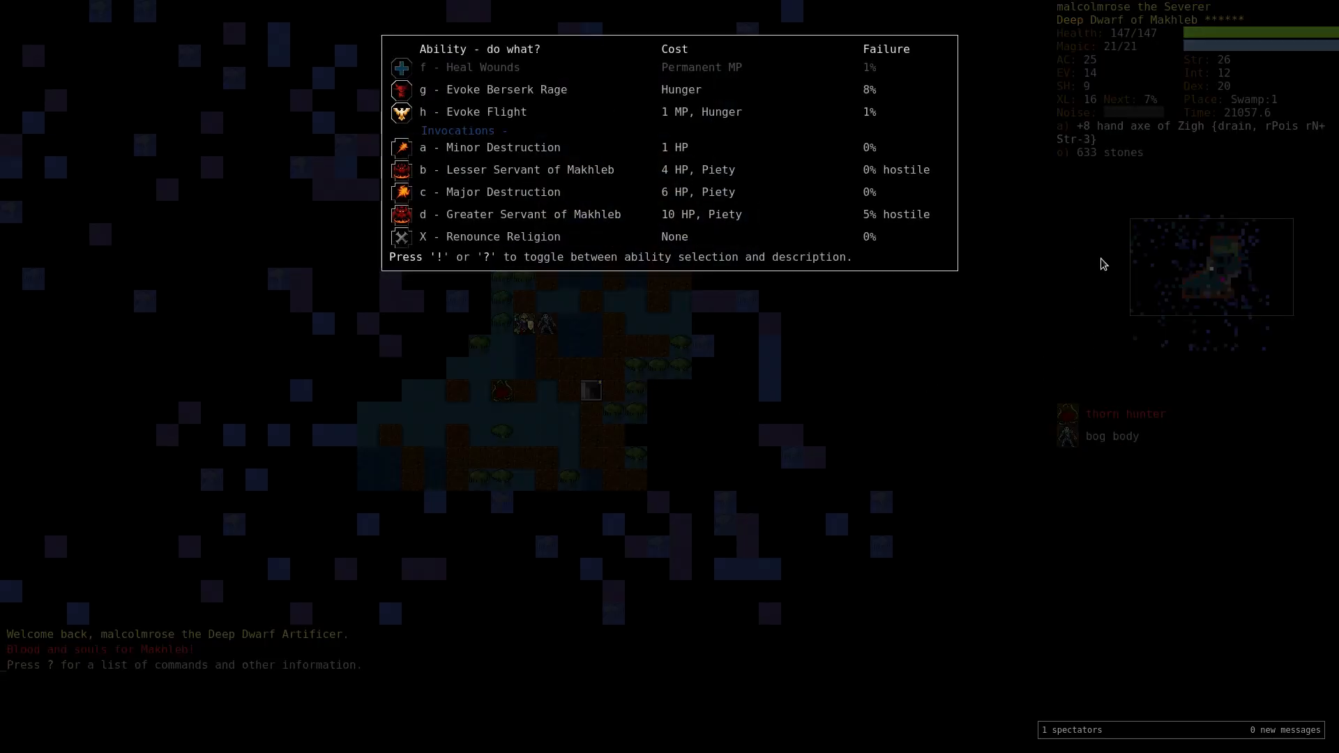
key(g)
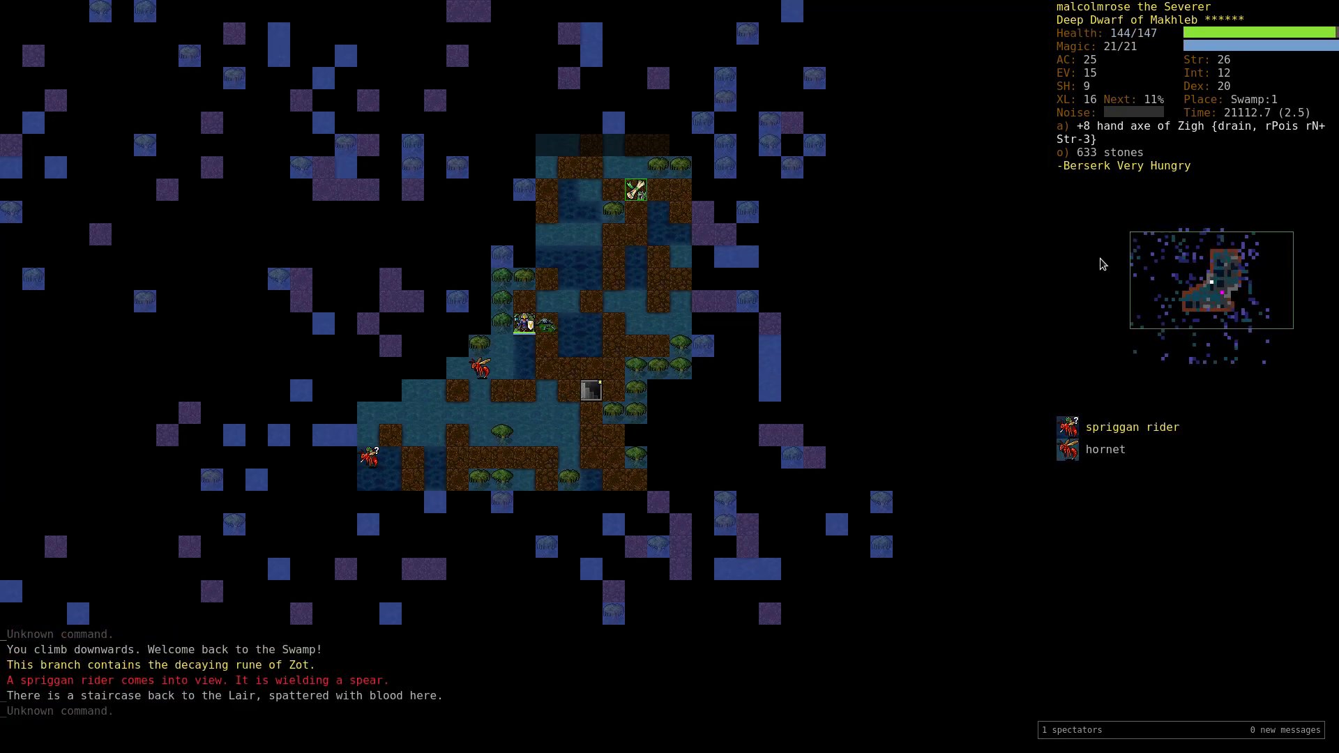
key(V)
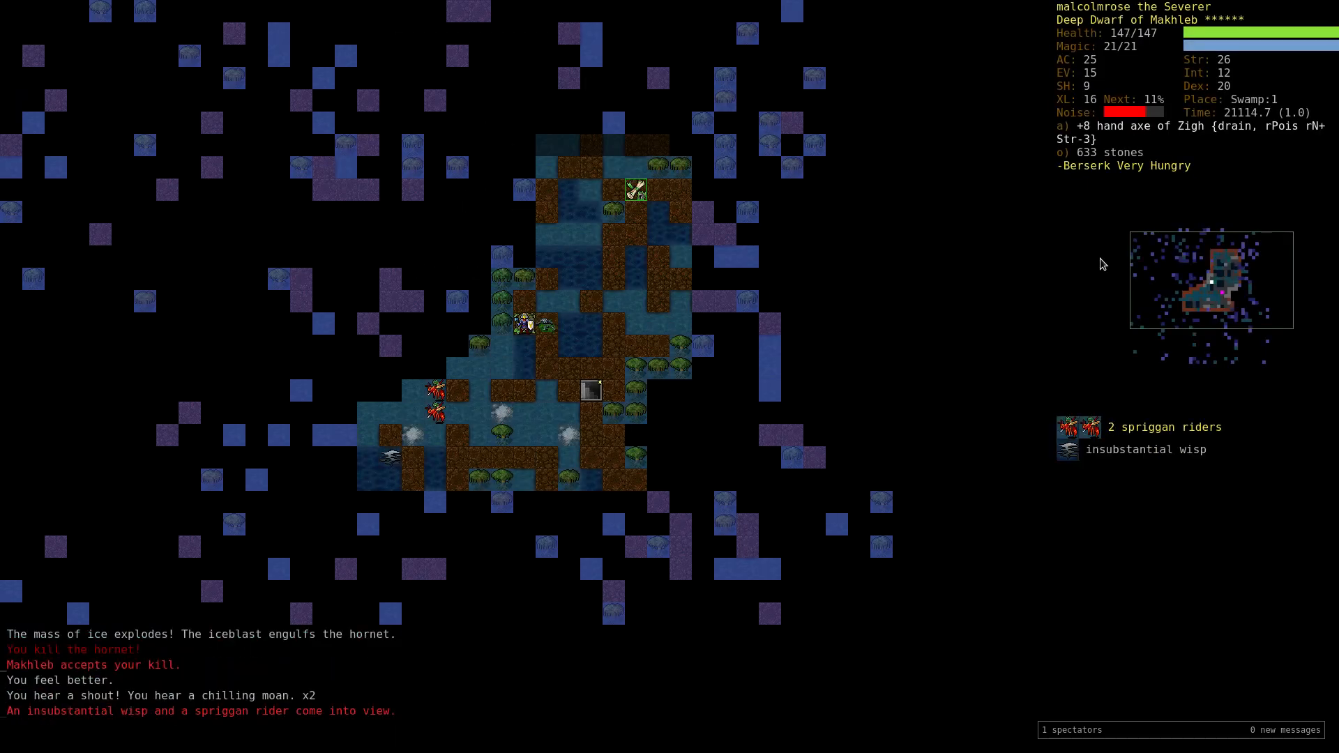
key(v)
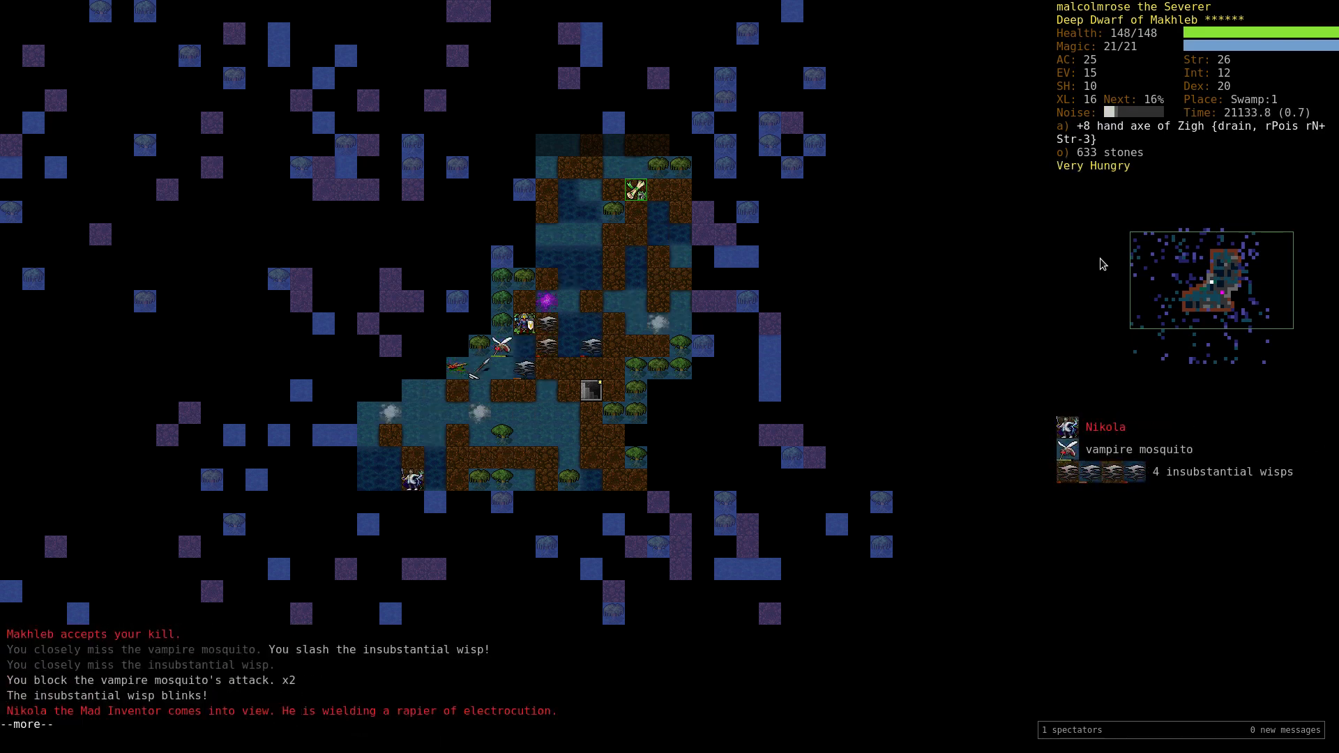
key(q)
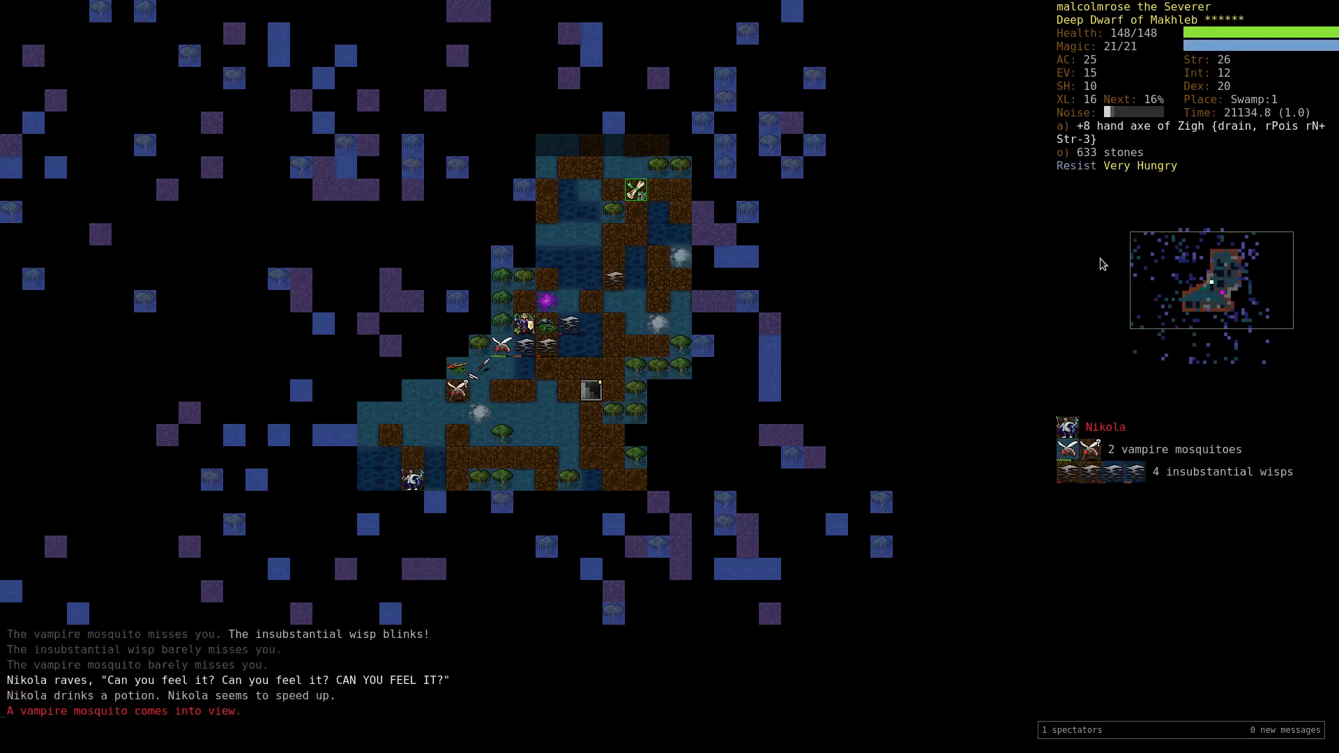
key(V)
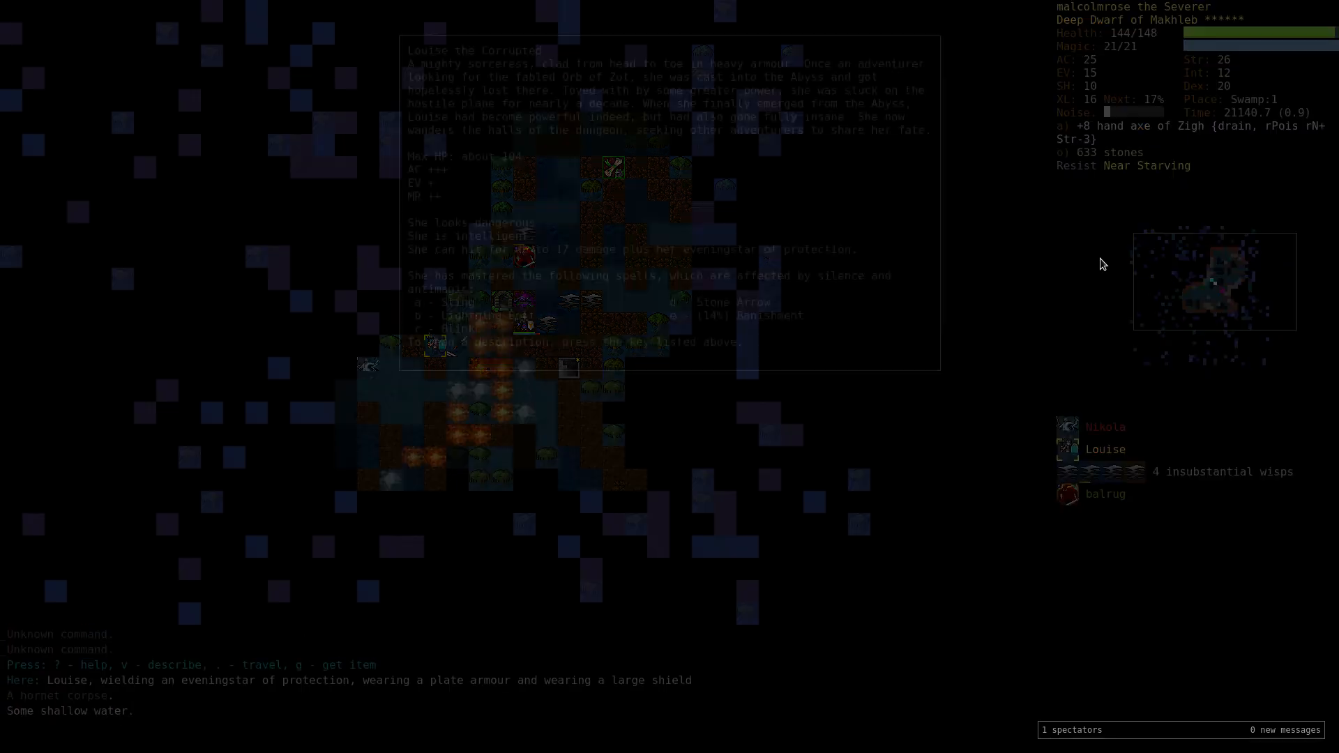
Leave Louise's description, destroy the insubstantial wisp, and list the wands to evoke.
key(Escape)
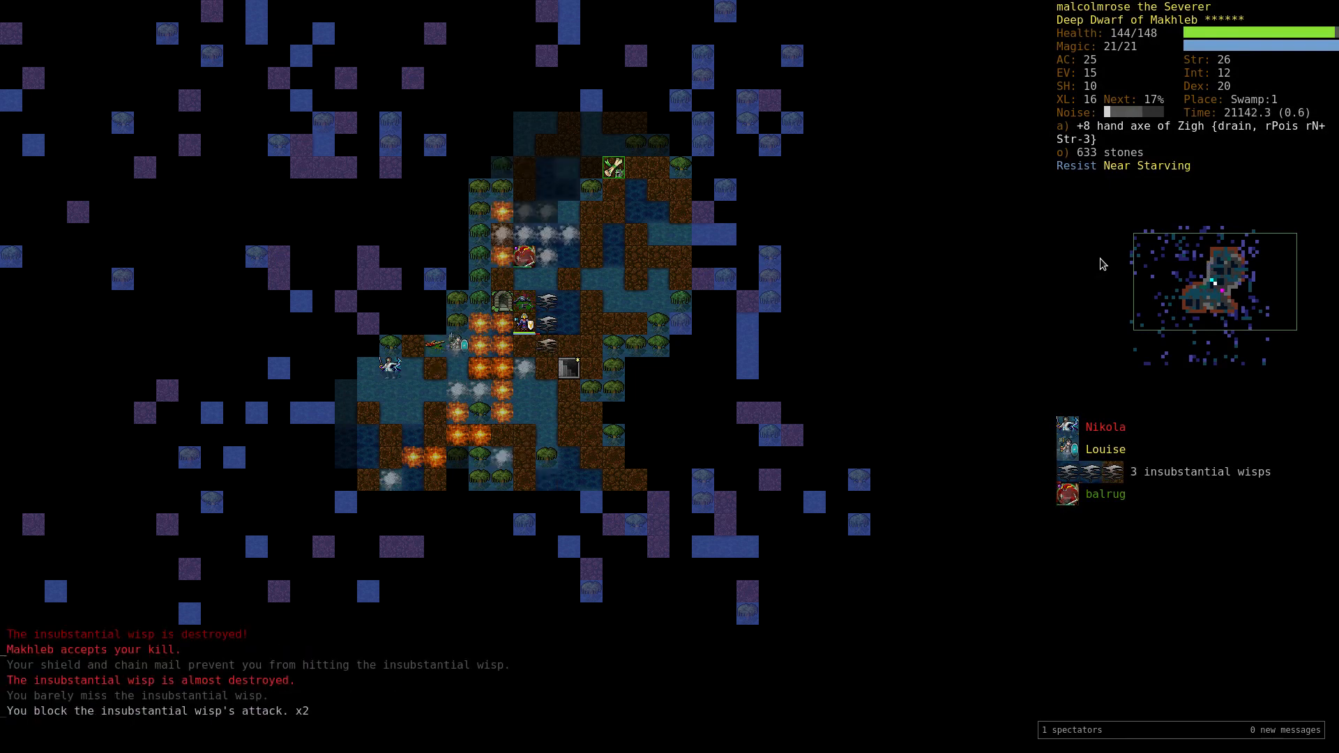
key(V)
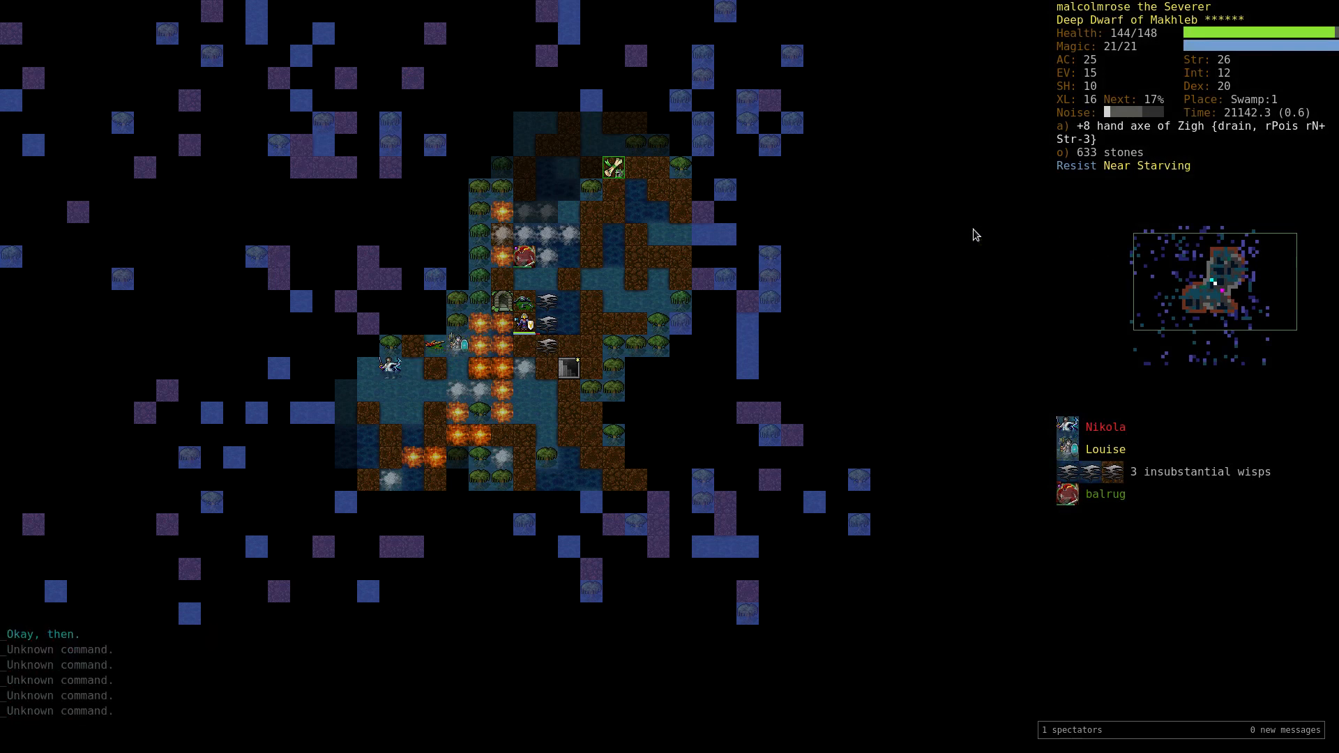
key(V)
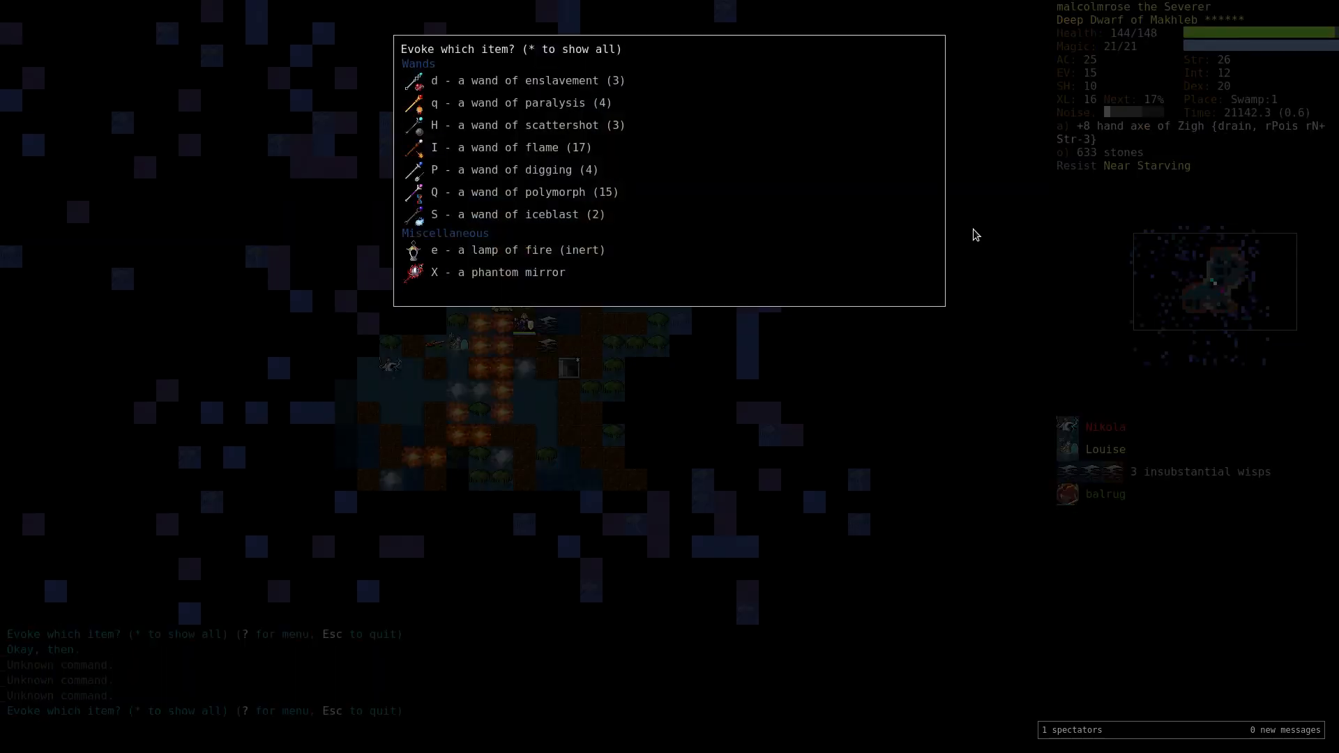
Evoke the phantom mirror aimed at Louise and watch her get killed.
click(447, 272)
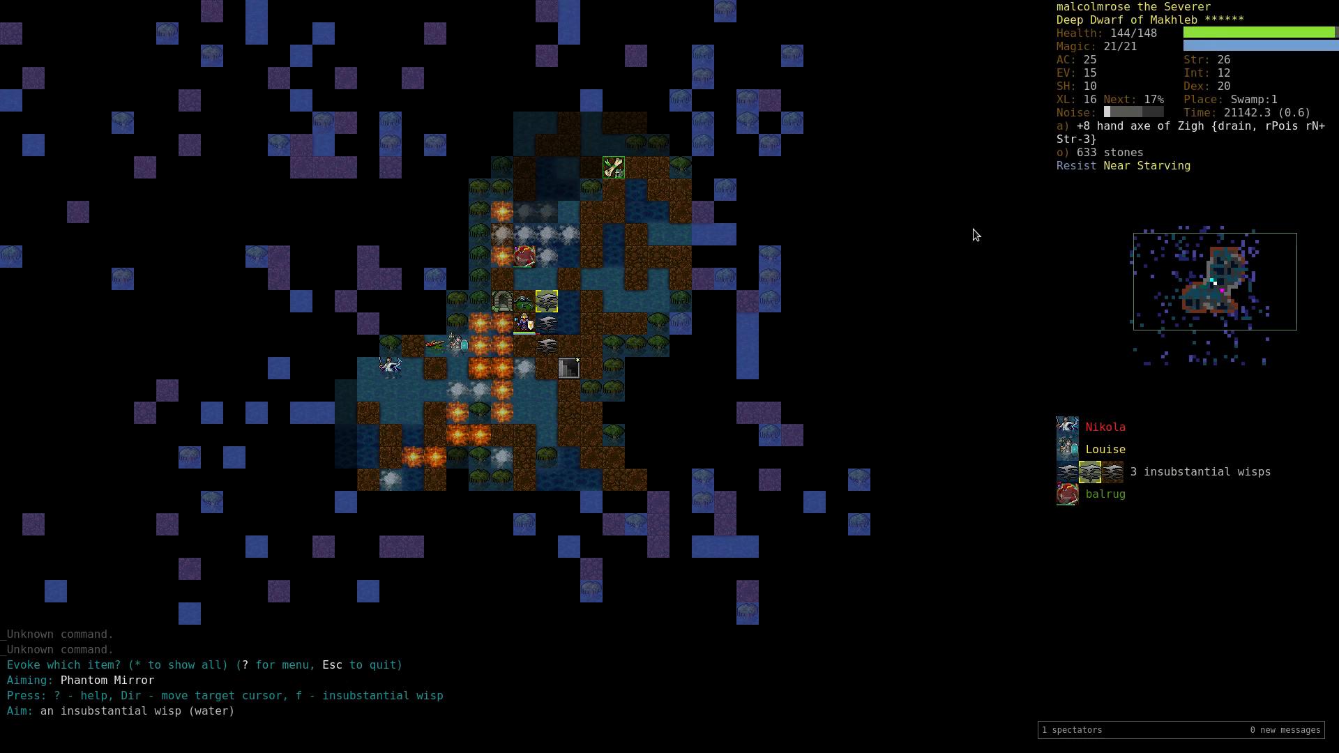
key(Tab)
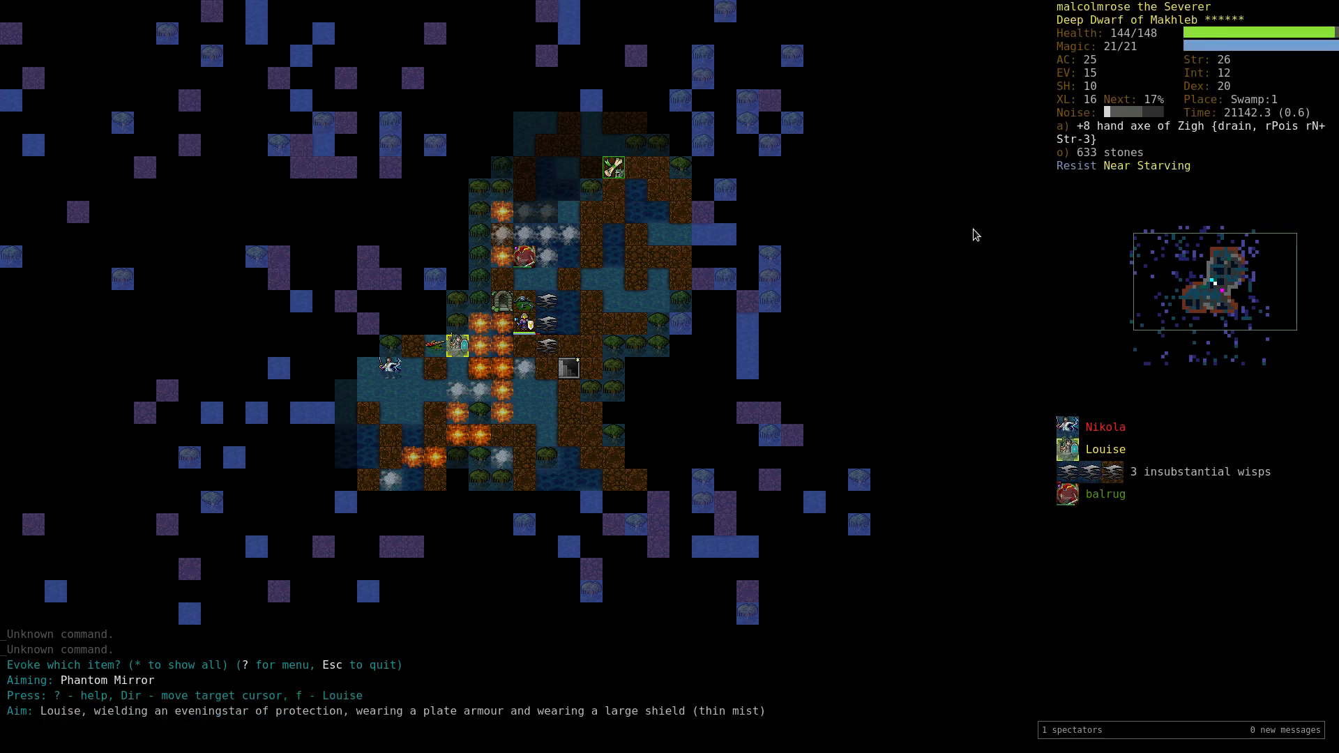
key(a)
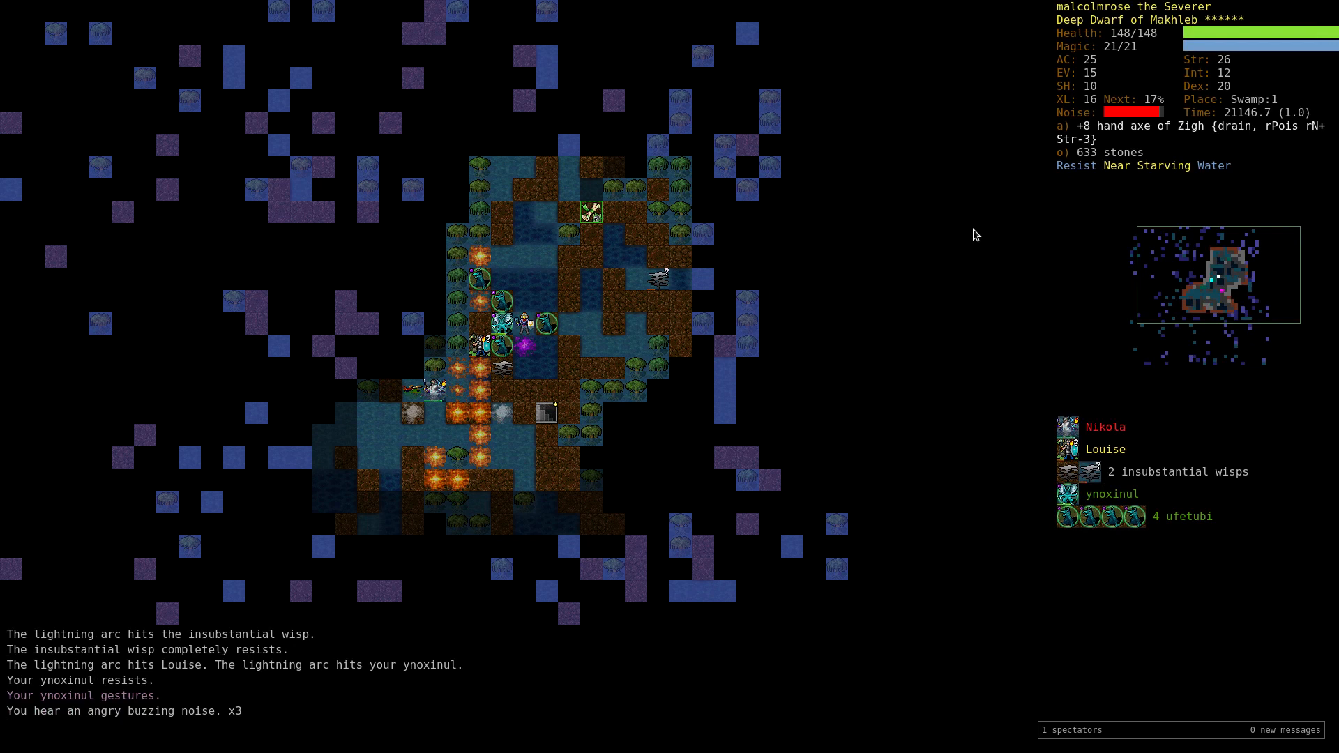
key(a)
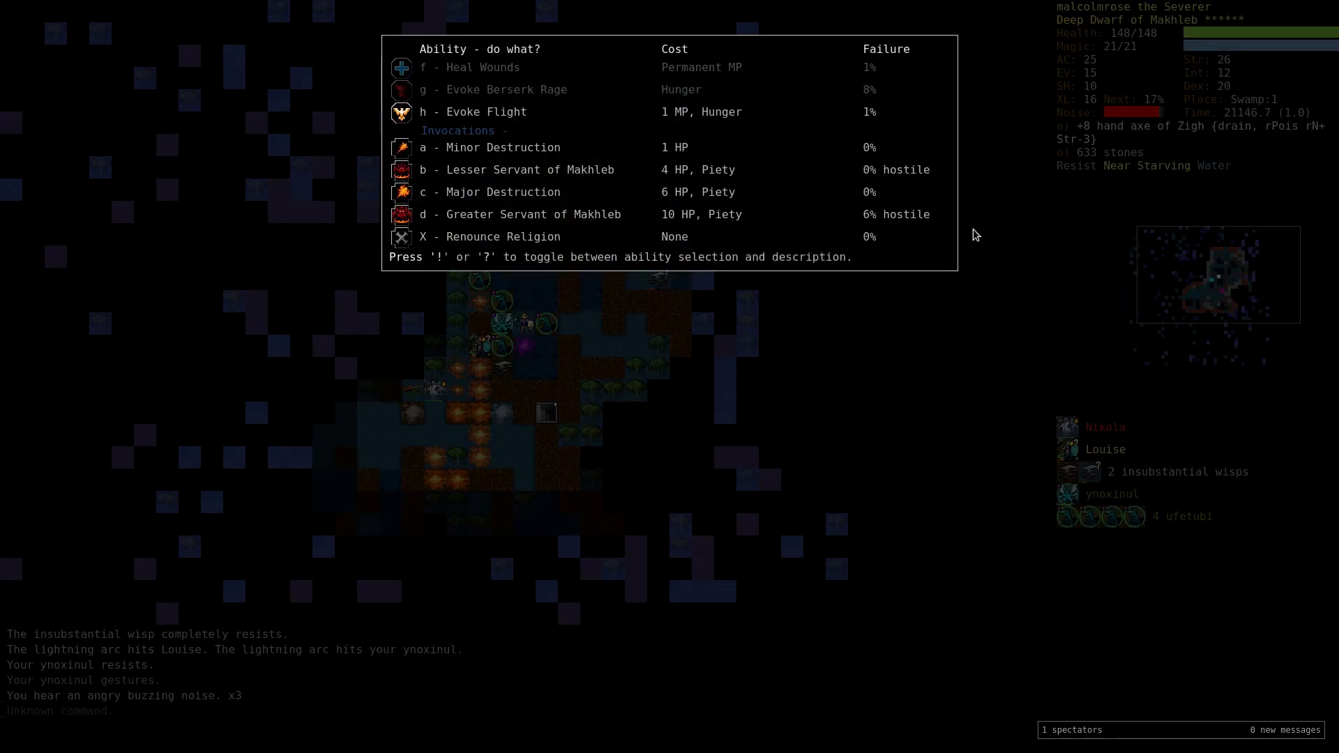
Review the combat message history, then list the scrolls available to read.
key(Escape)
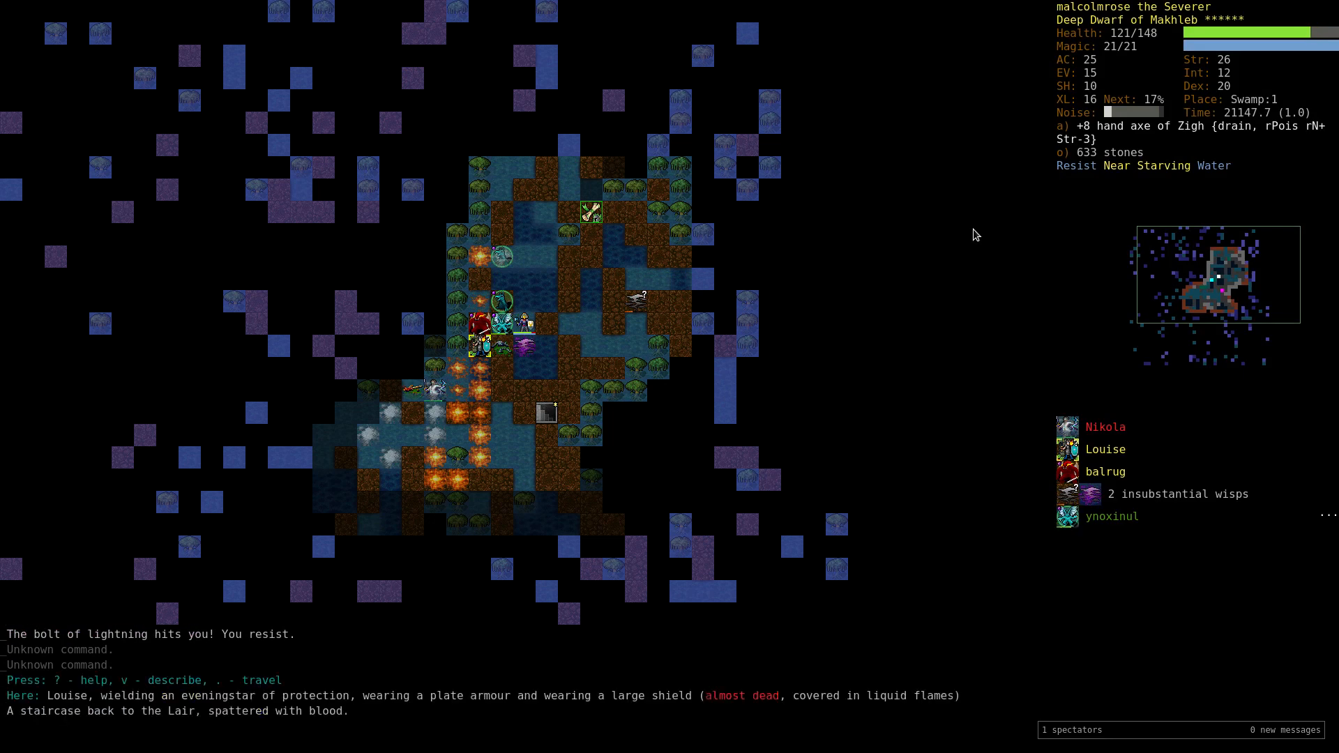
key(v)
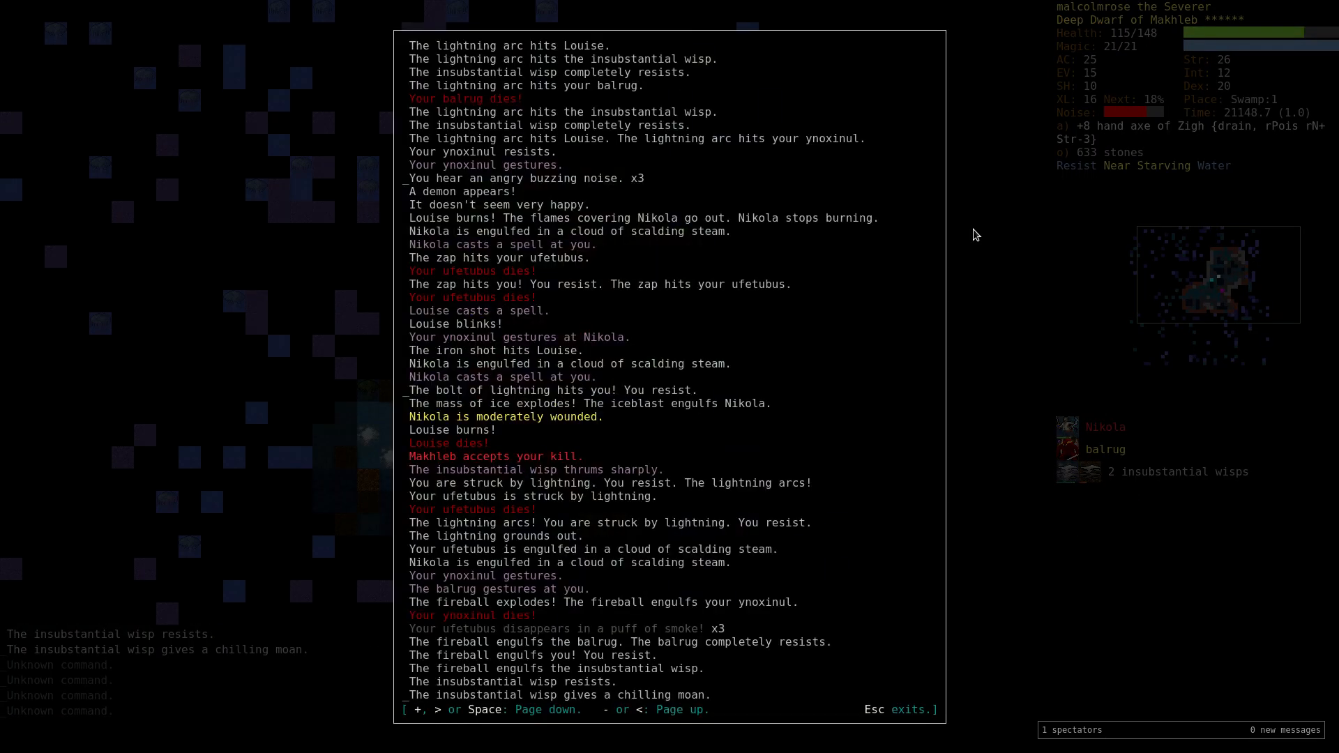
key(Escape)
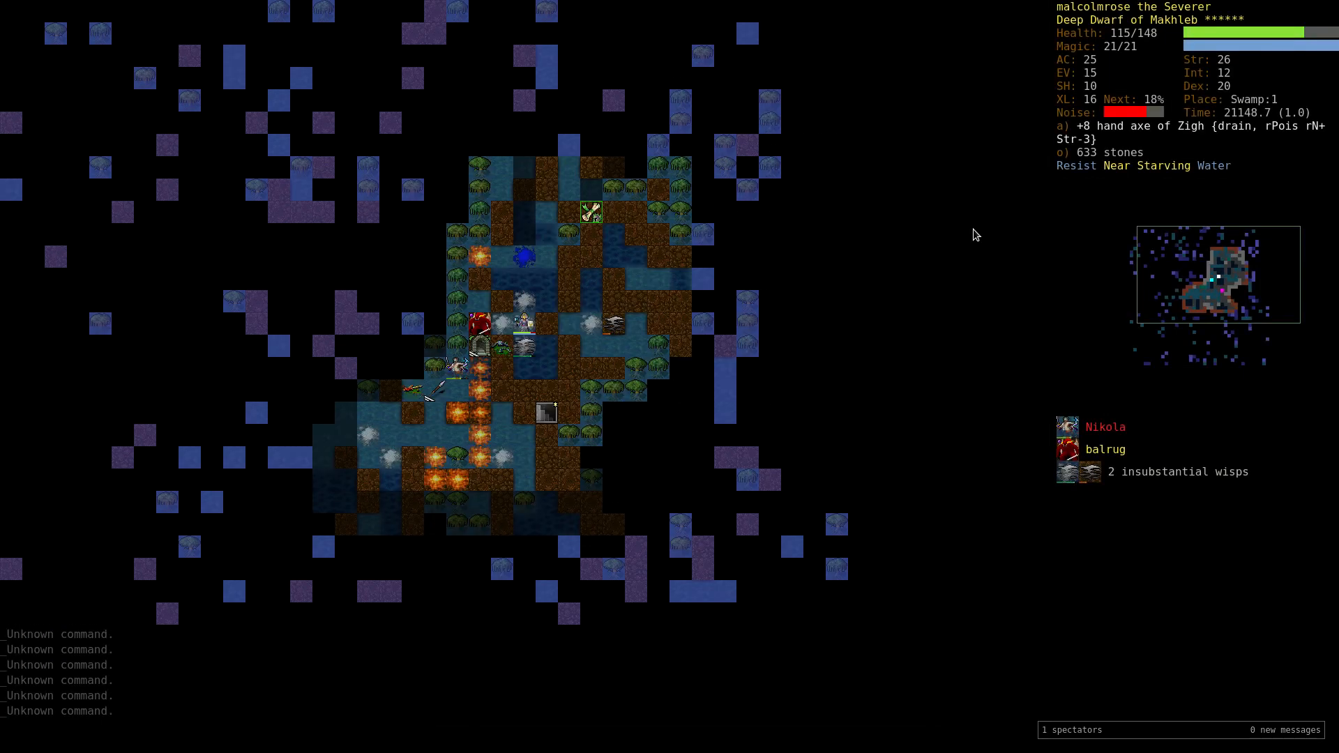
key(r)
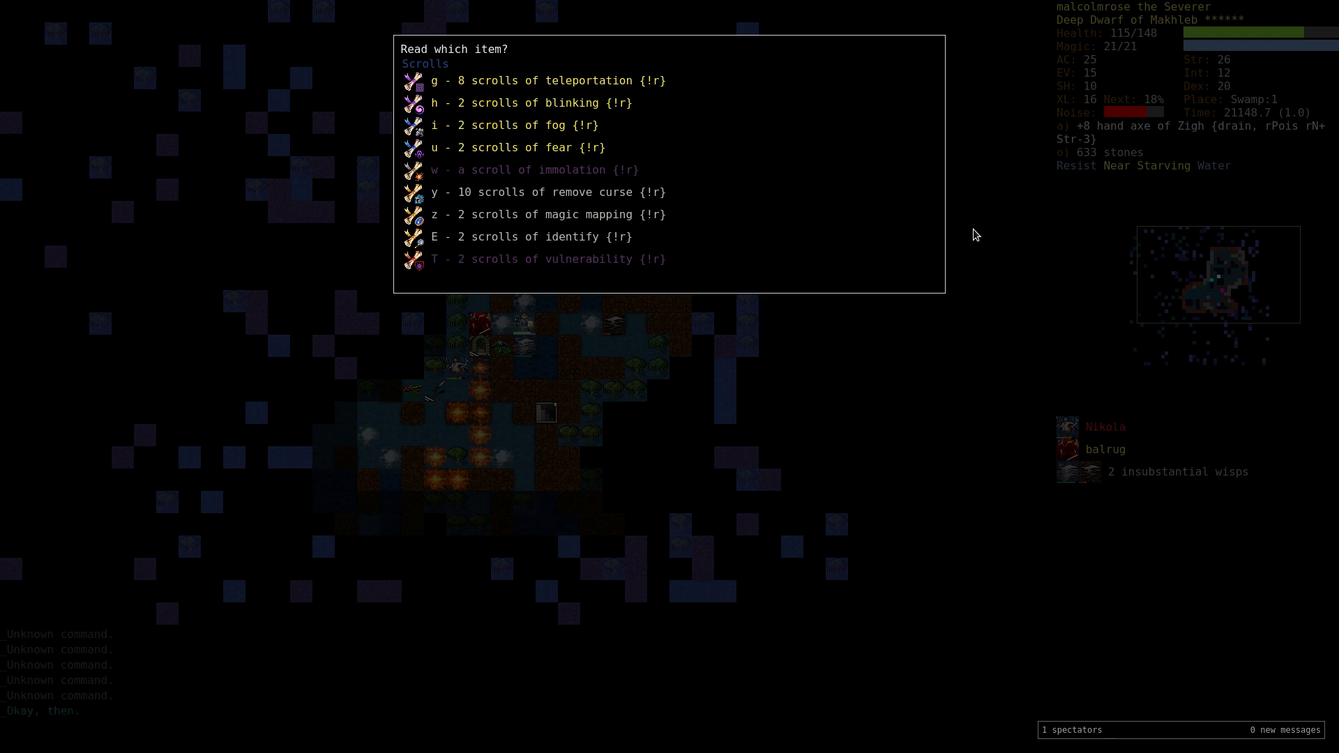
Kill Nikola in melee and travel onward through Swamp:1 toward the spectral mist.
key(Escape)
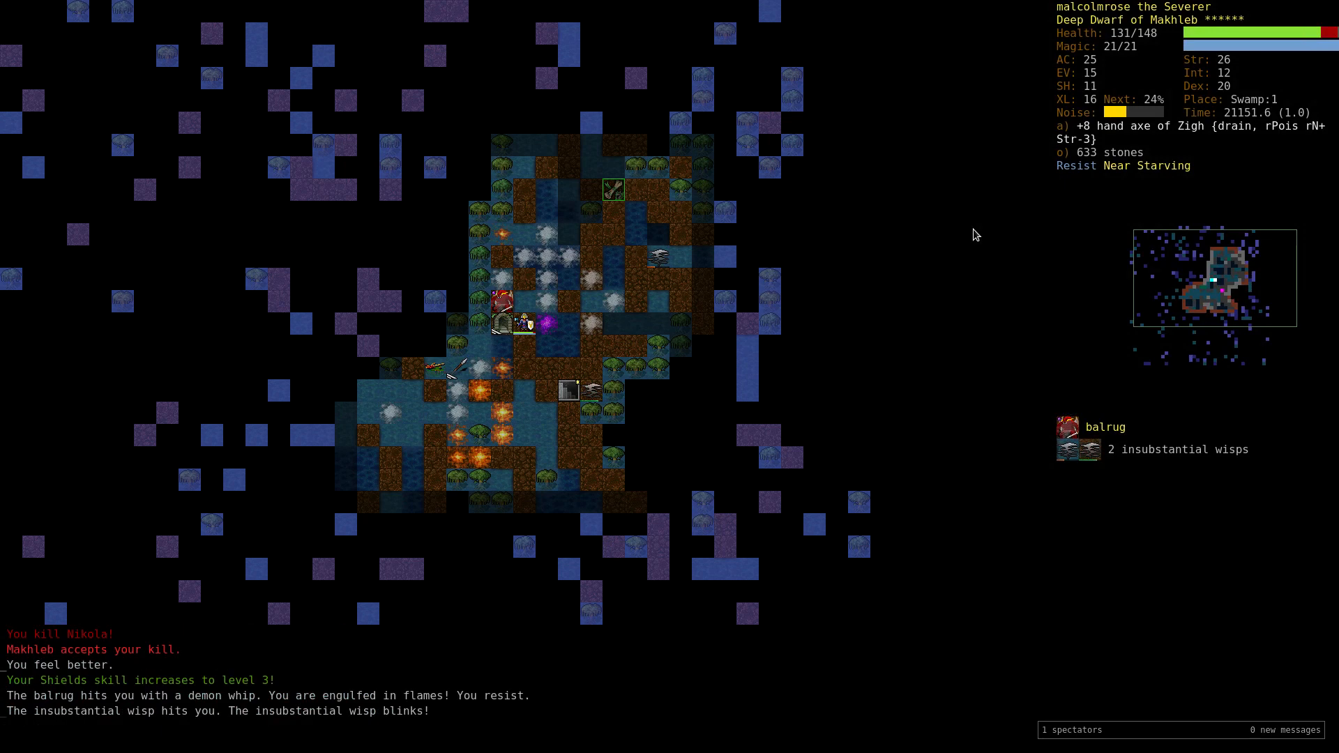
key(<)
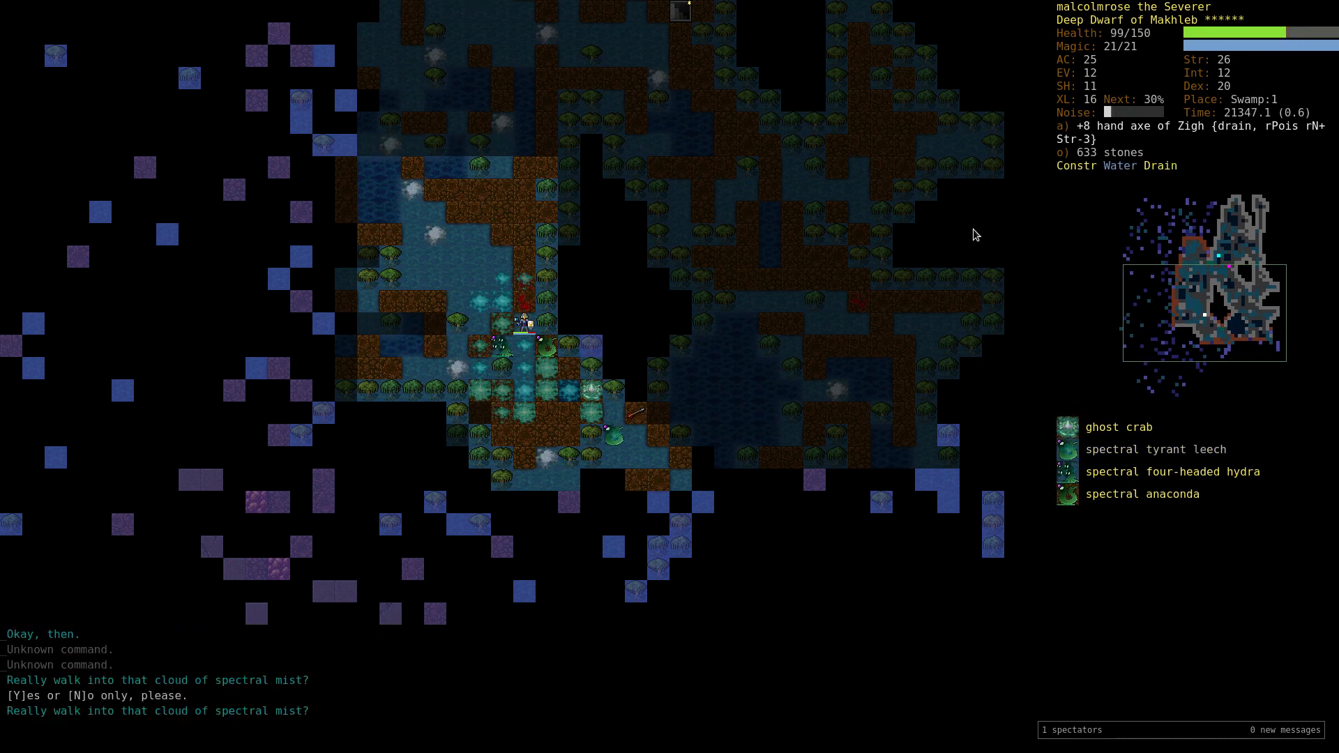
Glance at skills, pick up and wear the +1 cloak of magic resistance, then enchant it.
key(y)
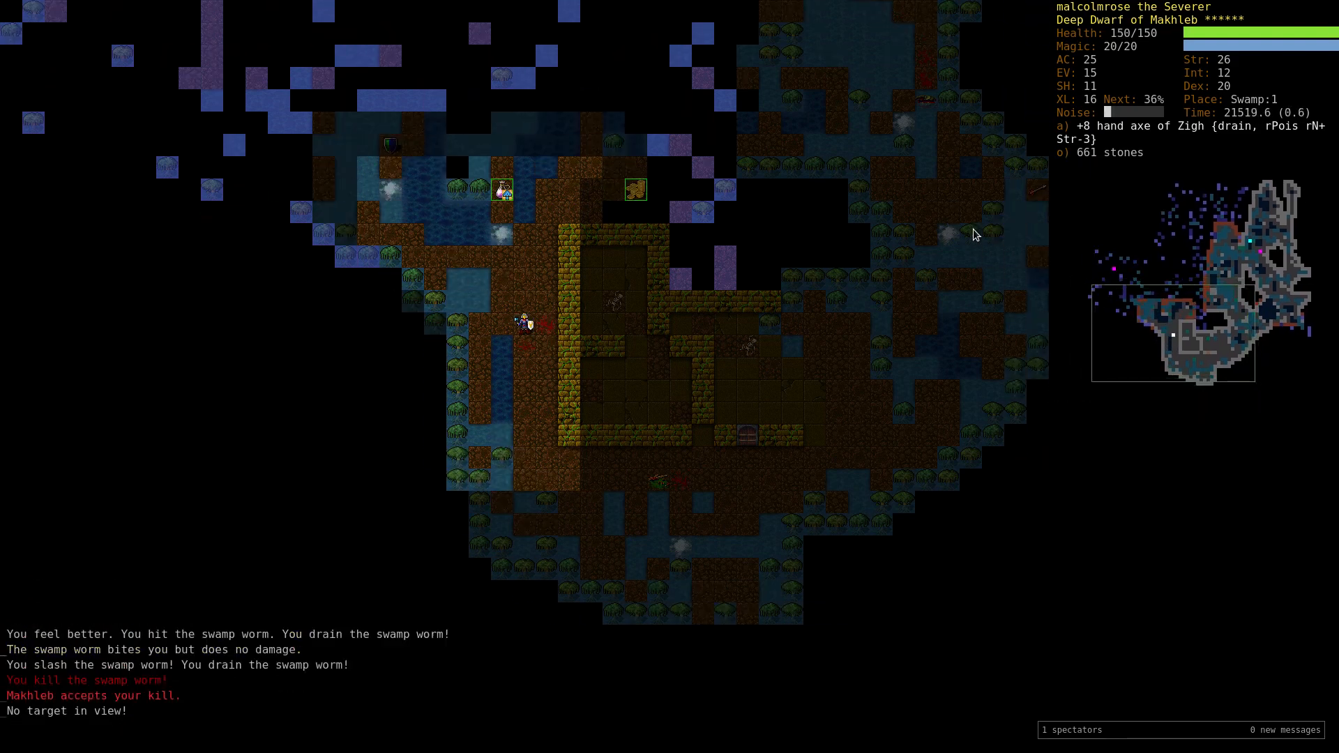
key(m)
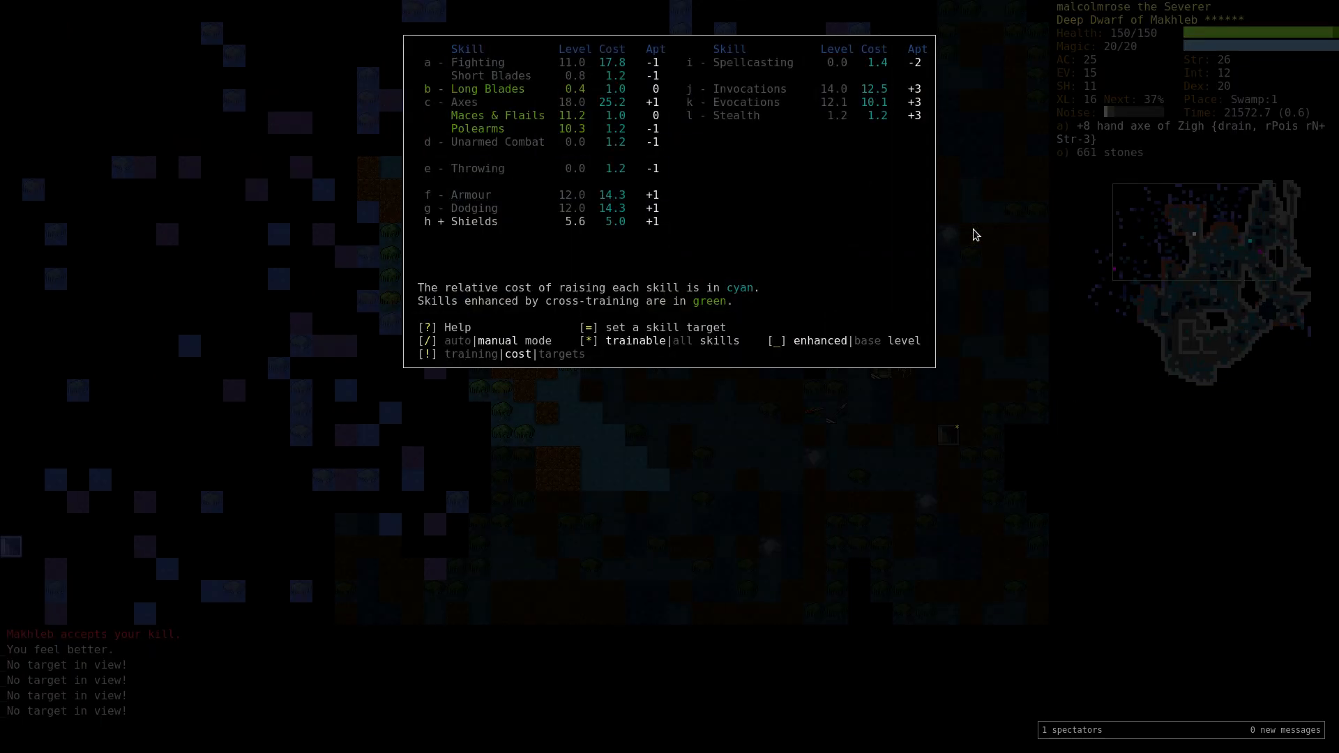
key(Escape)
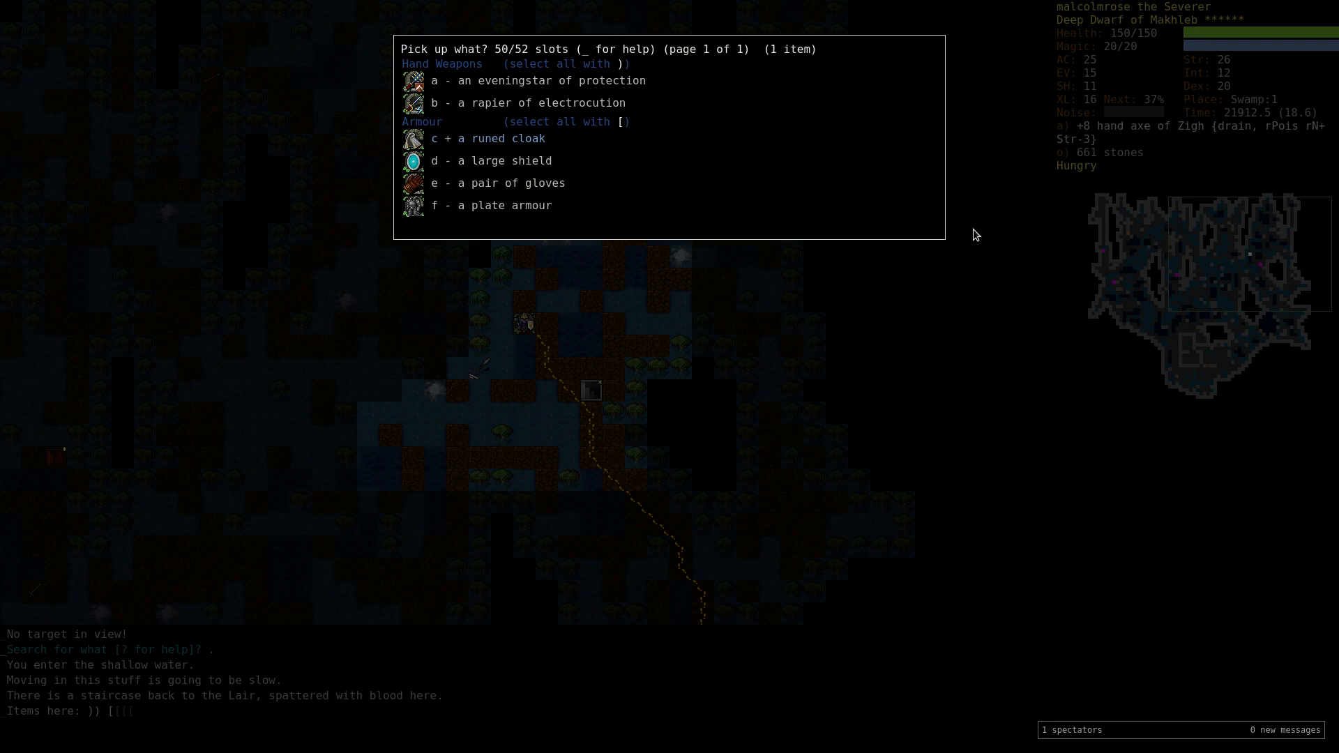
key(W)
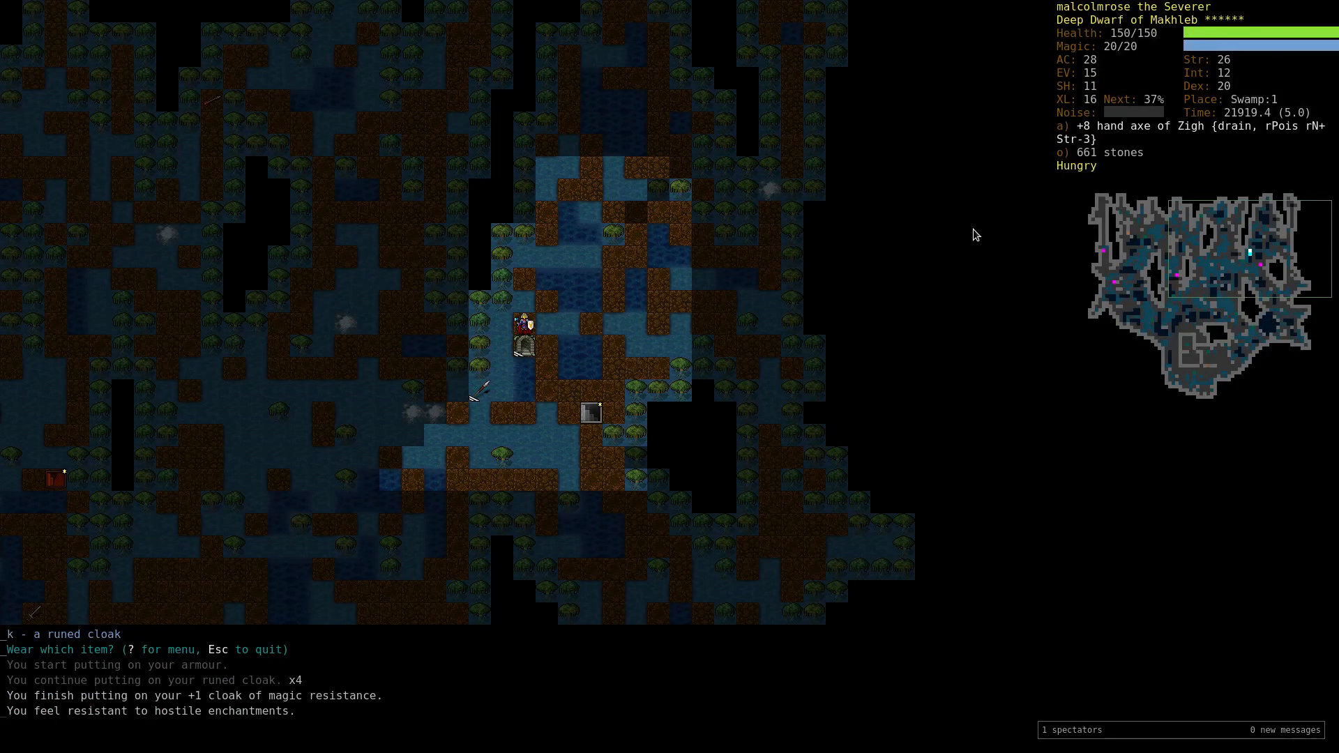
text(orc sor)
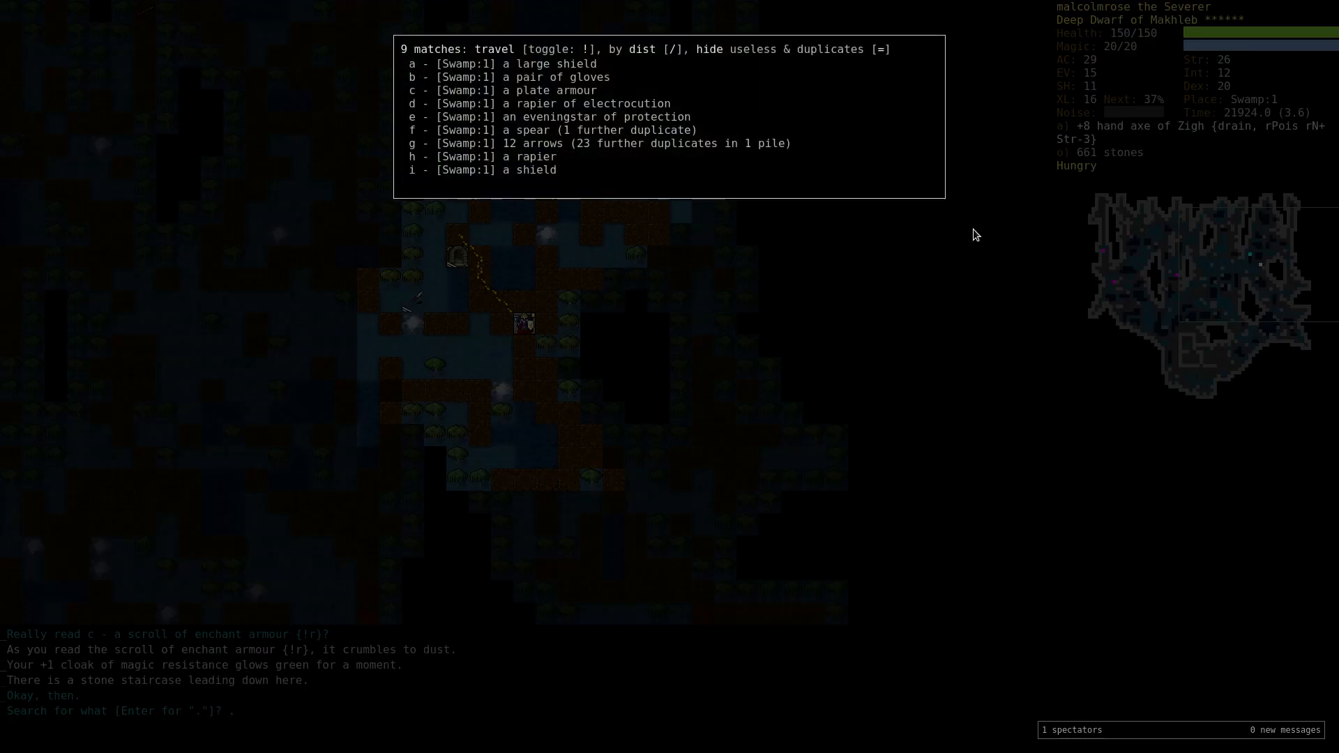
Descend the staircase to Swamp:2 and engage the spriggan riders and hydras.
key(>)
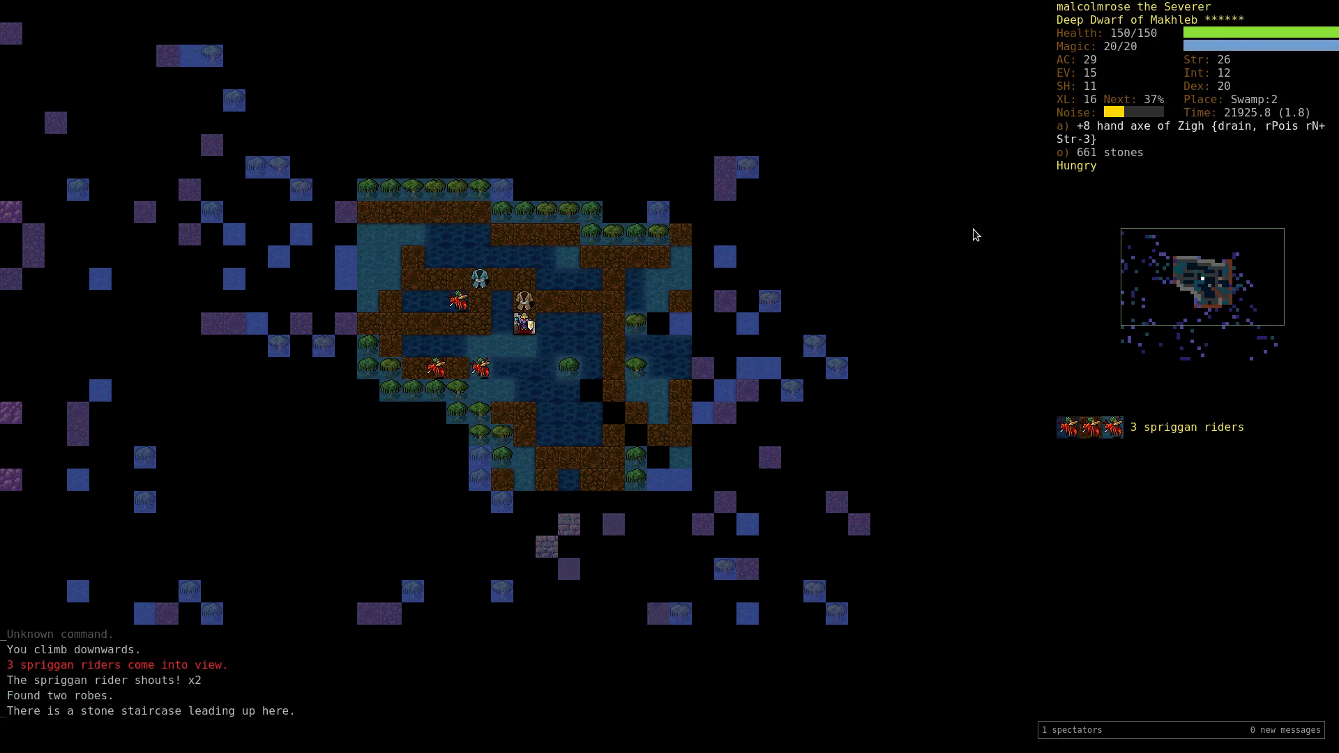
key(a)
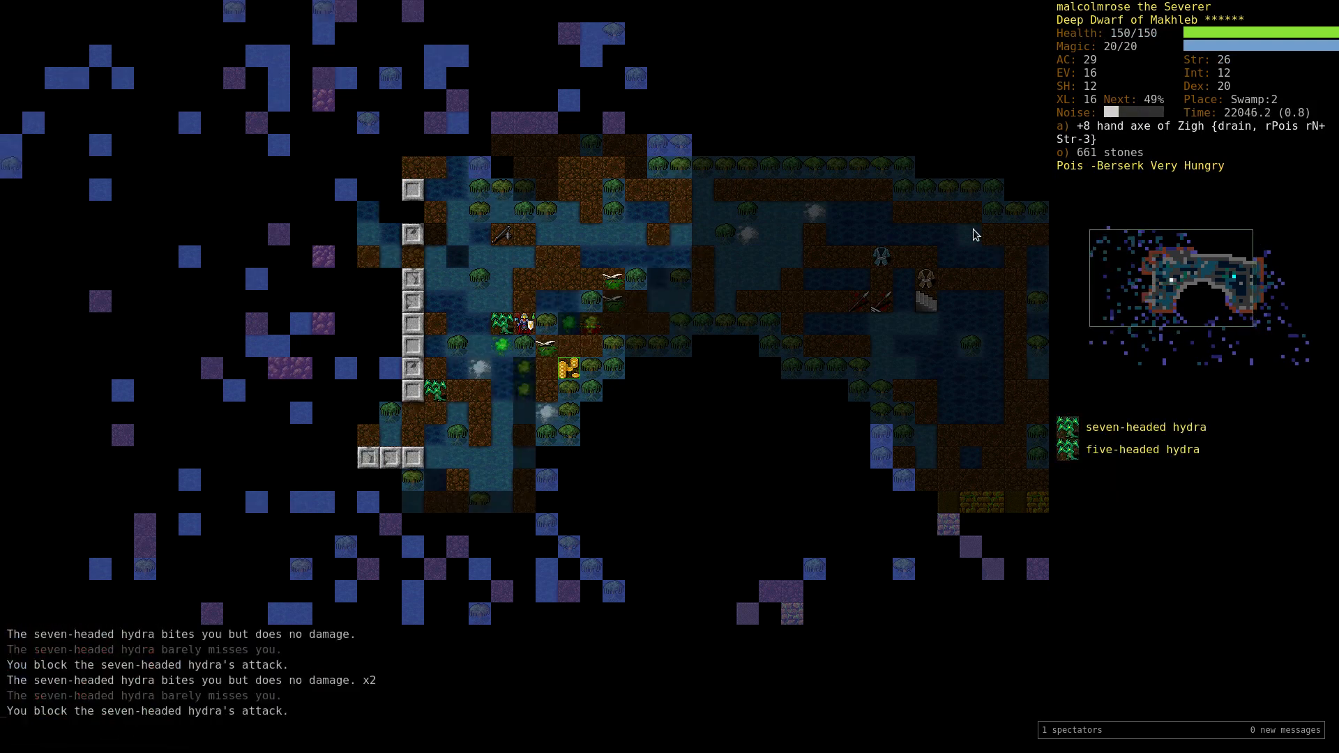
Finish the seven-headed hydra and keep the +8 hand axe of Zigh wielded over the demon whip.
key(w)
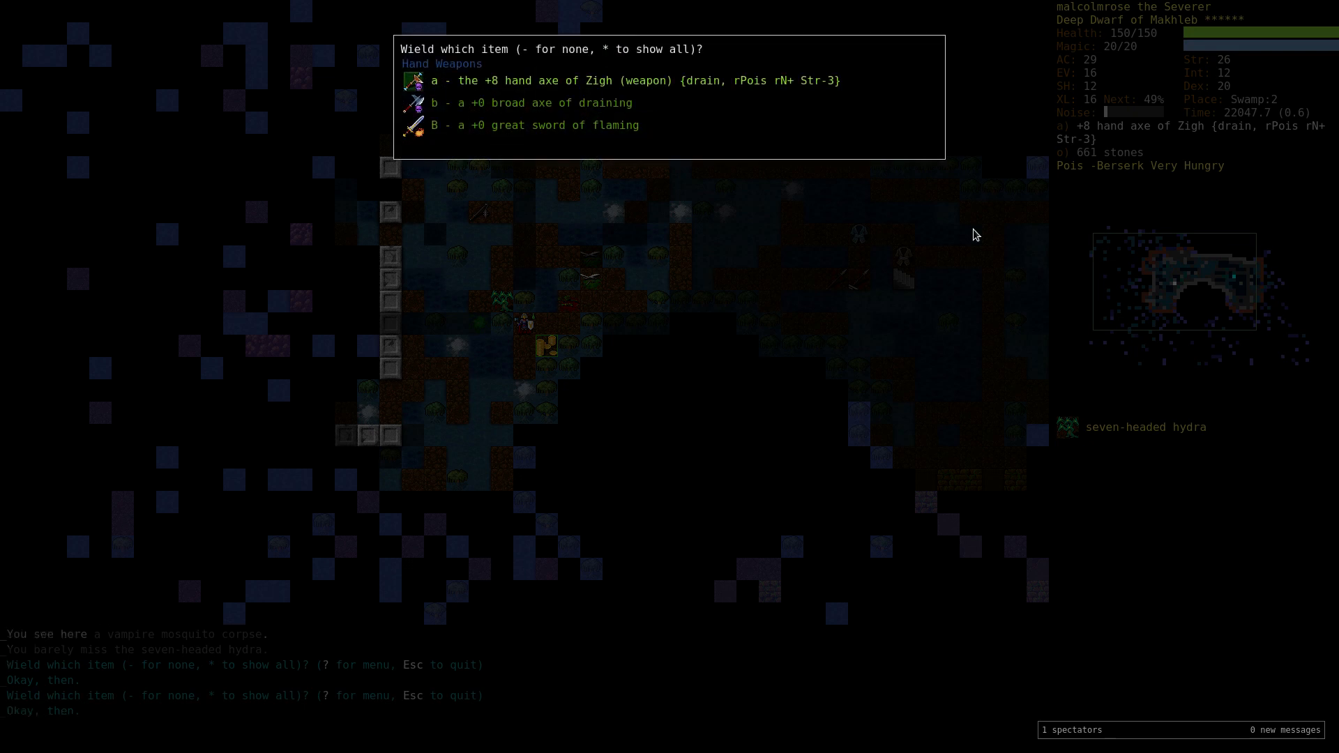
key(a)
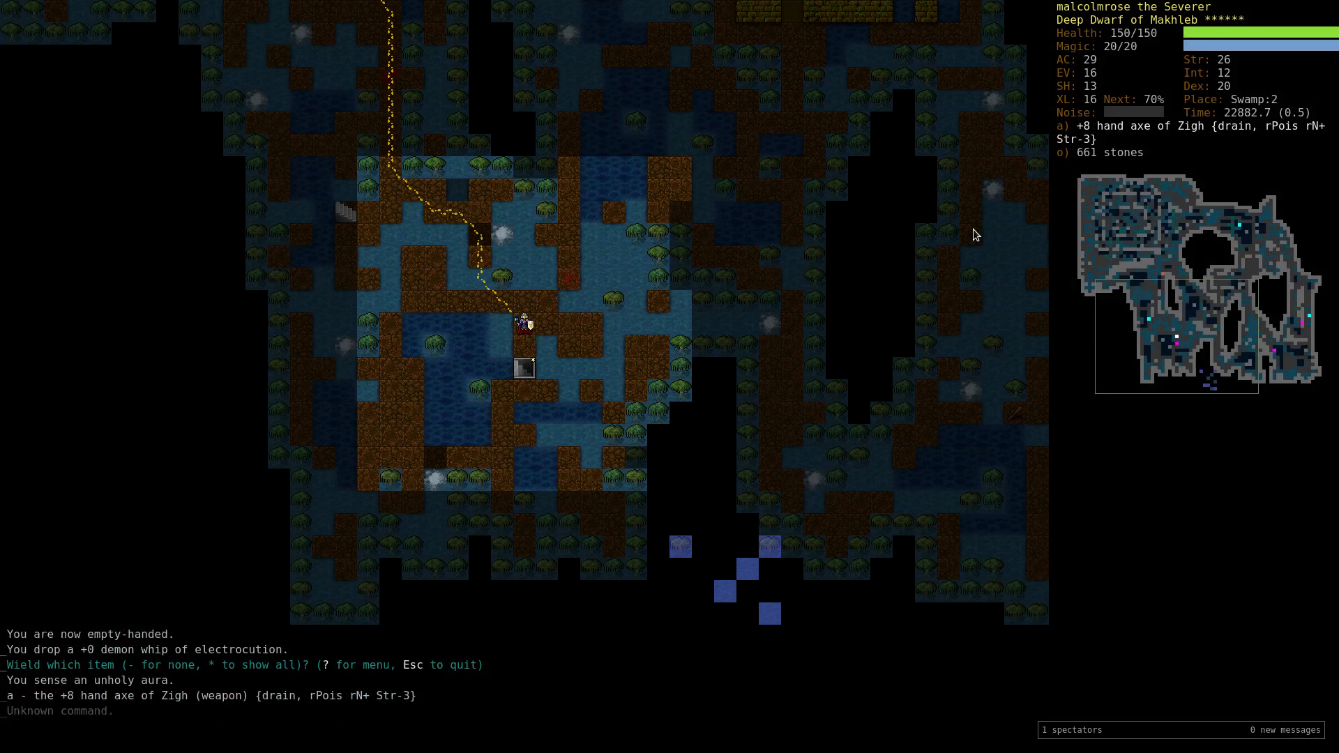
Travel to the next staircase and descend to Swamp:3, where Bai Suzhen appears.
key(r)
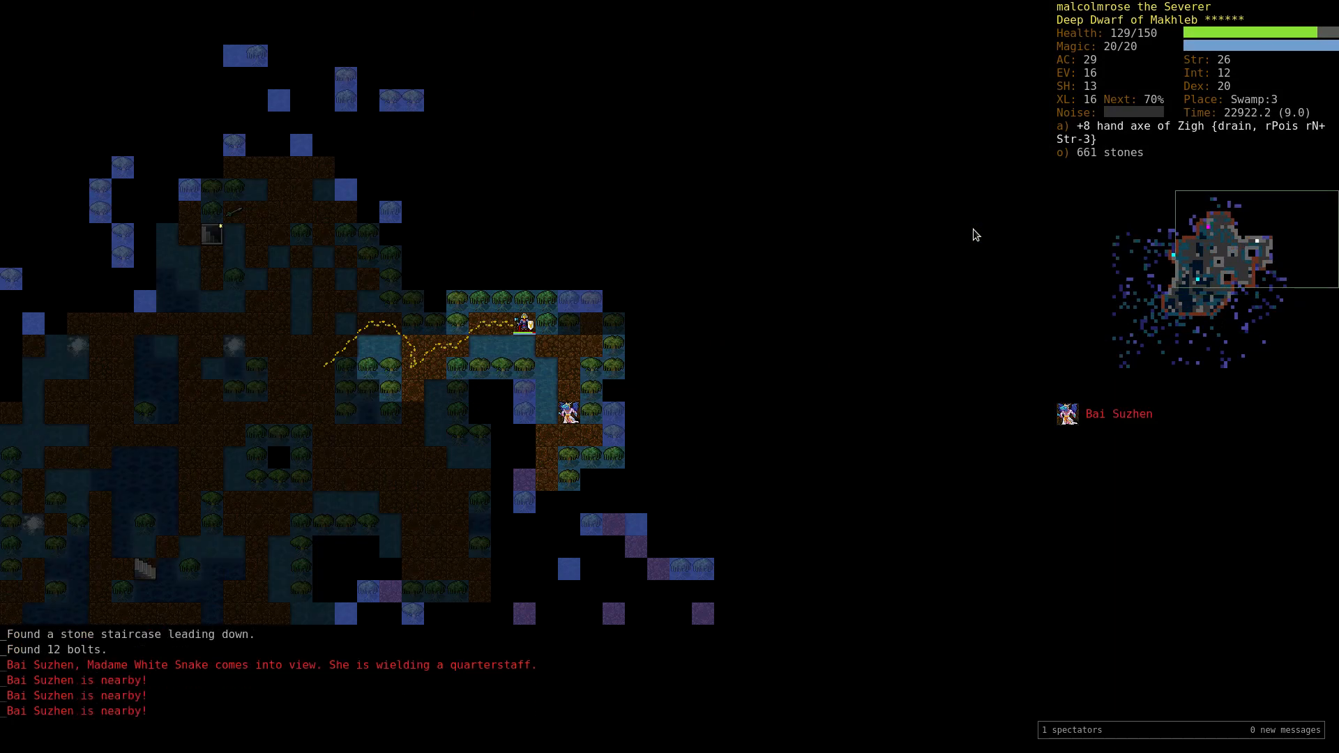
Target Bai Suzhen and melee her until her storm dragon form lies dead.
key(%)
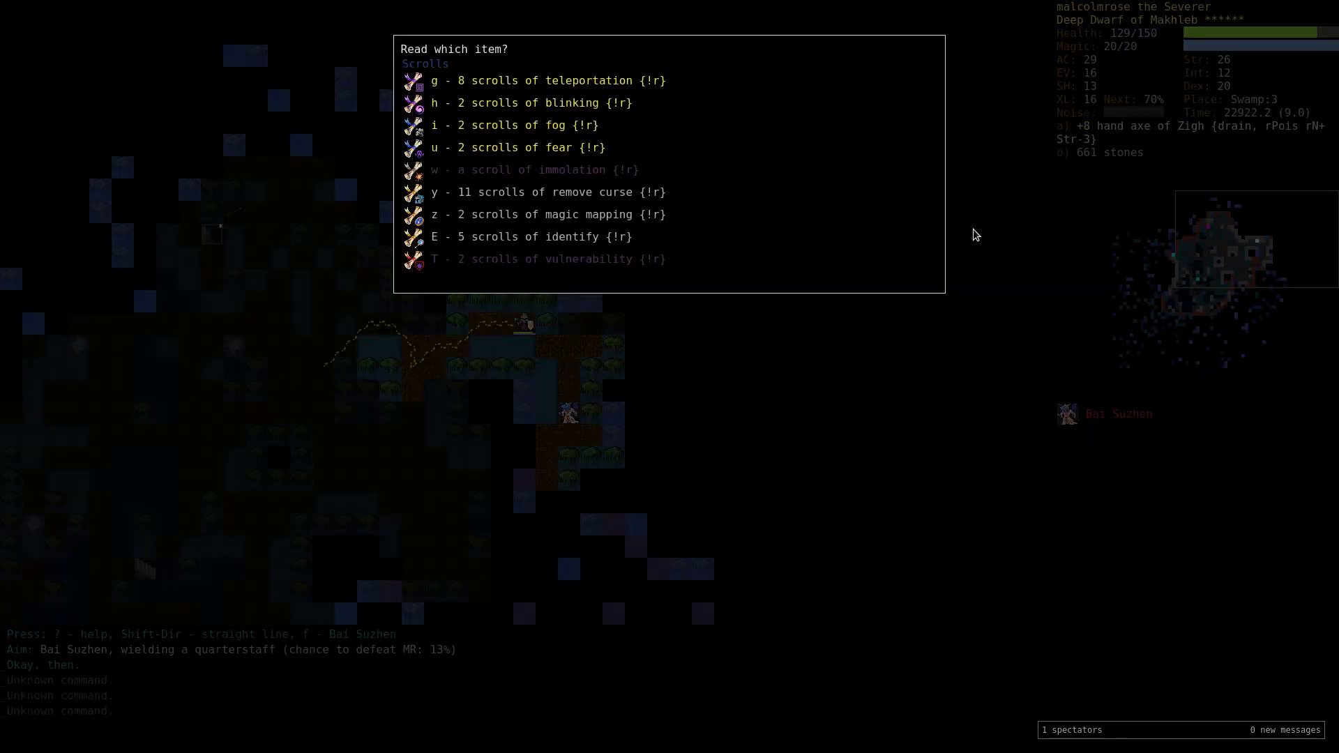
key(T)
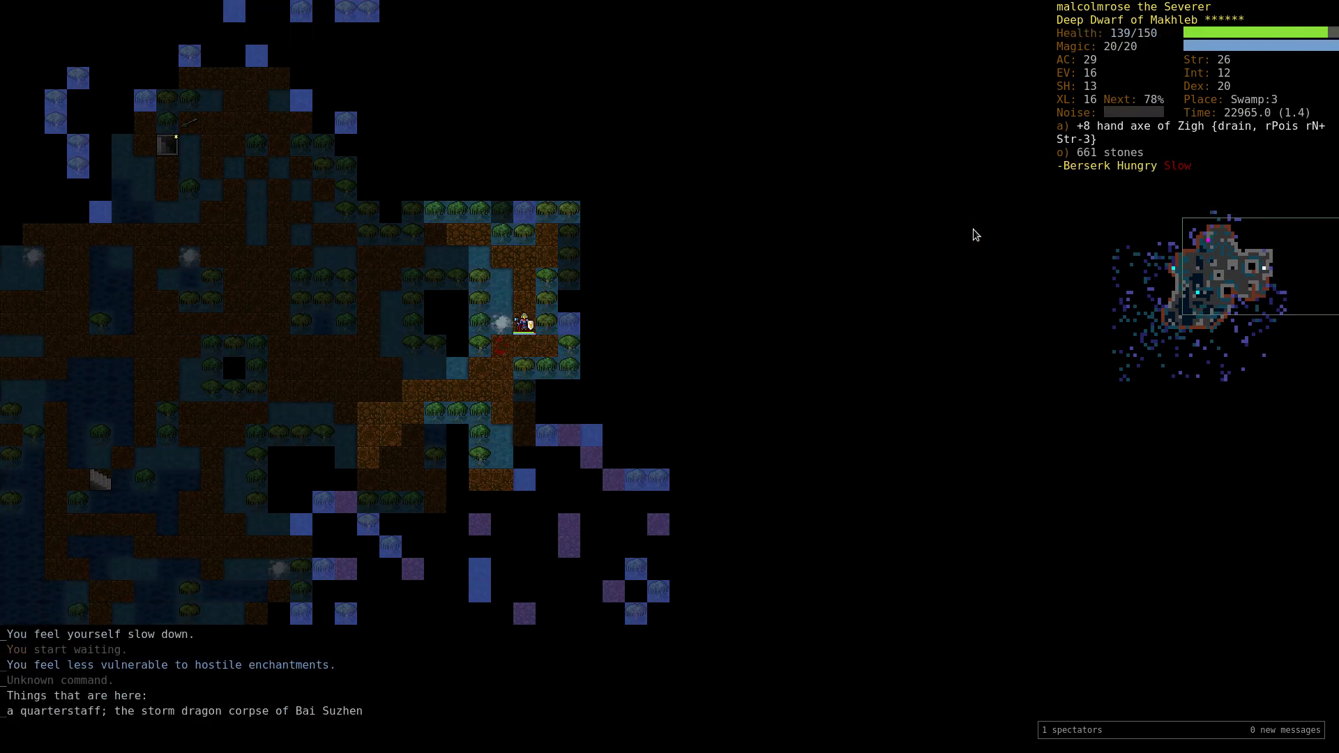
Auto-explore Swamp:3 past the six-headed hydra and stop on the down staircase beside 12 bolts.
key(c)
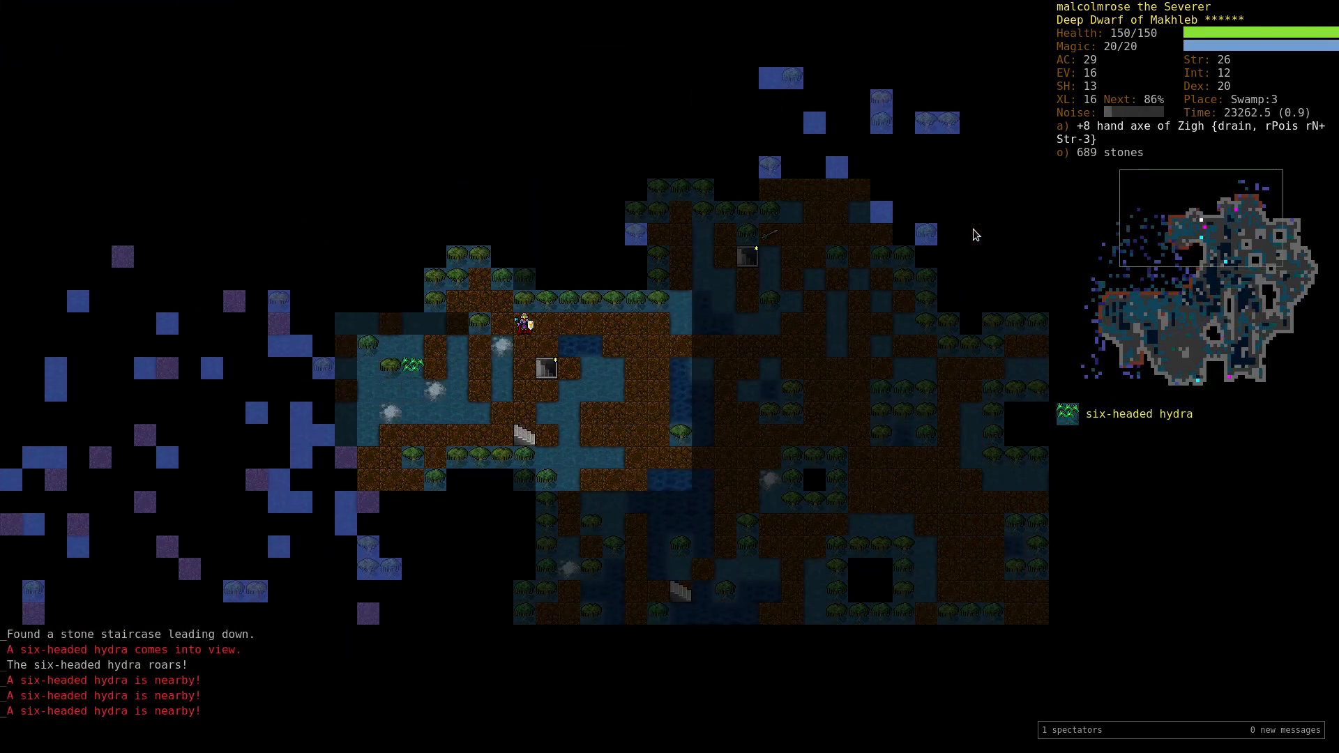
key(v)
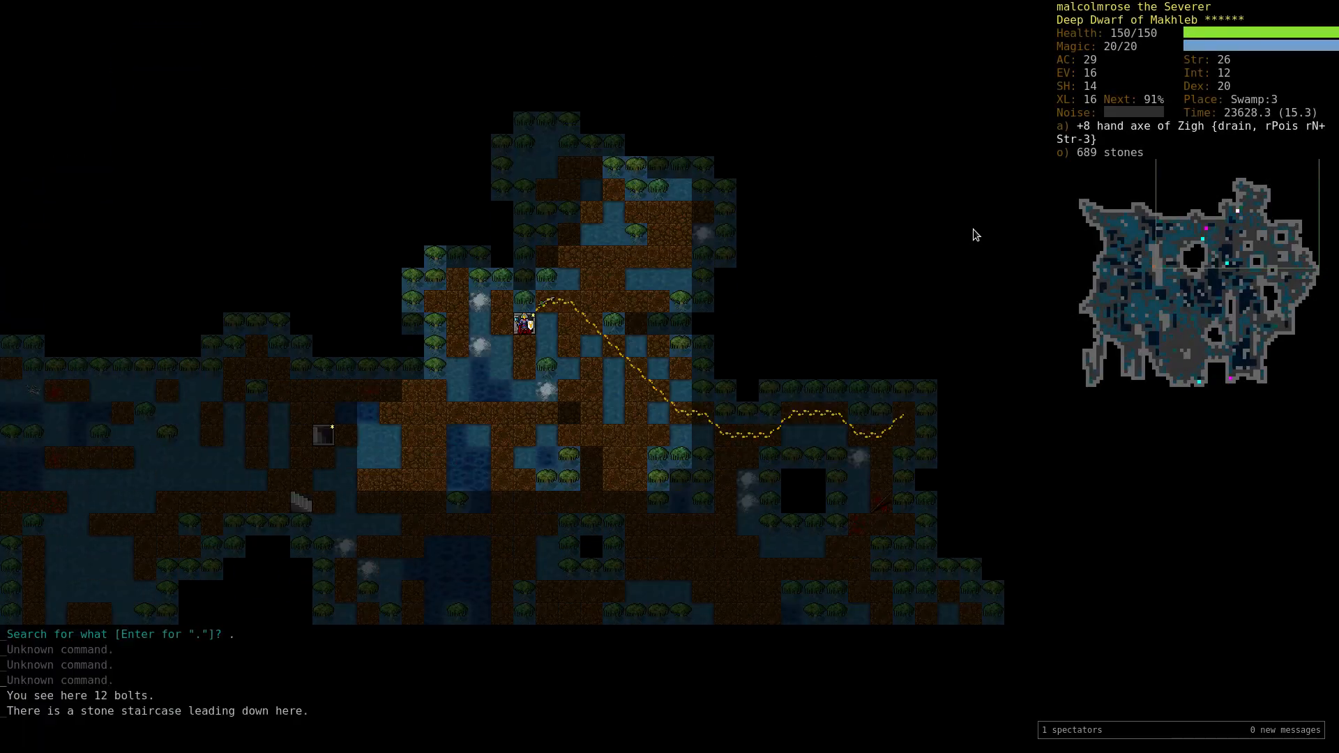
Descend to Swamp:4, kill the tyrant leech and fight the hydras and swamp dragons to level 17.
key(>)
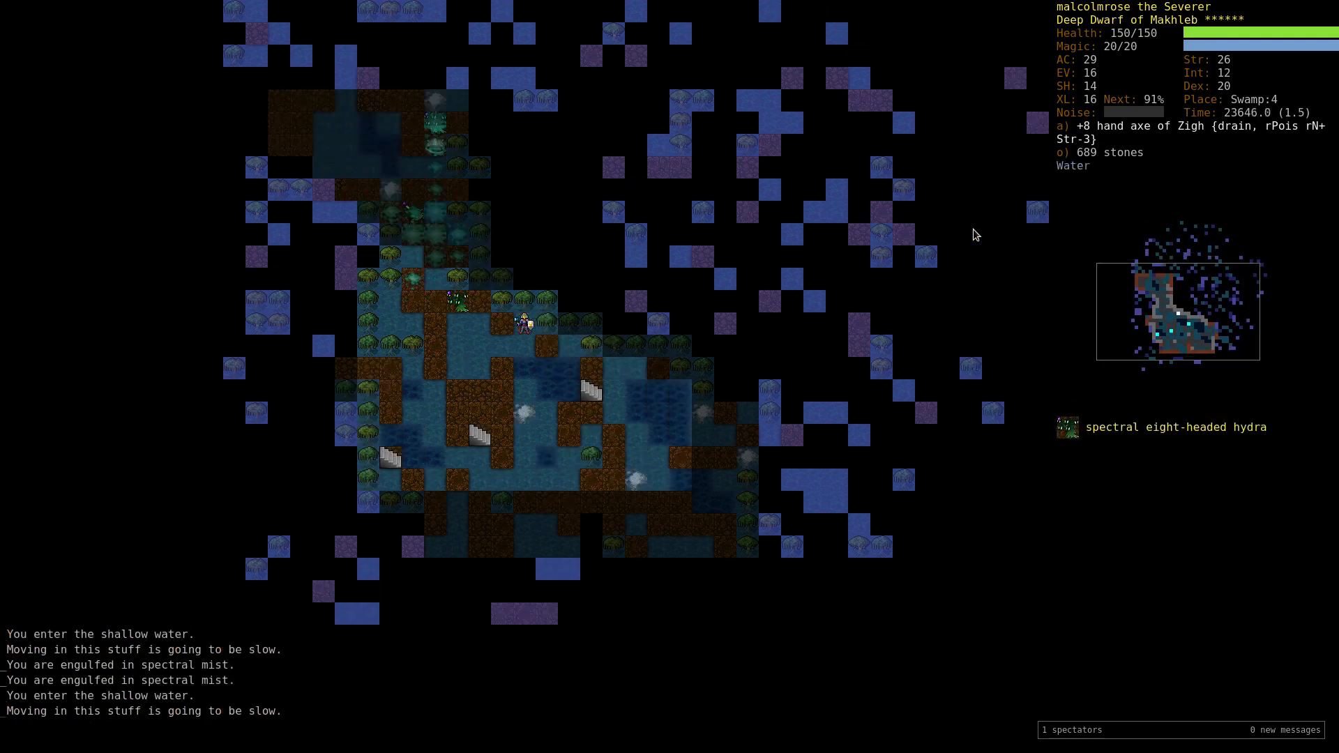
key(<)
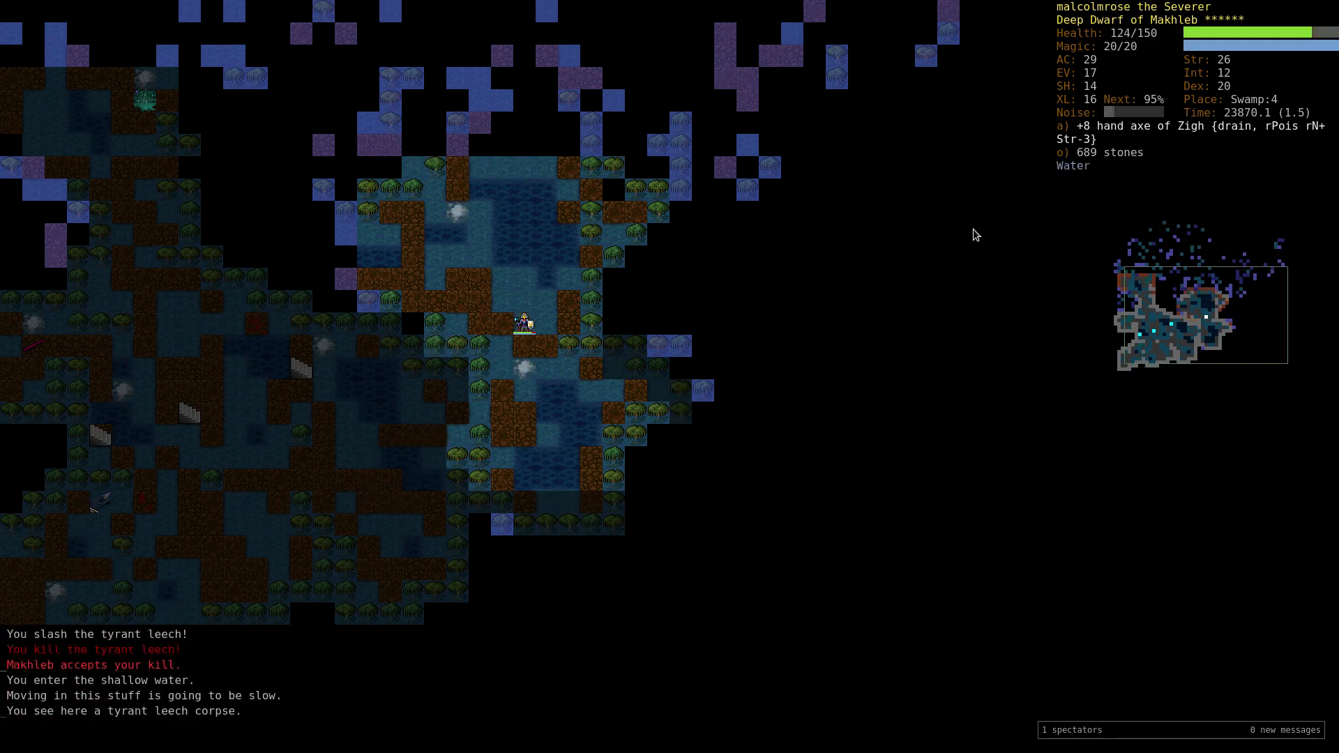
key(V)
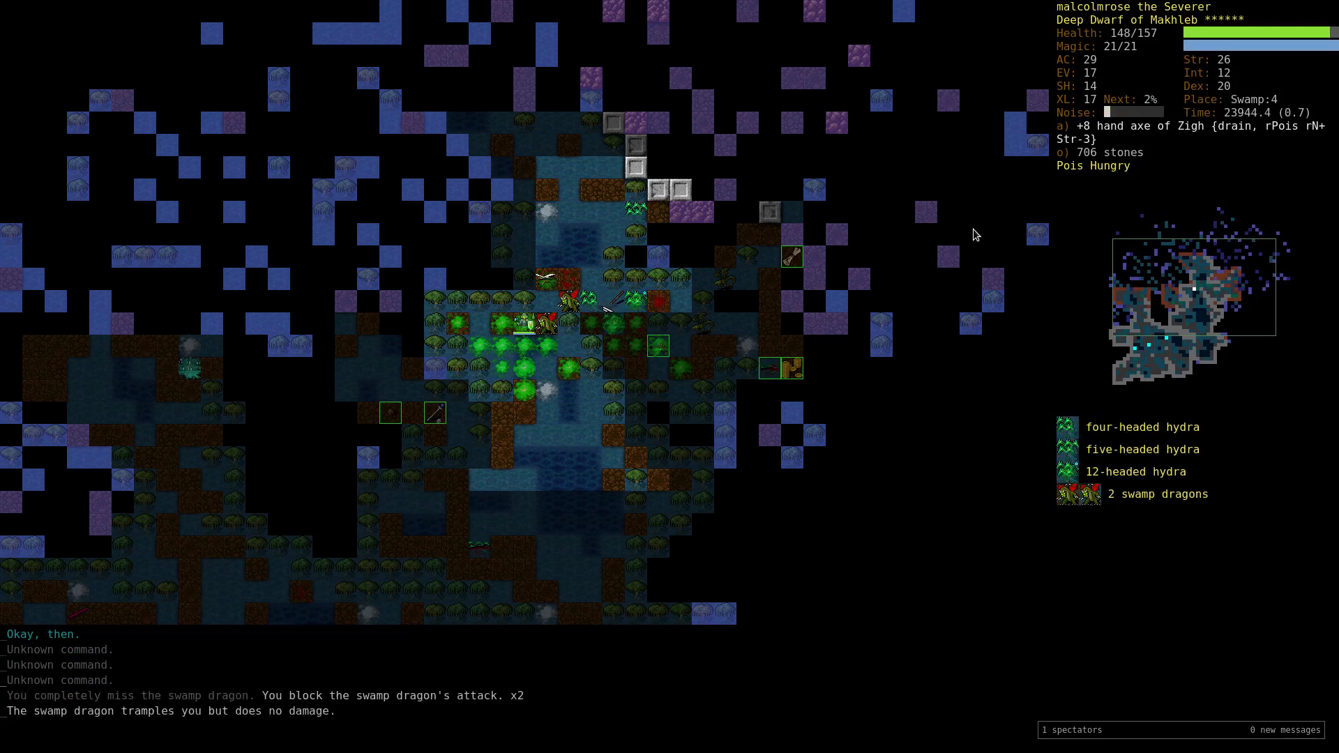
Eat a chunk of flesh and slay the swamp dragons and hydras until standing on dragon scales.
key(v)
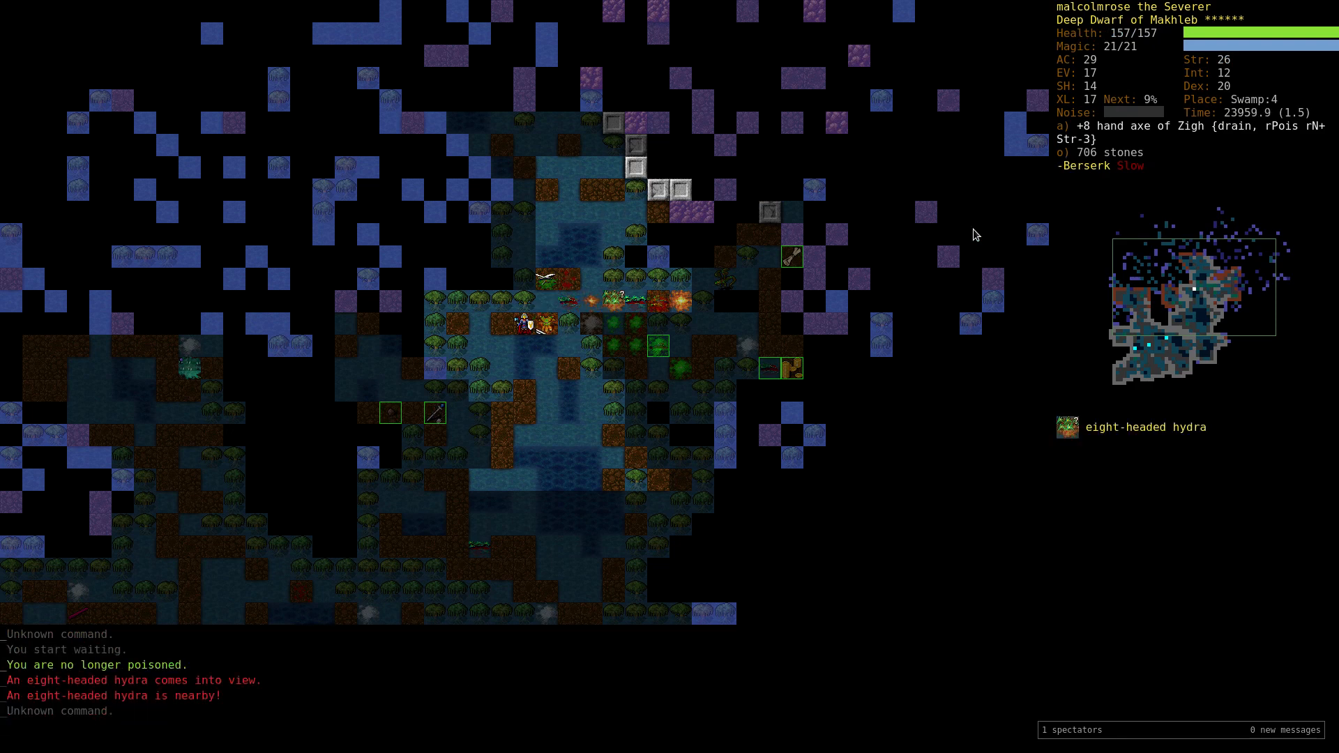
key(V)
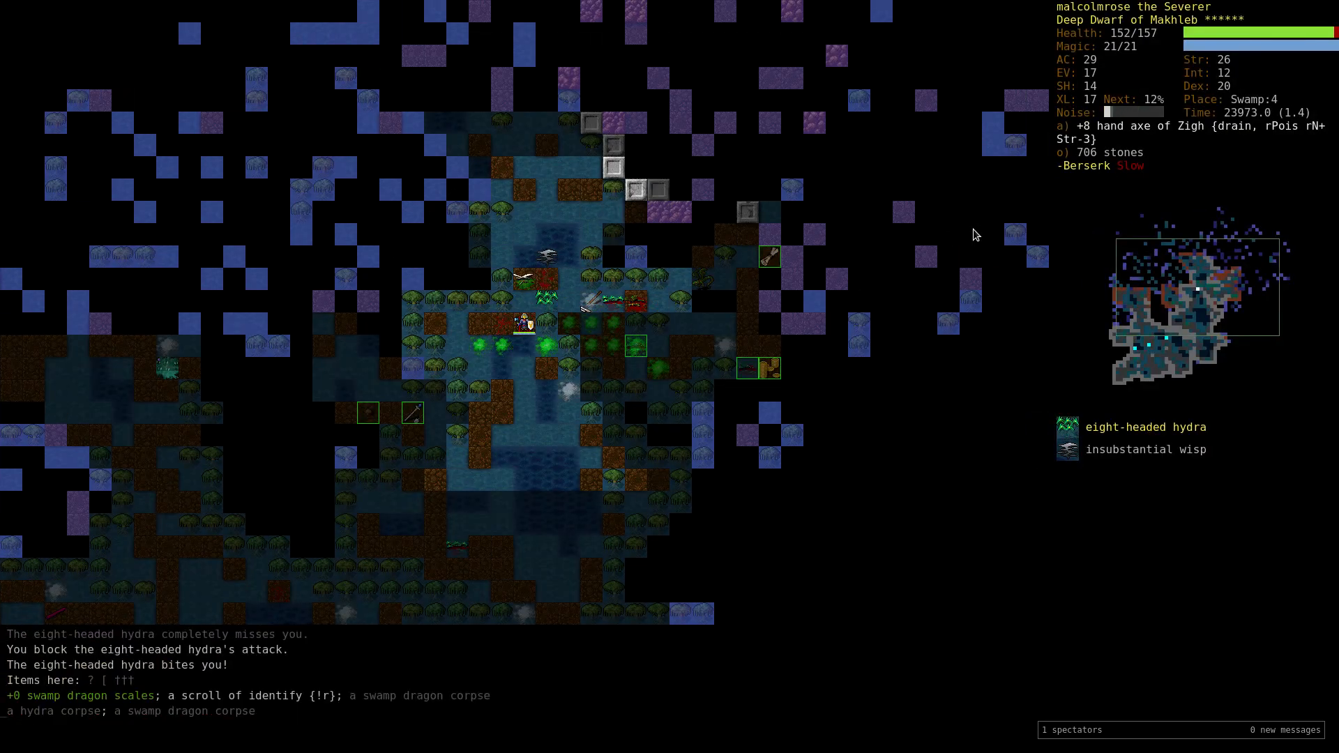
key(v)
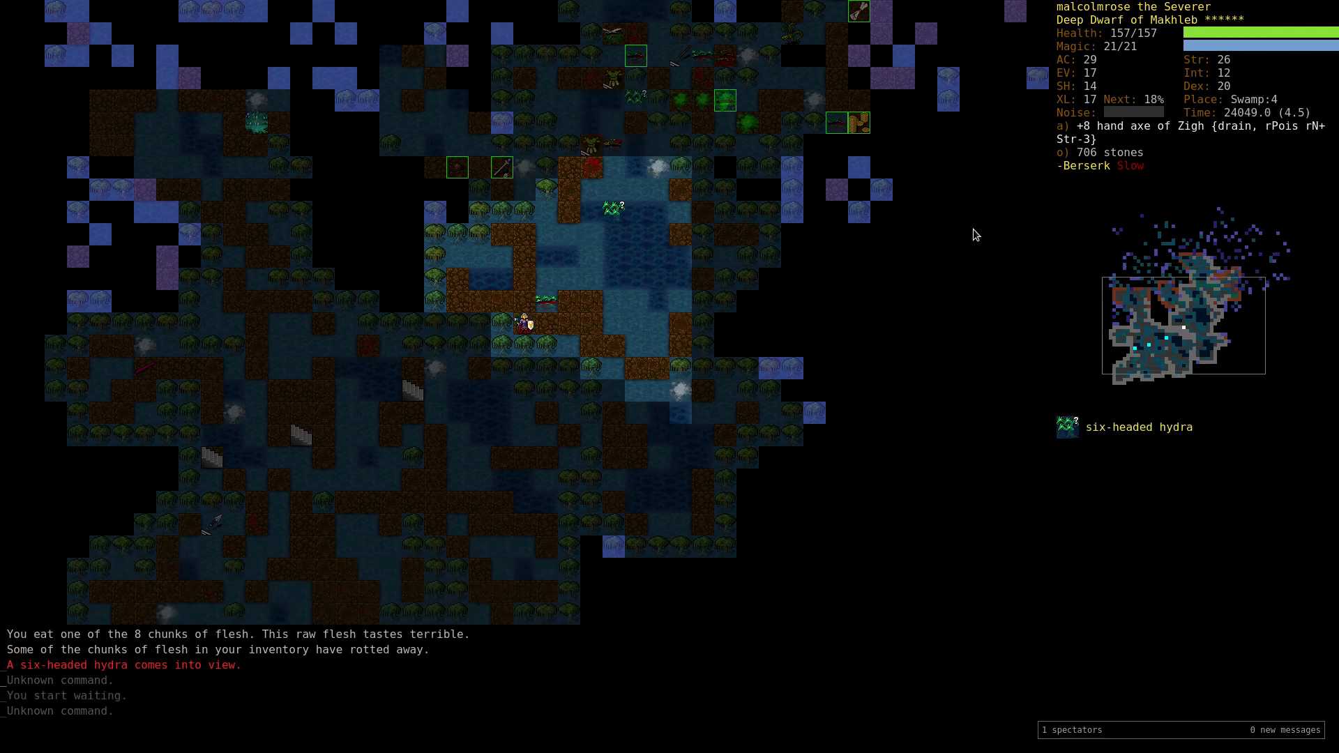
key(v)
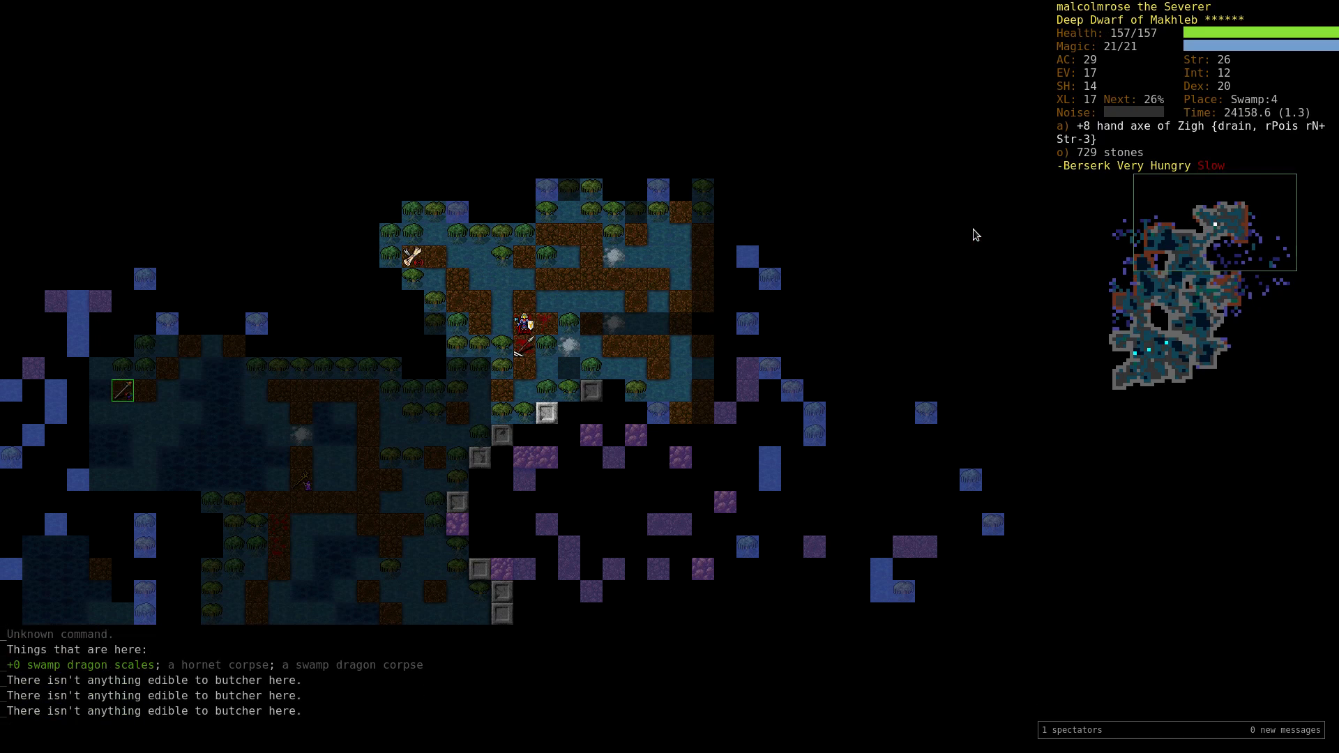
Check the floor items near the scales and auto-fight until no reachable target remains.
key(d)
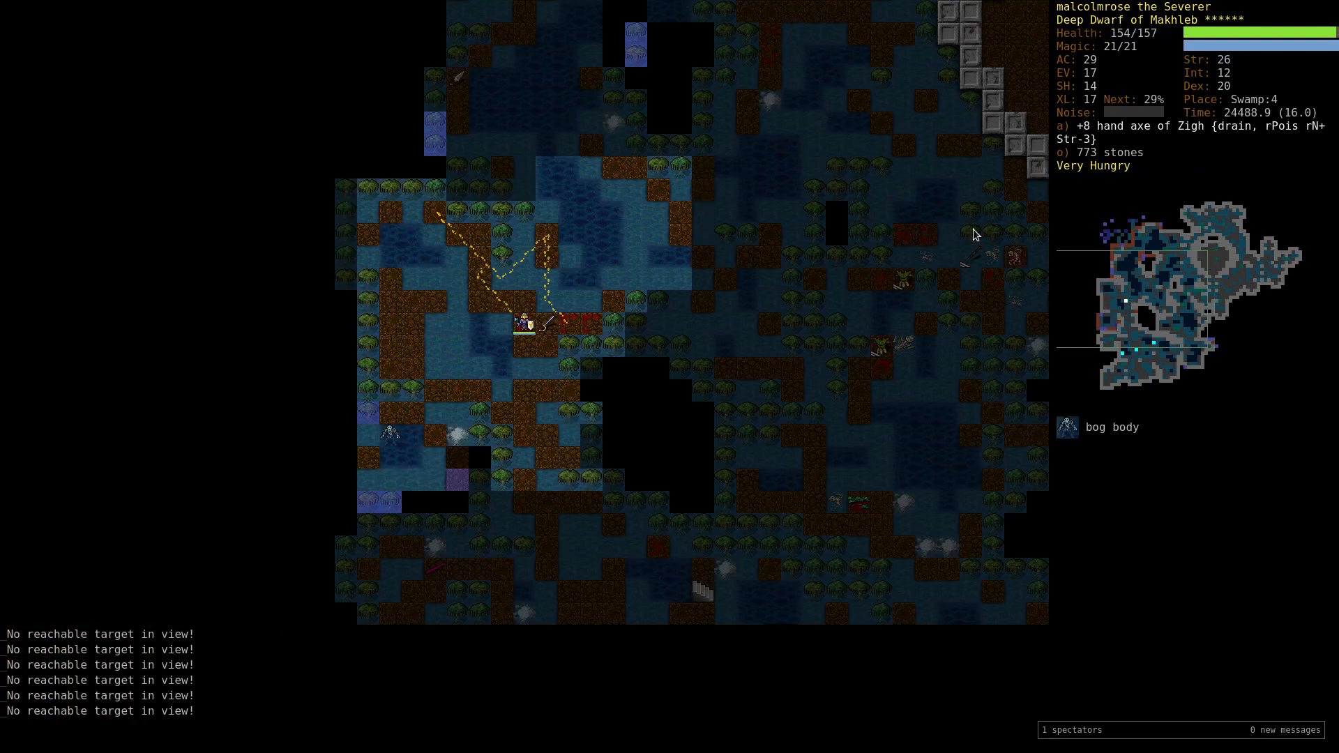
key(V)
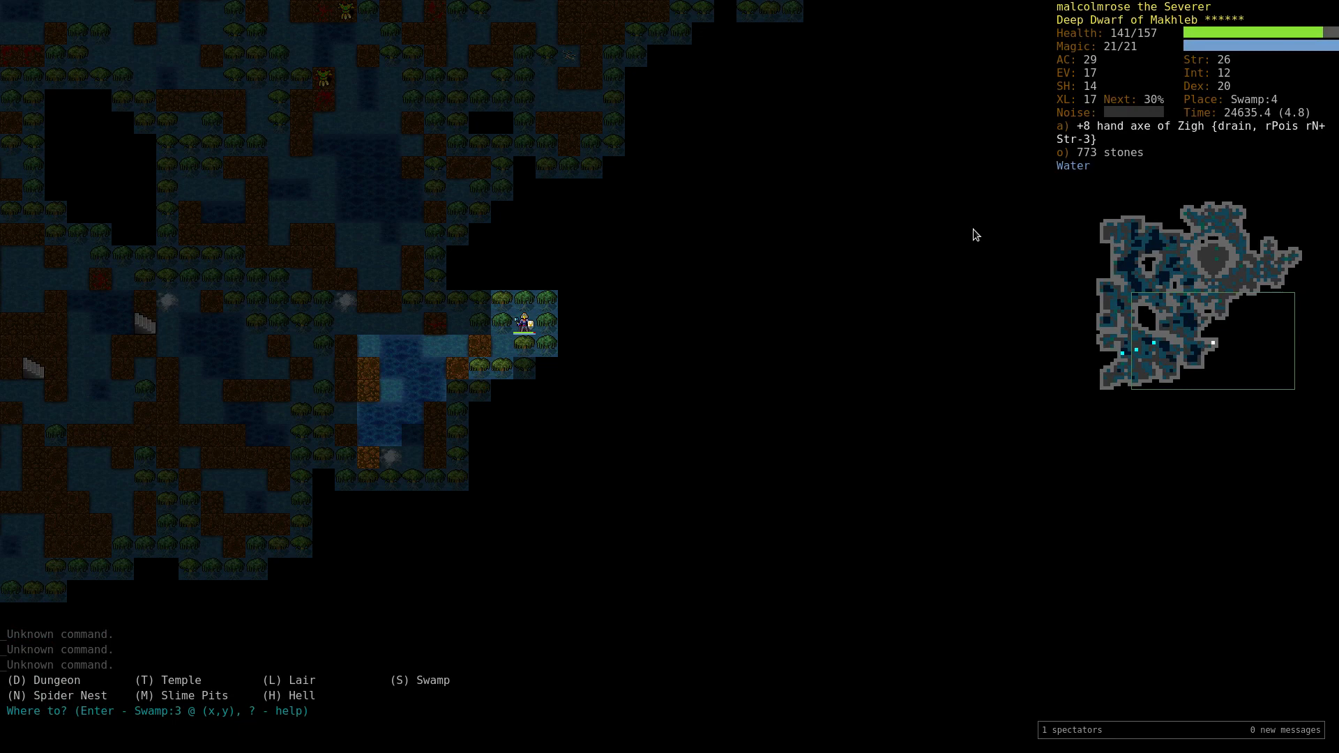
Travel with G from Swamp:4 to the main Dungeon, arriving on Dungeon:9.
text(orc so)
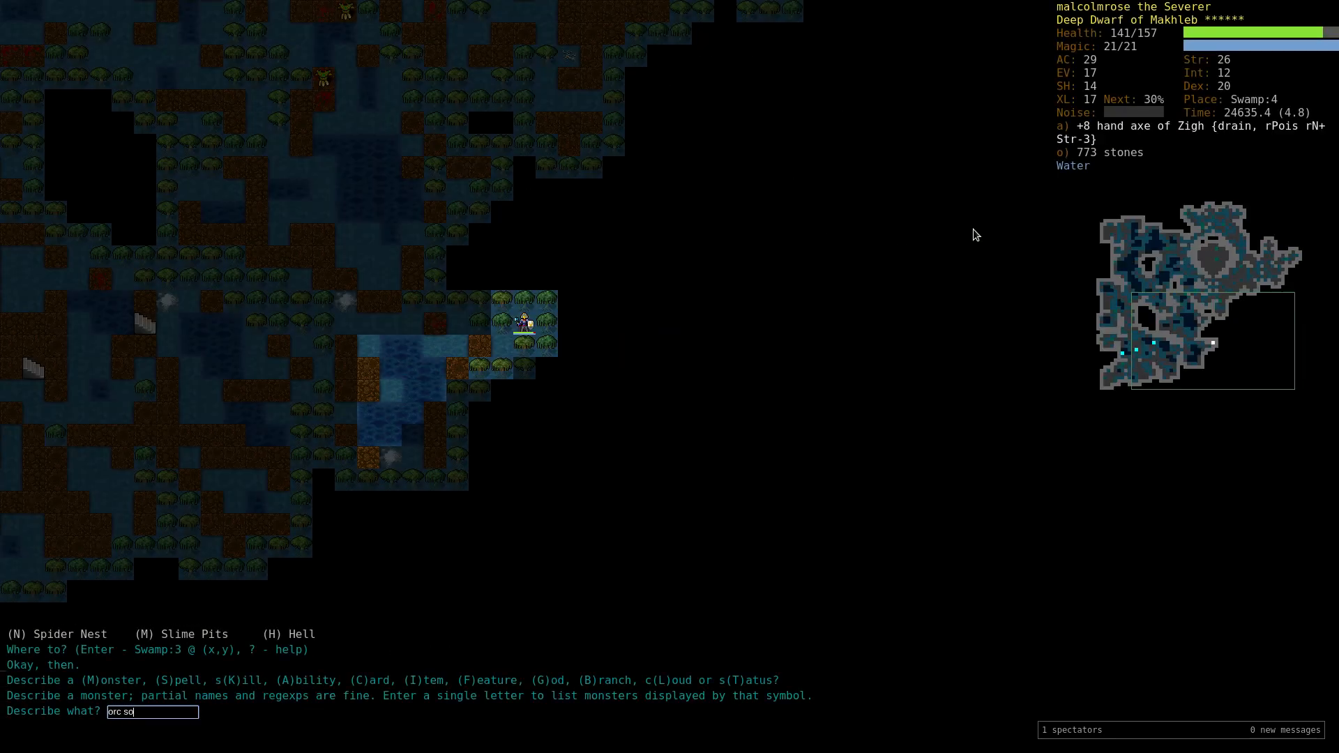
key(Escape)
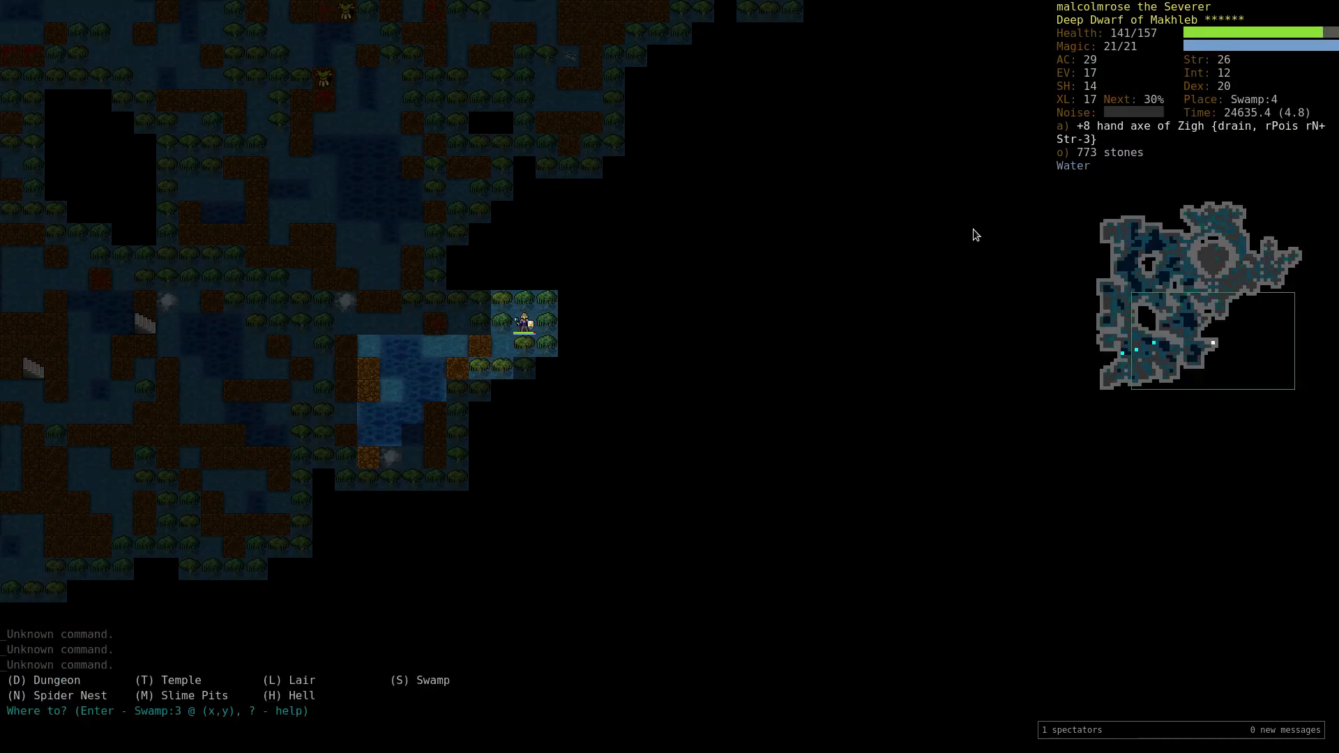
key(D)
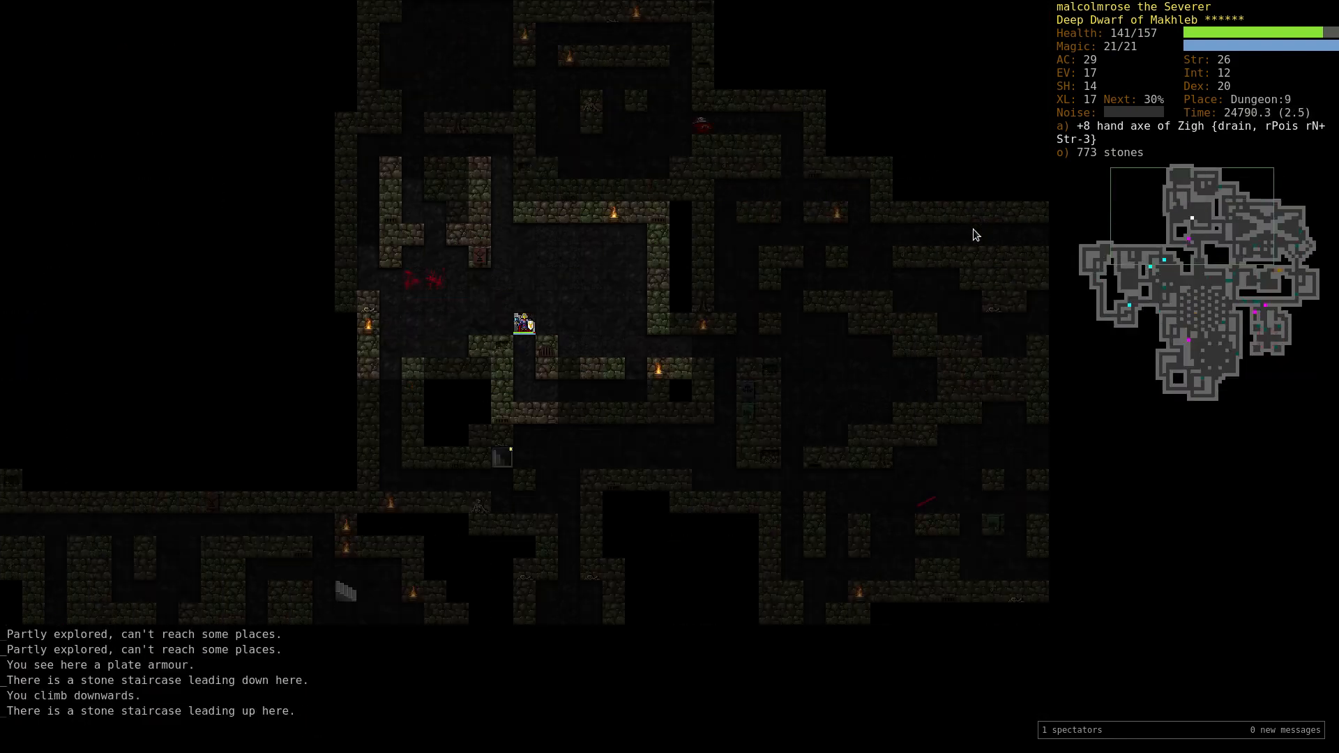
Descend to Dungeon:10, burn the invisible attacker with the lamp of fire and identify the chain mail of Xacyryva.
key(>)
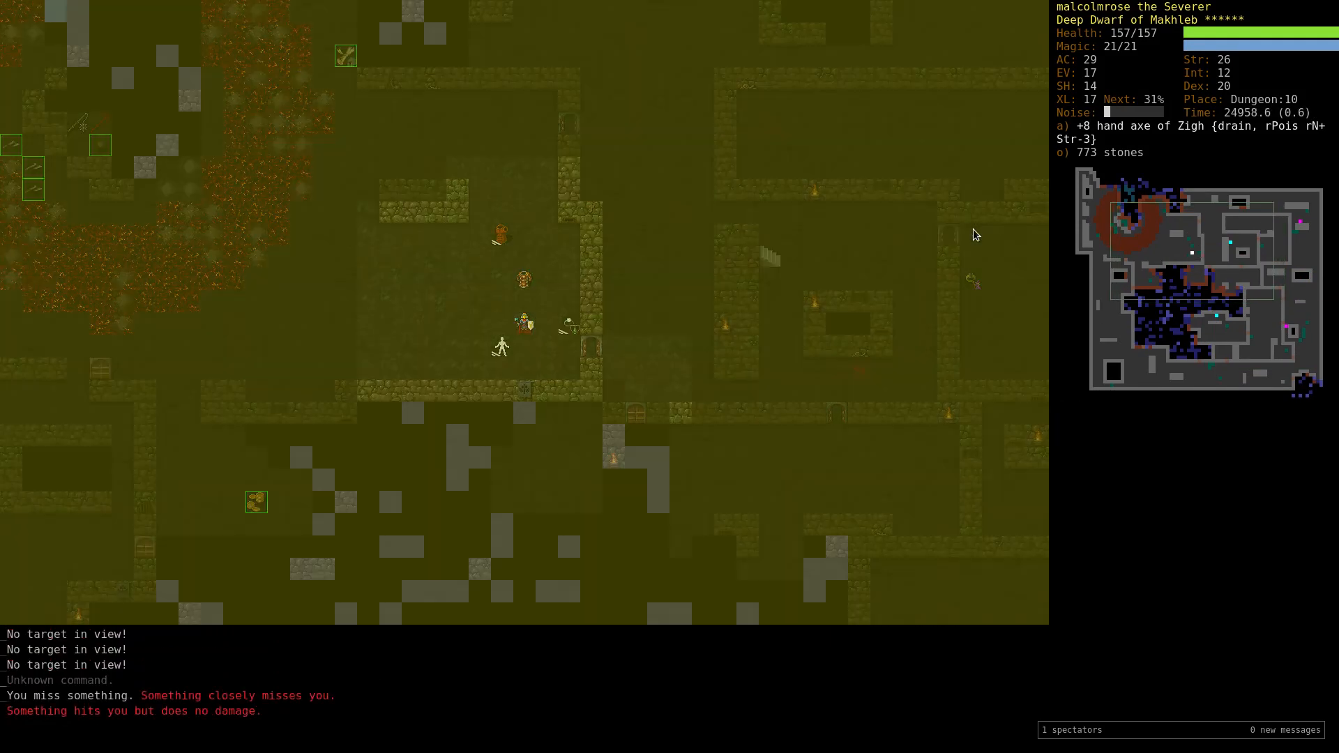
key(V)
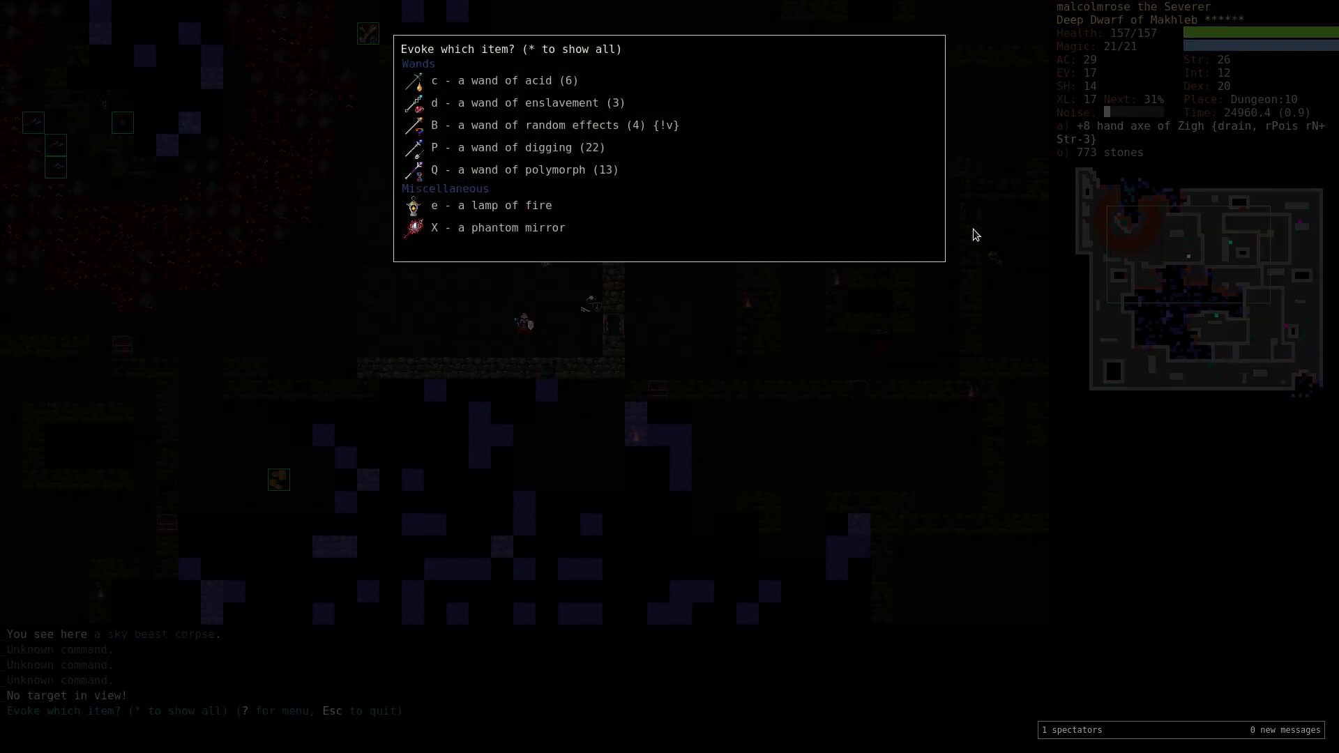
key(Escape)
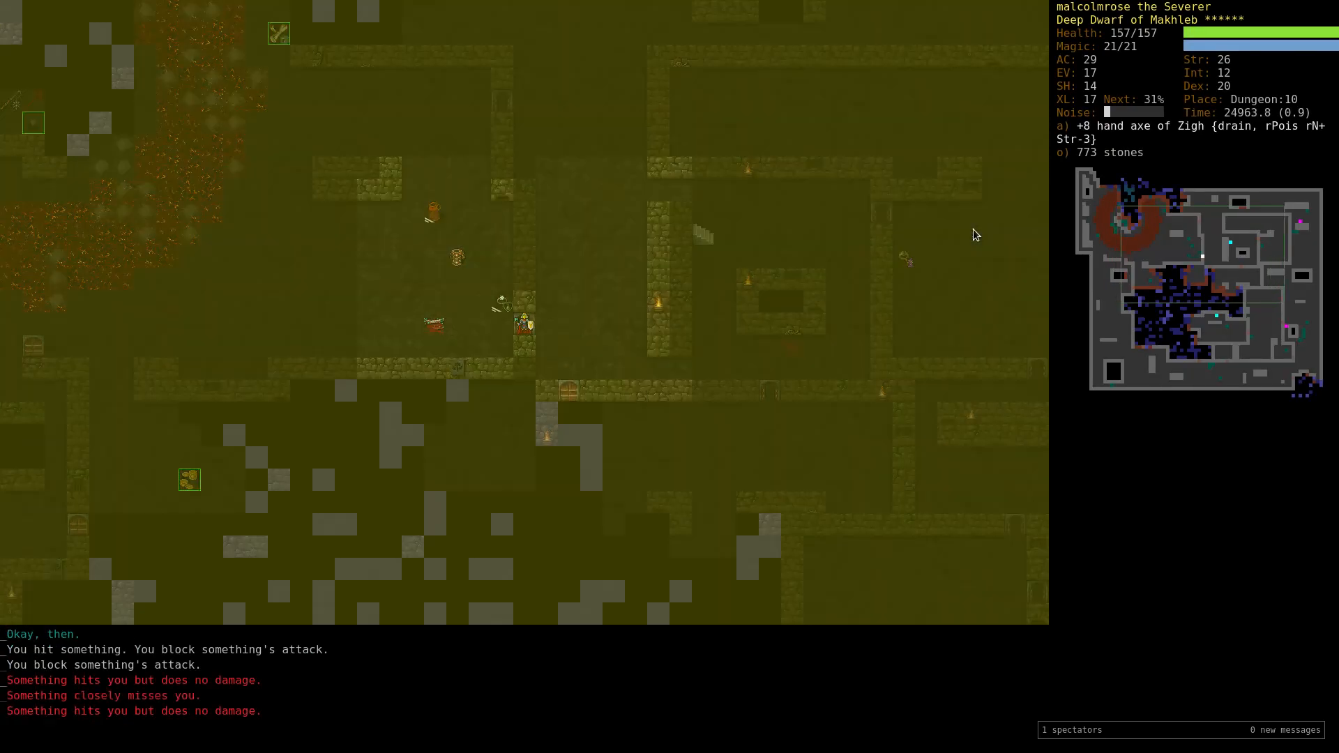
key(P)
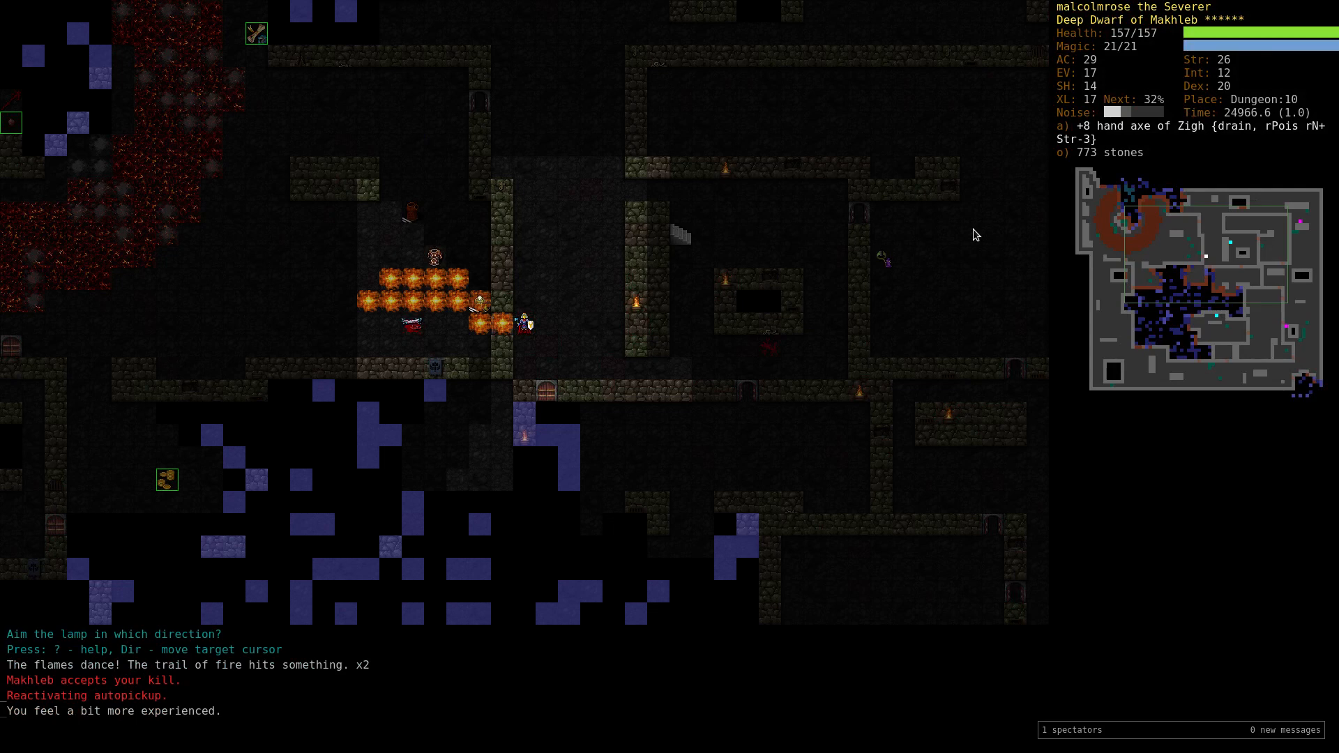
key(q)
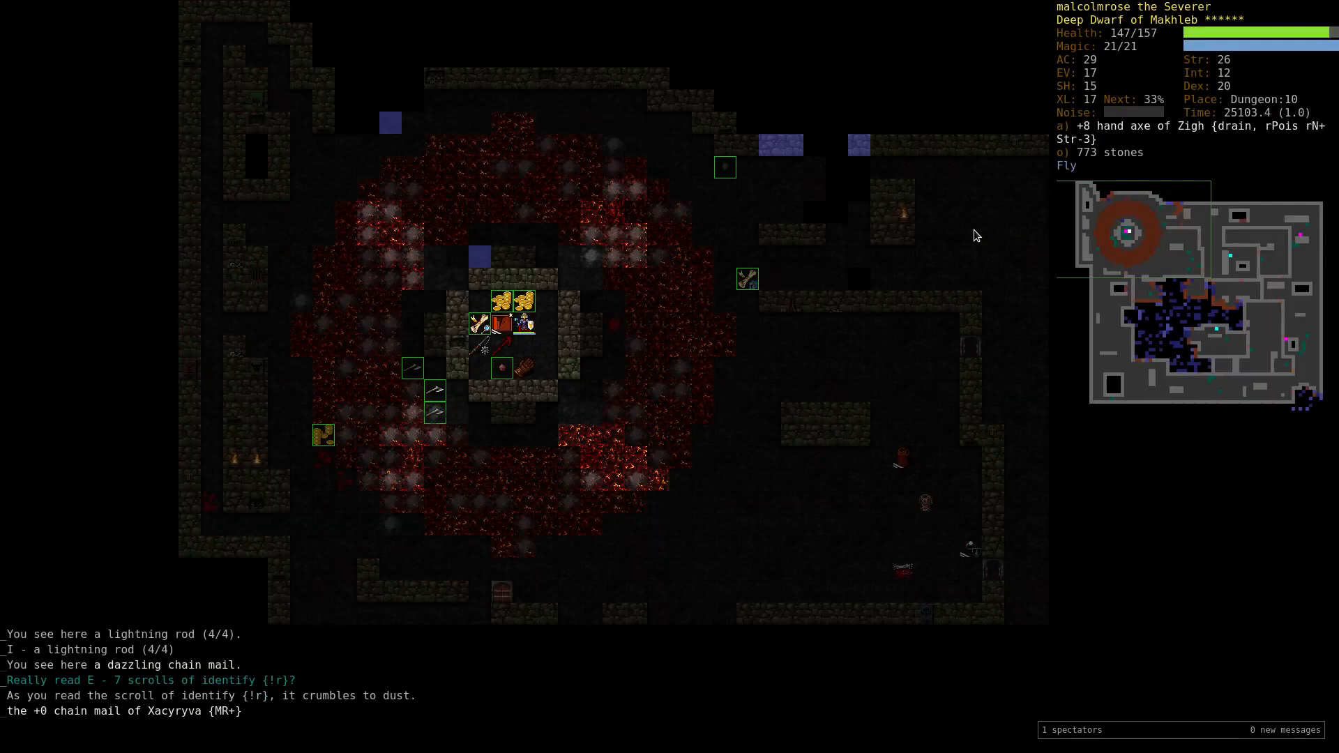
Pick up the chain mail of Xacyryva and search Dungeon:10 for its 22 known items.
key(W)
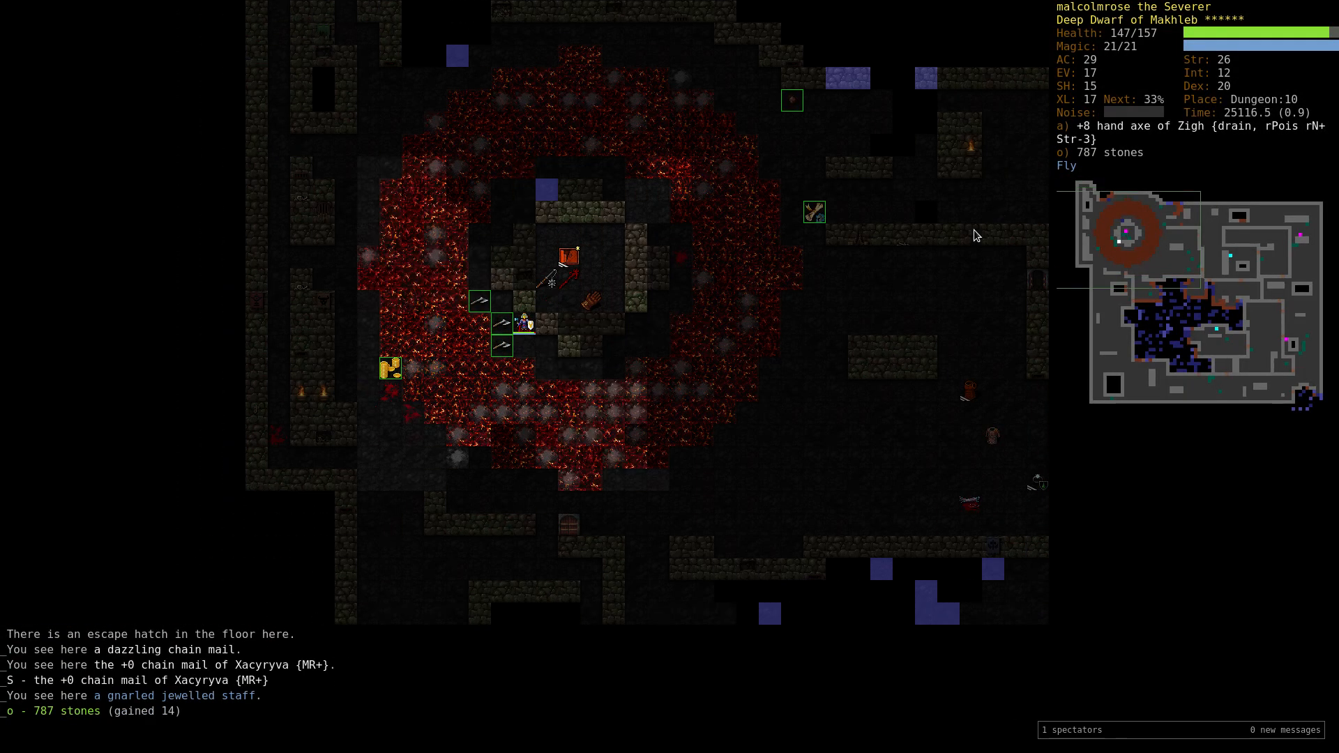
key(>)
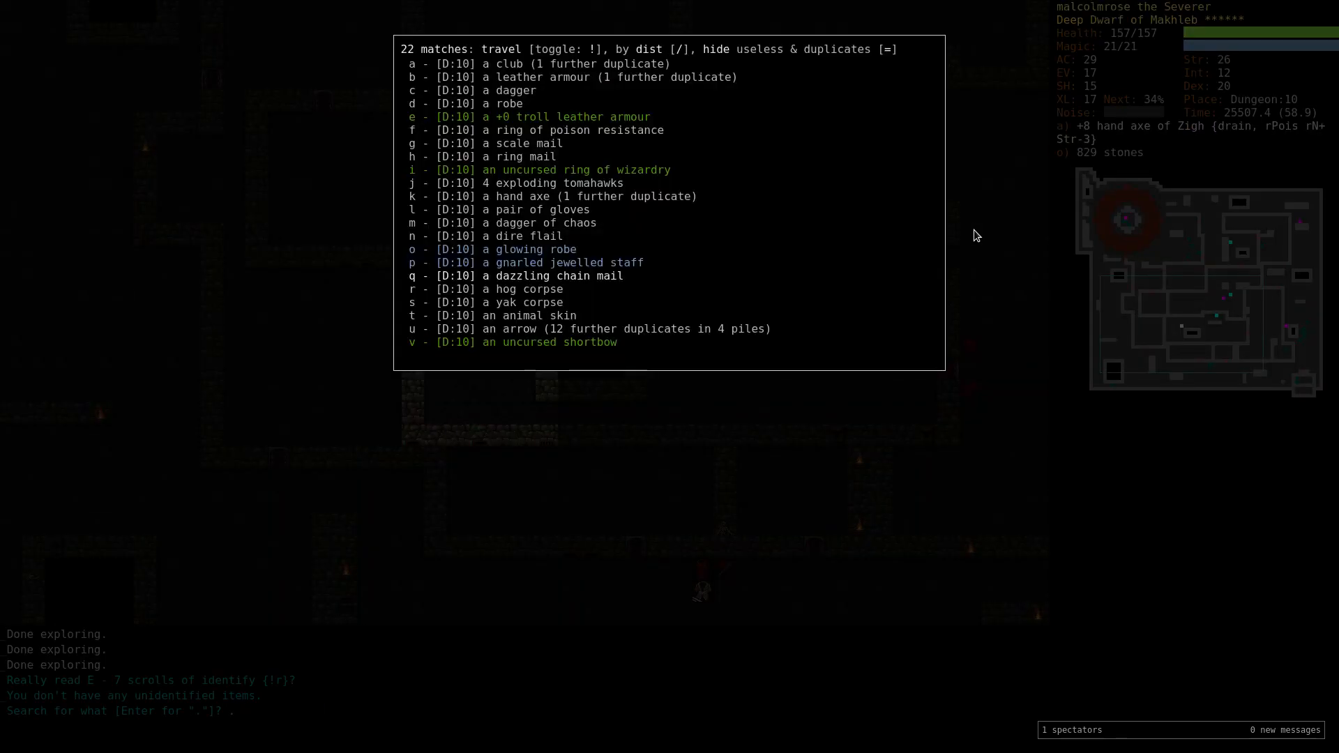
Drink a potion of flight, cross the lava and wear the identified +7 chain mail of the Castellan.
key(Escape)
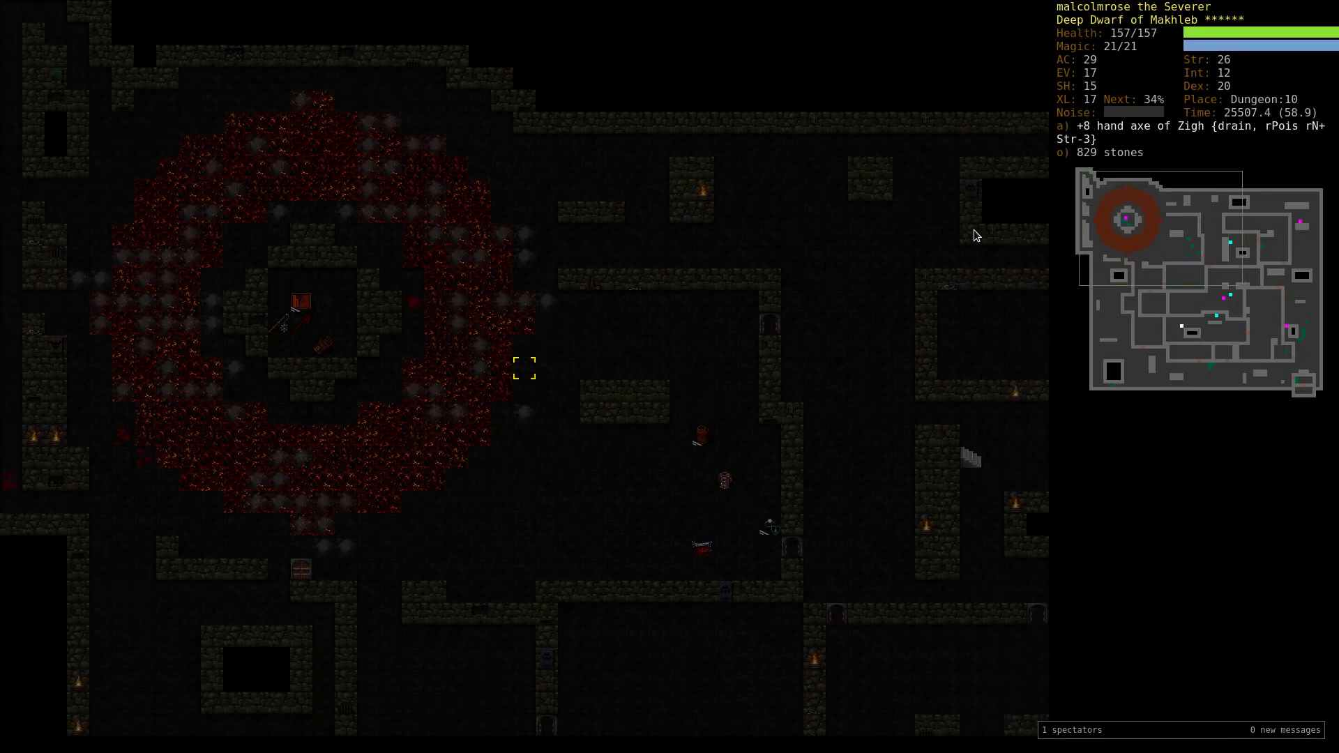
key(q)
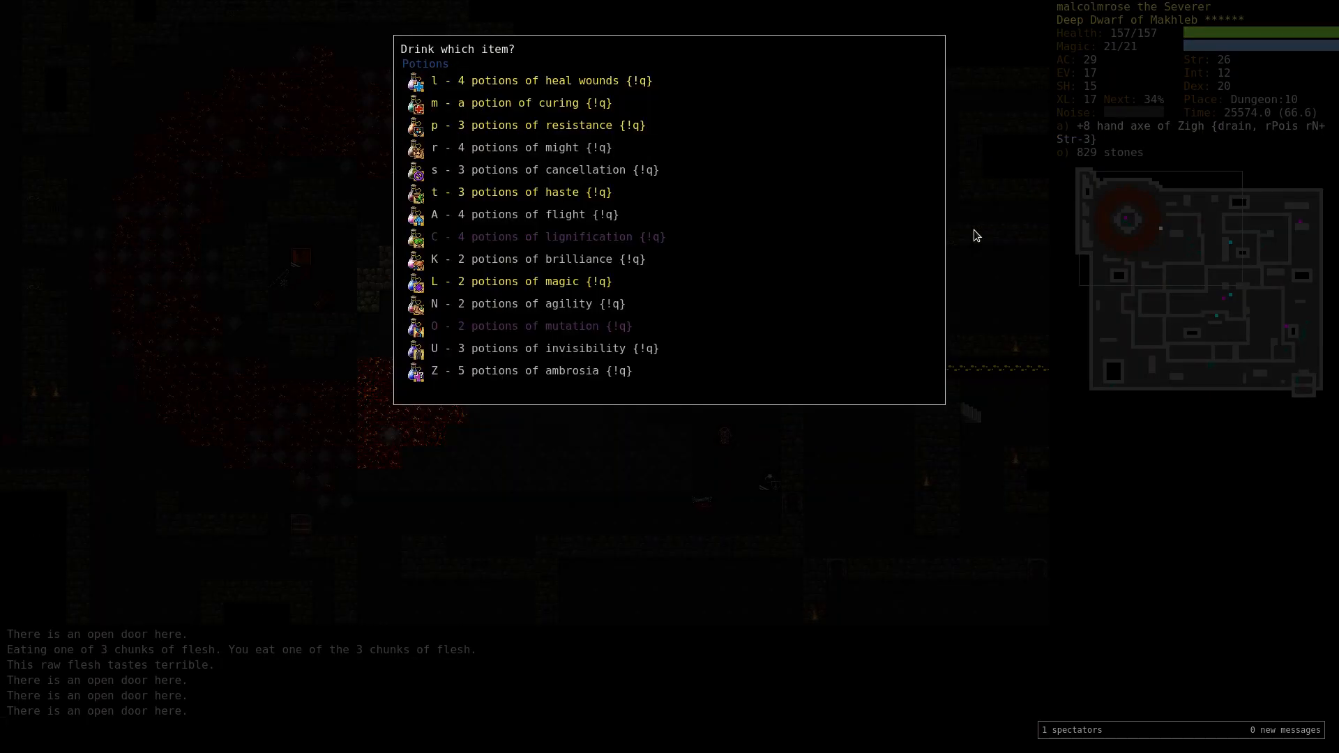
key(A)
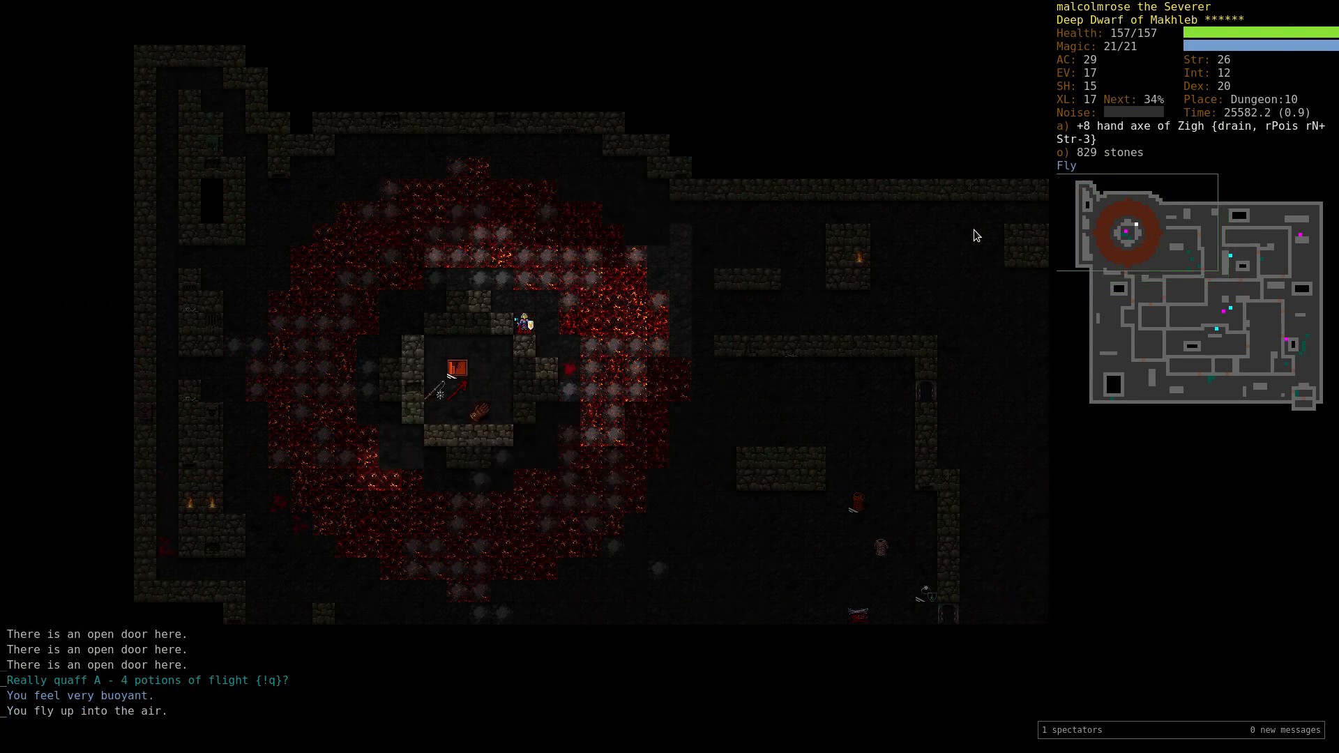
key(d)
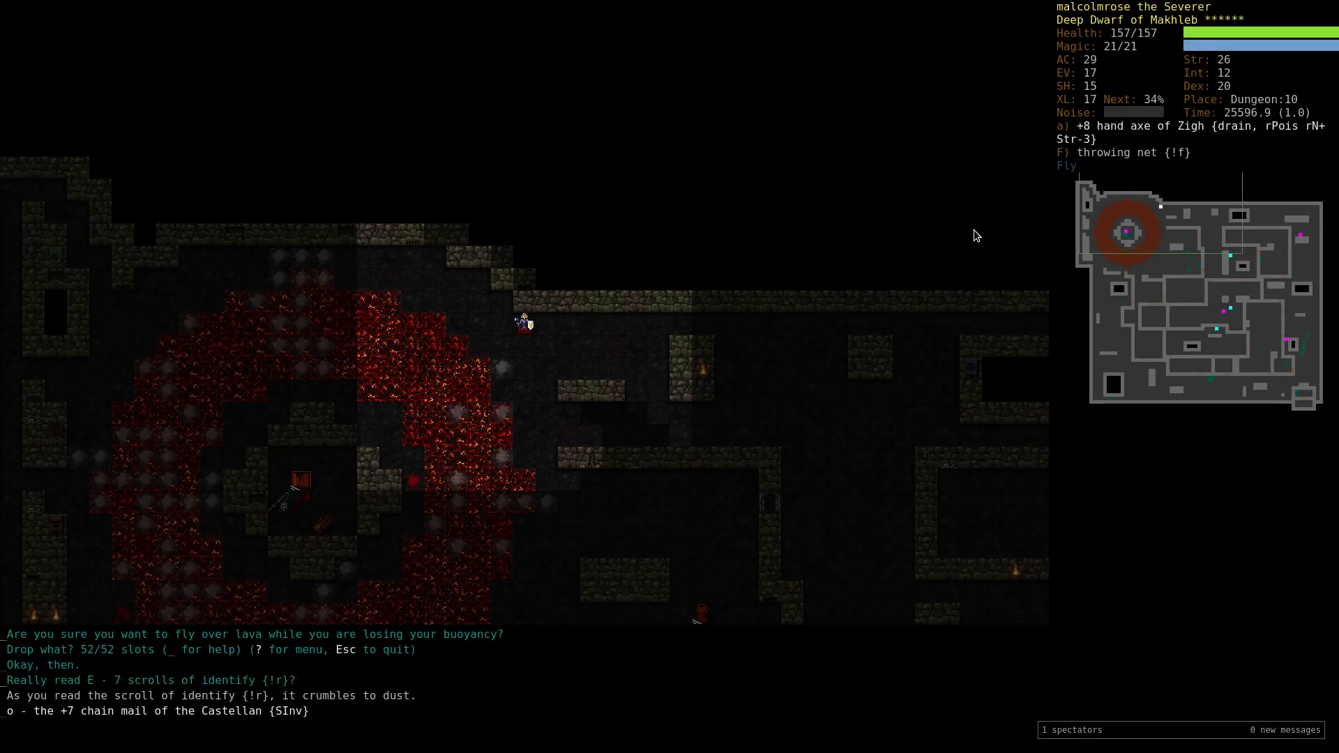
key(W)
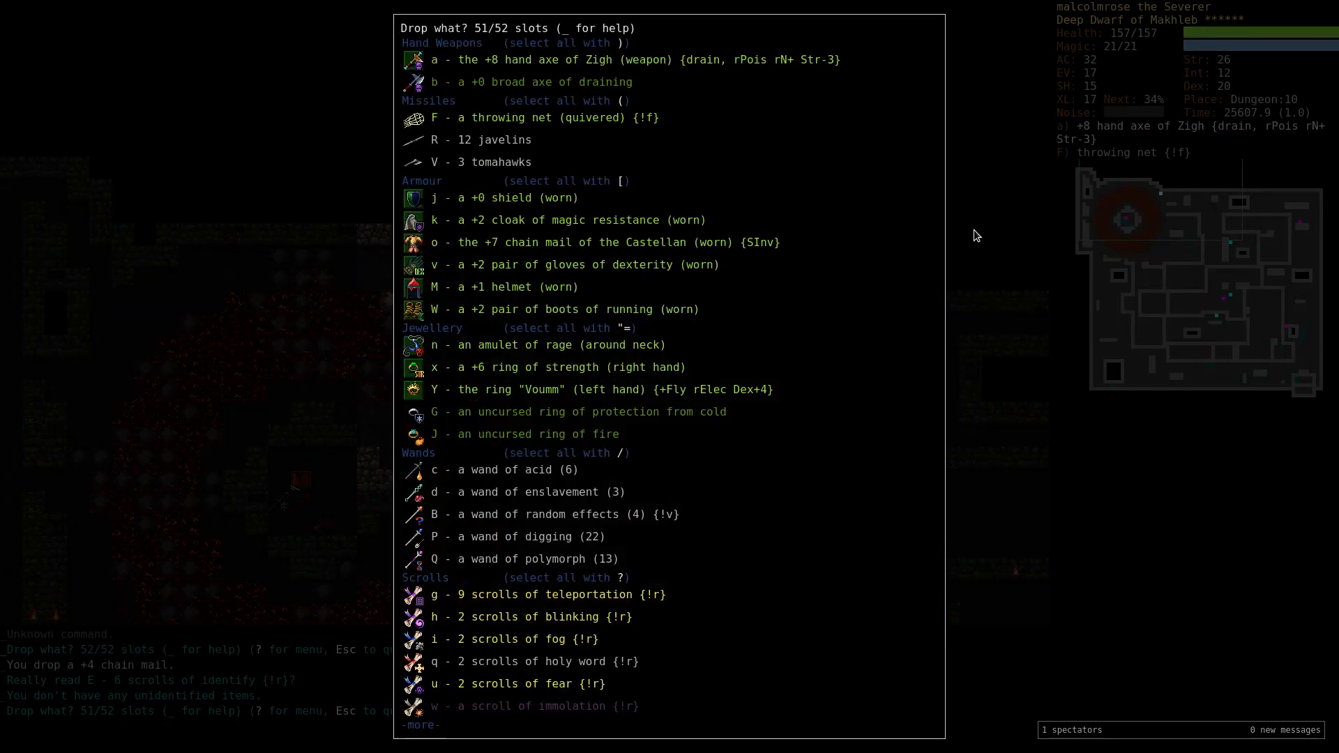
Drop the wand of random effects and two potions of brilliance, then list memorisable spells.
scroll(down, 3)
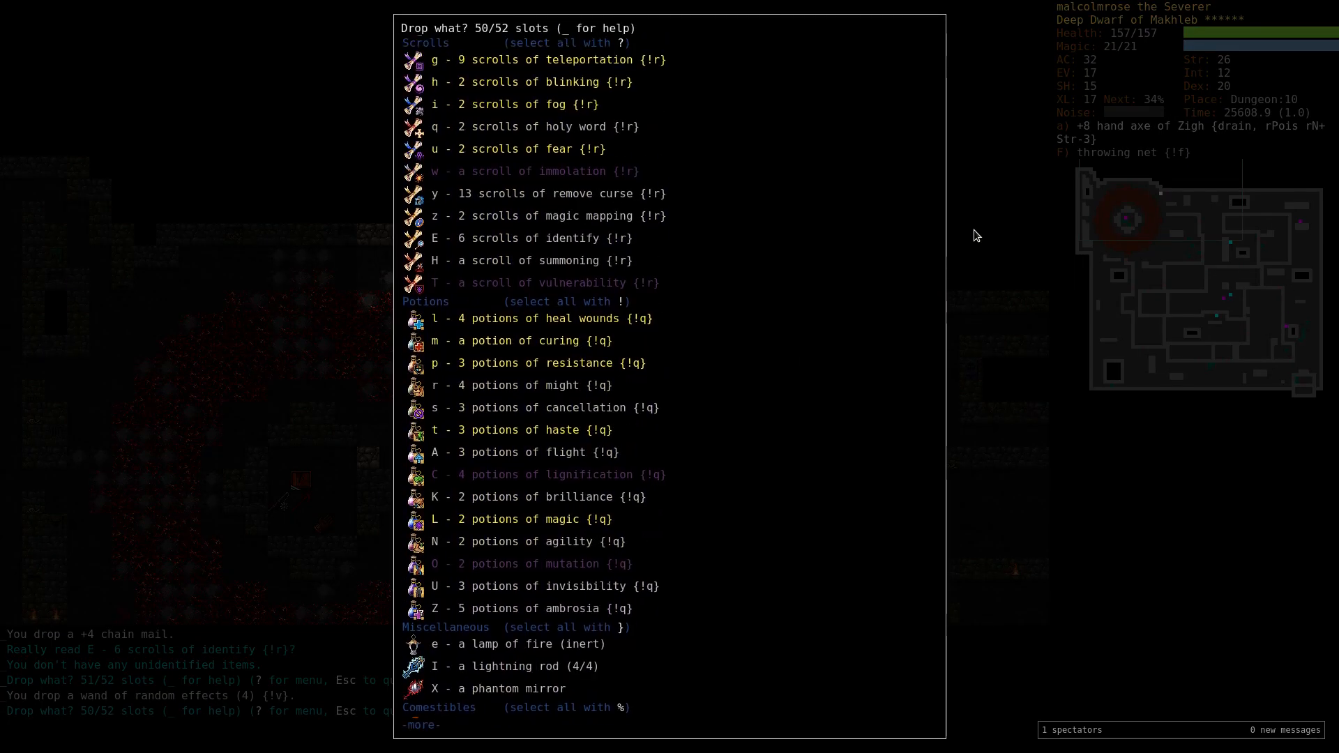
scroll(down, 3)
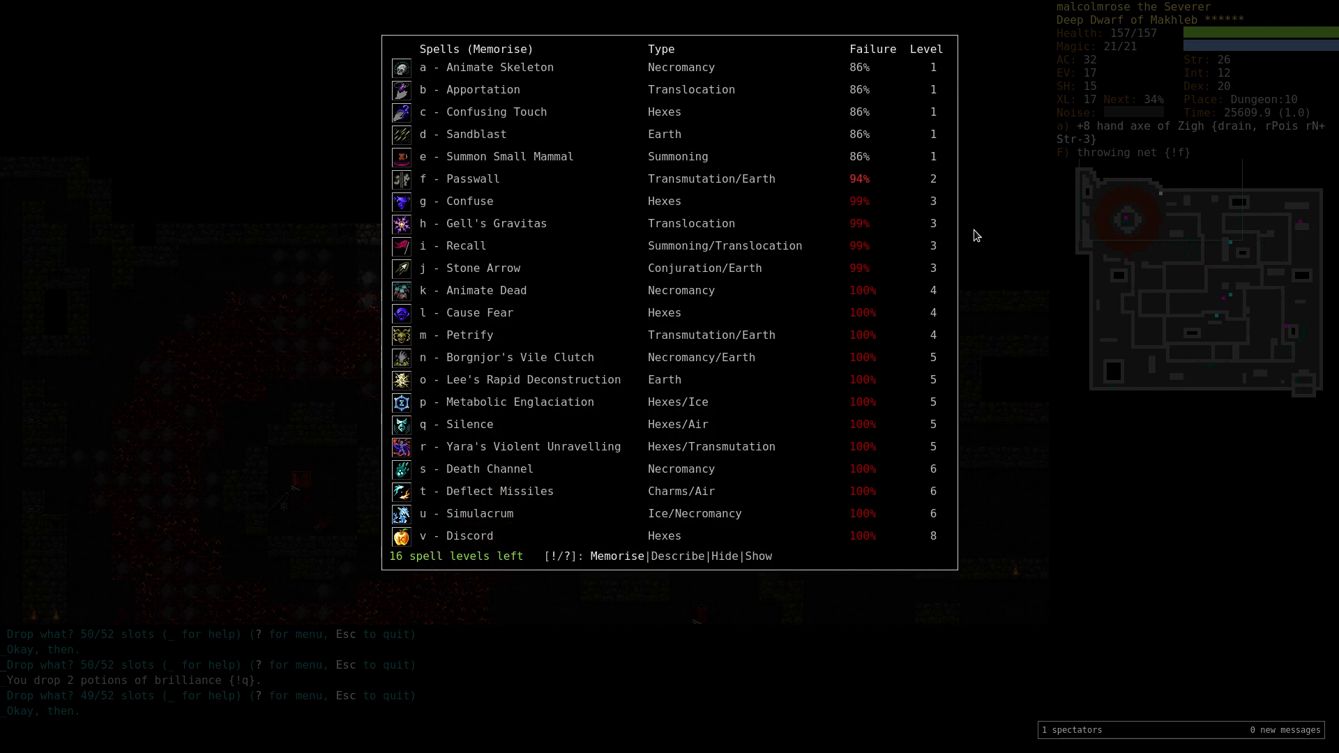
Close the spell memorisation list and take the stairs down to Dungeon:11.
key(Escape)
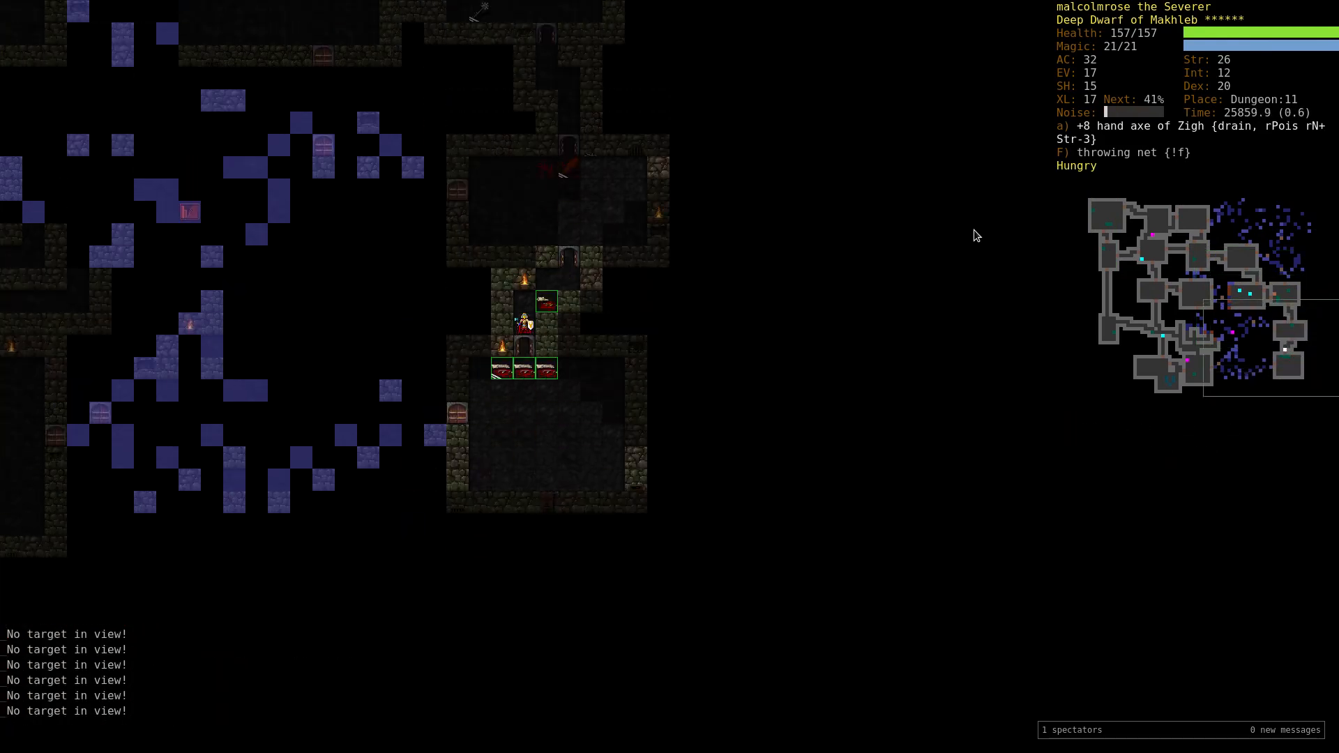
Travel to Orcish Mines:1 and bring up the evocable items list.
key(r)
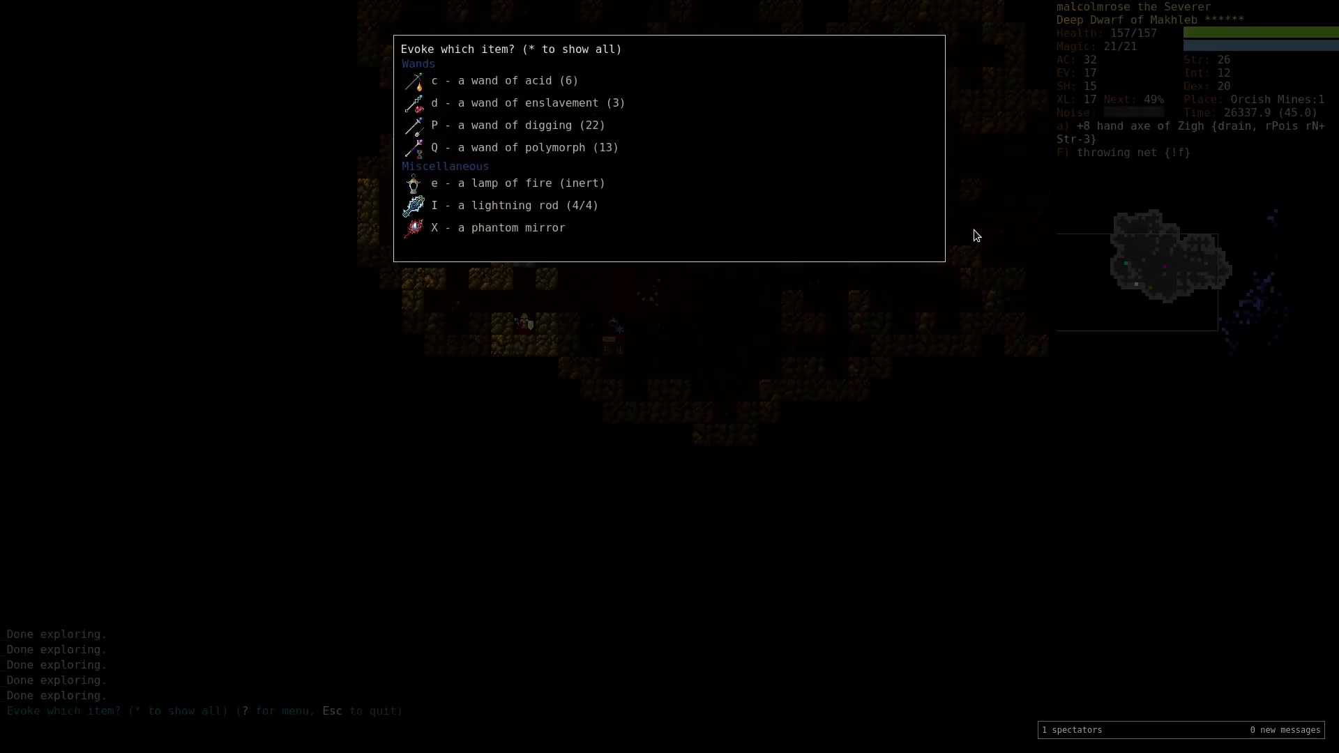
Zap a wand at the deep elf magi and slay one of them with the axe.
key(Escape)
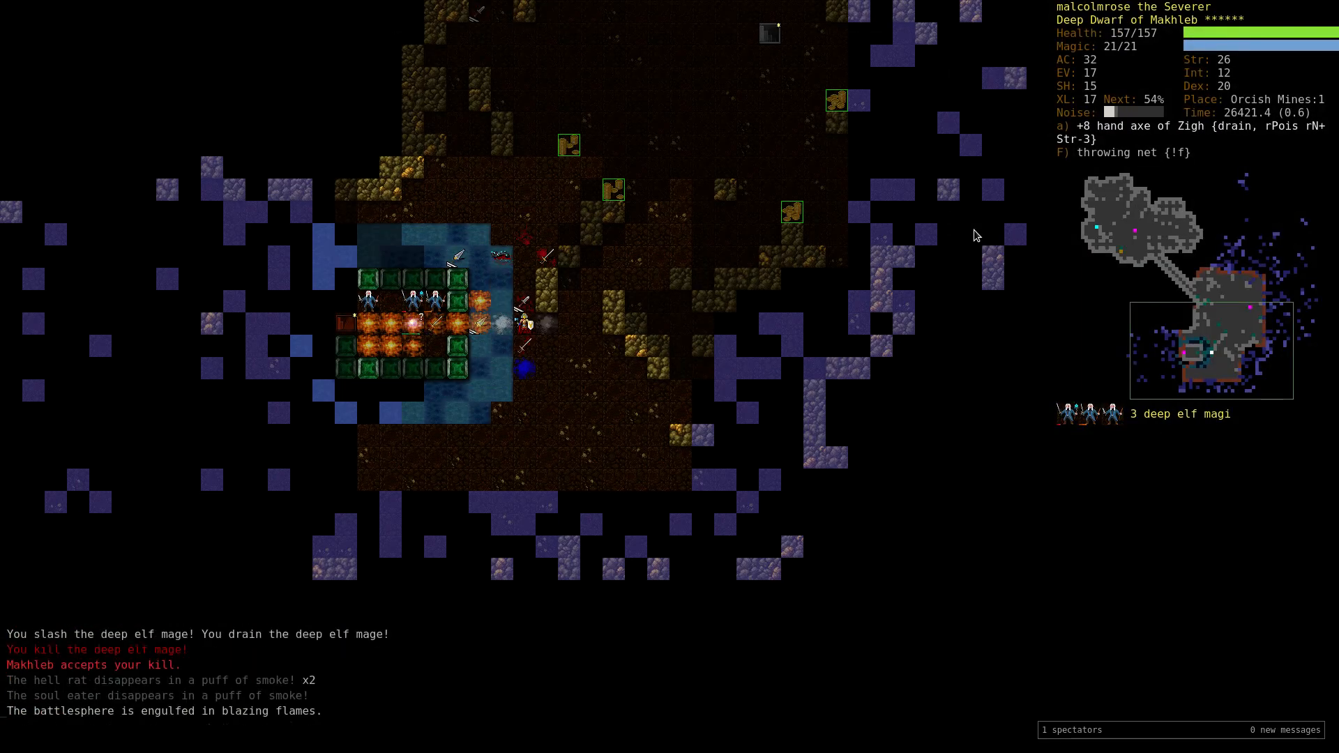
Check the evoke list, then go berserk and wound the stone giant.
key(V)
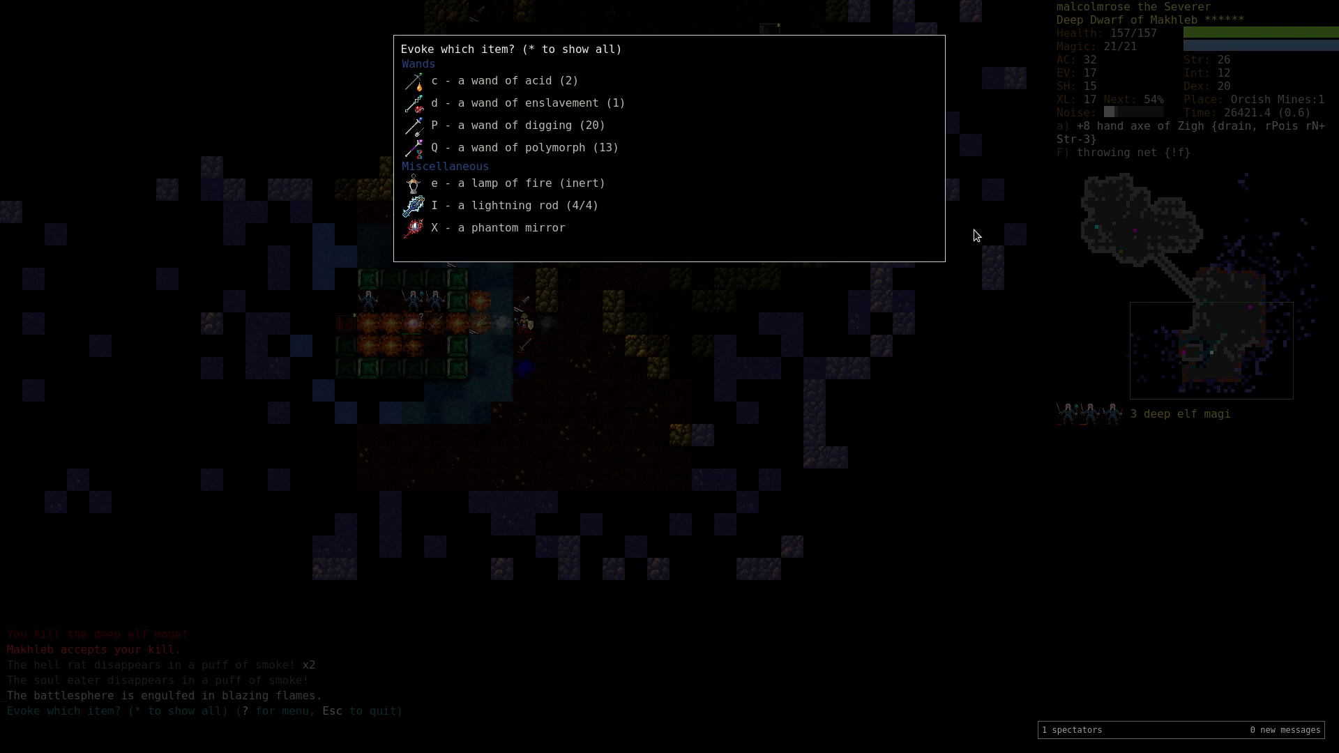
key(Escape)
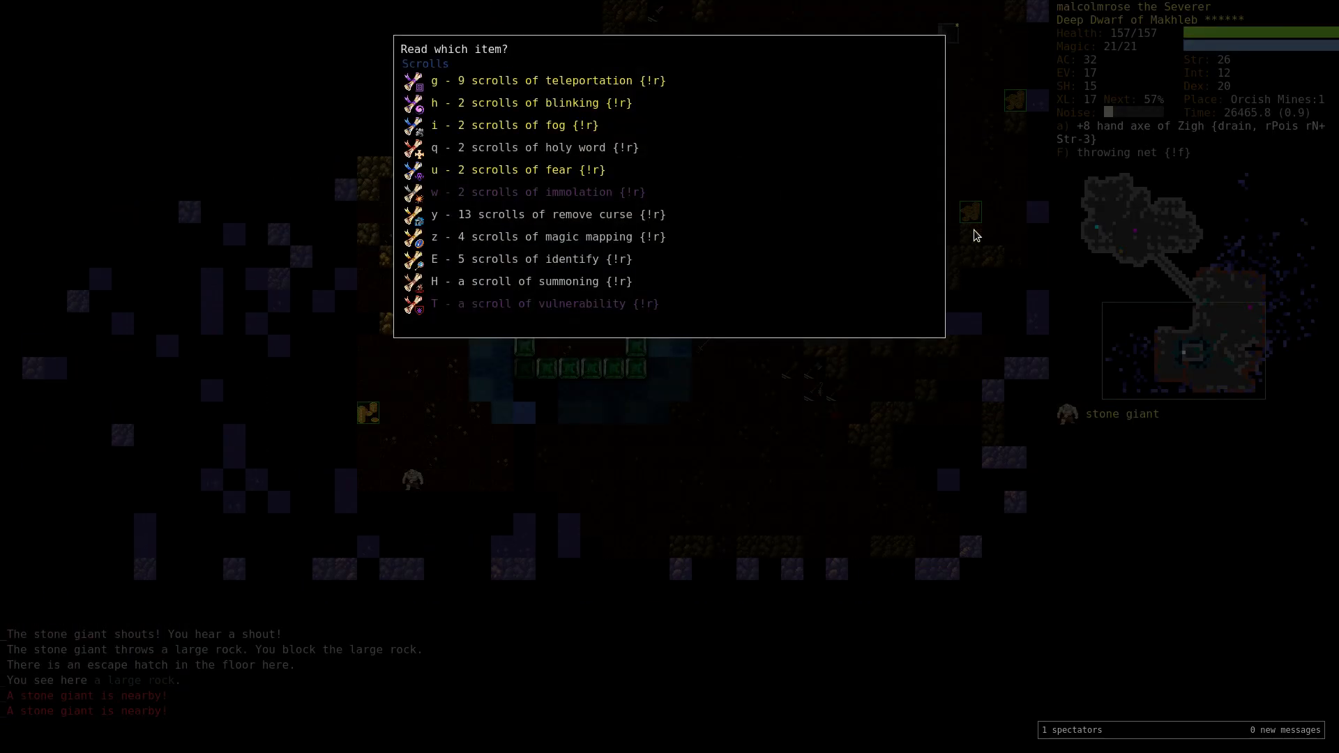
mouse_move(969, 226)
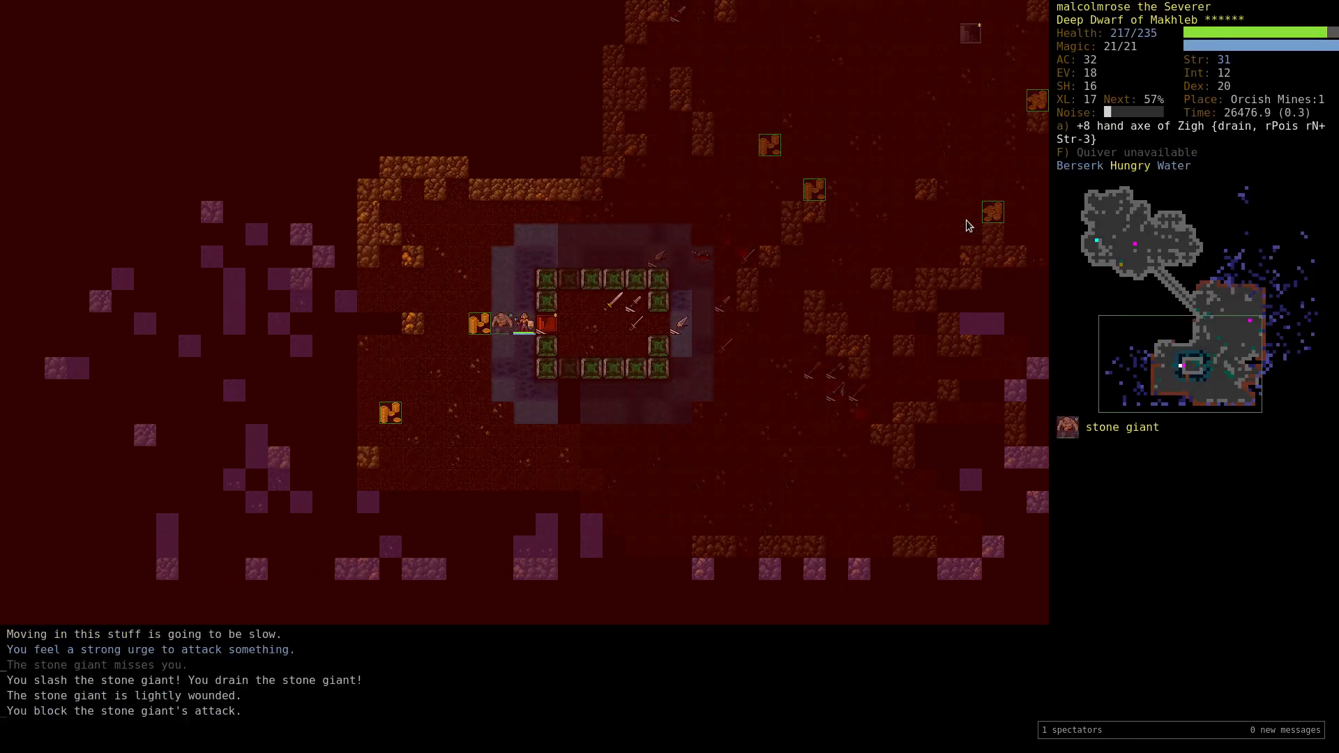
Review skill training targets for Fighting, Armour and Dodging and return to the map.
key(m)
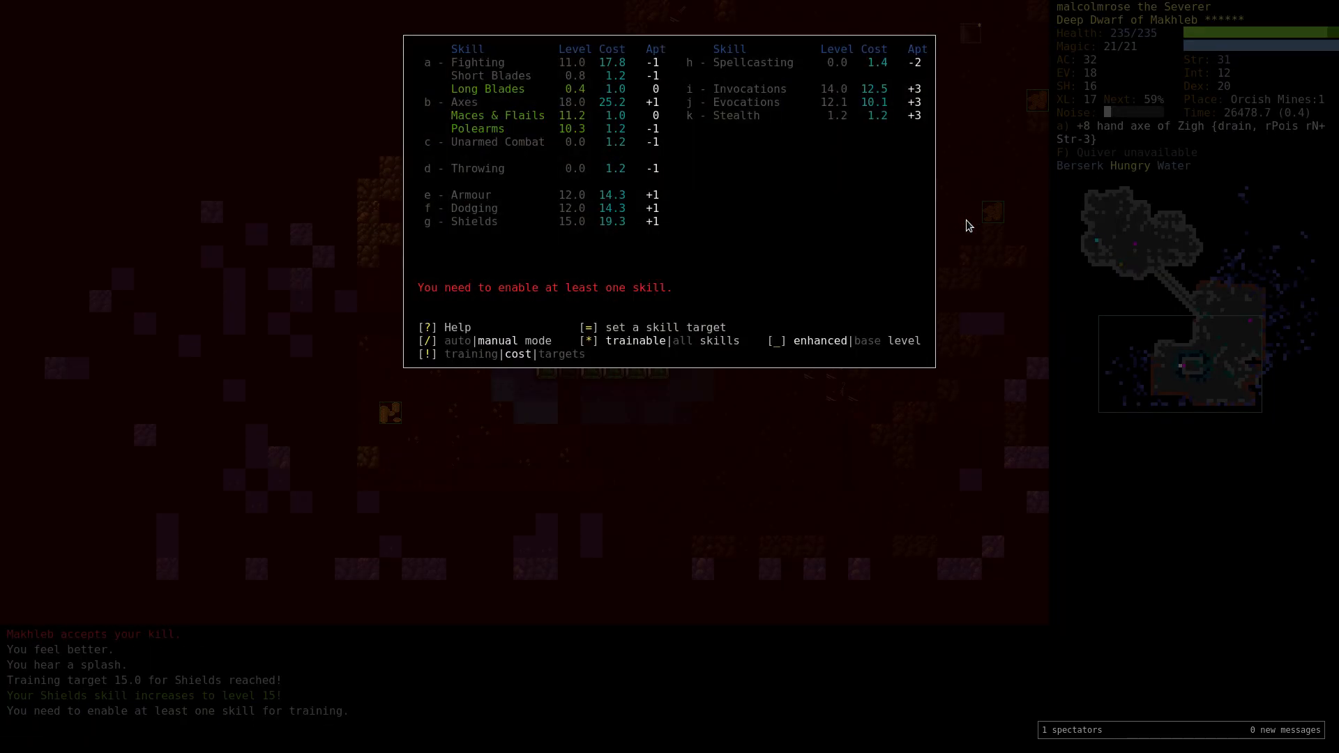
key(a)
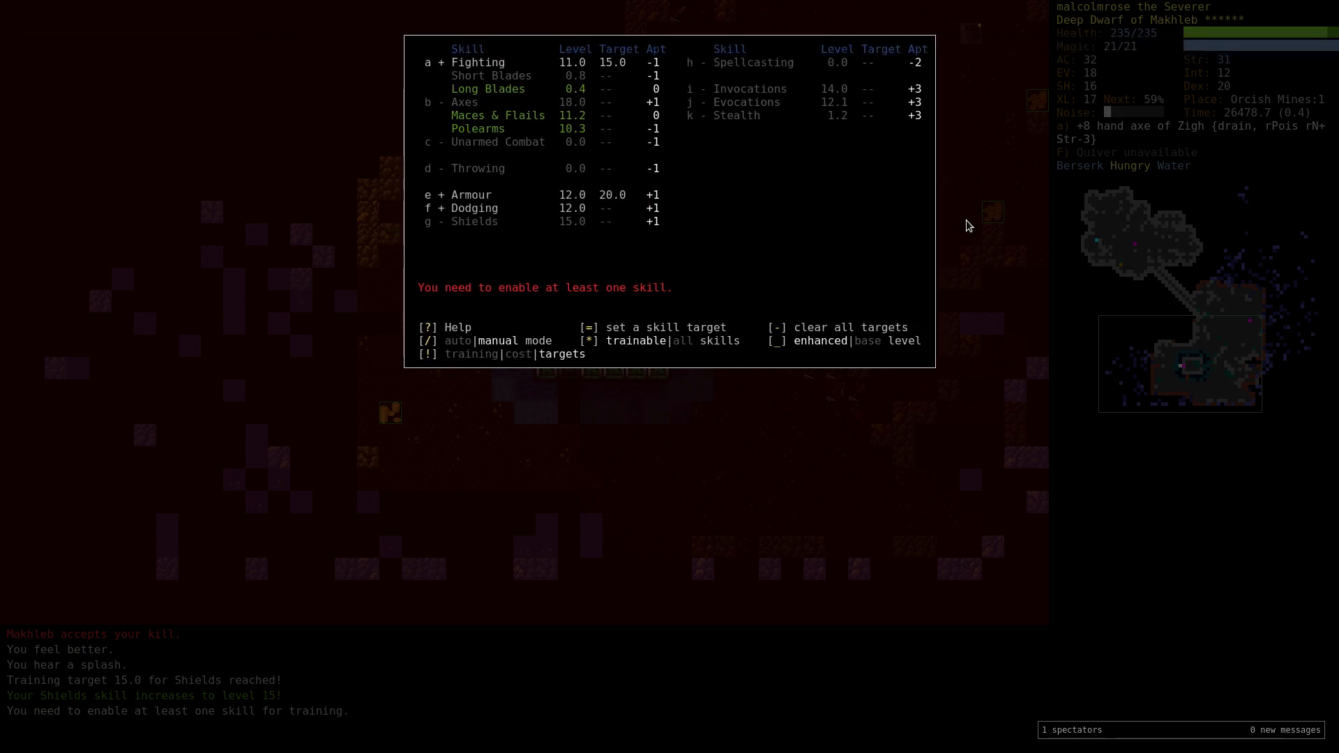
key(Escape)
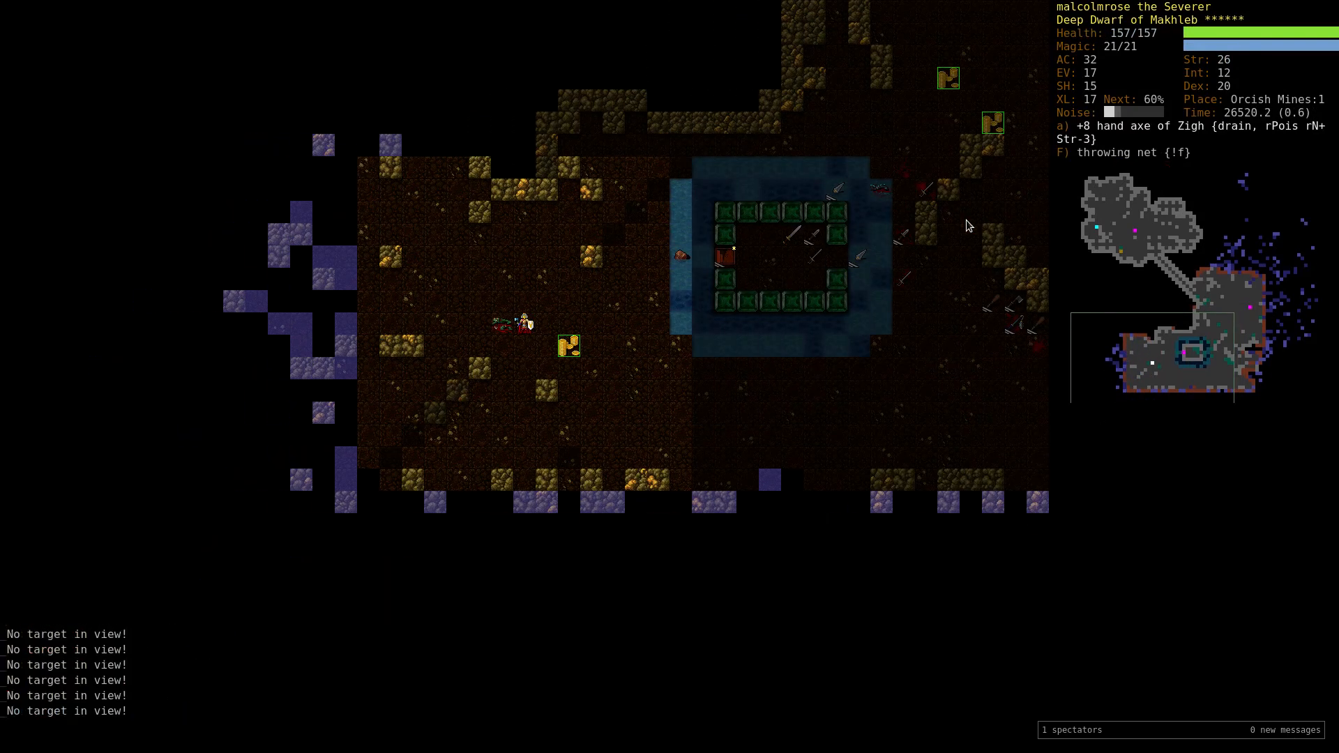
Glance at god abilities, descend to Orcish Mines:2 and describe the ogre mage.
key(a)
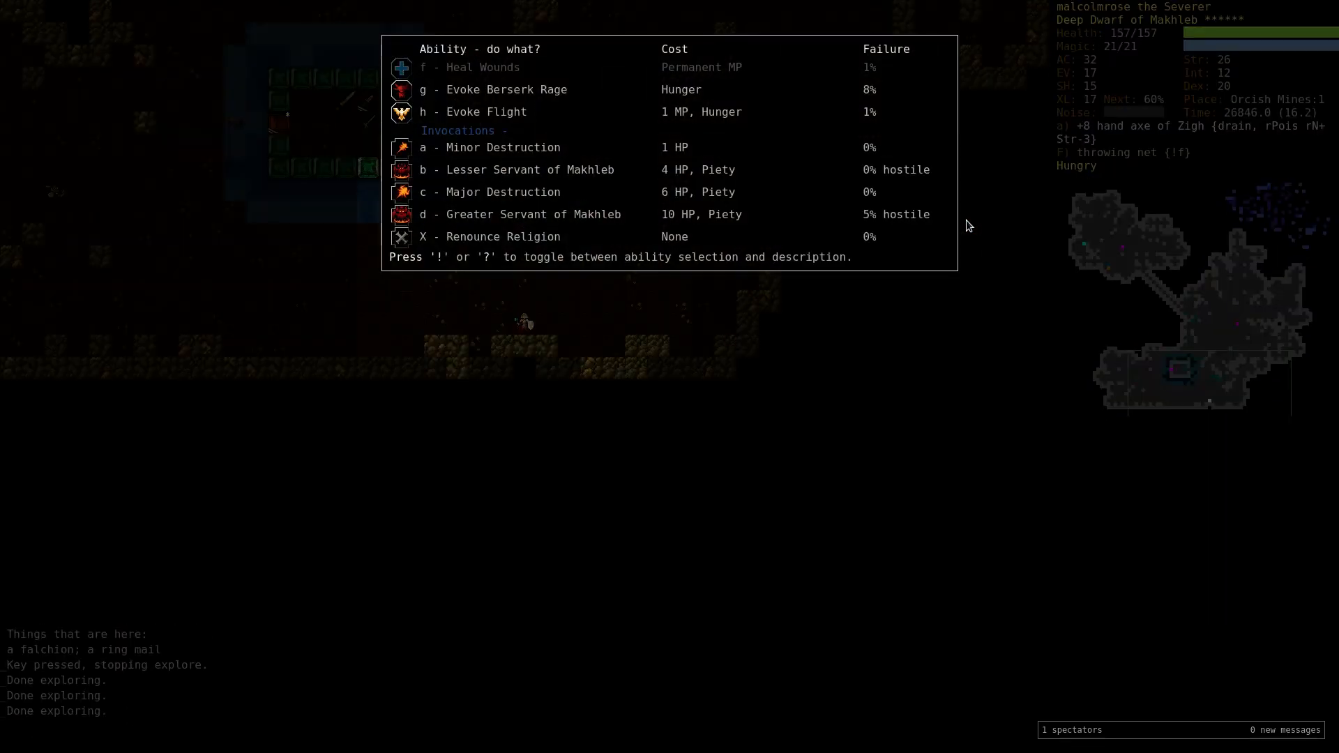
key(Escape)
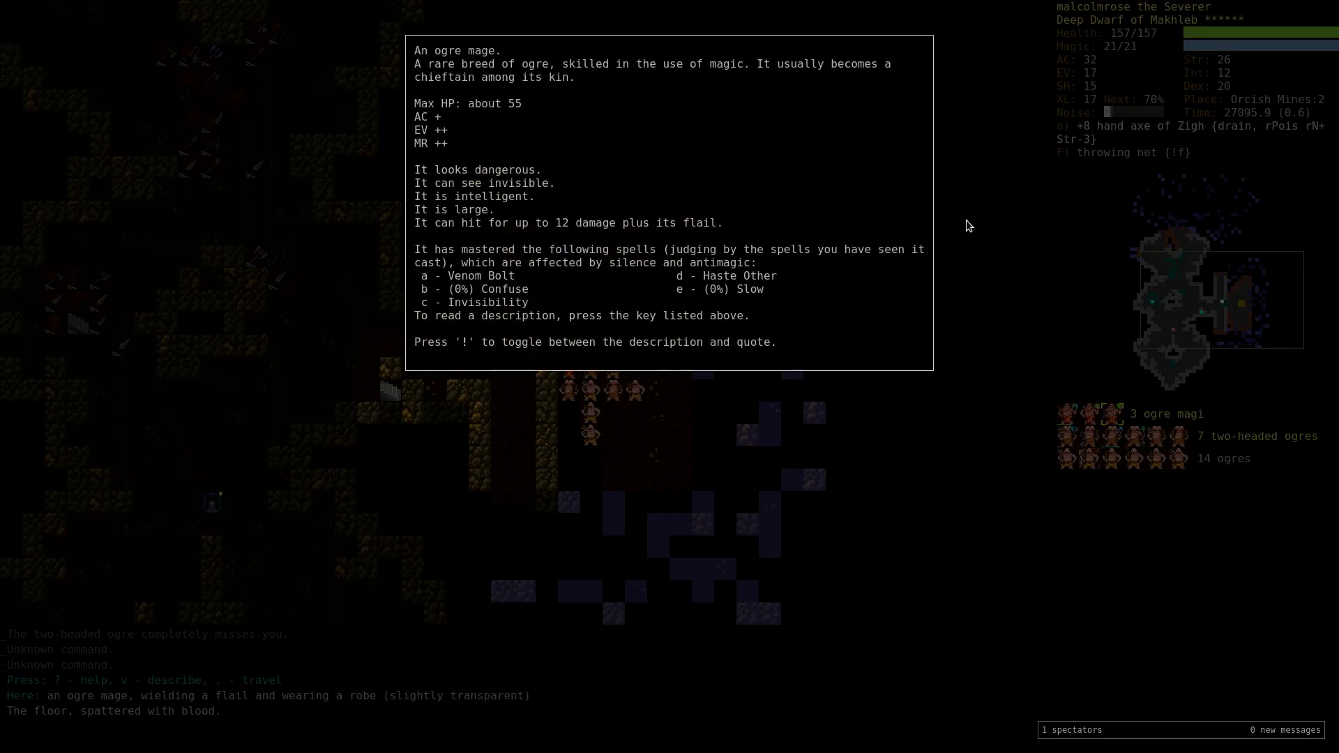
Dismiss the ogre mage description and browse Ilekk's Book Boutique's Warped Ice book.
key(escape)
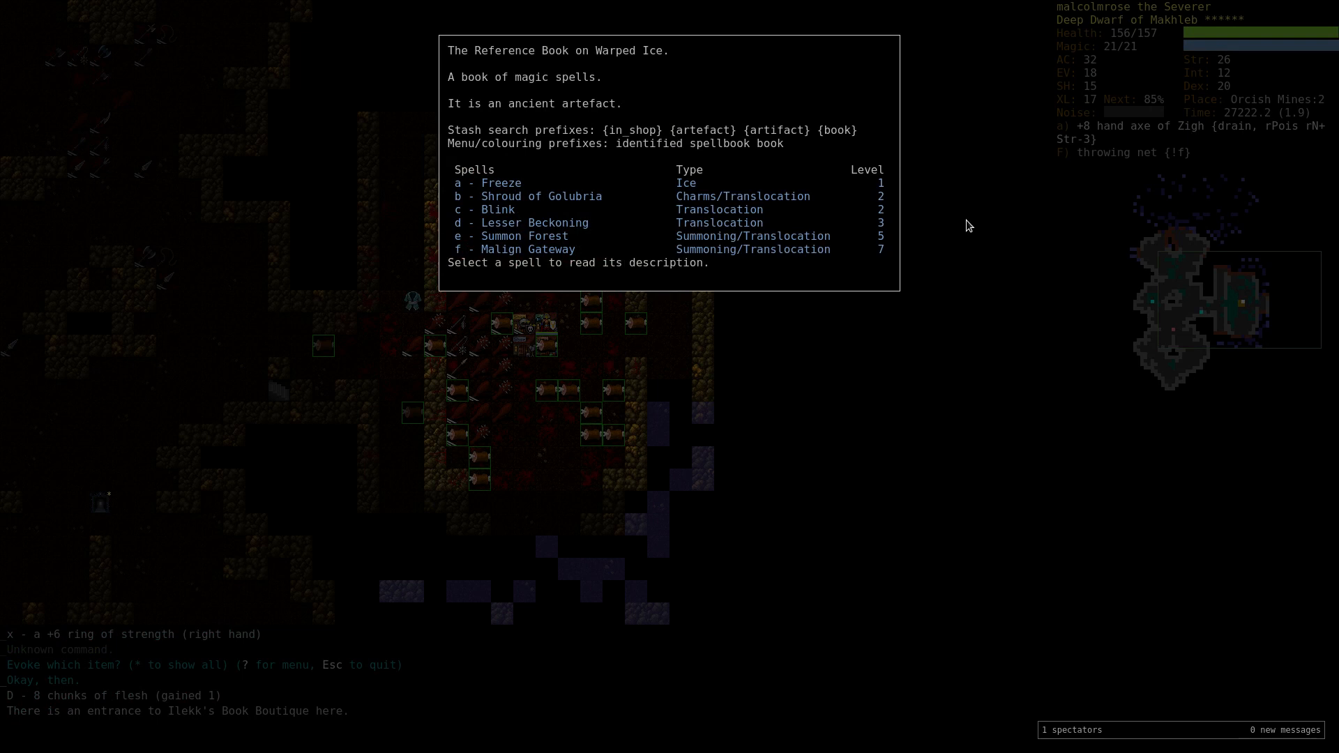
Finish viewing the books, leave the bookshop and enter Dixoept's Distillery.
key(Escape)
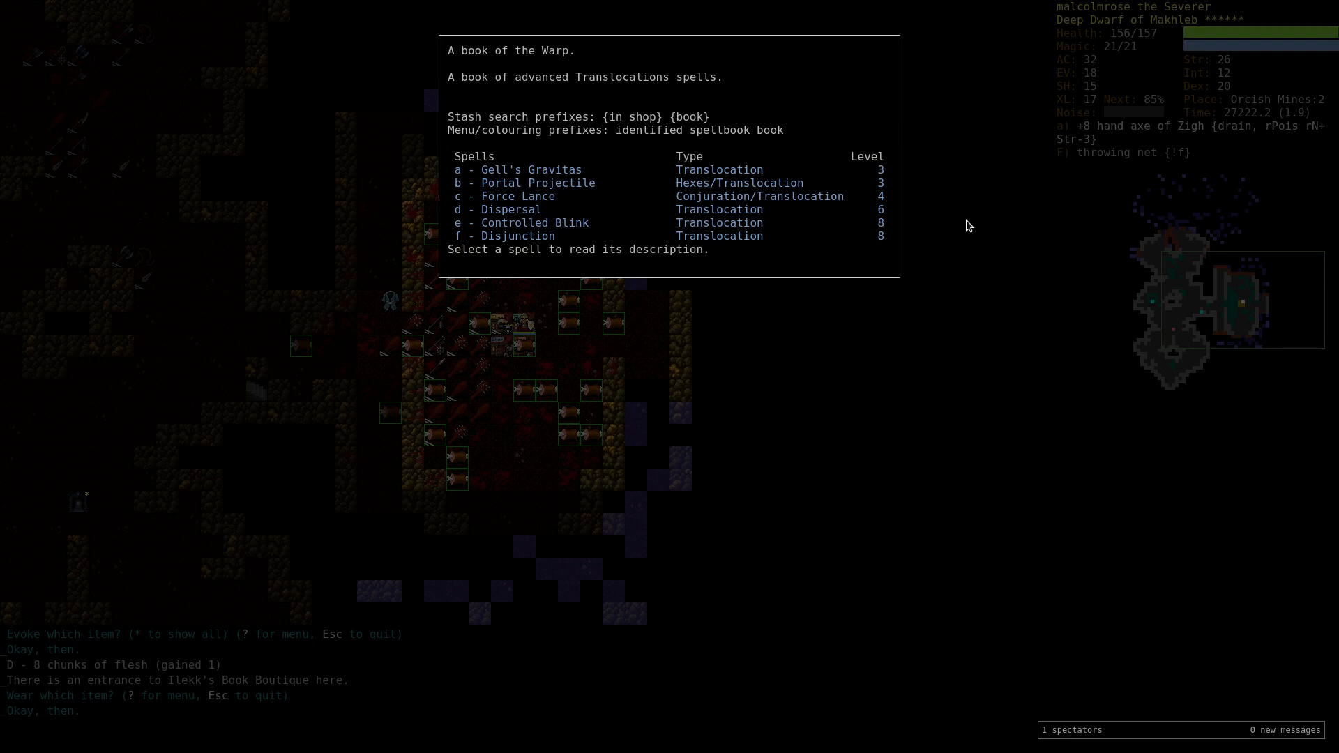
key(Escape)
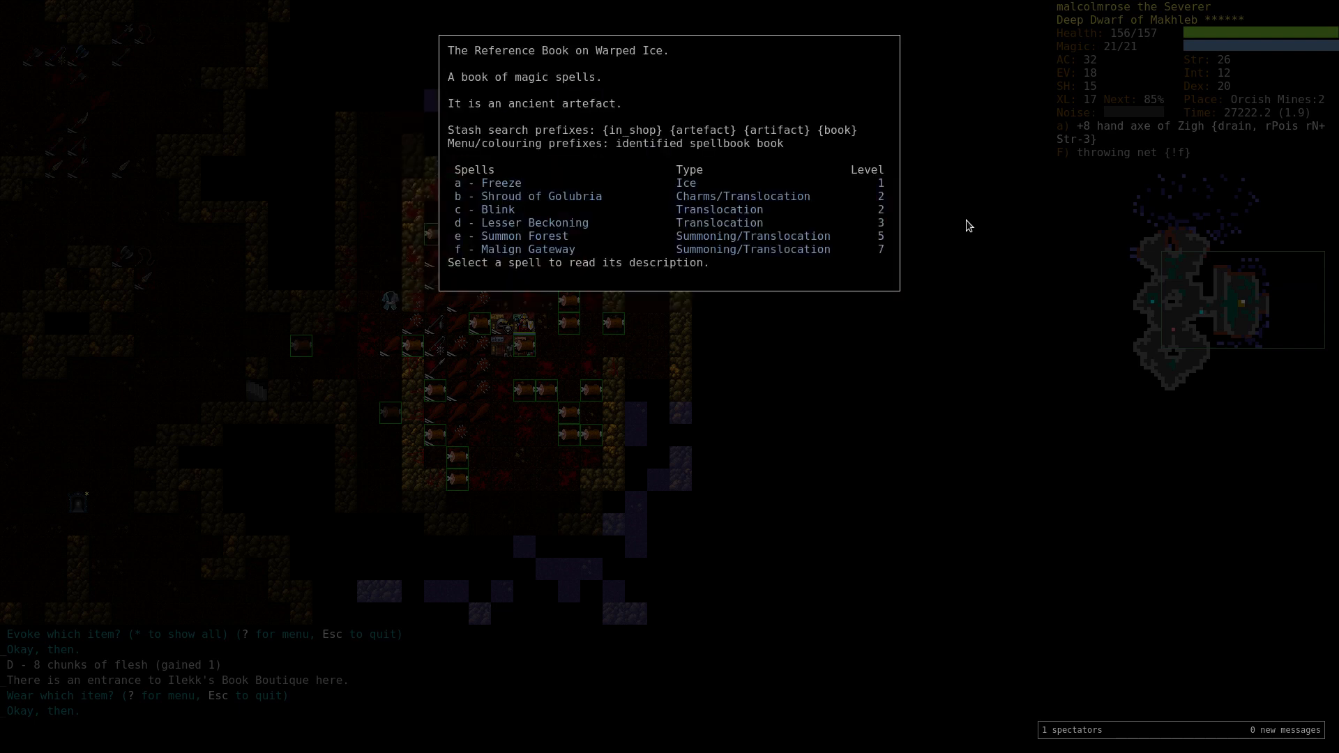
key(Escape)
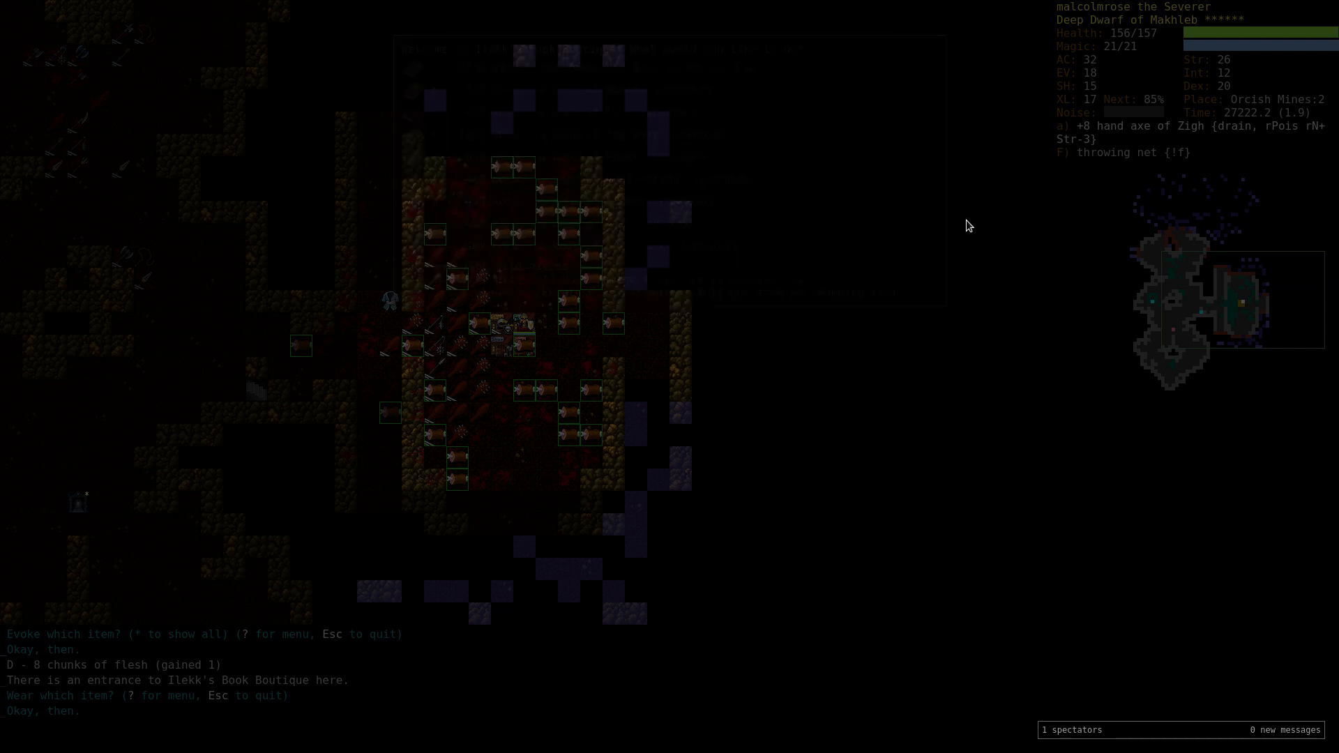
key(m)
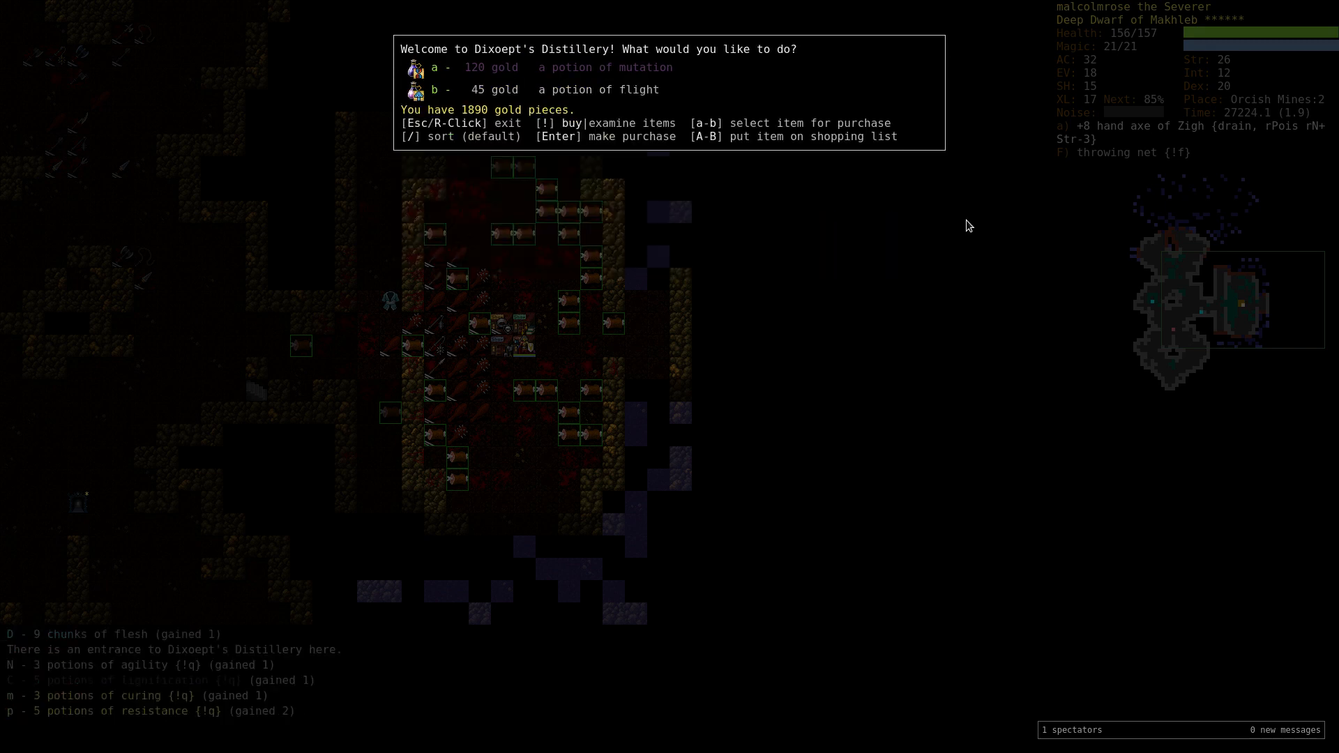
Exit the distillery without buying and bring up the skill overview.
key(Escape)
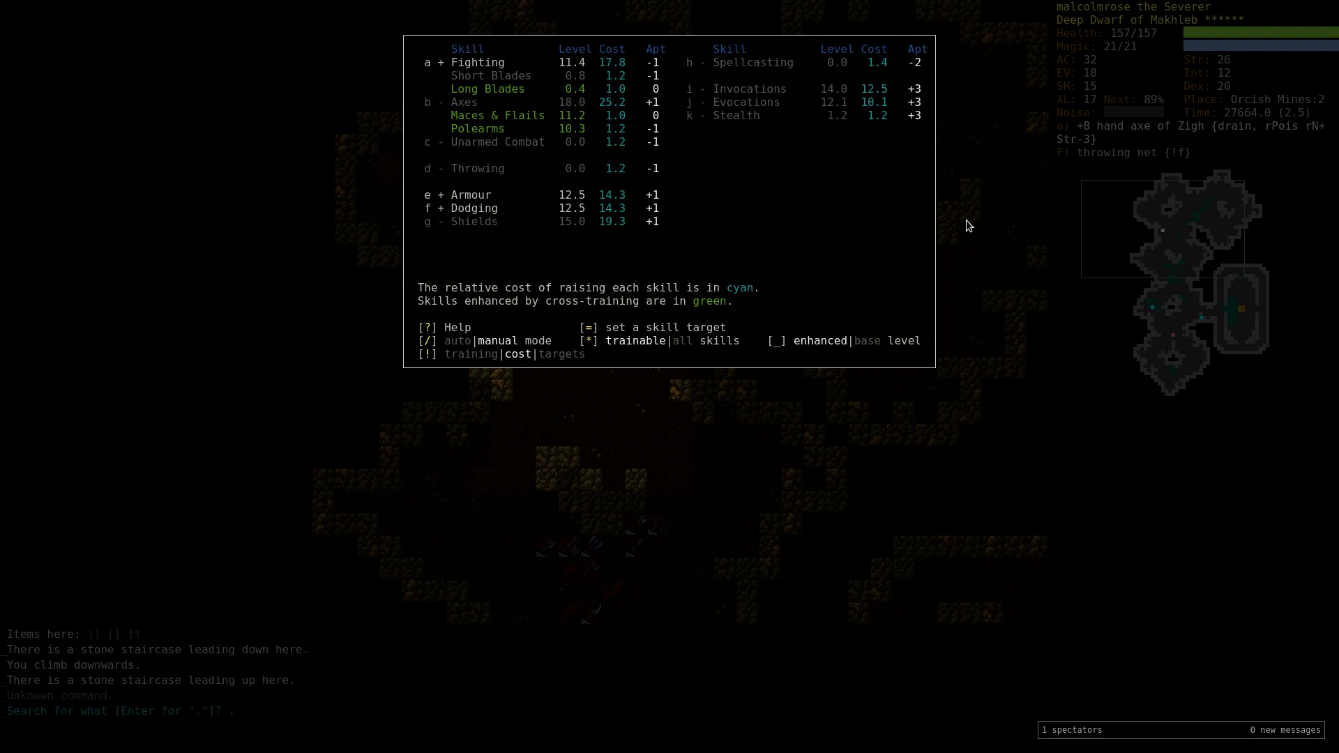
Dismiss the skill overview and travel to the down staircase on Dungeon:11.
key(Escape)
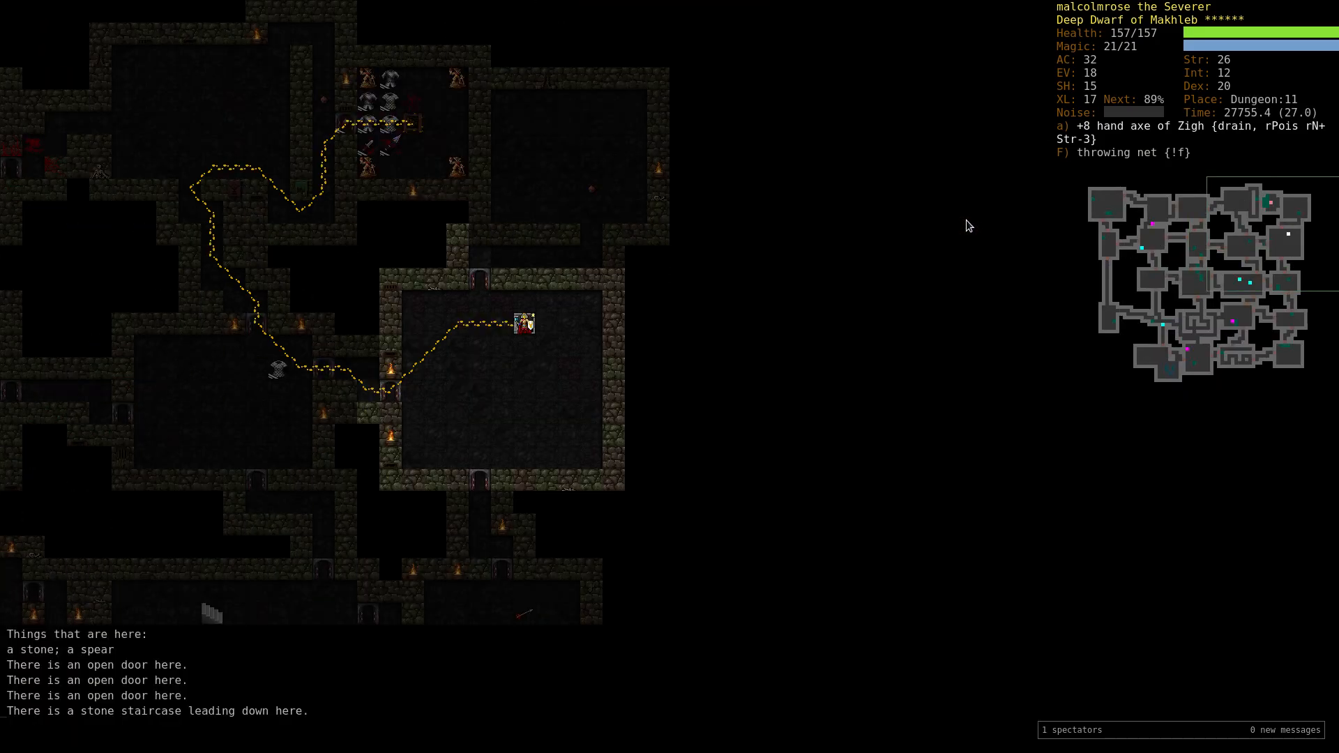
Descend to Dungeon:12 and enter Xeelen's Assorted Antiques.
key(>)
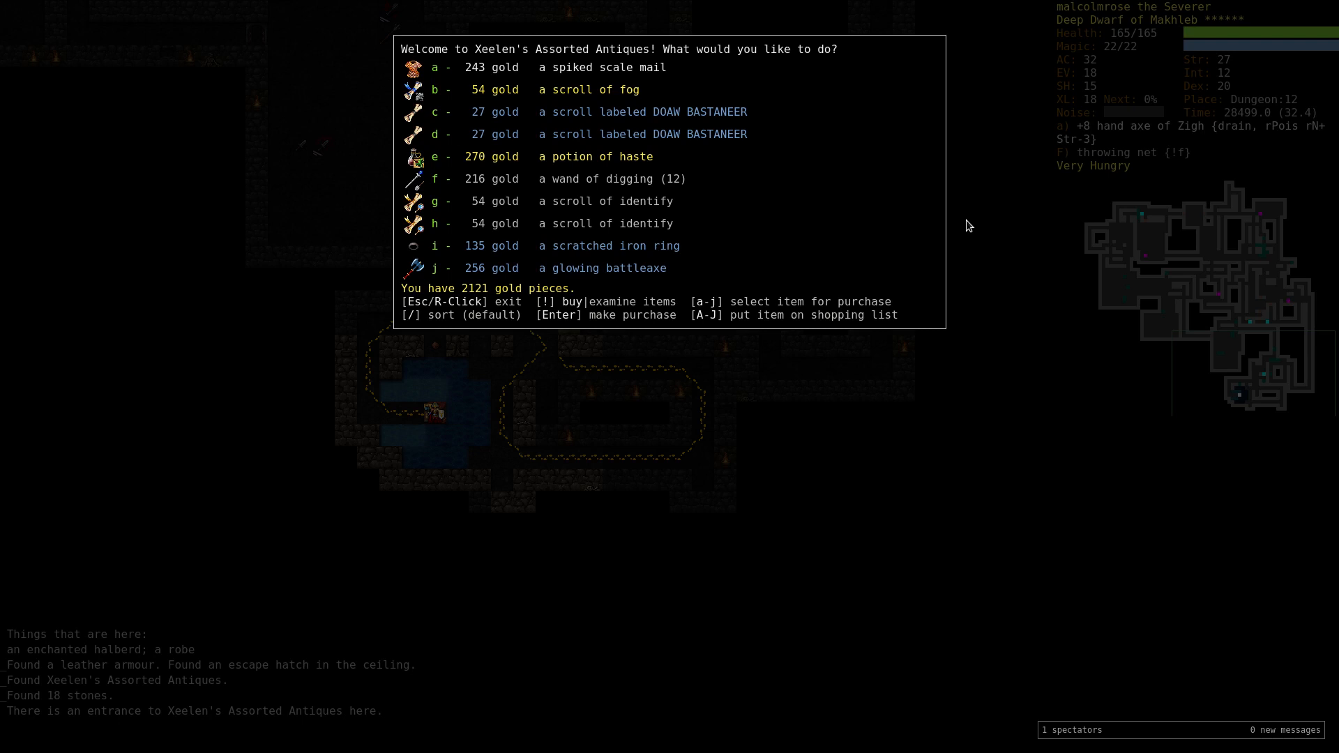
Buy the scale mail, haste potion, scrolls and iron ring, read a scroll and reach Dungeon:13.
key(a)
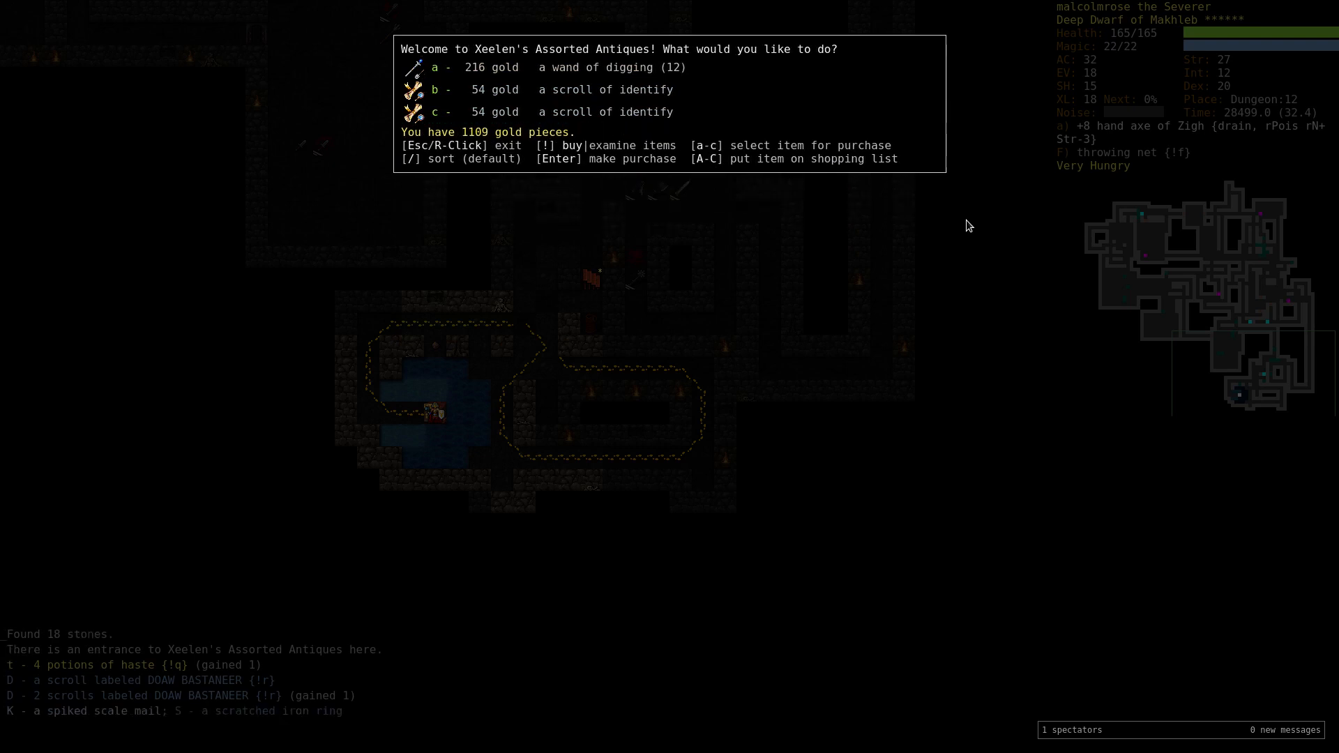
key(r)
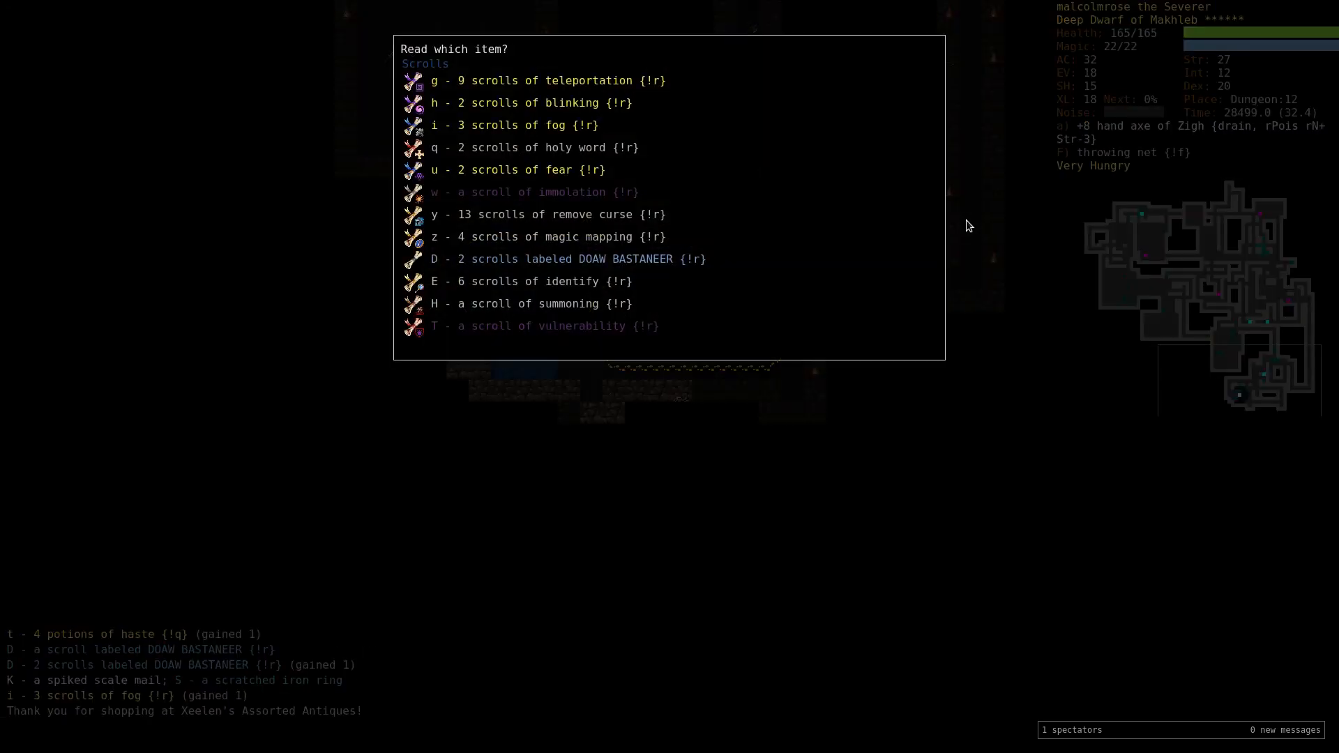
key(E)
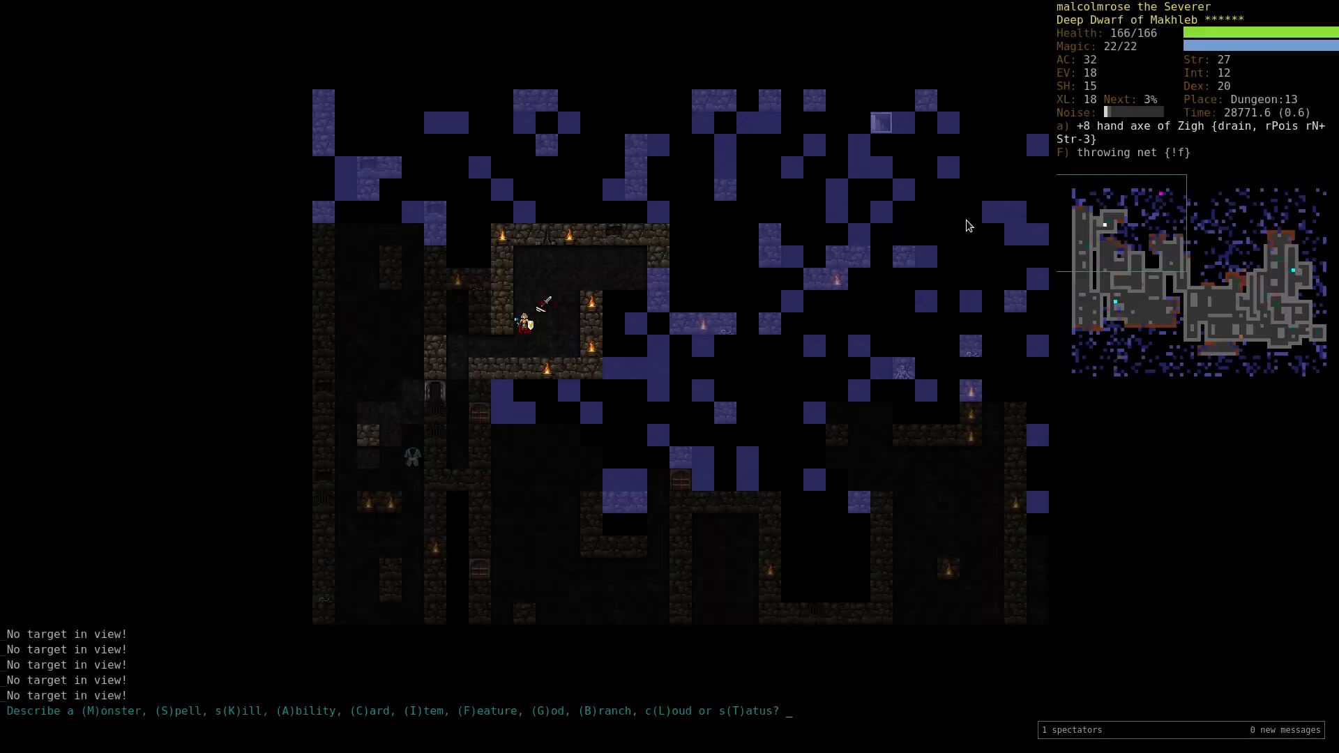
Take the downward stairs to reach Dungeon:14 where the orange crystal statue waits.
text(wizard)
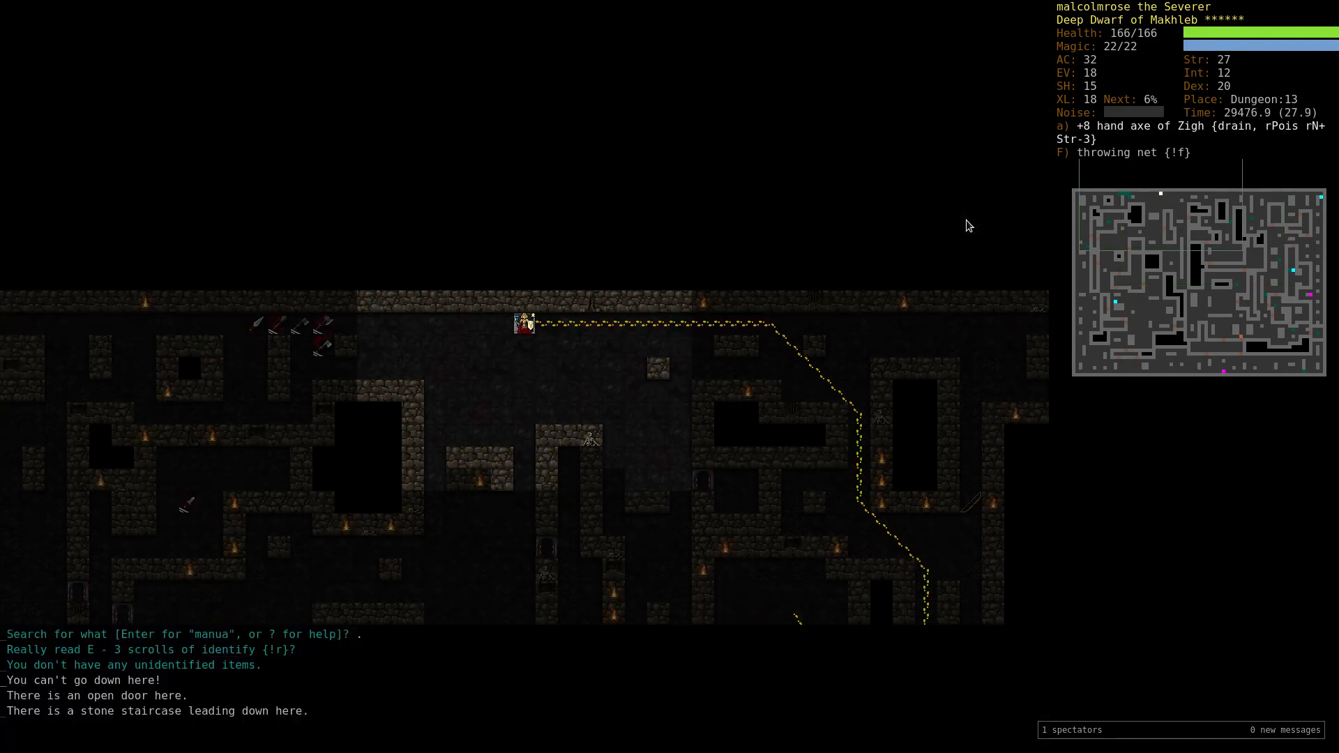
key(>)
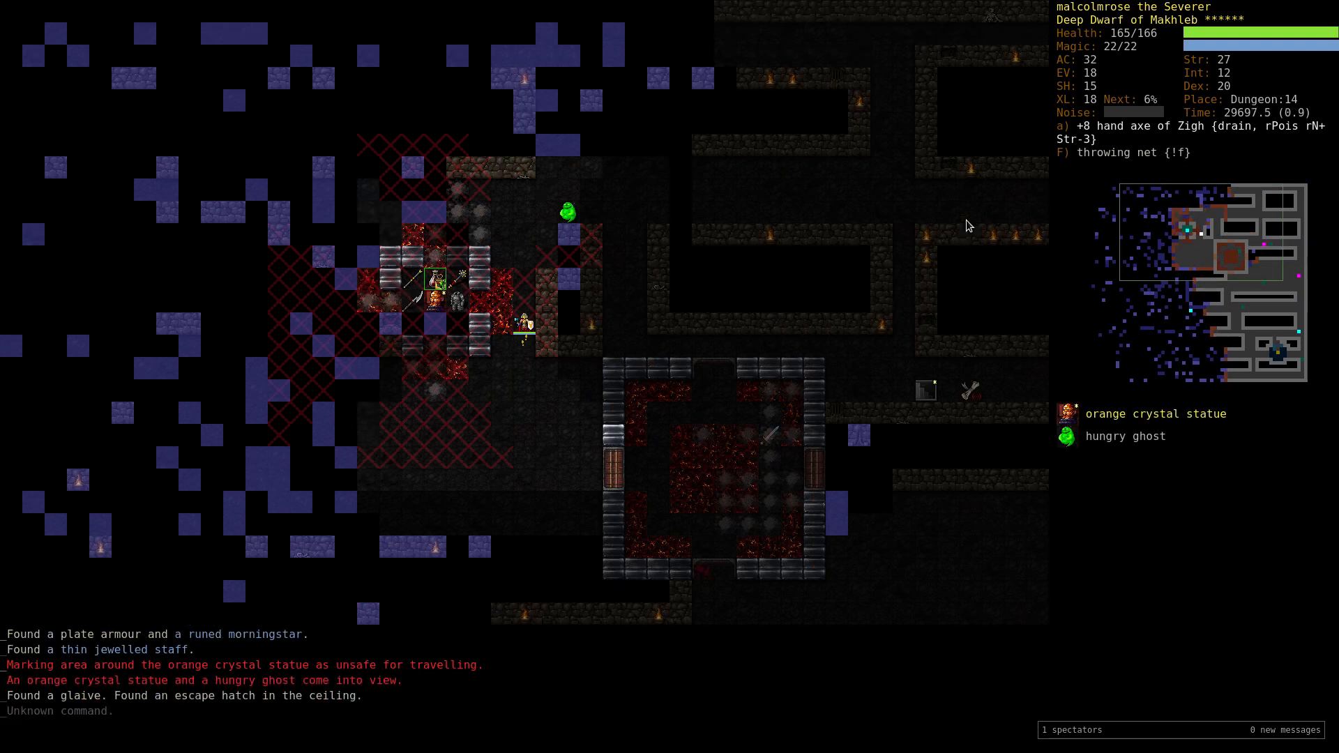
Wait out the berserk exhaustion and reassign the Heal Wounds ability to letter K.
key(q)
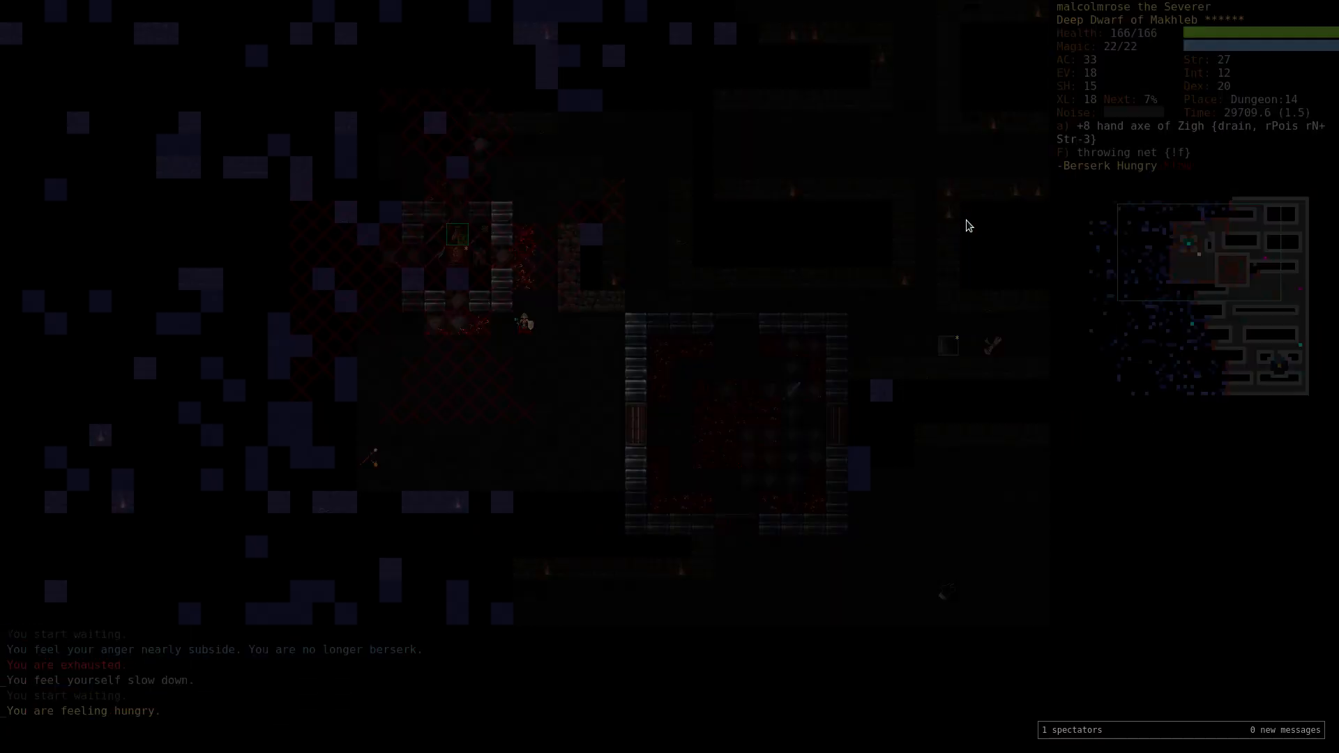
key(q)
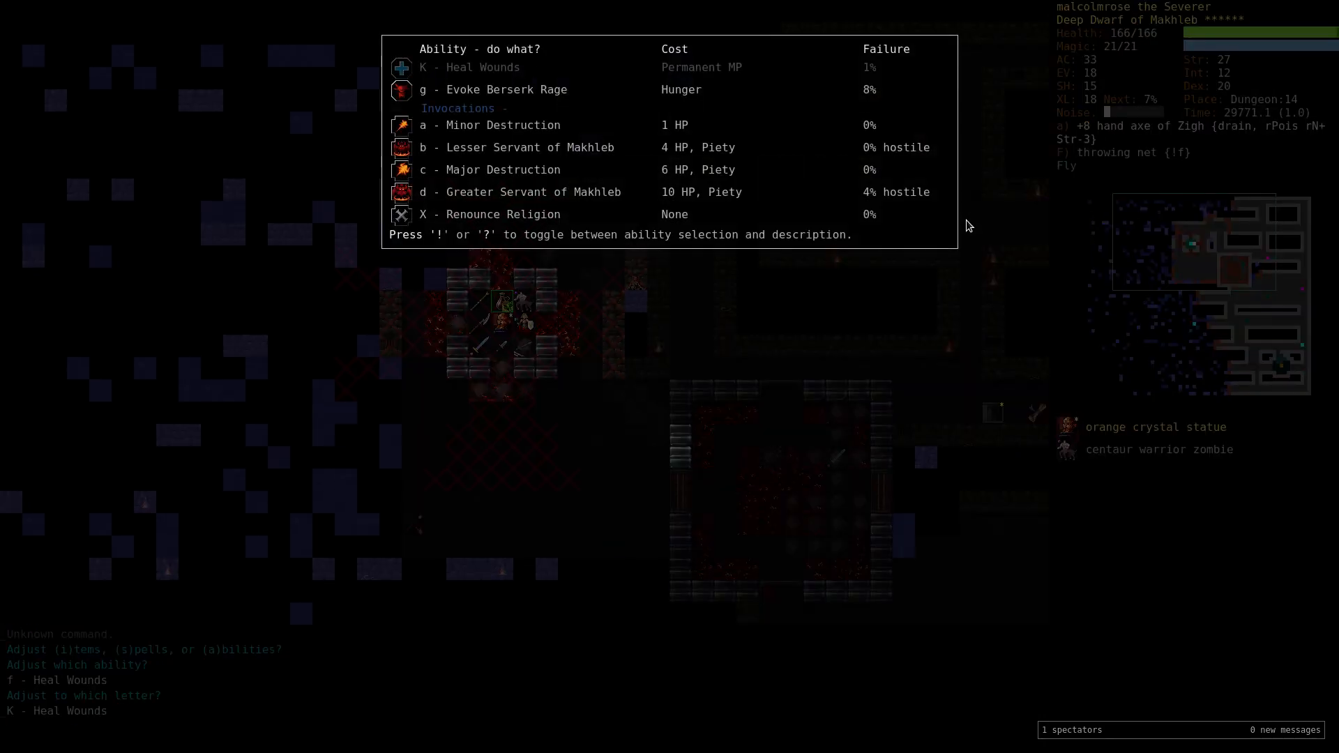
key(g)
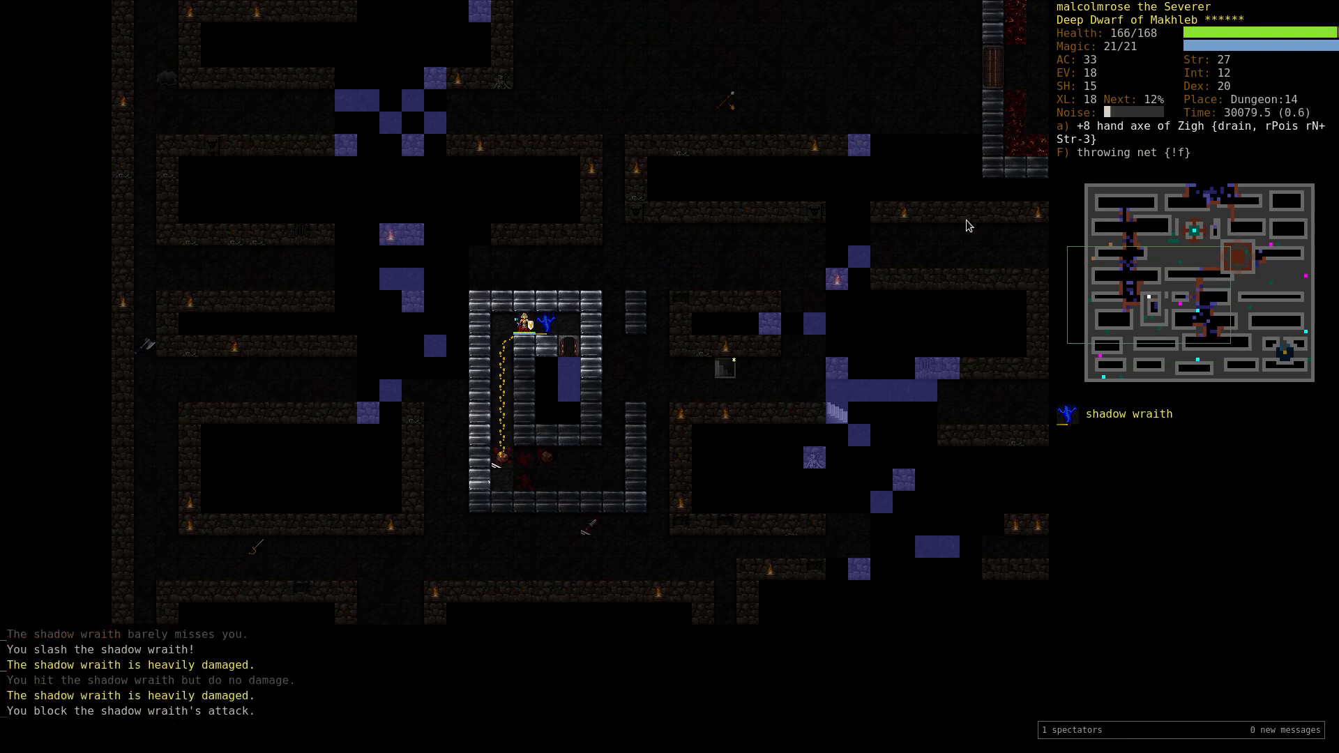
Wear down the adjacent shadow wraith with axe strikes in the stone enclosure.
key(o)
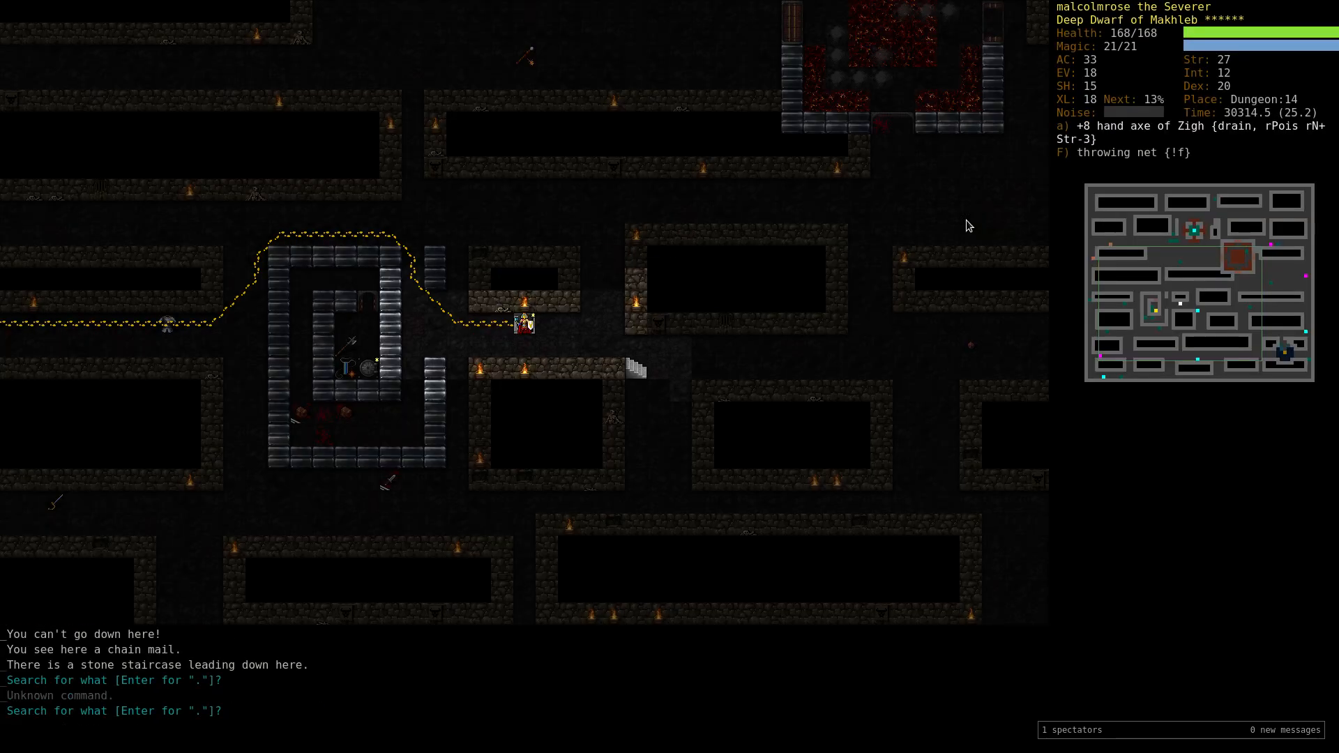
Step onto the tomahawk and javelin pile and bring up the drop-items list.
text(axe)
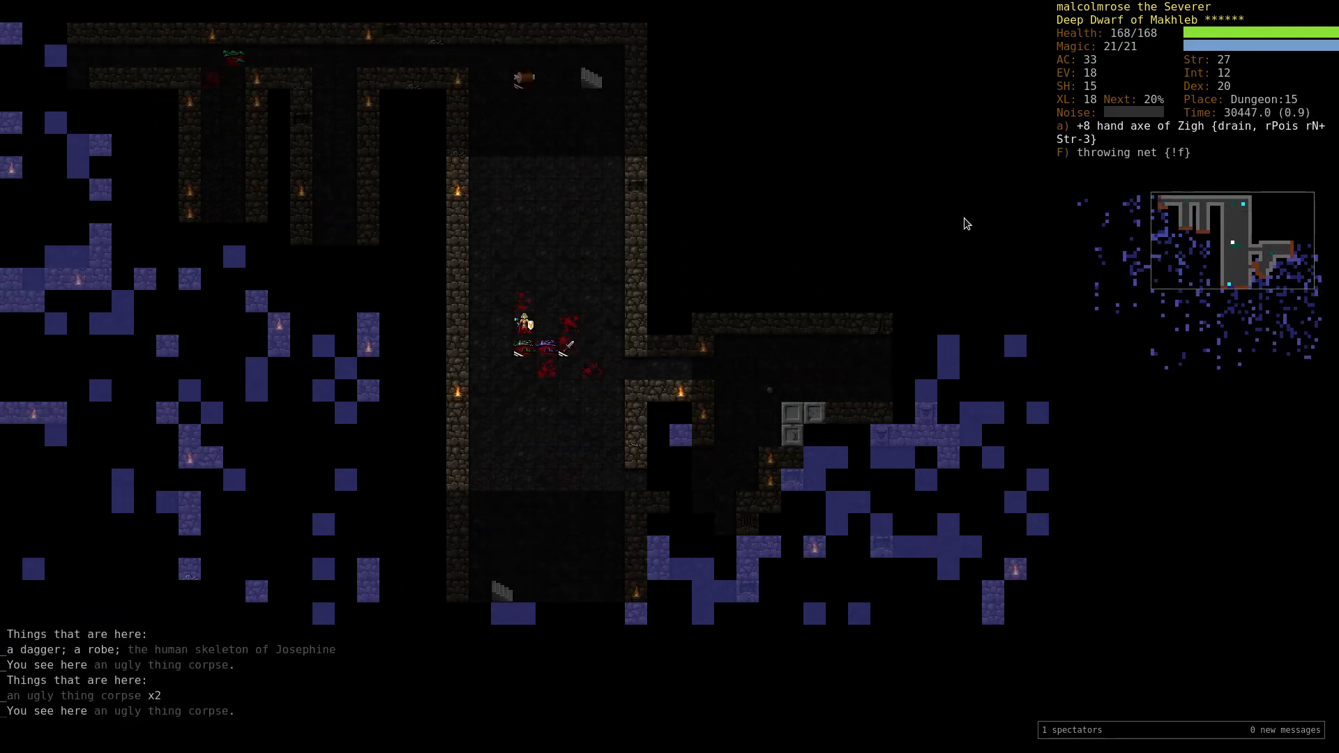
key(r)
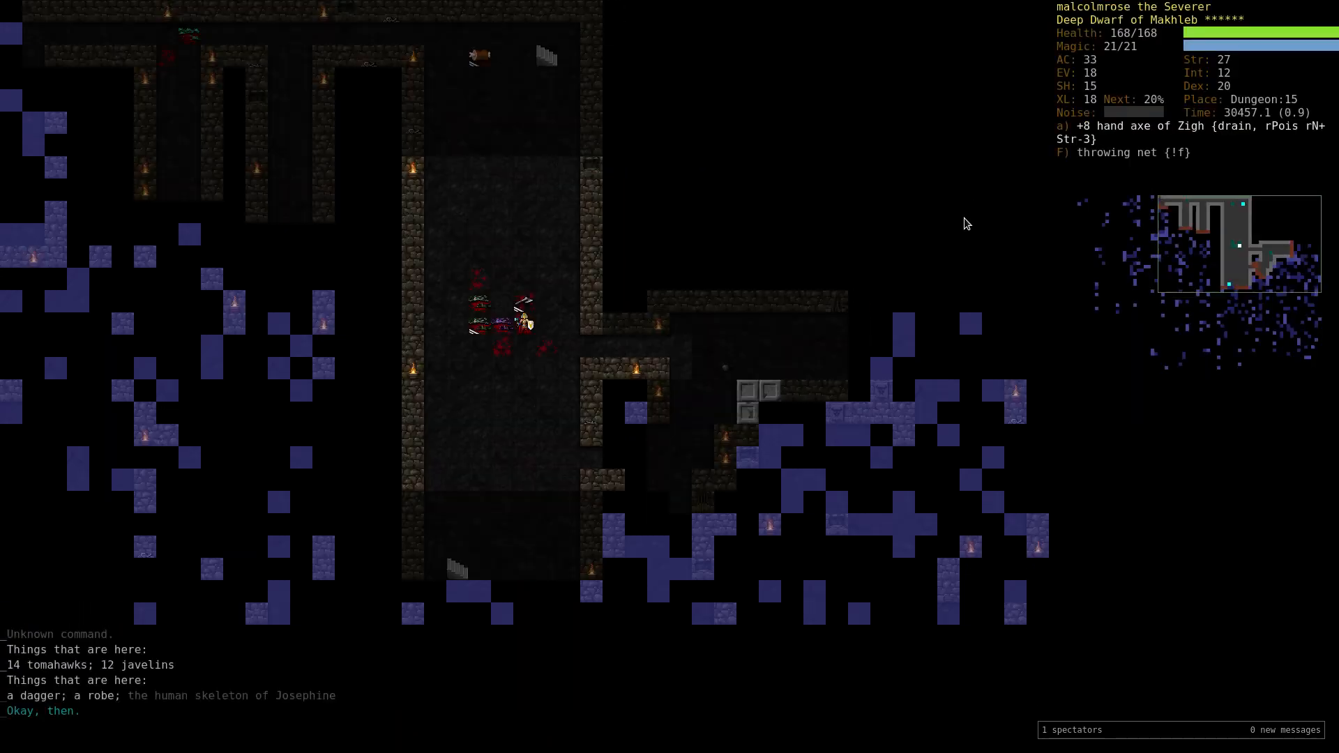
key(d)
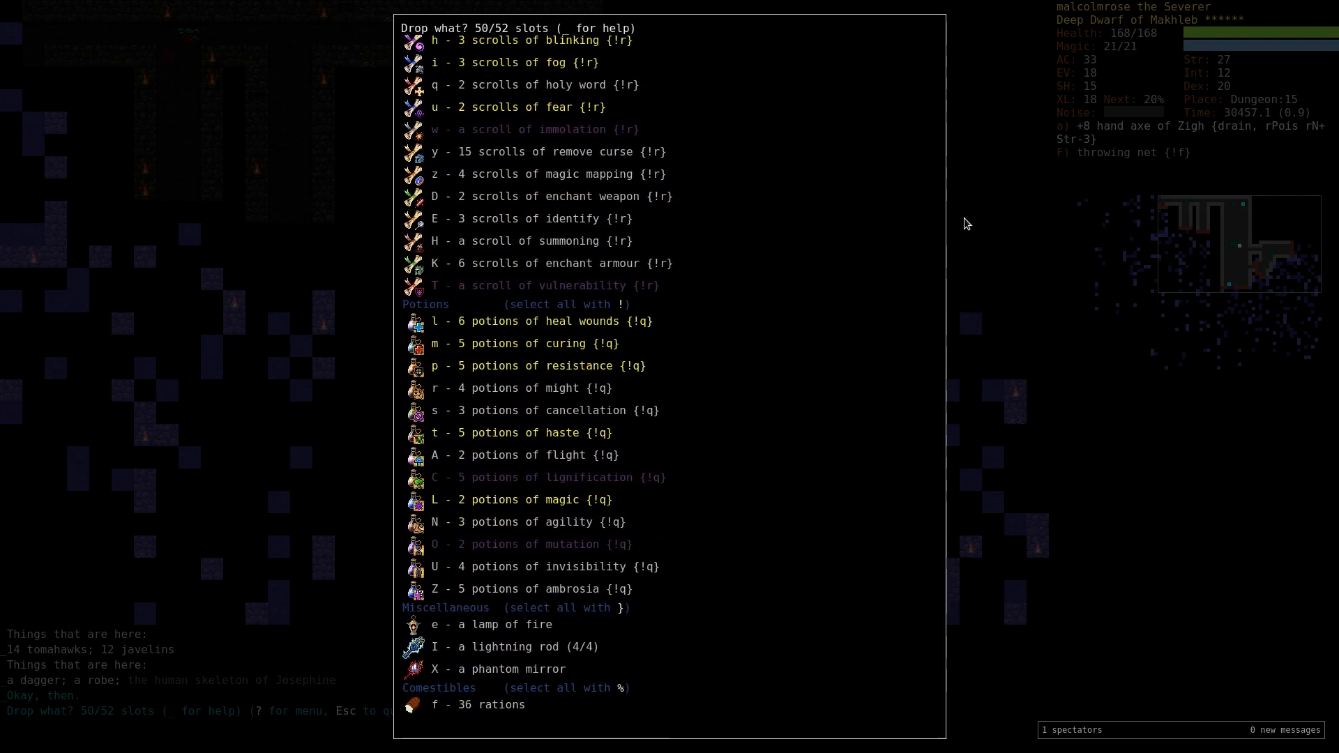
Leave the drop list untouched and list all 16 known items on Dungeon:15.
key(Escape)
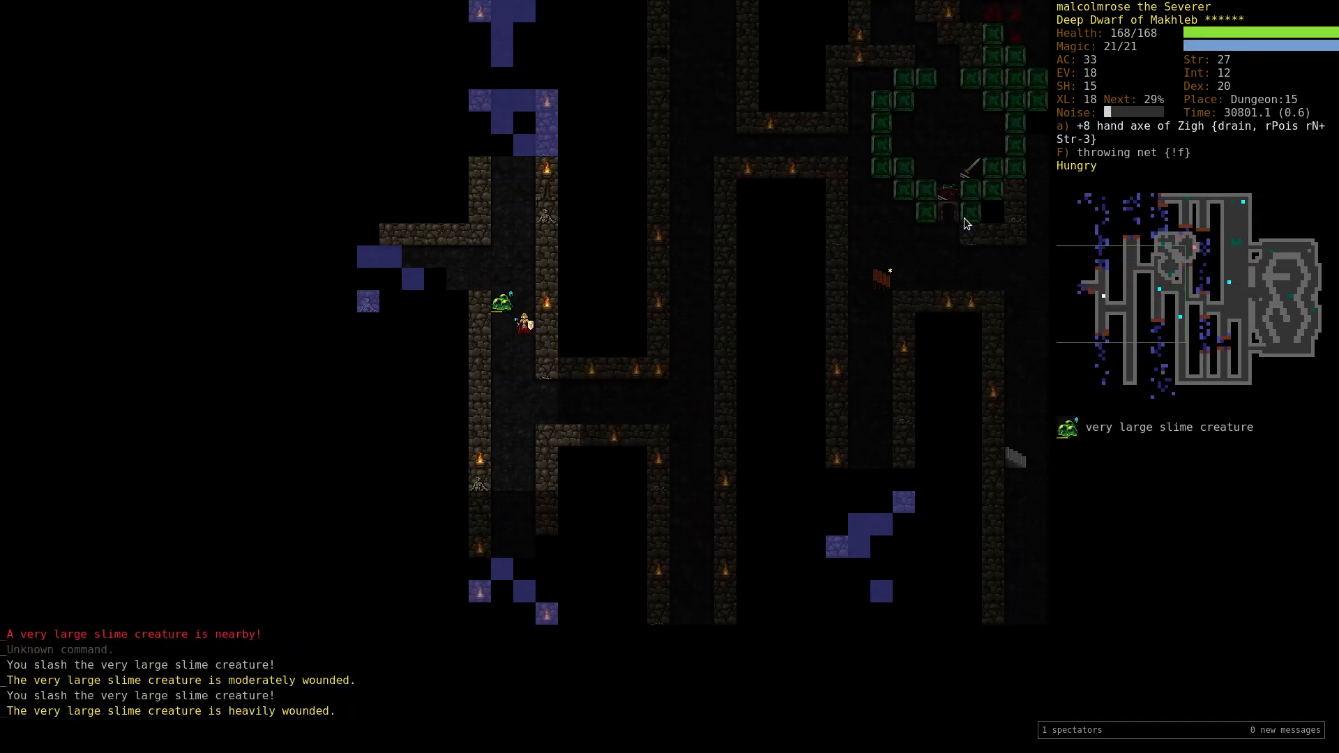
key(5)
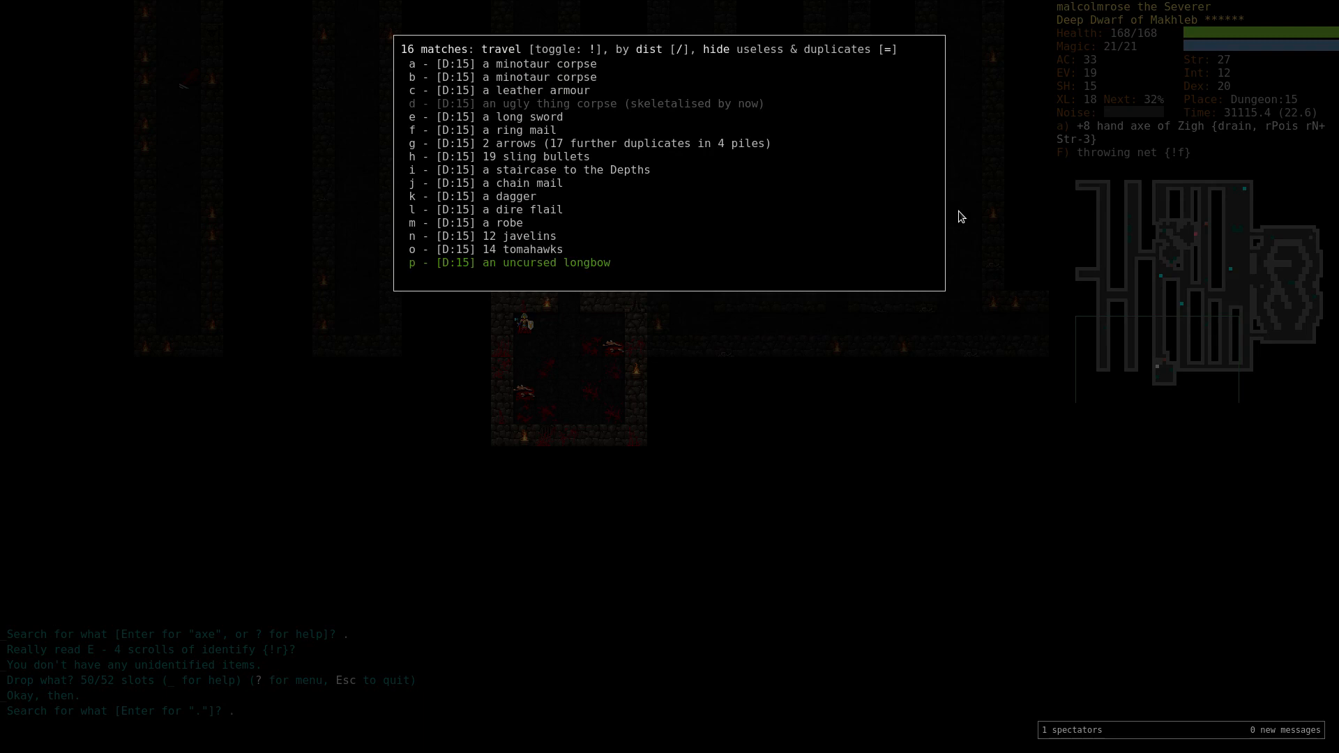
Travel to Vaults level 1 and review the character's resistances overview.
key(Escape)
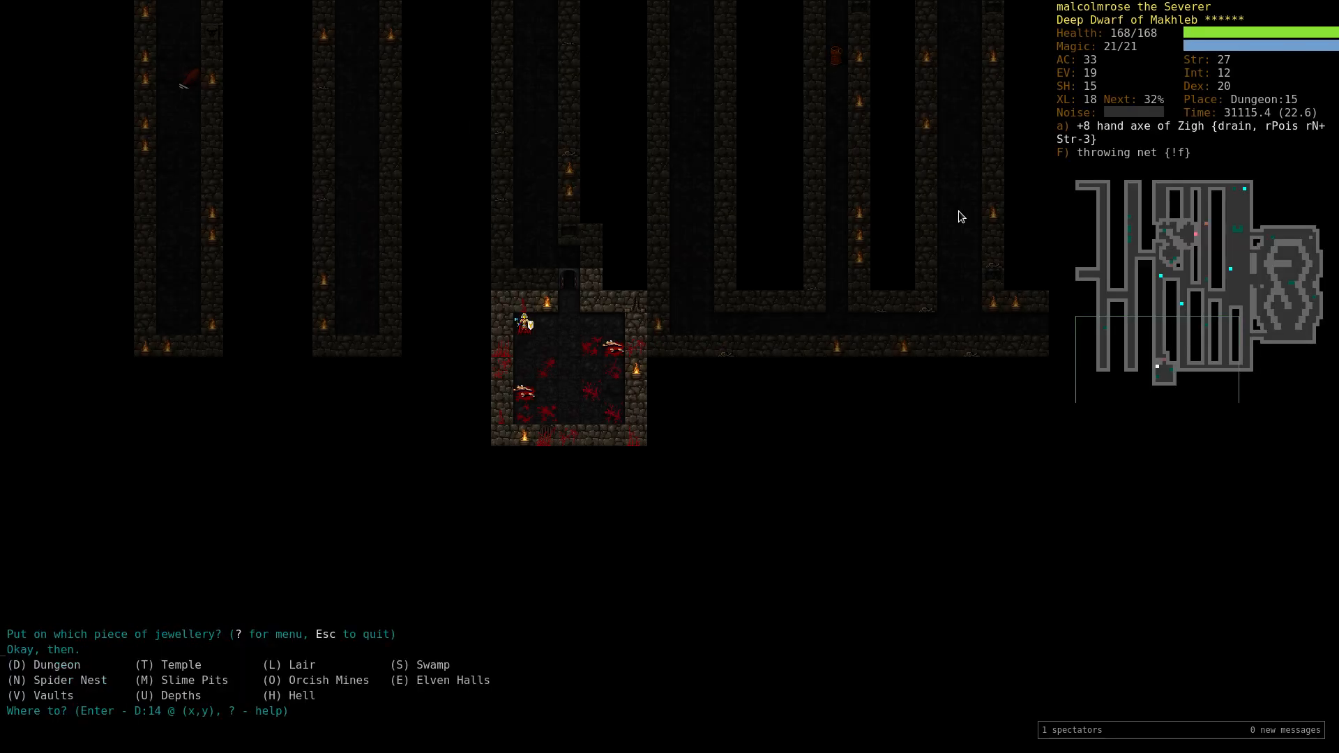
text(golden)
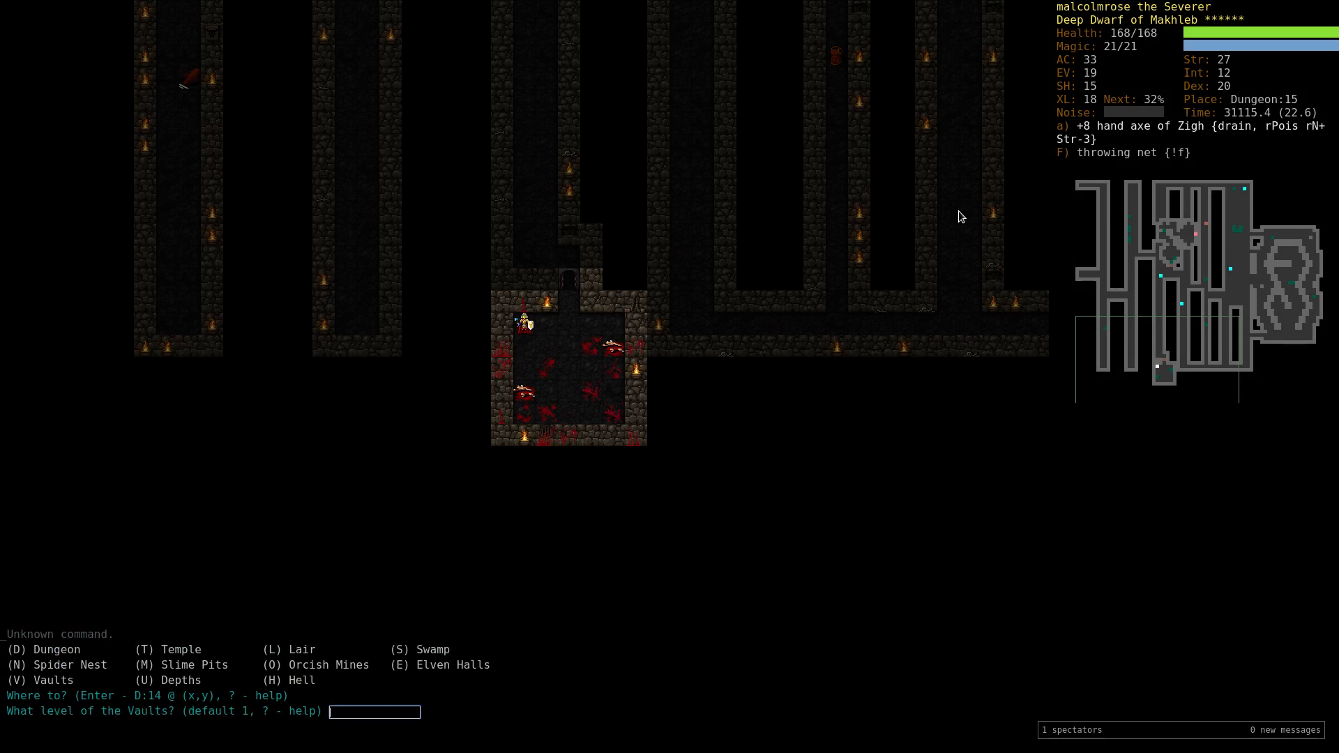
key(Return)
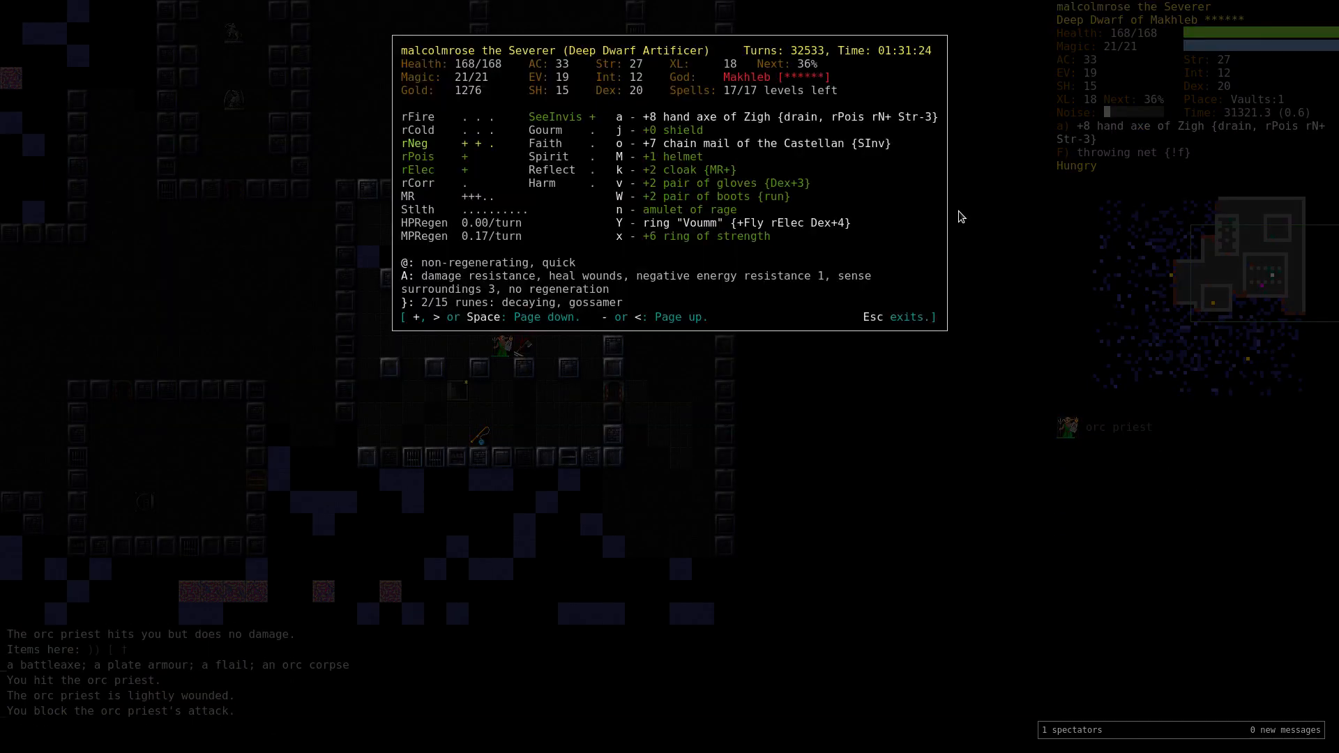
Browse Effan's Weapon Shop without buying, then rejoin the melee with the stone giant.
key(Escape)
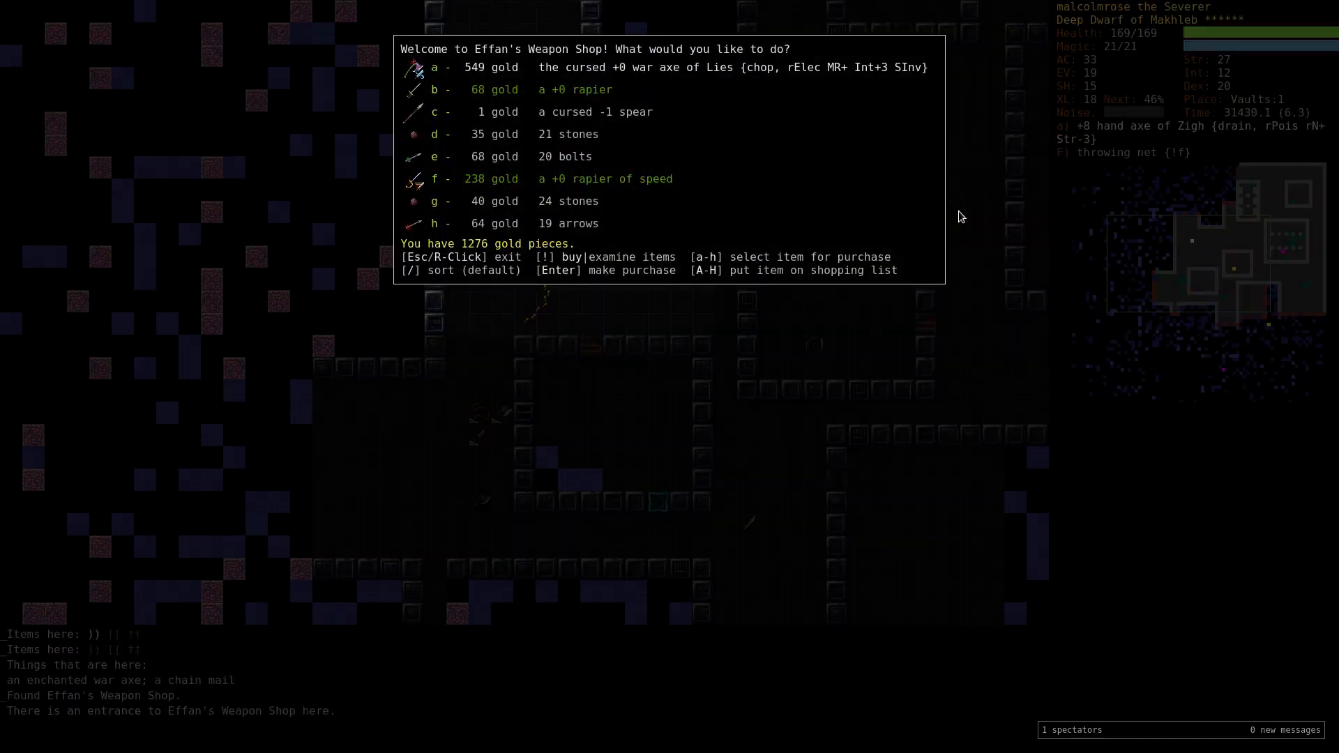
mouse_move(944, 198)
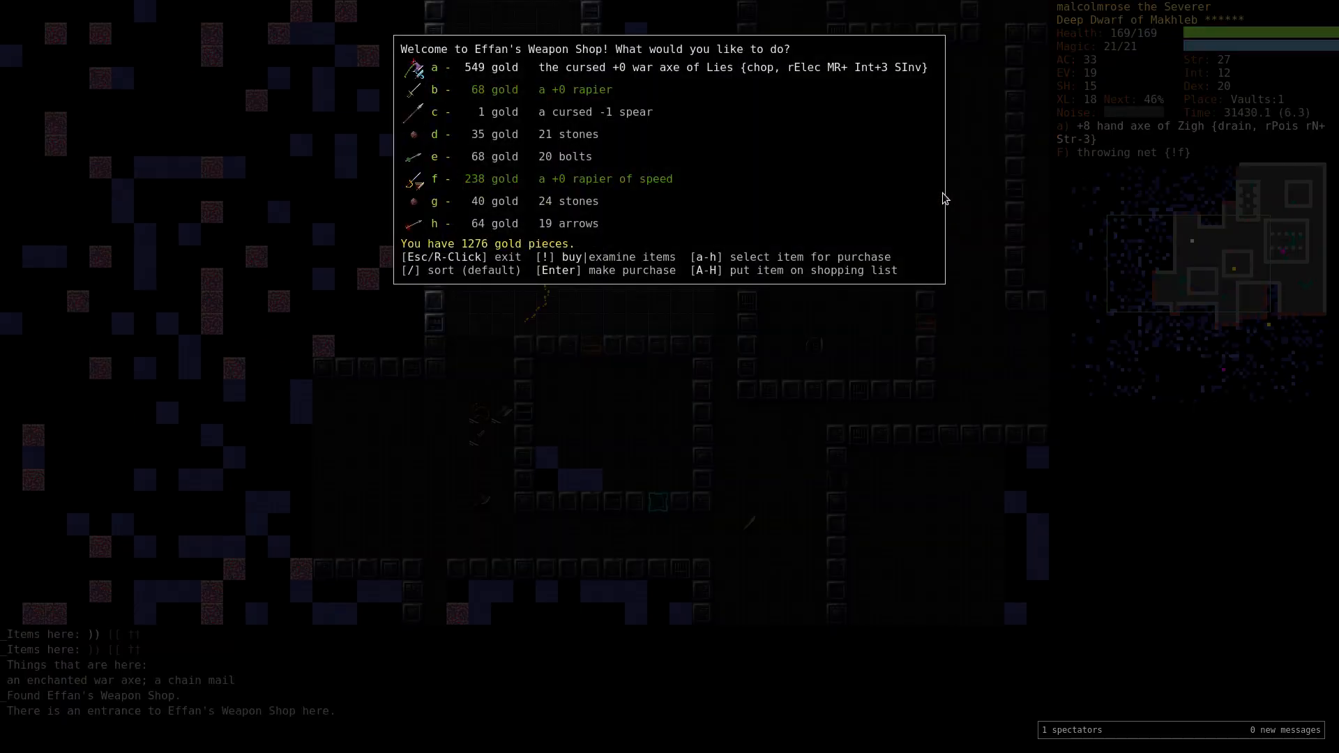
key(Escape)
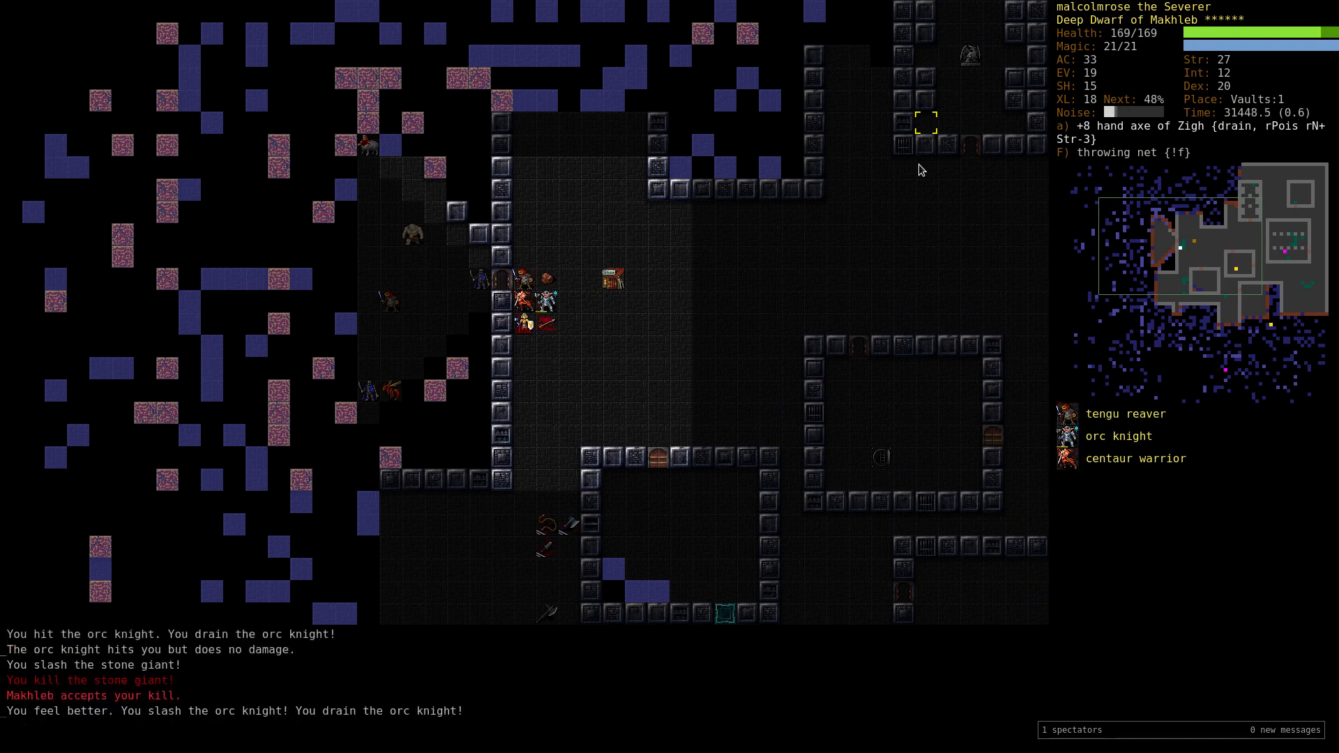
Gather the curing potion and brand weapon scroll and wield the +2 freezing broad axe.
key(V)
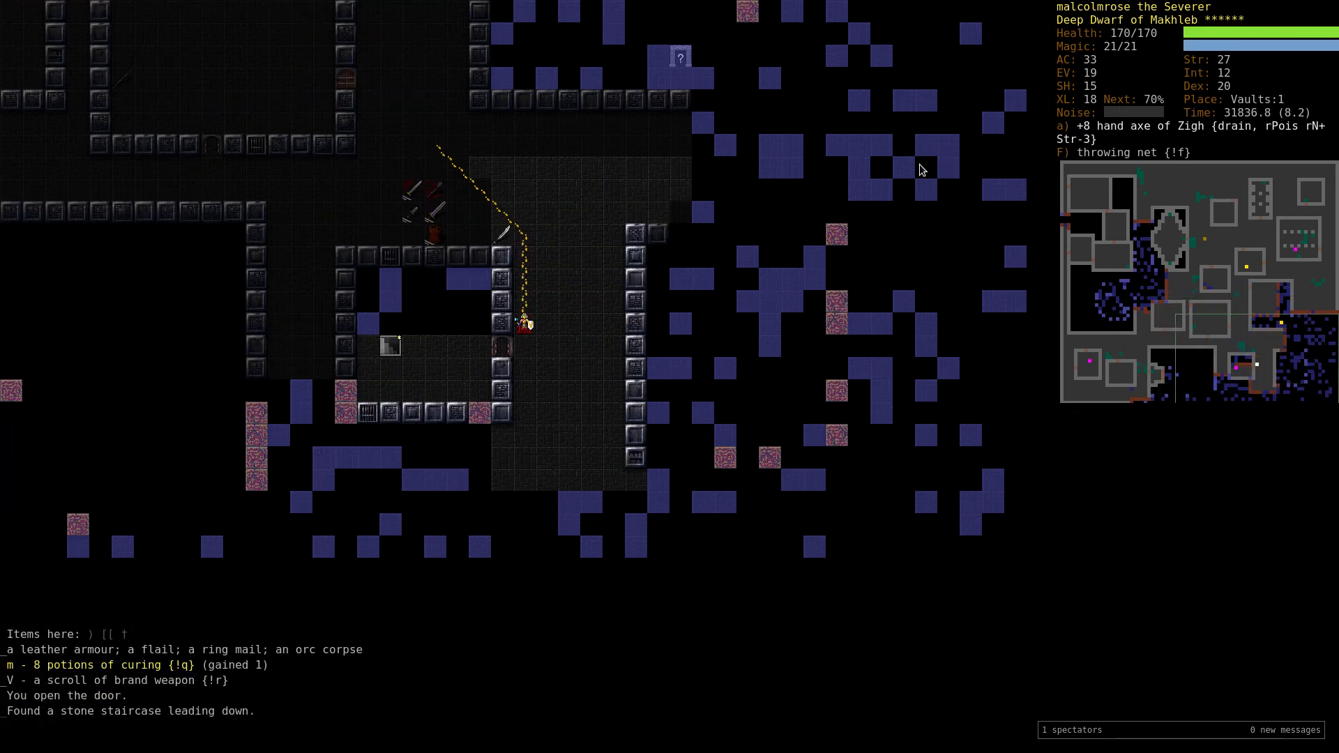
key(r)
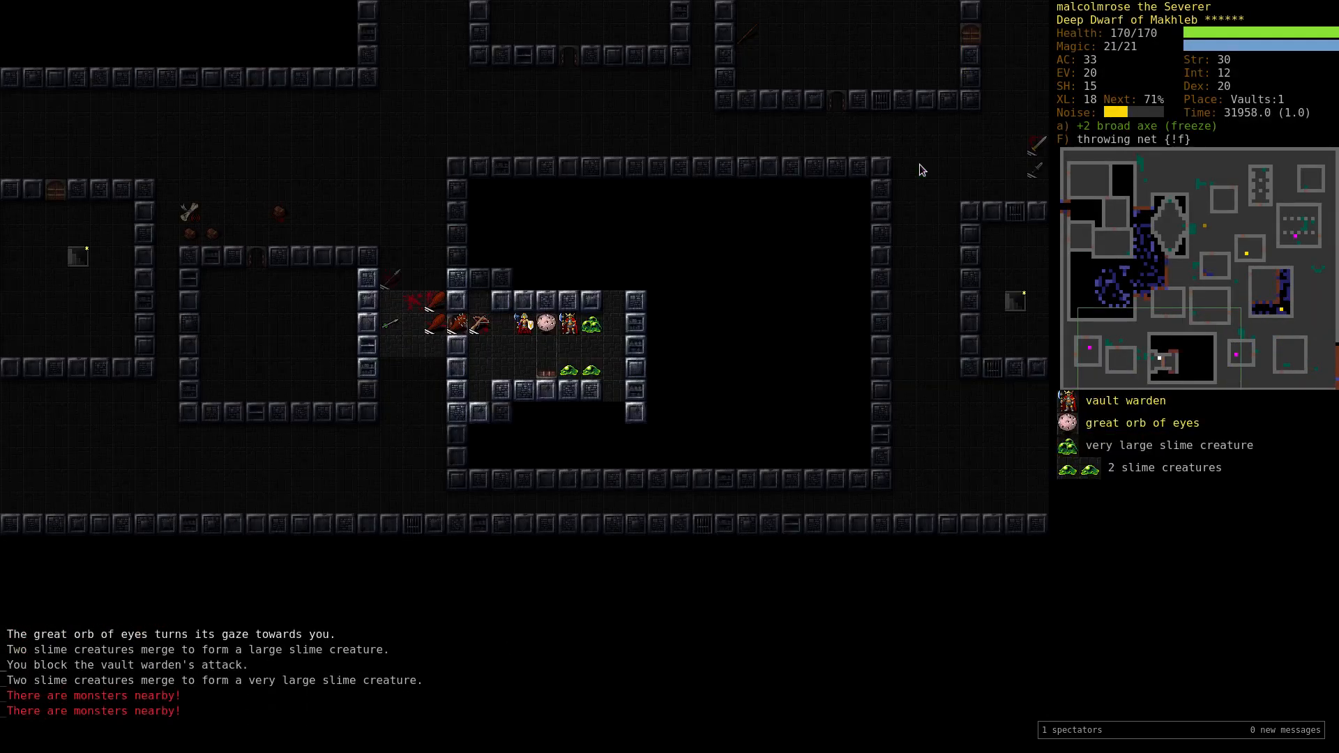
Examine the great orb of eyes, descend to Vaults:2 and butcher the yaktaur corpse.
text(grea)
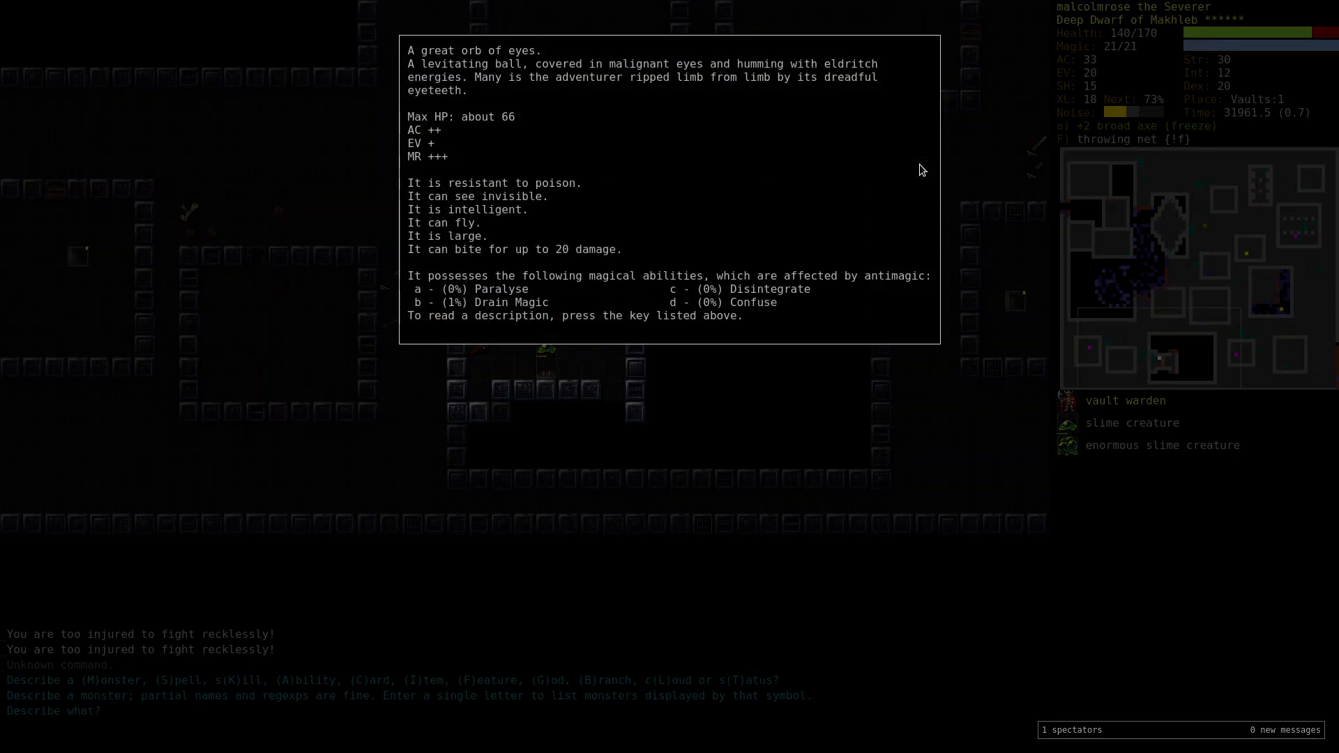
key(Escape)
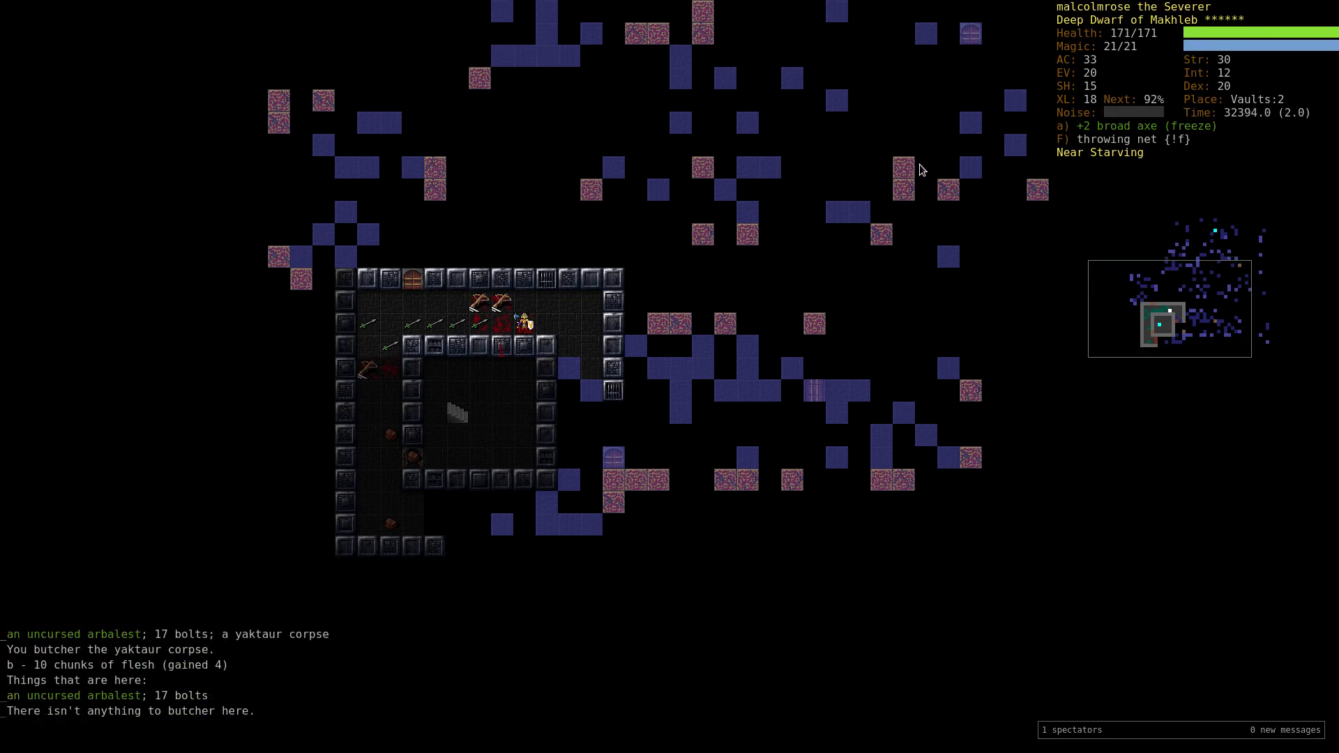
Finish auto-exploring Vaults:2 and list its 27 known items.
key(d)
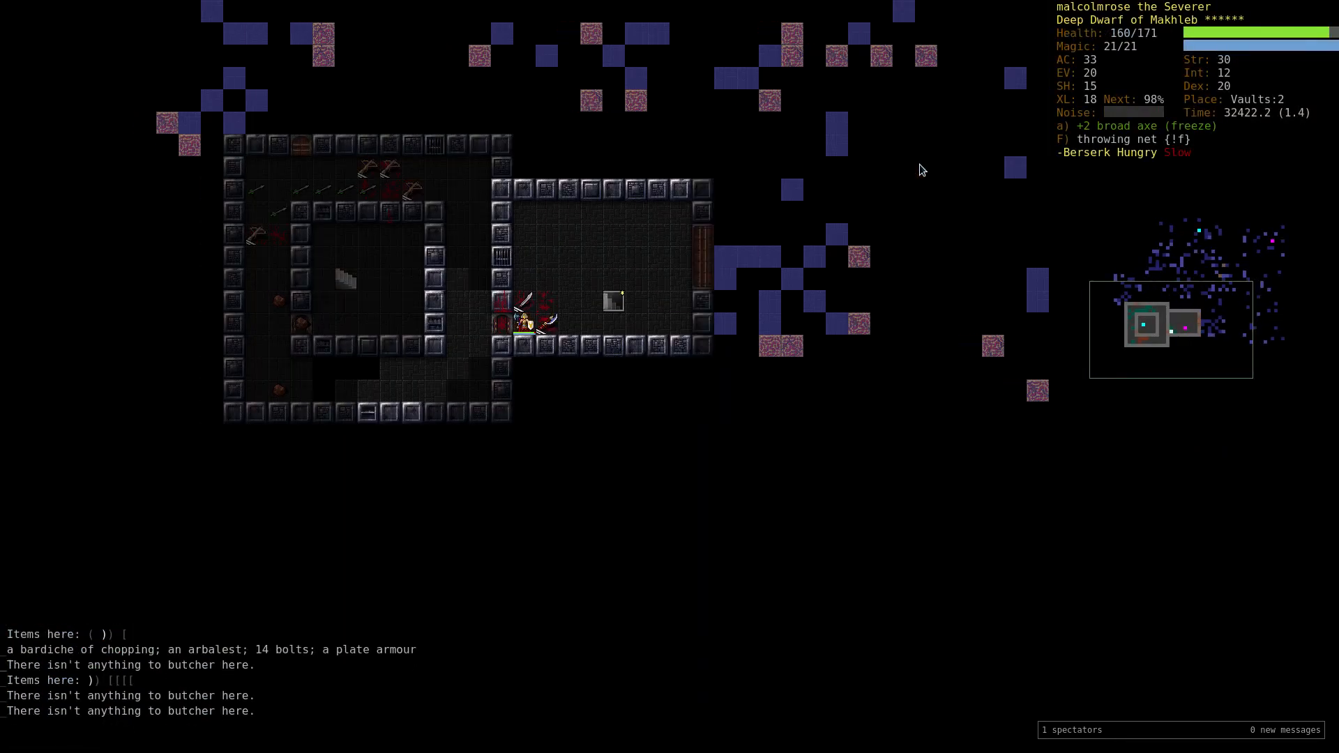
key(g)
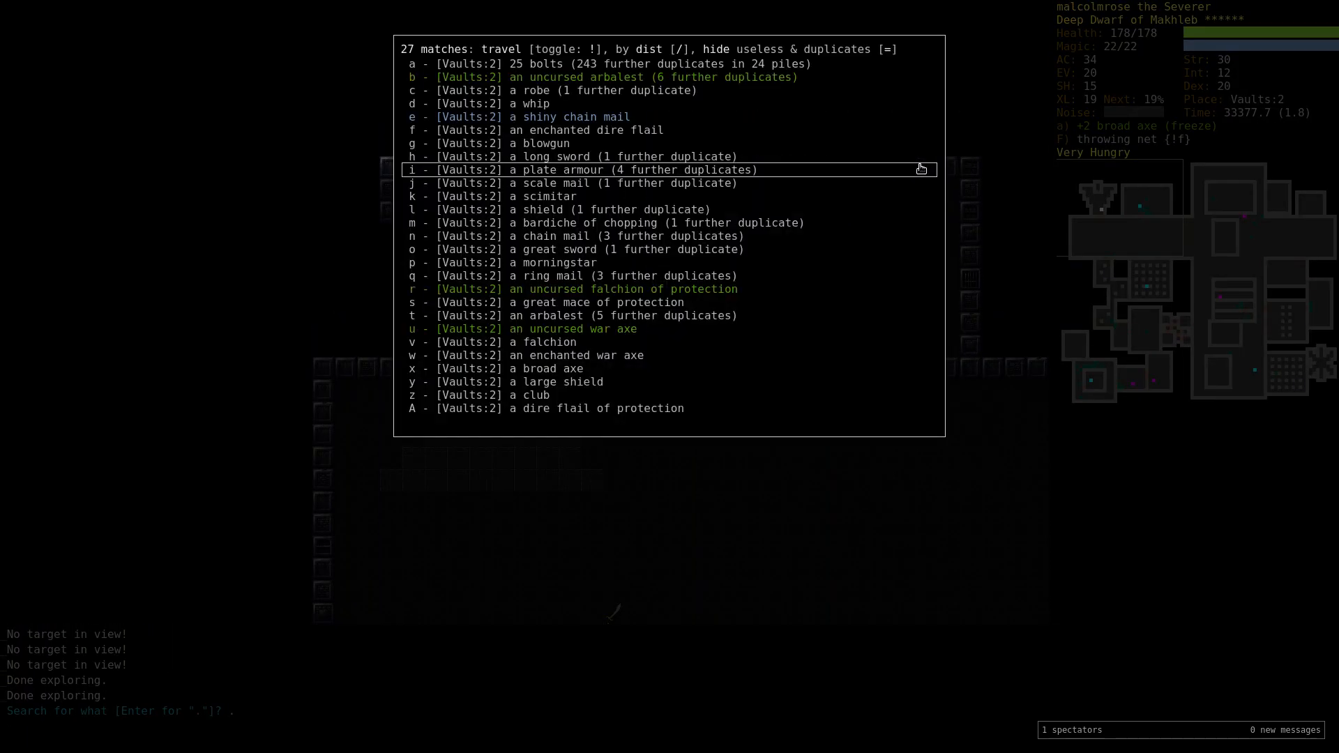
Dismiss the level's item list before heading down to Vaults:3.
key(Escape)
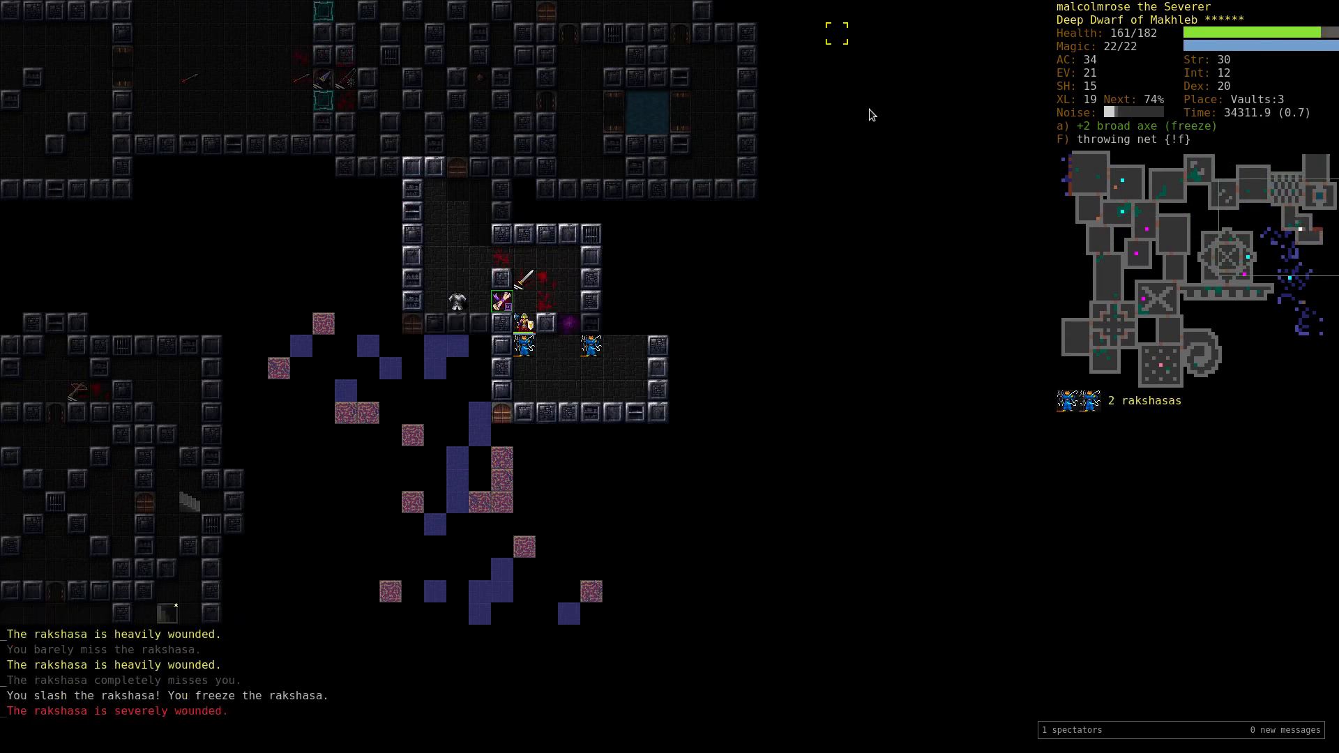
Read from inventory on Vaults:3, then back out of the prompt.
key(r)
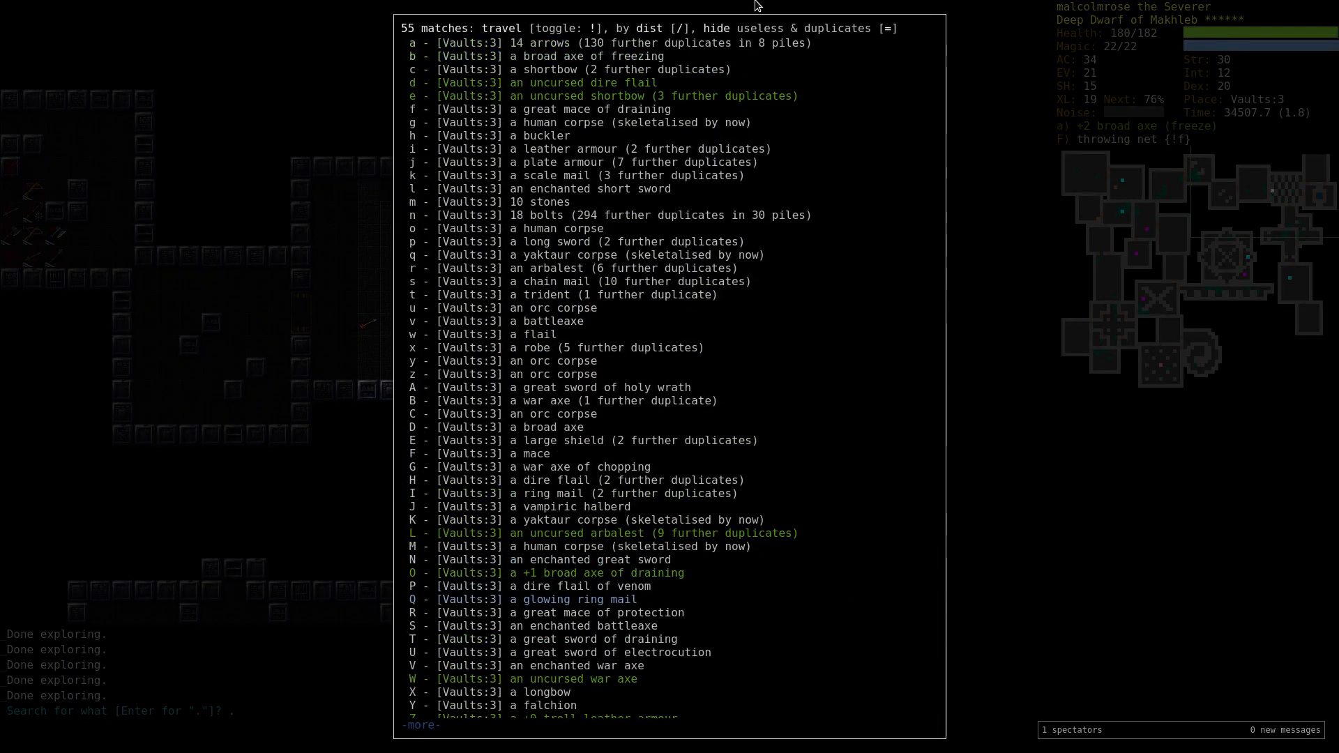
key(Escape)
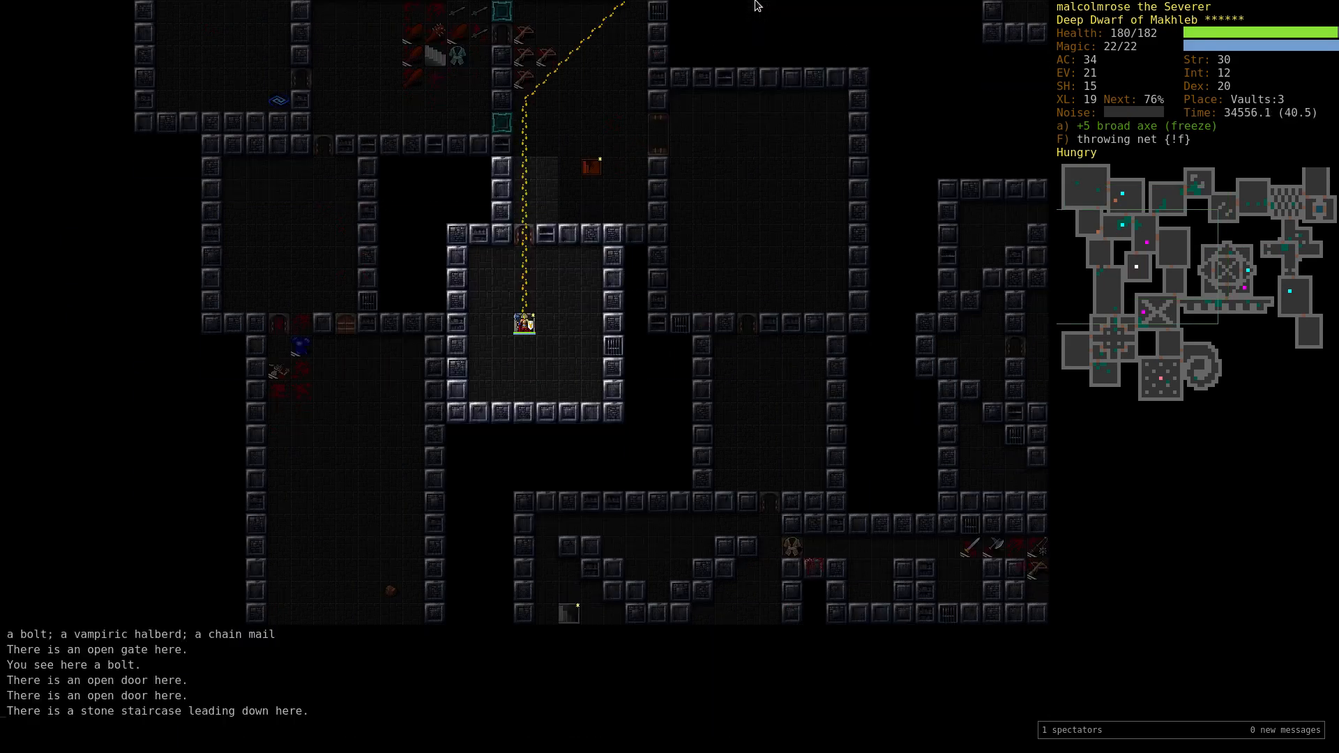
Descend the staircase to Vaults:4 toward Huchac's Armour Shop.
key(>)
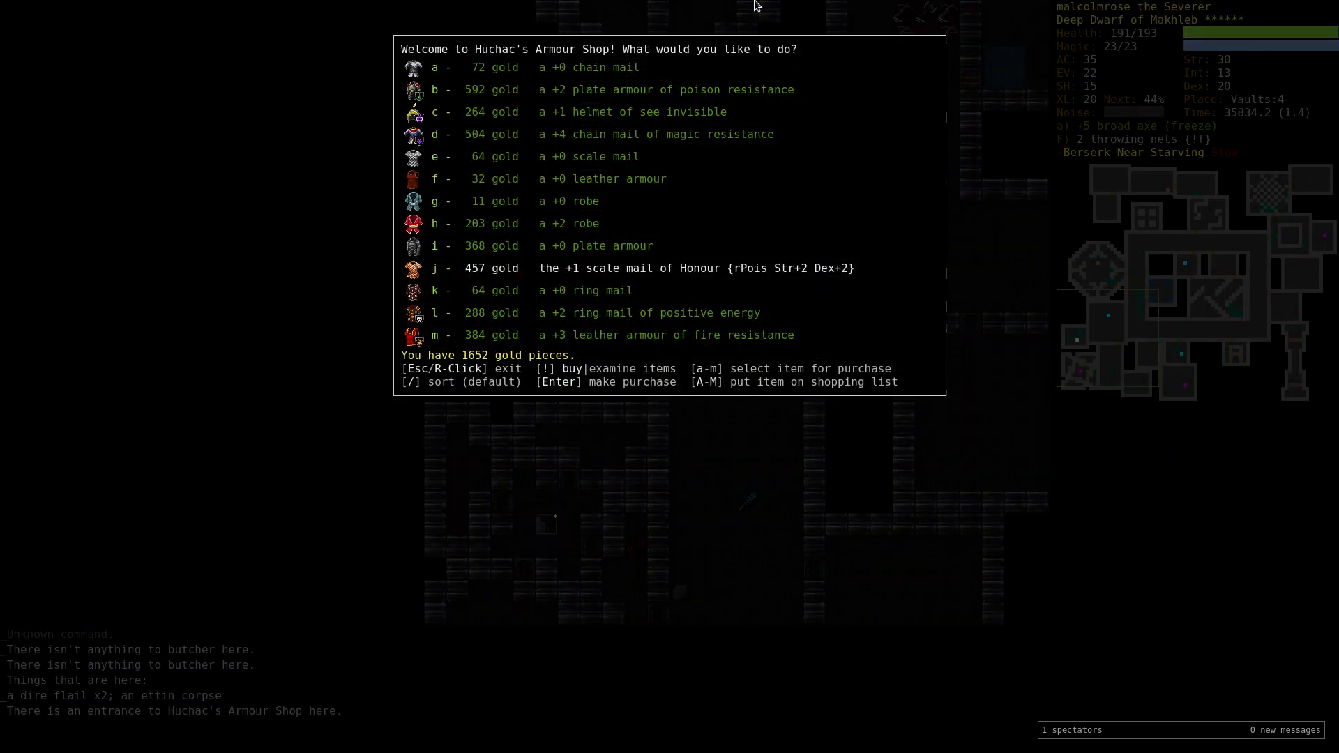
Leave the armour shop, search the dungeon for 'box of b', then cancel the search.
key(Escape)
text(.)
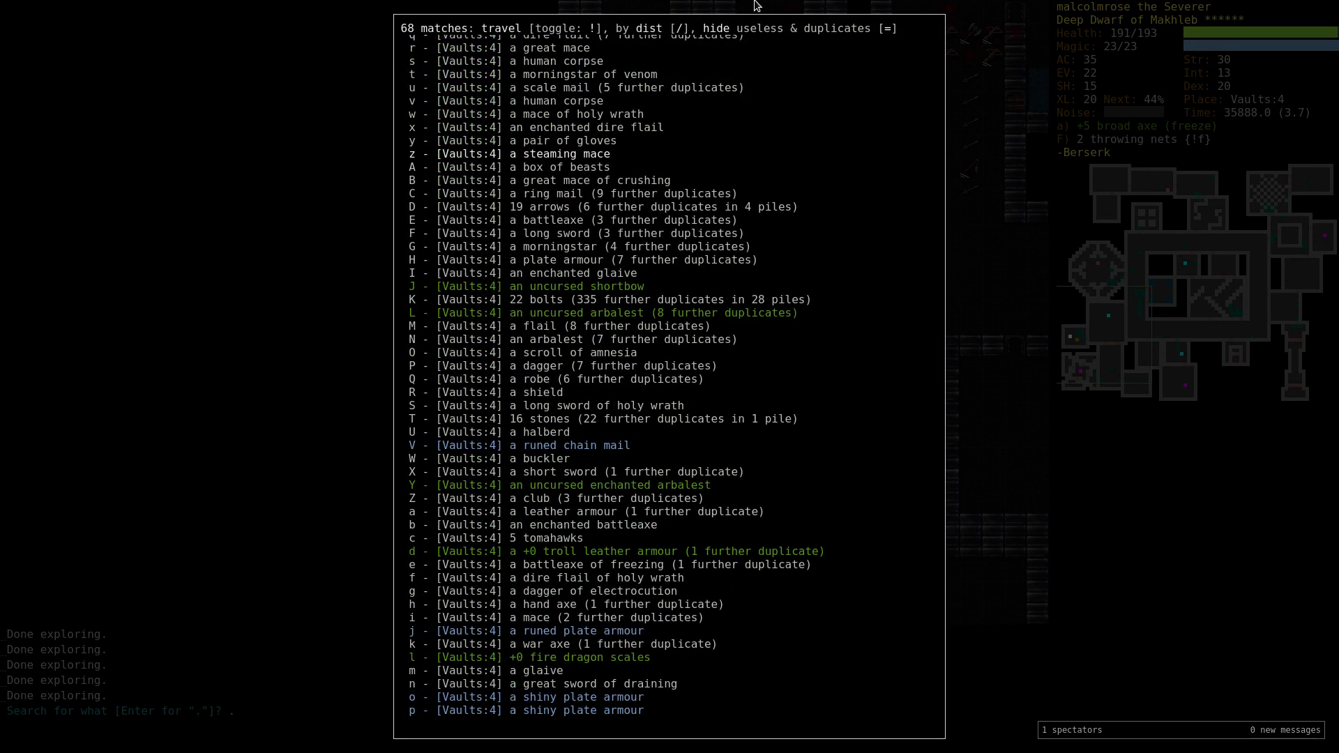
scroll(down, 3)
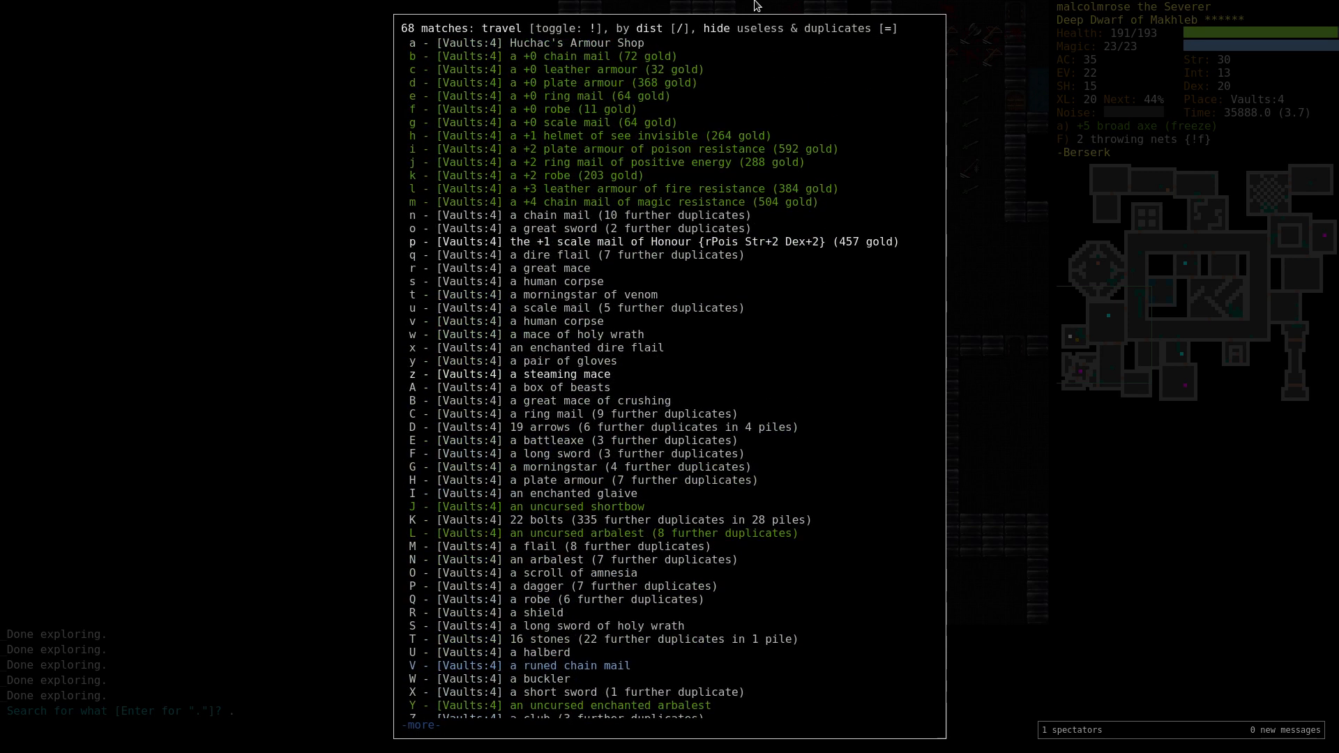
text(box of b)
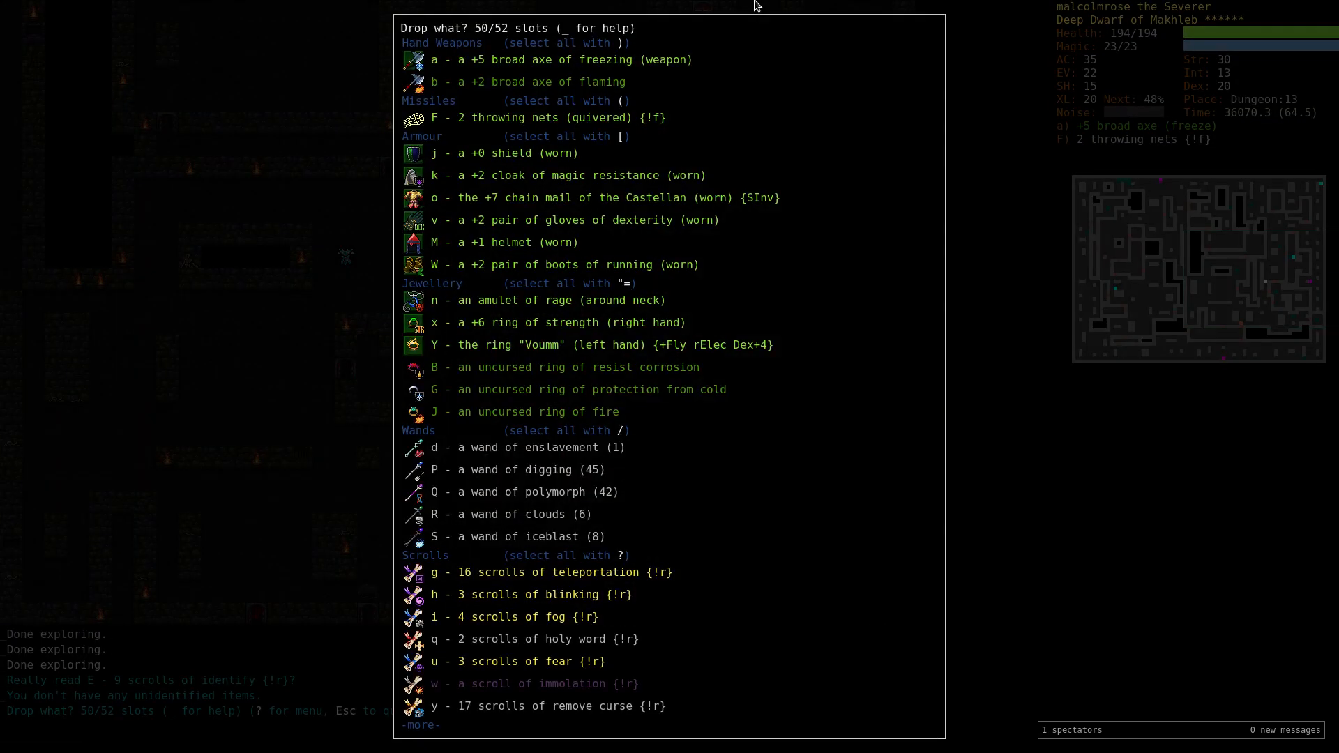
key(Escape)
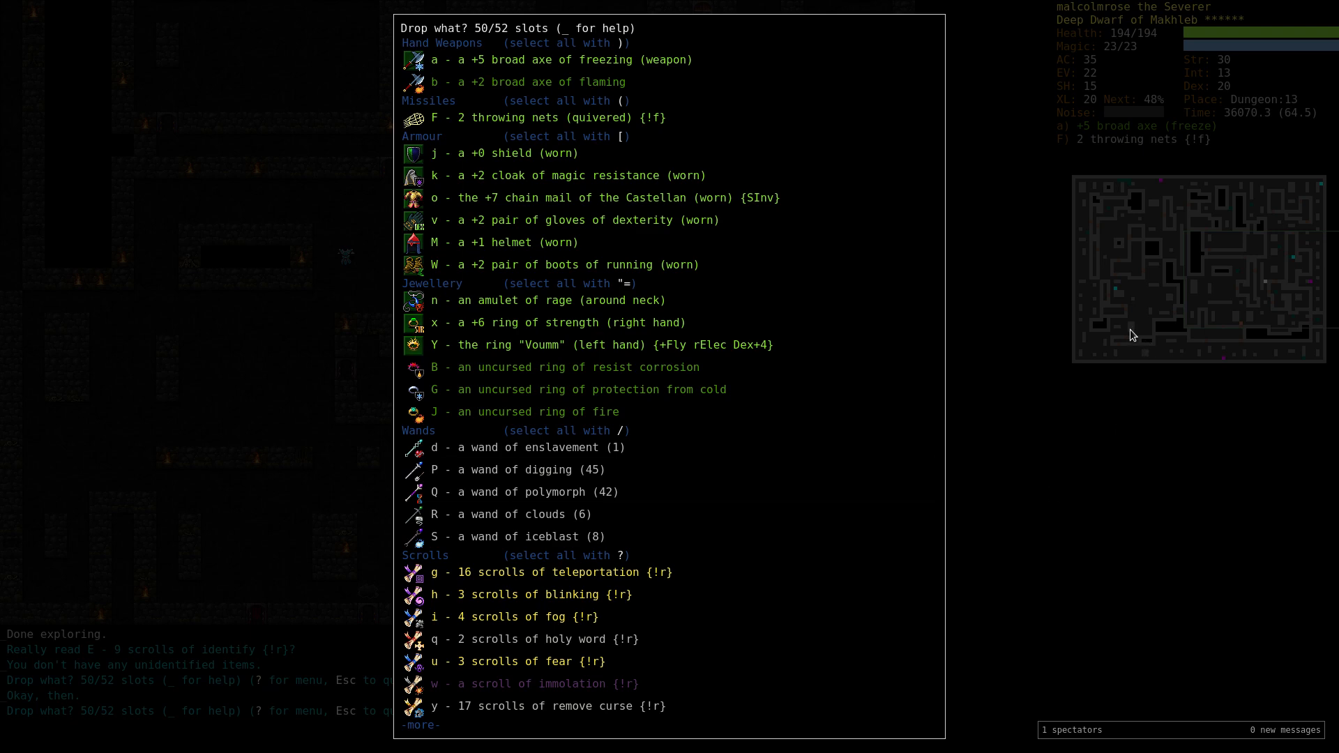
scroll(down, 3)
text(deep el)
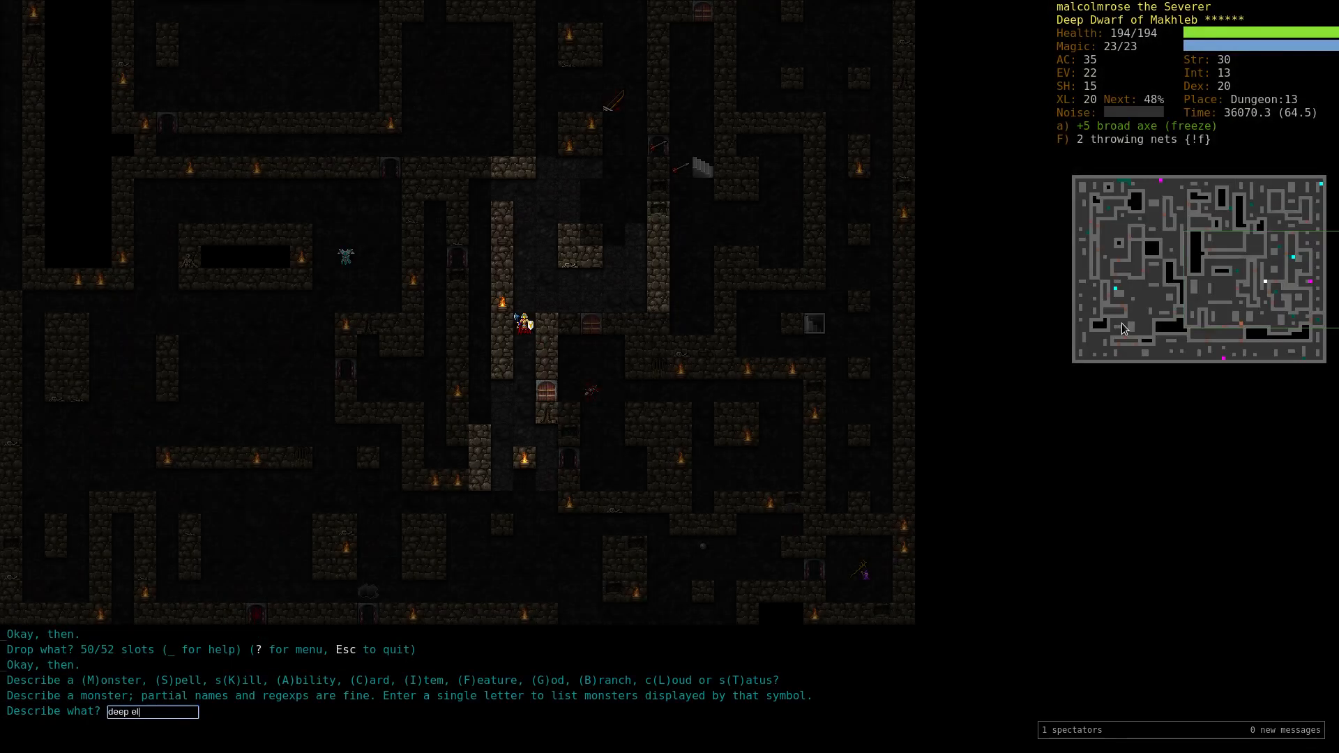
Cancel the monster lookup and start a dungeon-wide item search for 'dragon'.
key(Return)
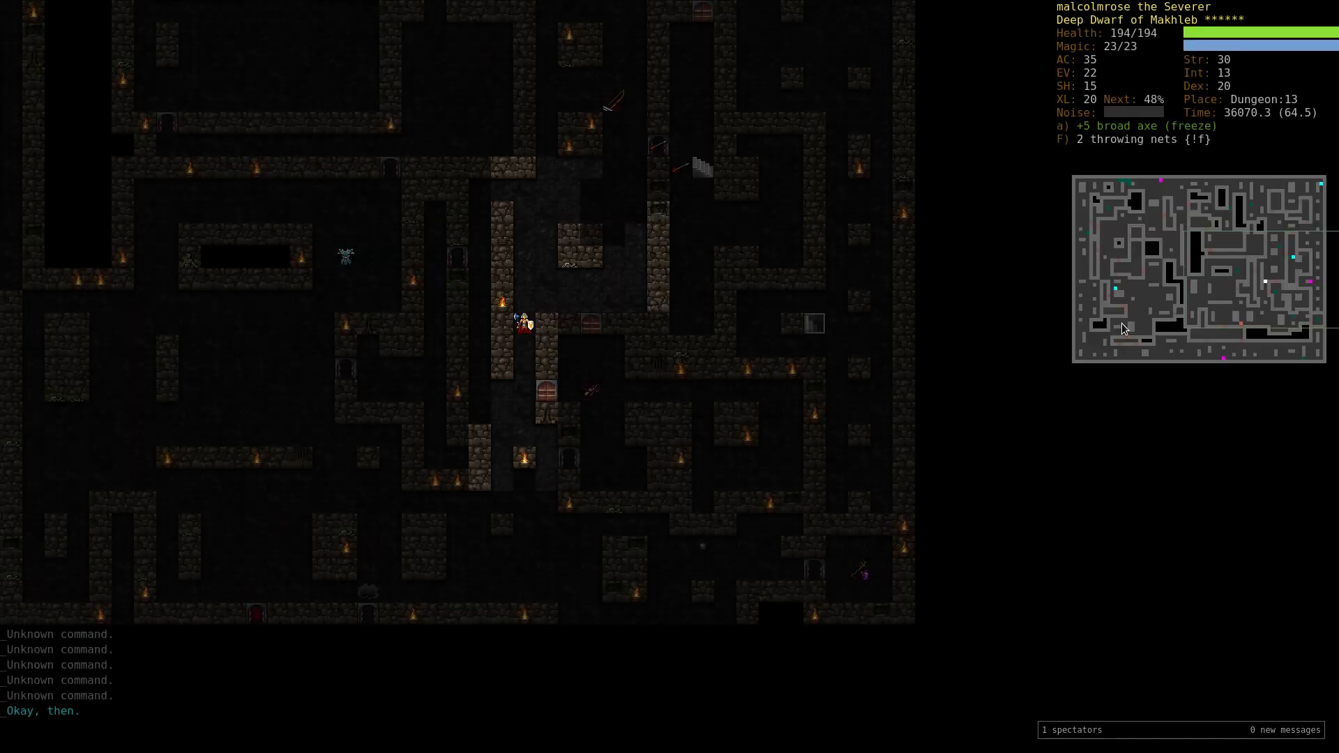
key(r)
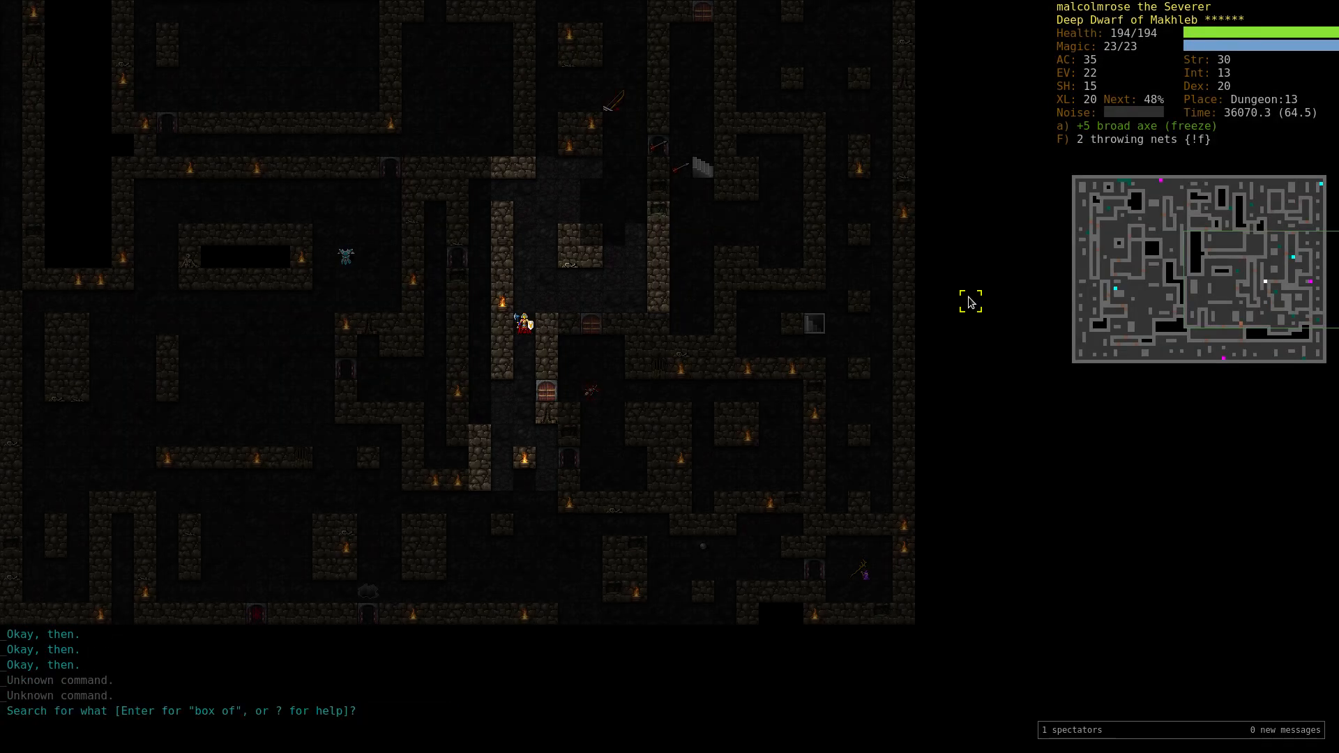
key(r)
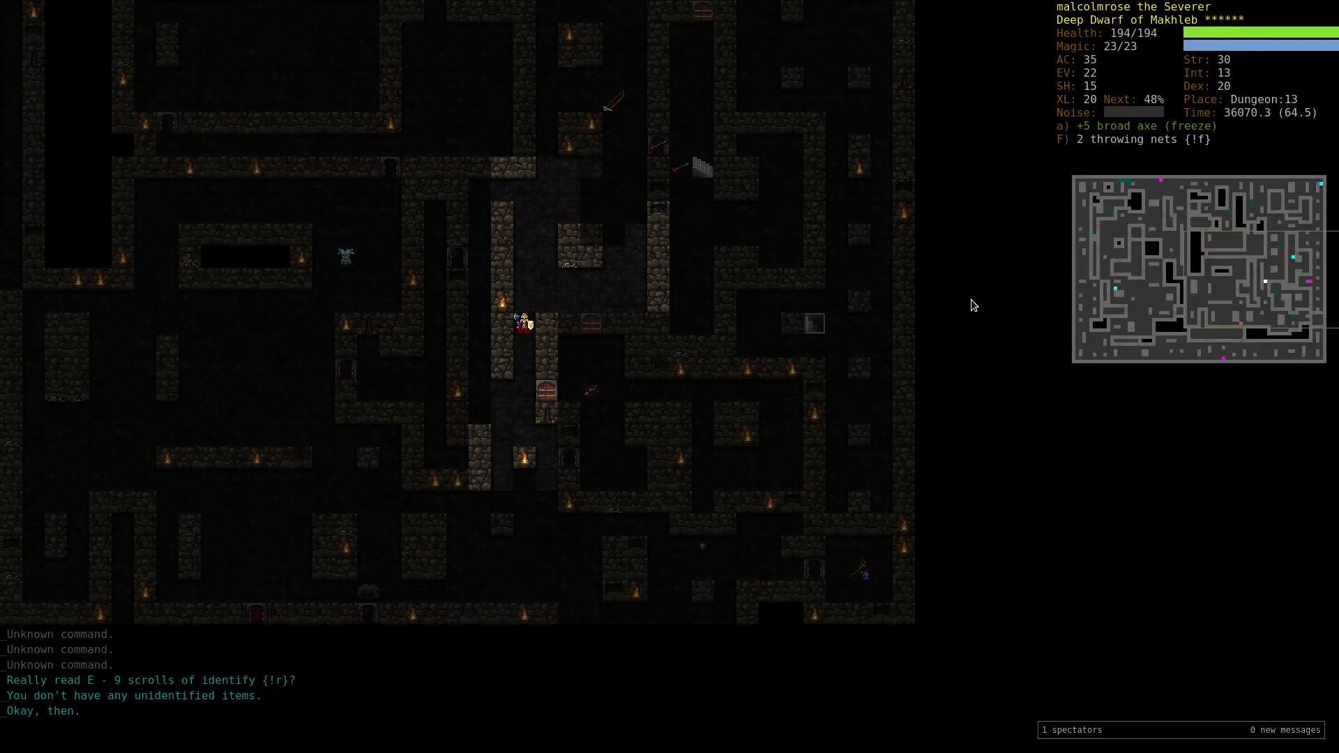
text(dragon)
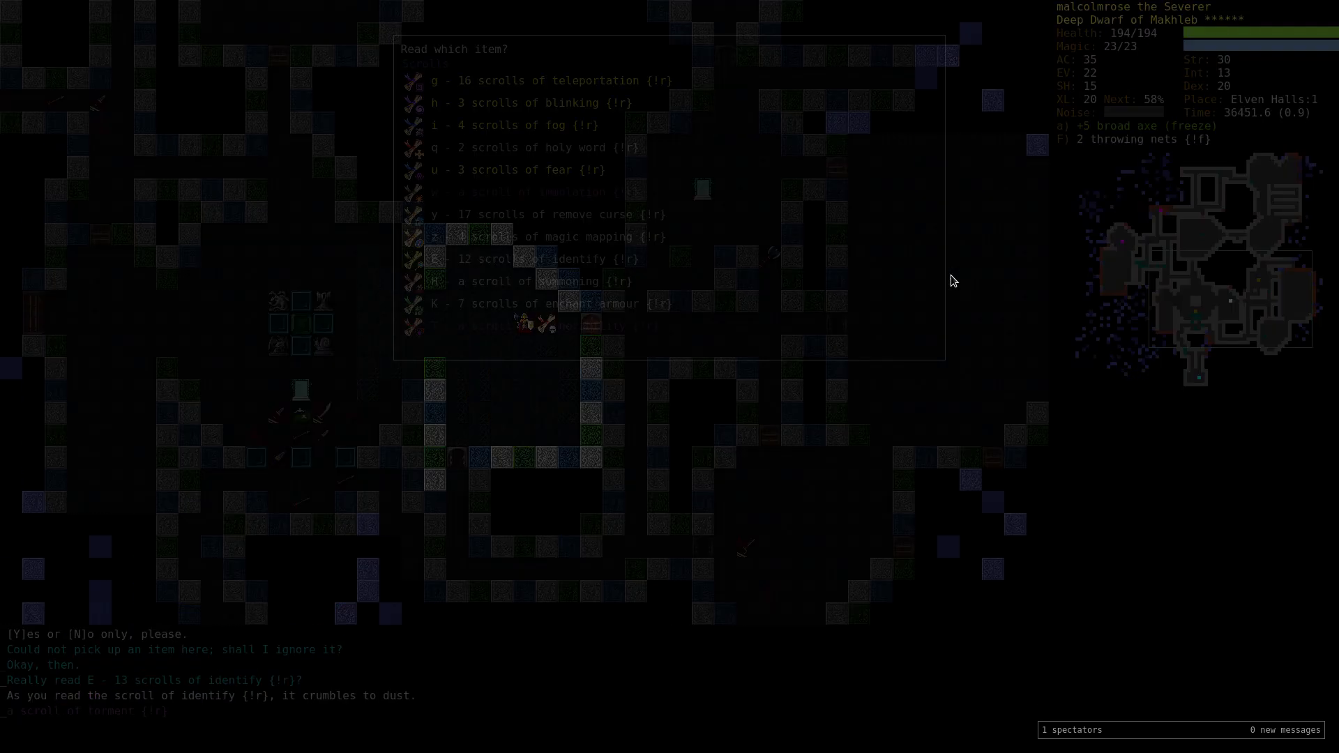
Drop the wand of polymorph and acknowledge the deep elf mage combat messages.
key(d)
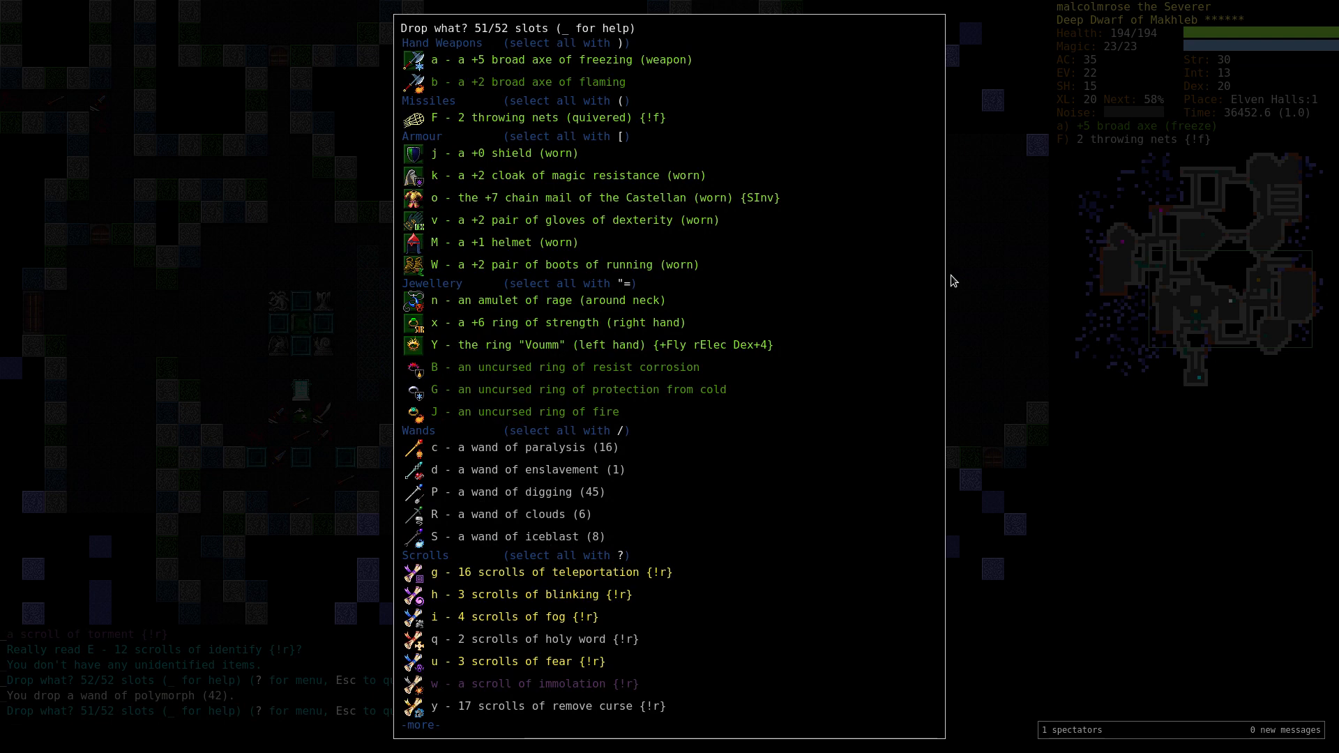
scroll(down, 3)
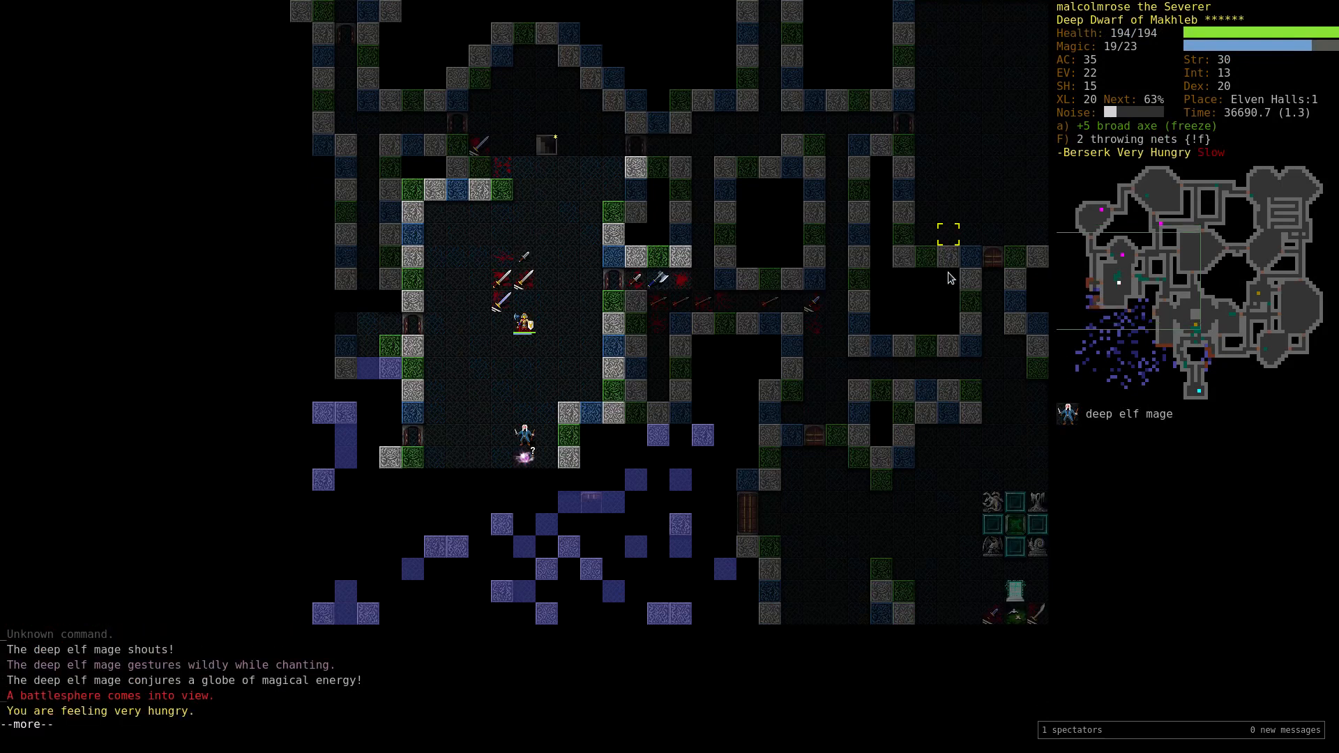
key(space)
text(.)
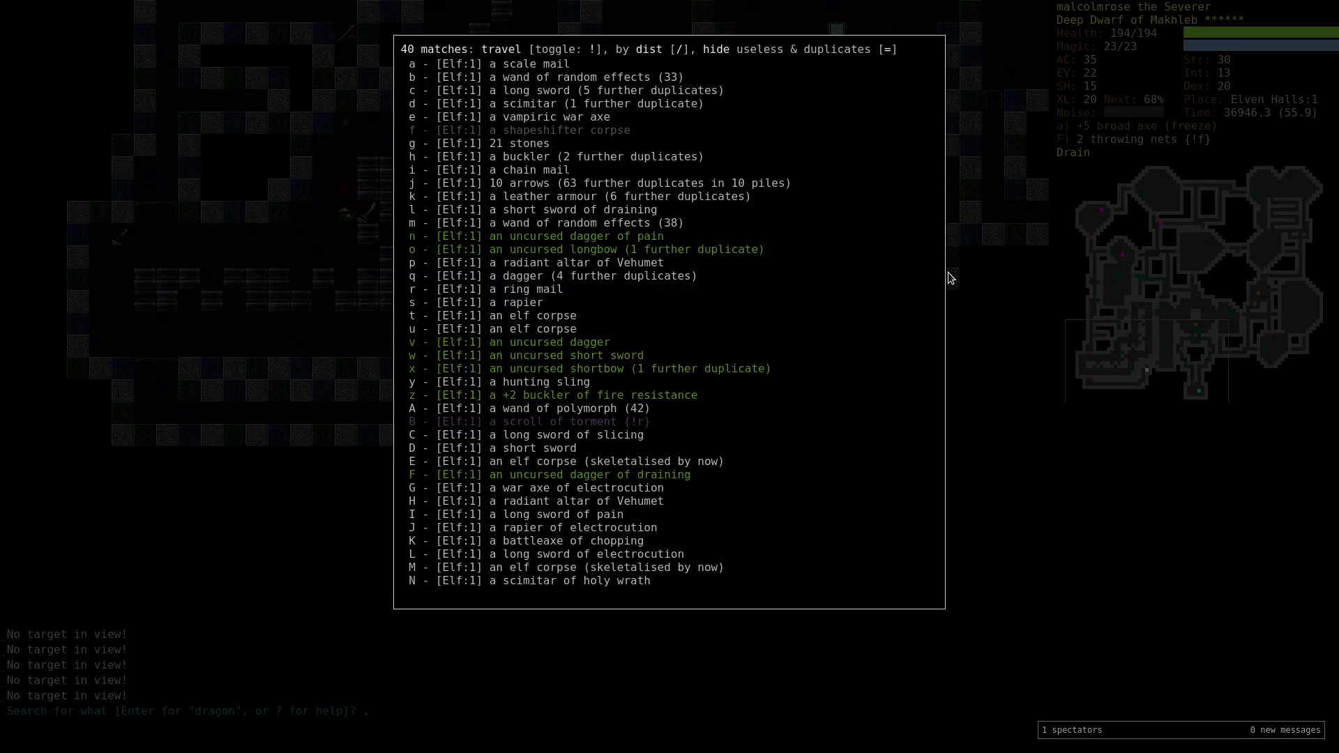
Search known items for 'shield' and then for 'vampiri' weapons.
text(shield)
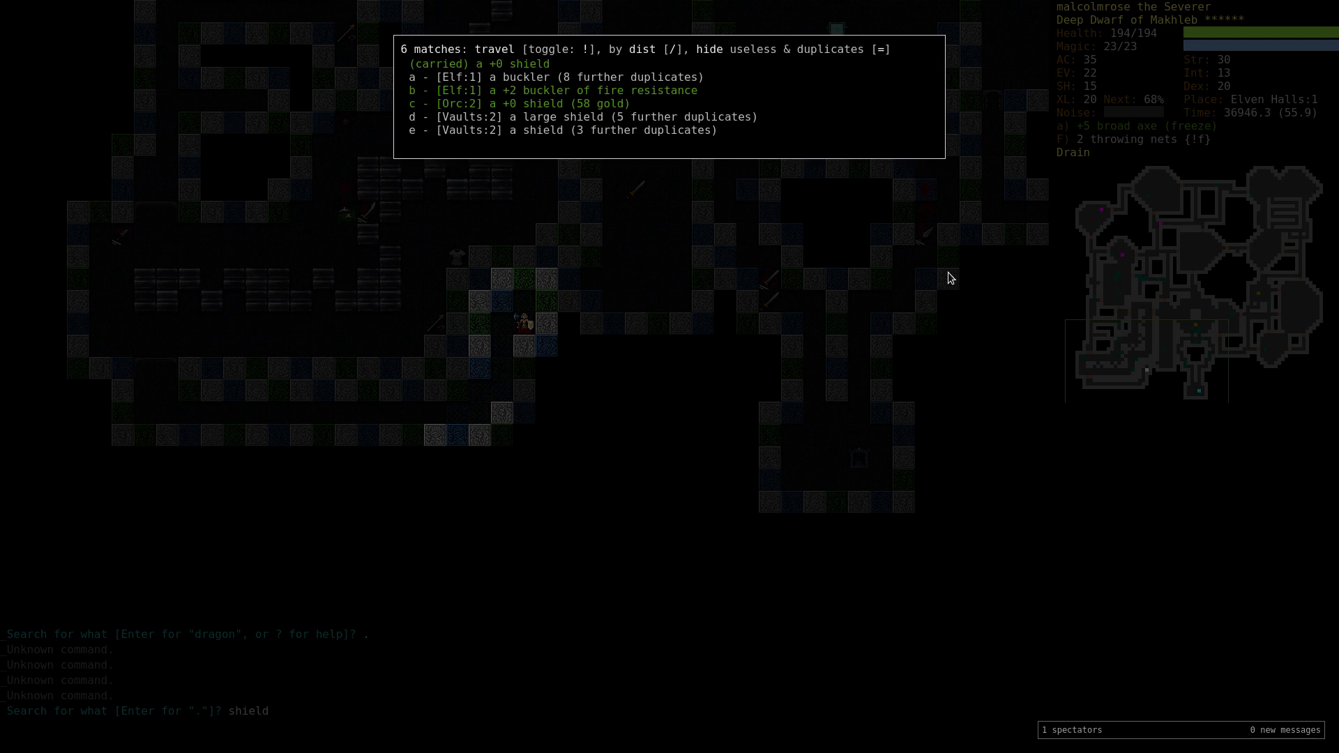
text(vampiri)
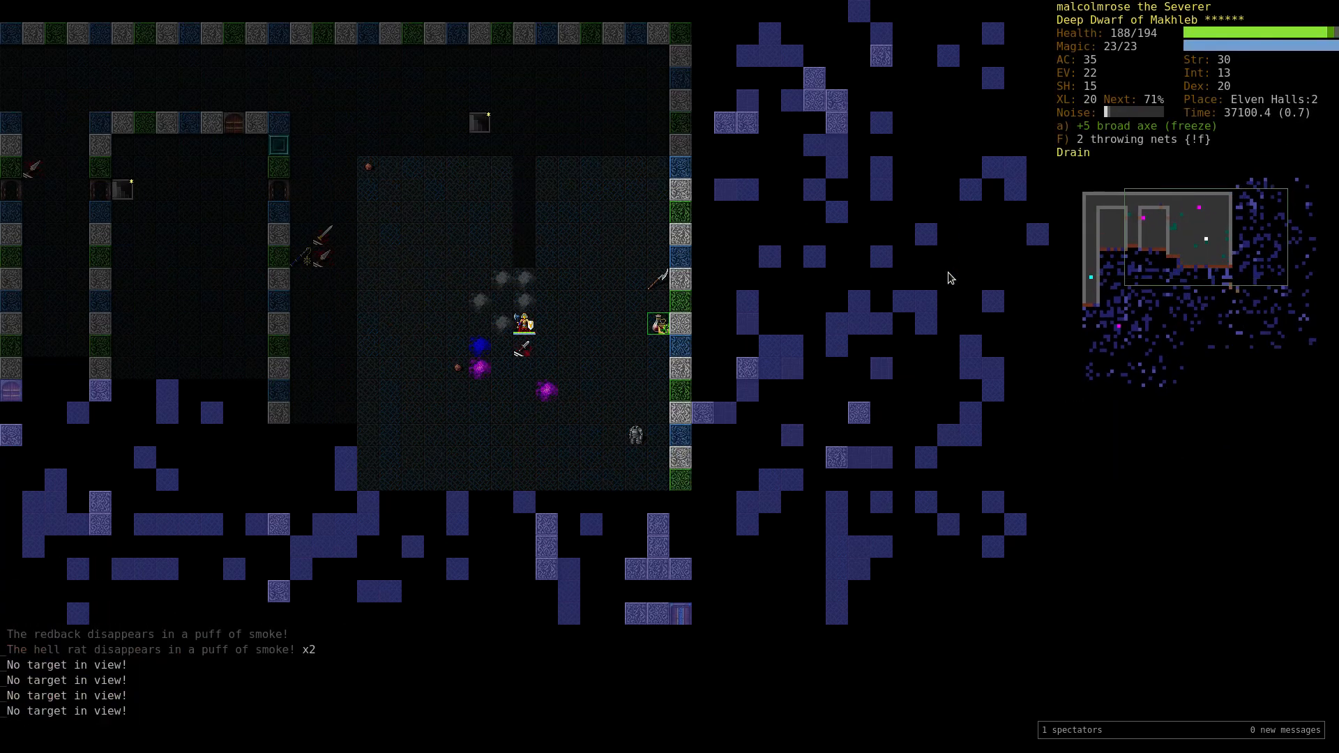
Wield the +2 vampiric war axe from slot b and engage the nearby deep elf mage.
key(w)
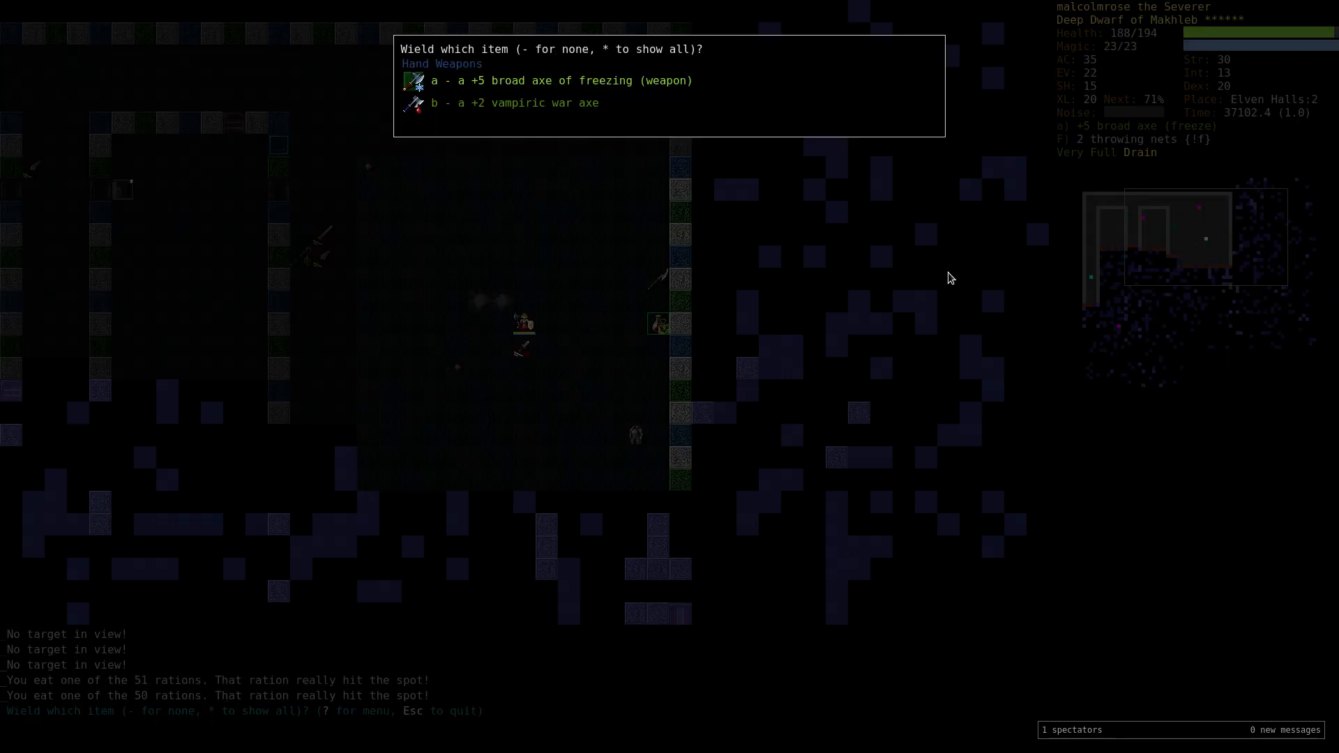
key(b)
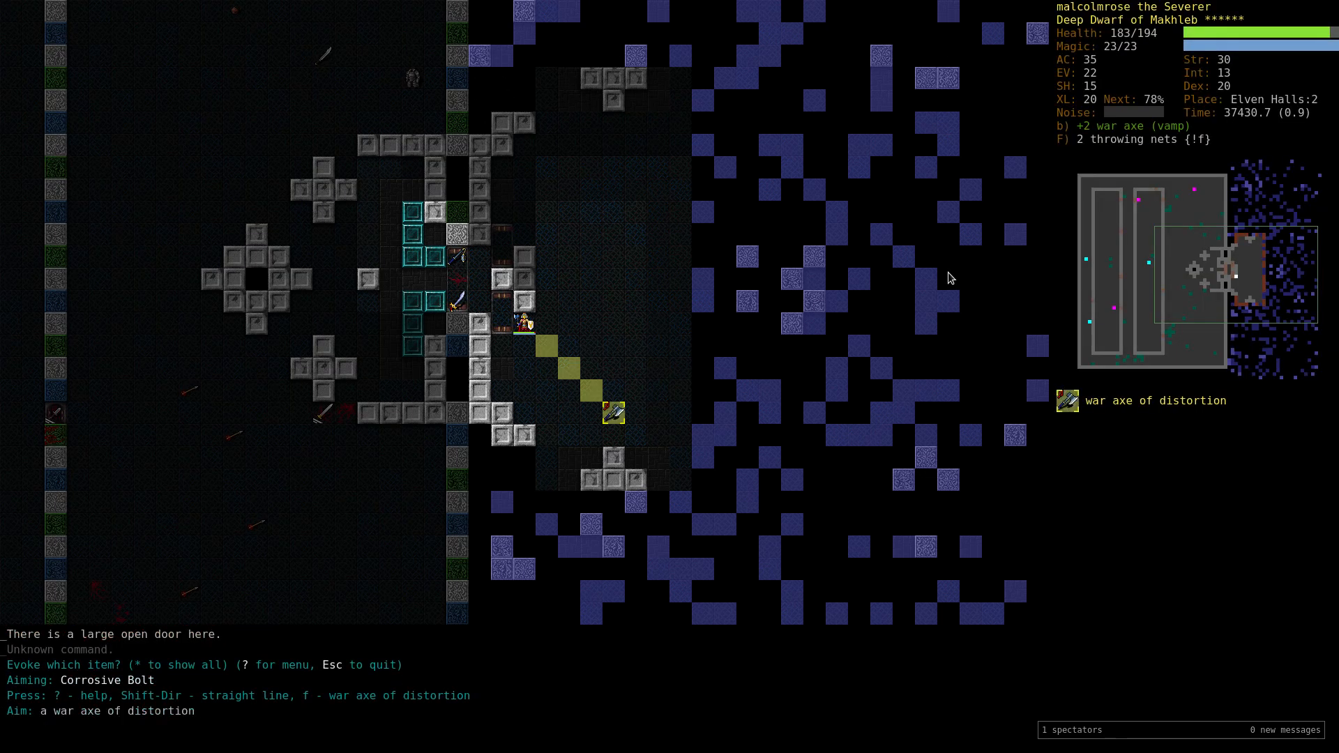
key(*)
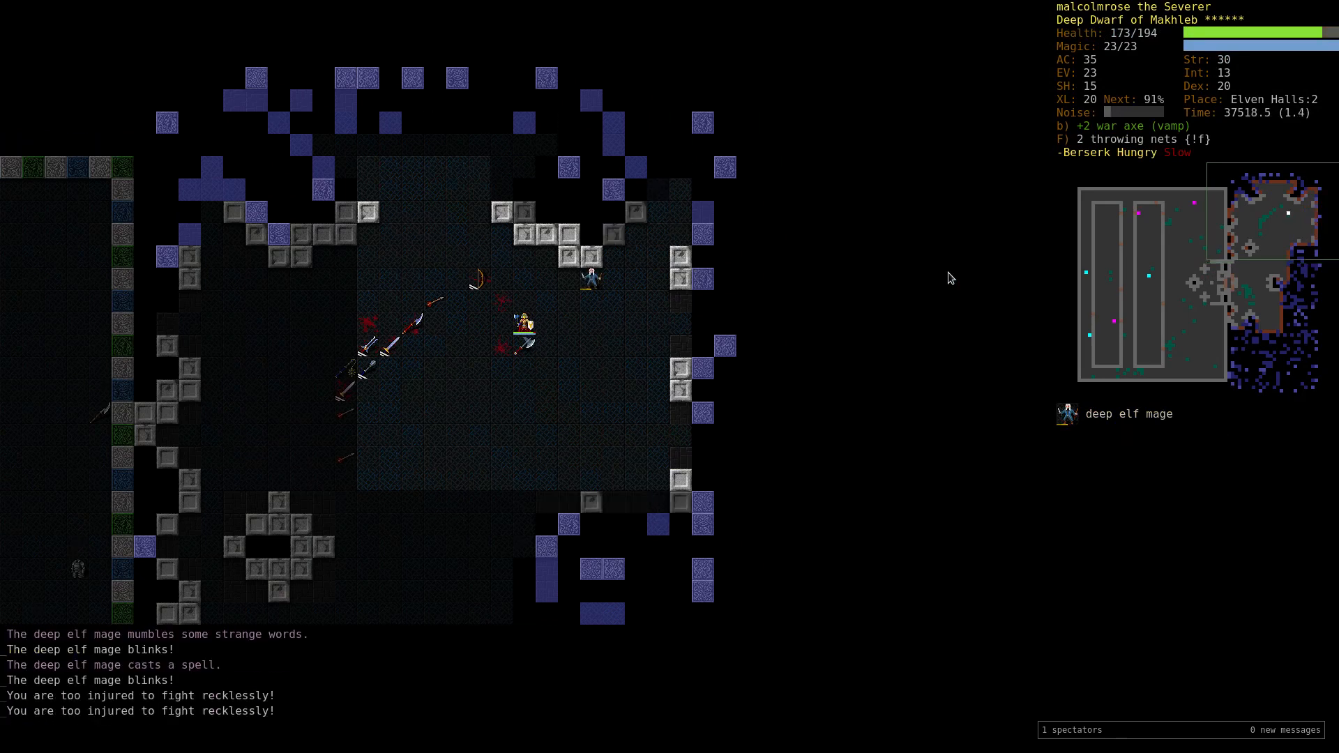
key(r)
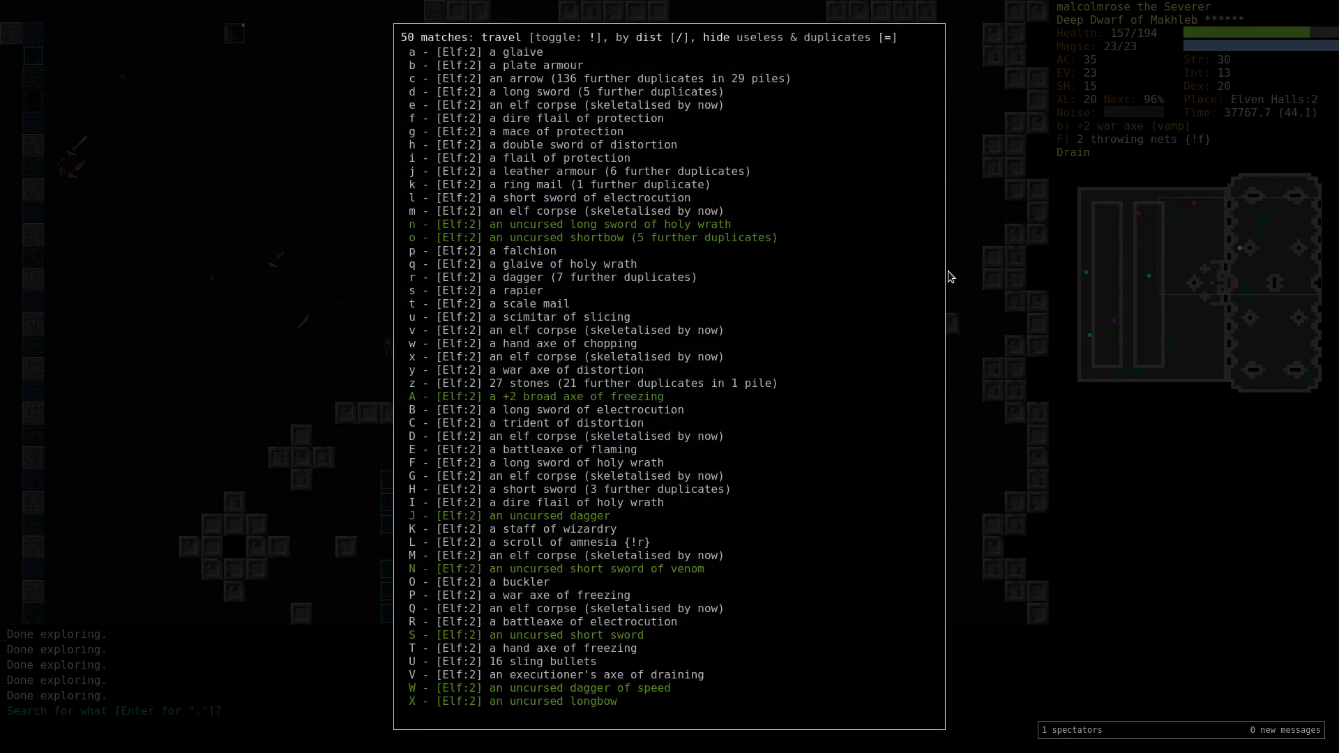
Search known items for 'broad a', close the results, and back out of the drop menu.
text(broad a)
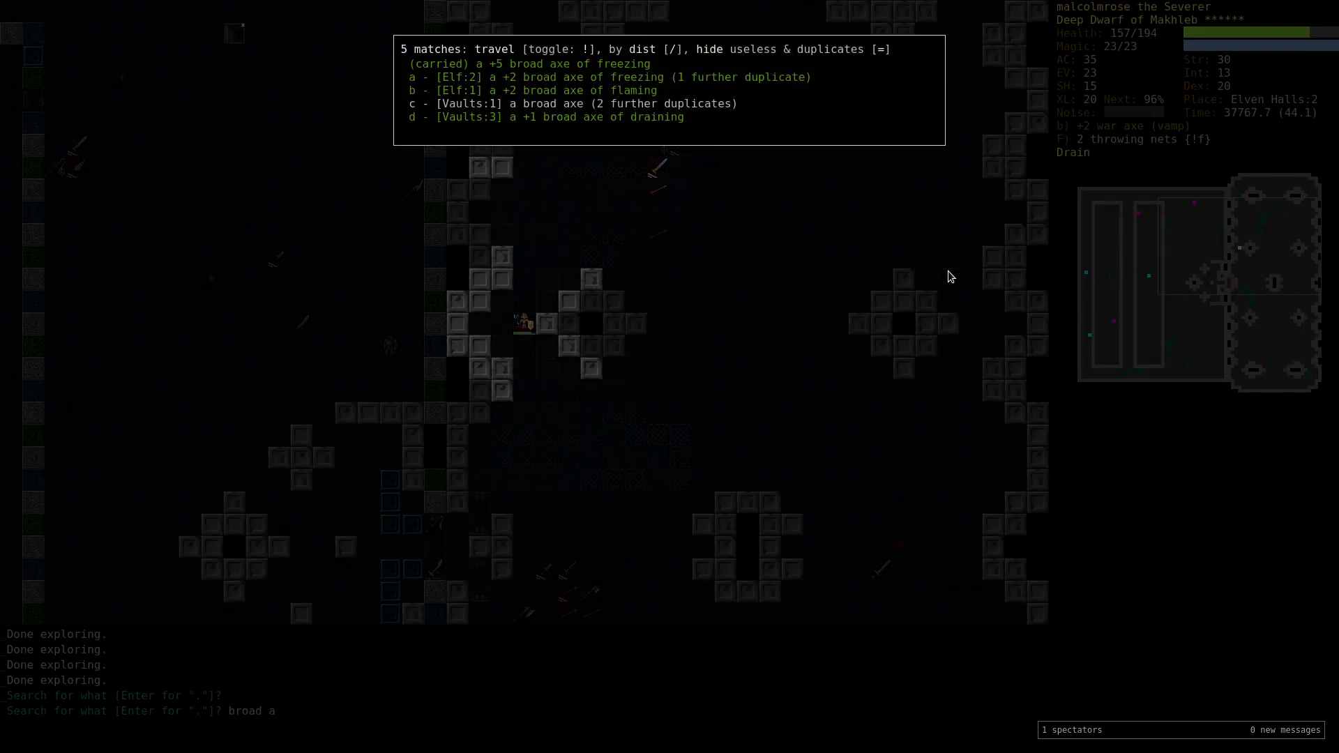
key(Escape)
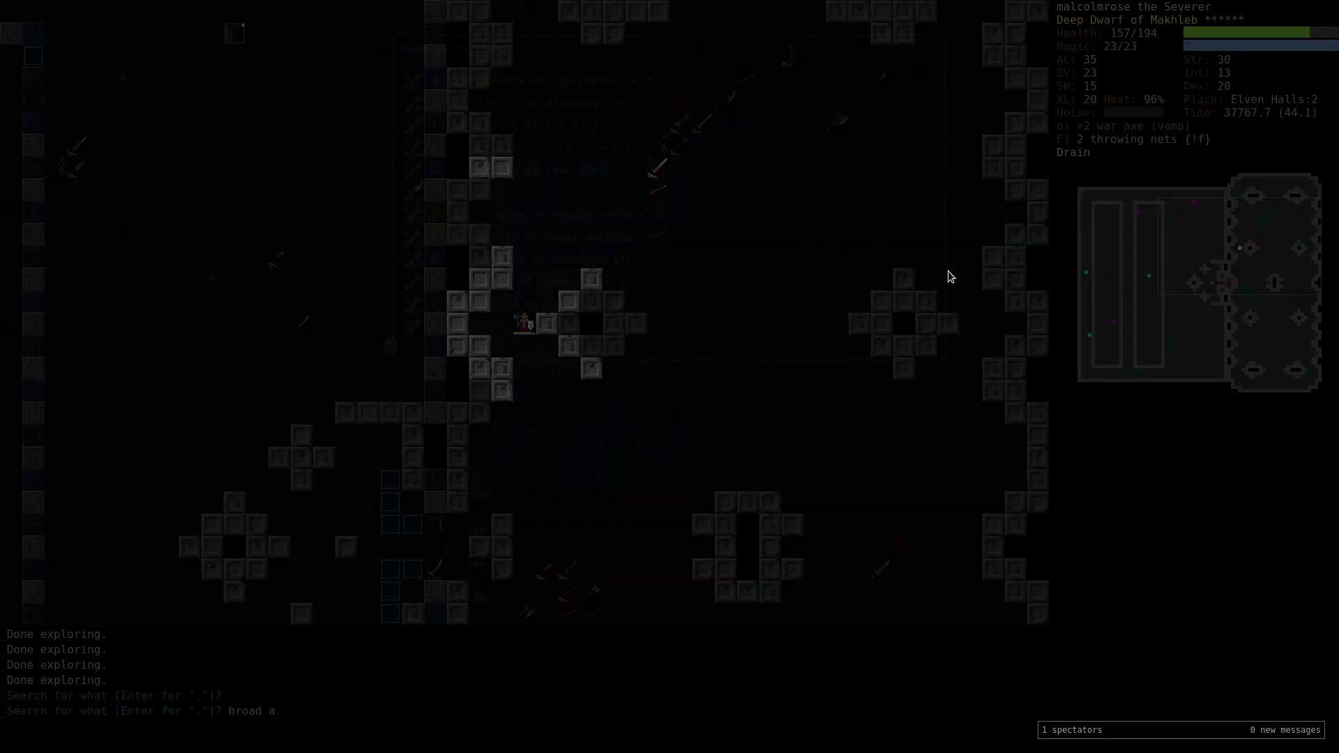
key(d)
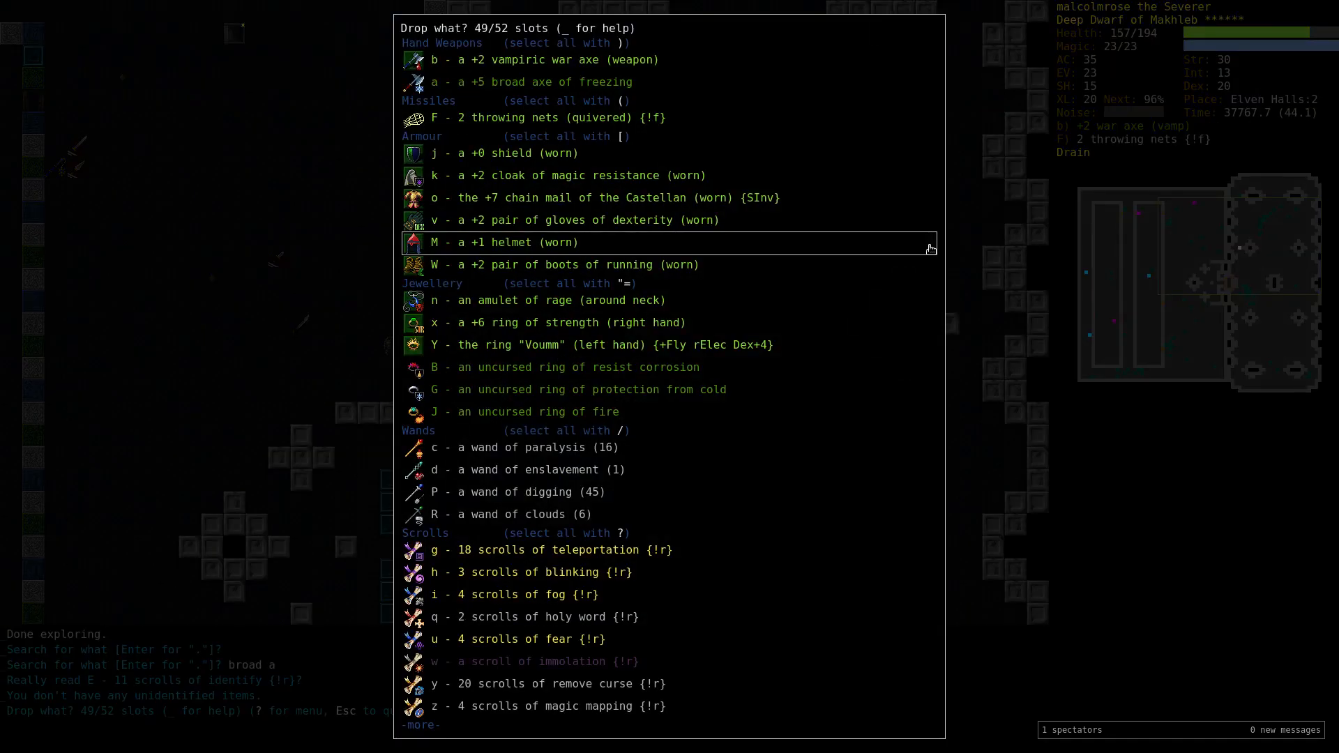
key(Escape)
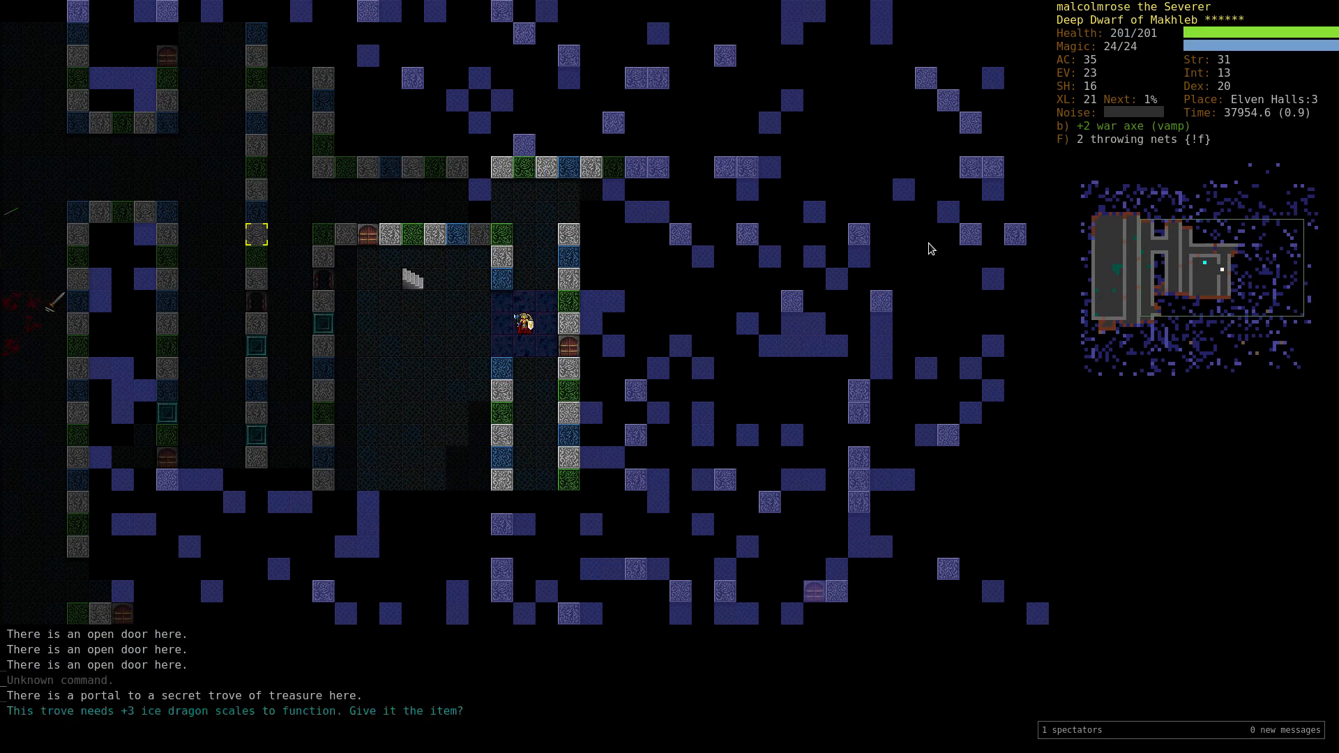
Search known items for 'ice dra' and bring up the wear-armour menu.
text(ice dra)
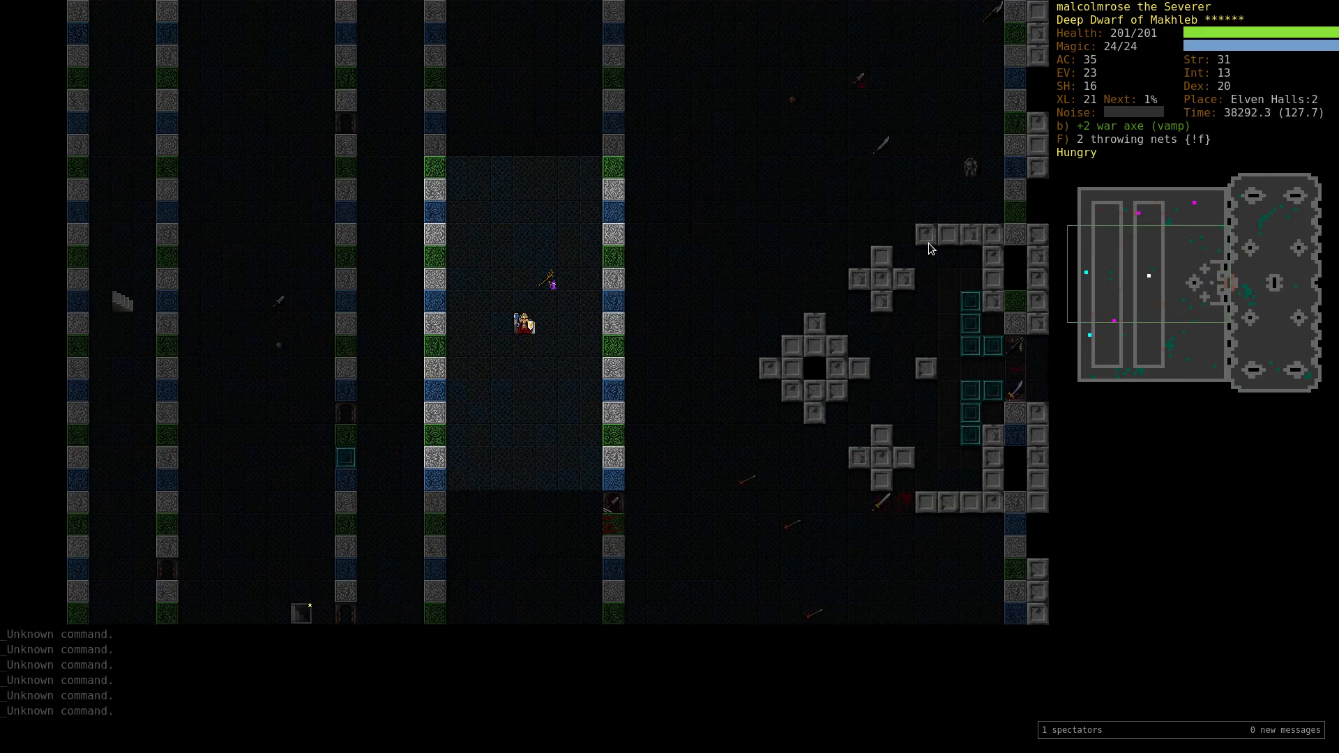
key(W)
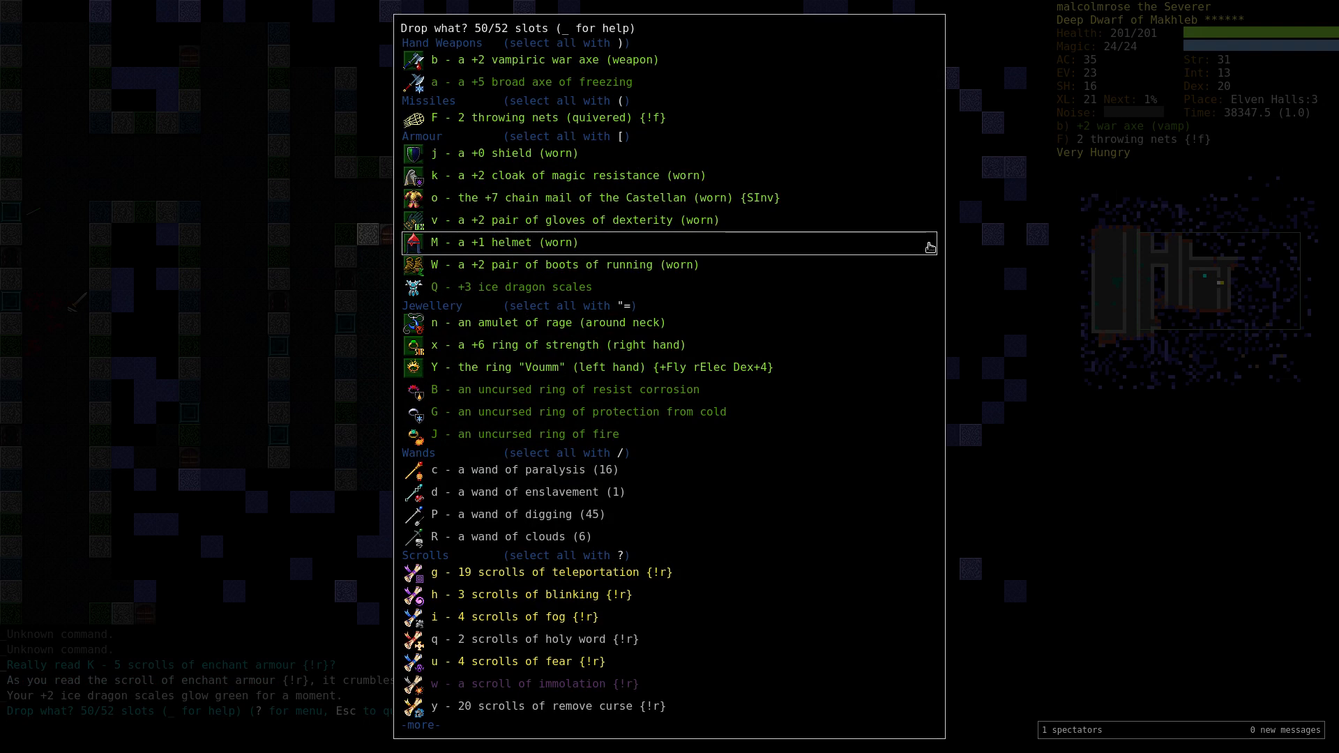
Leave the drop list, enter the Trove and wear the +0 crystal plate armour of Surprise.
key(a)
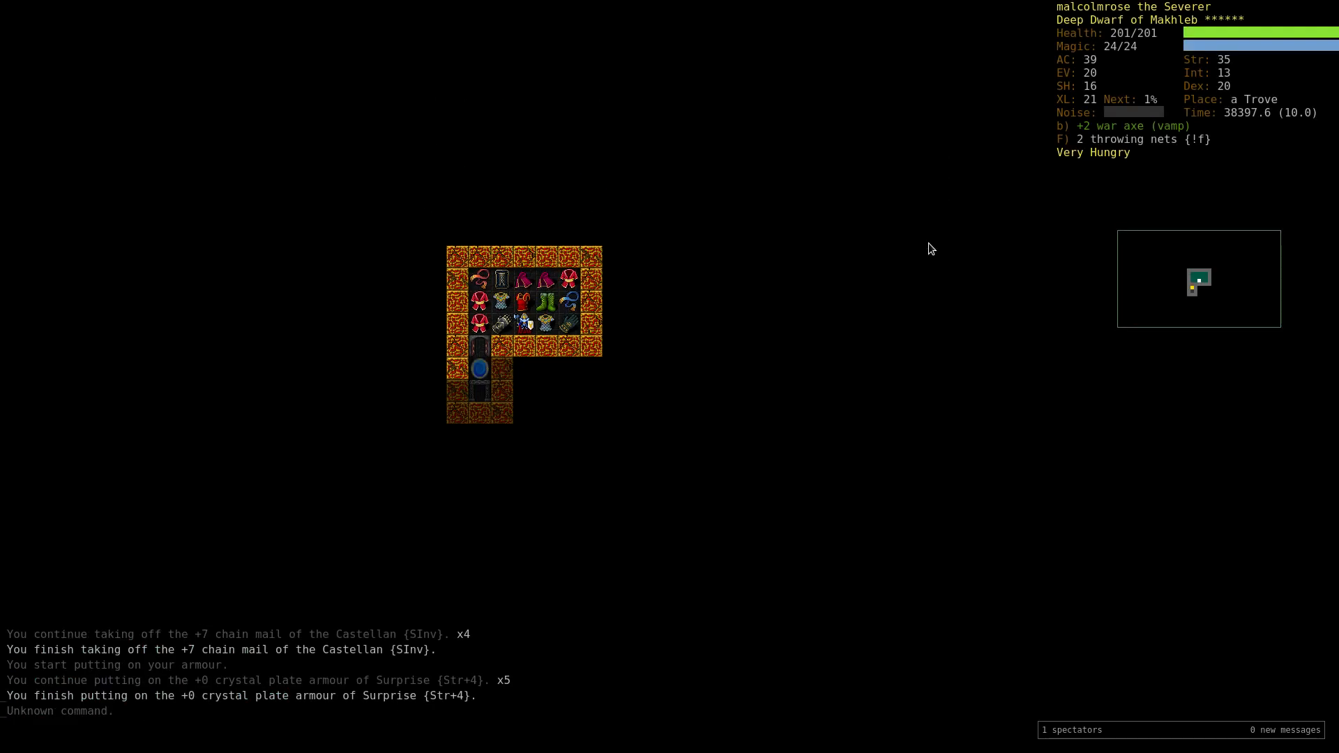
Wear the +2 boots of Xoysmad, drop the boots of running and try the cloaks and scarves.
key(W)
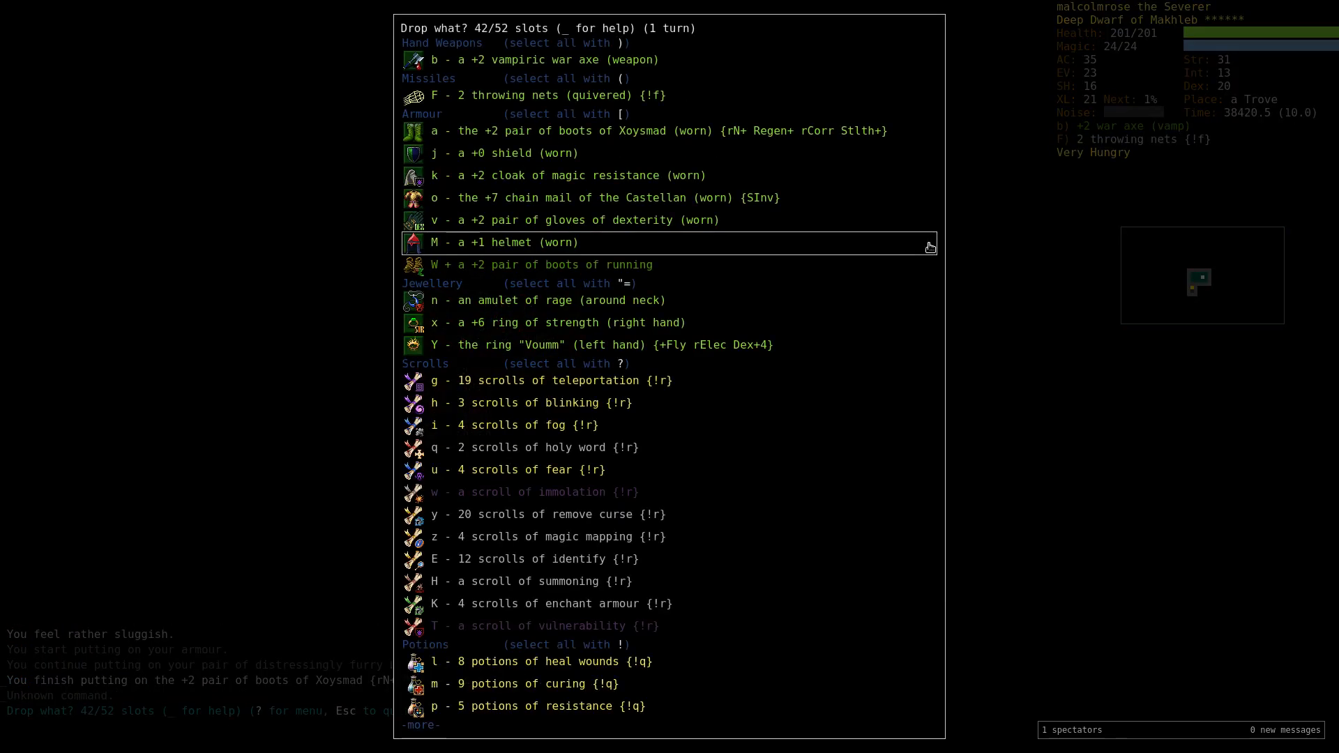
key(W)
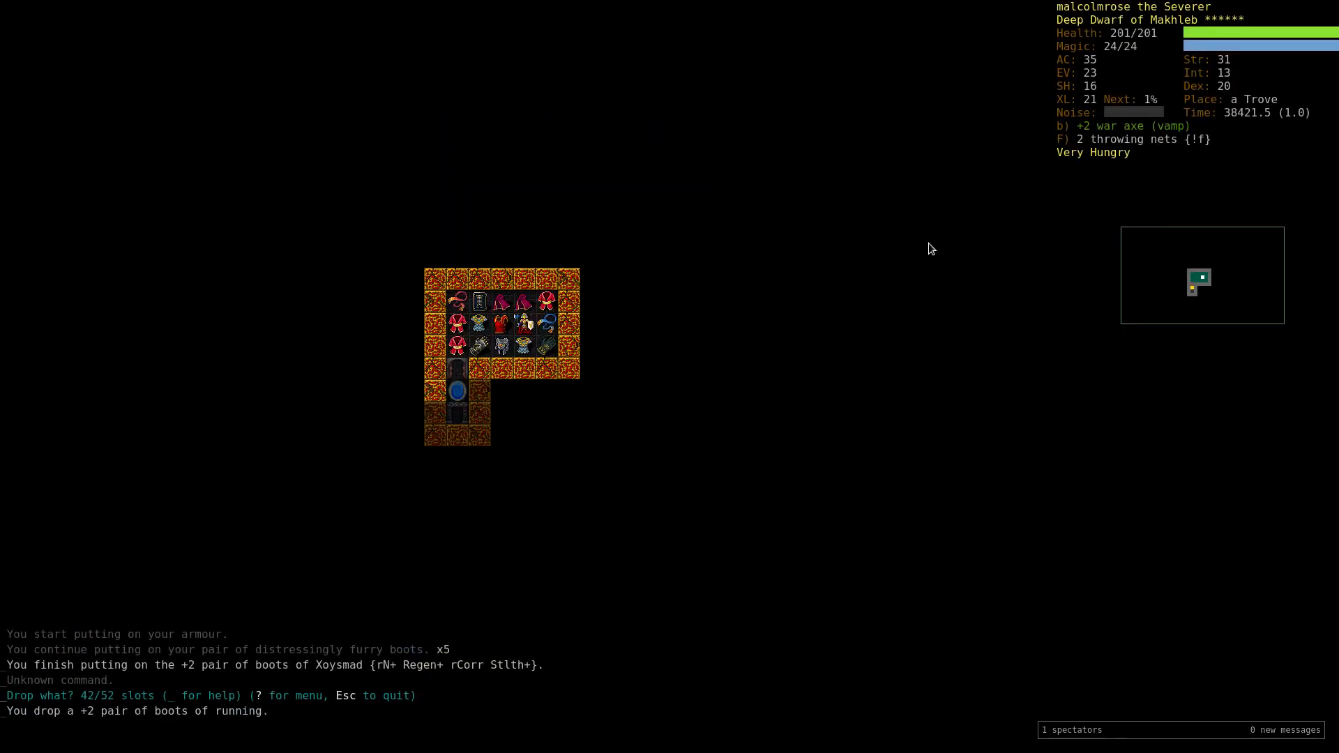
key(P)
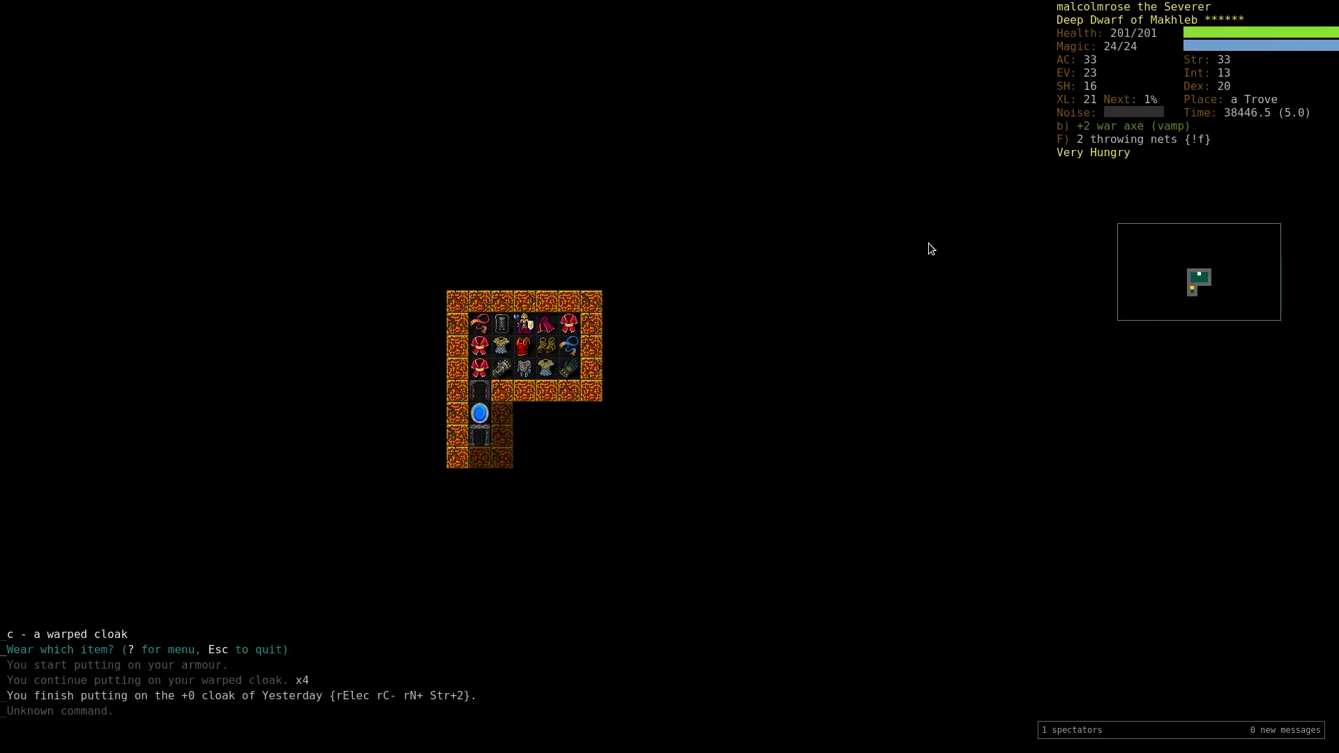
key(W)
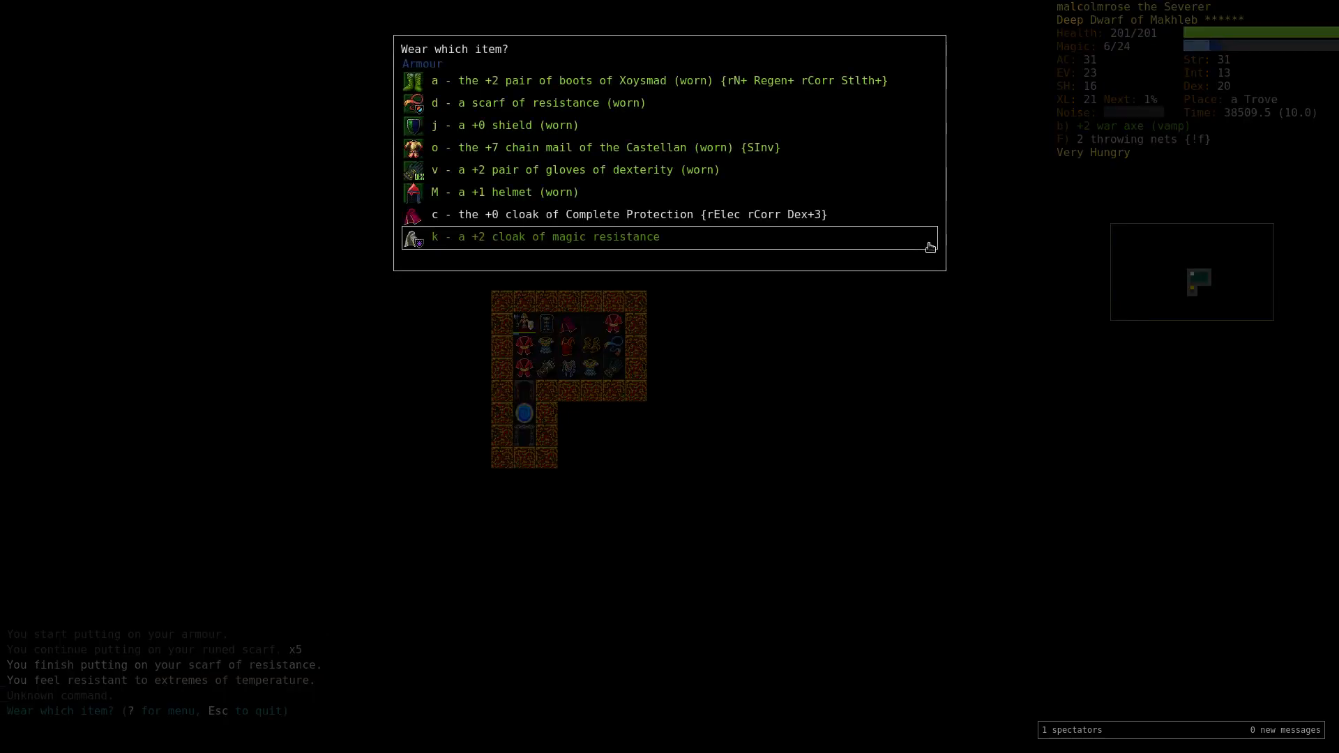
click(547, 237)
text(.)
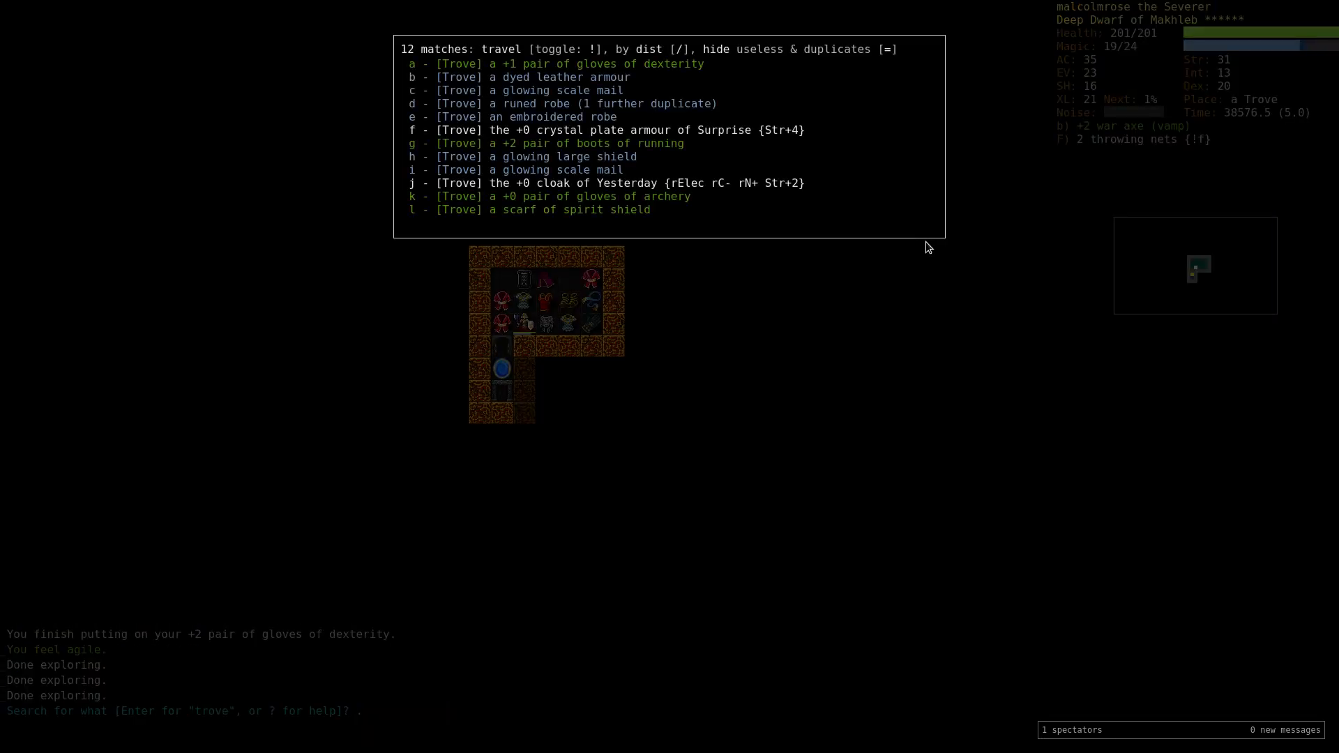
Wear the +1 large shield of protection, drop the +0 shield and set a Shields skill target.
key(Escape)
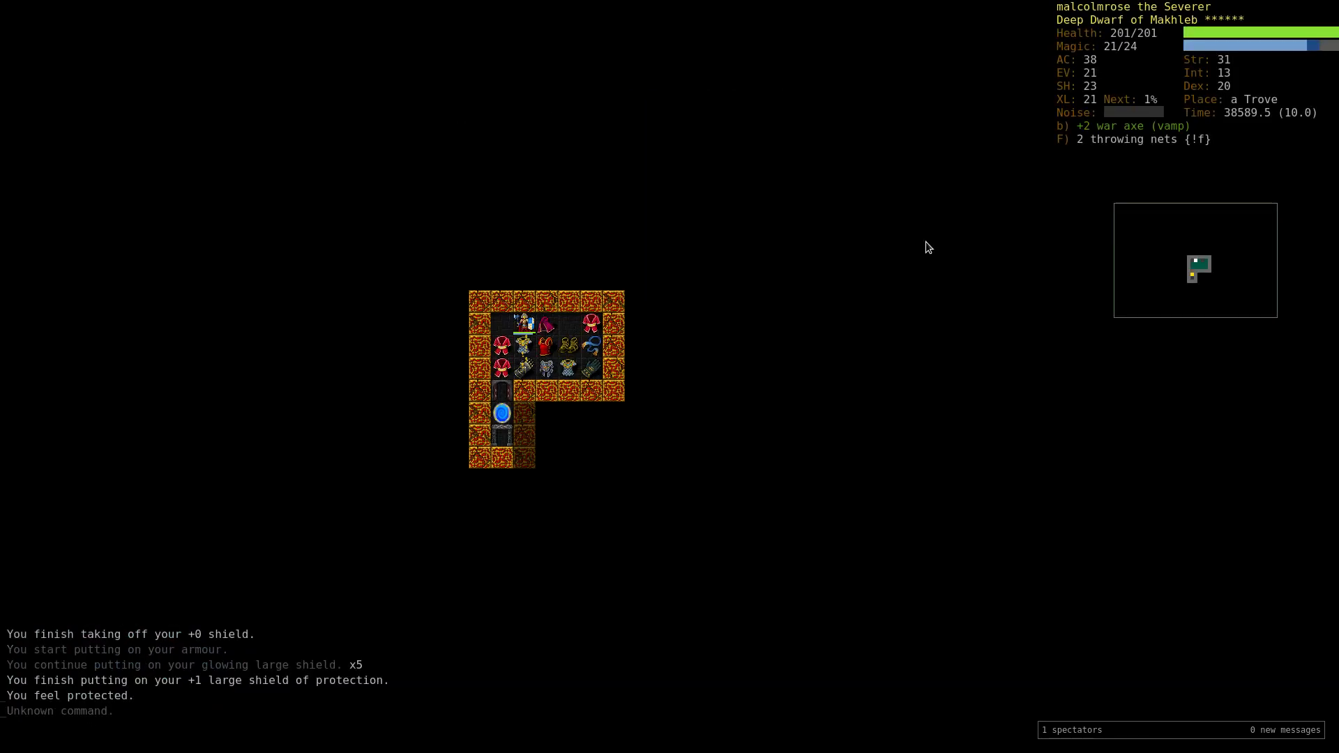
key(d)
text(2)
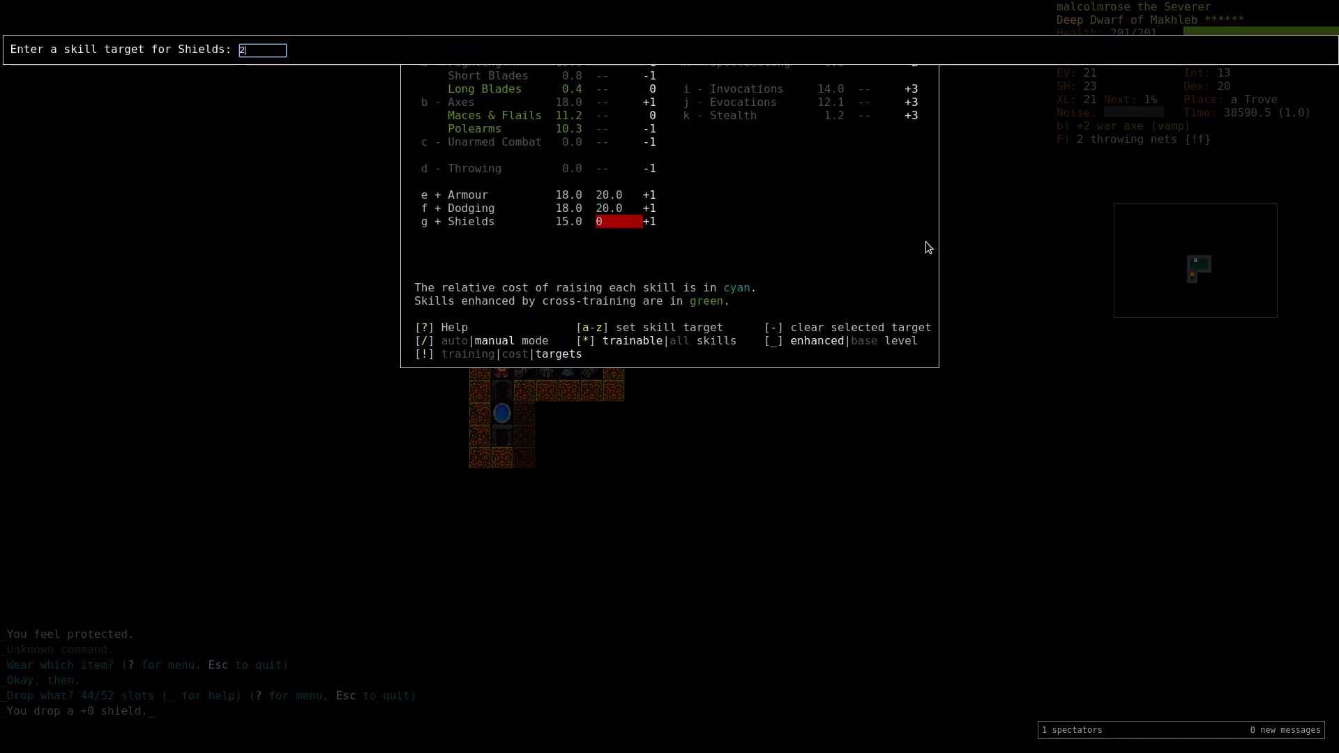
key(Escape)
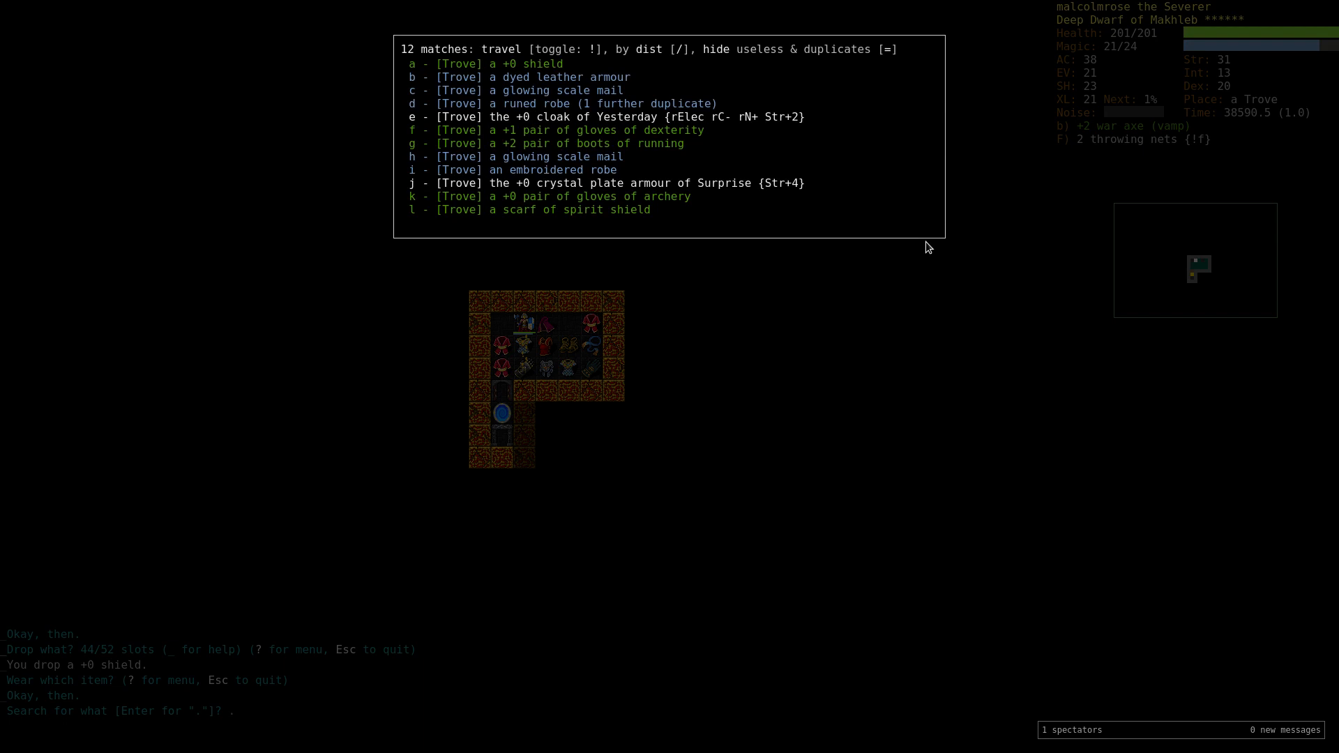
mouse_move(897, 223)
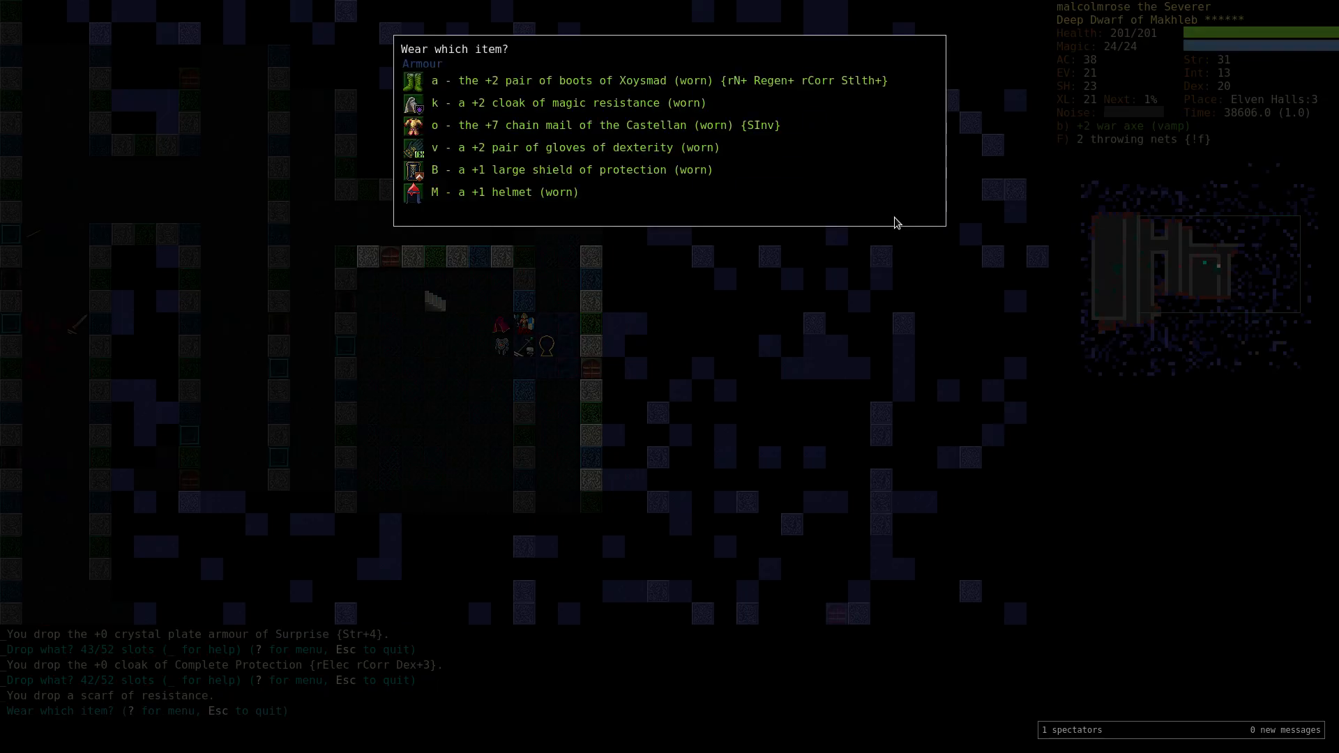
Drop the crystal plate, cloak and scarf, review the character overview and travel toward the deep elves.
key(Escape)
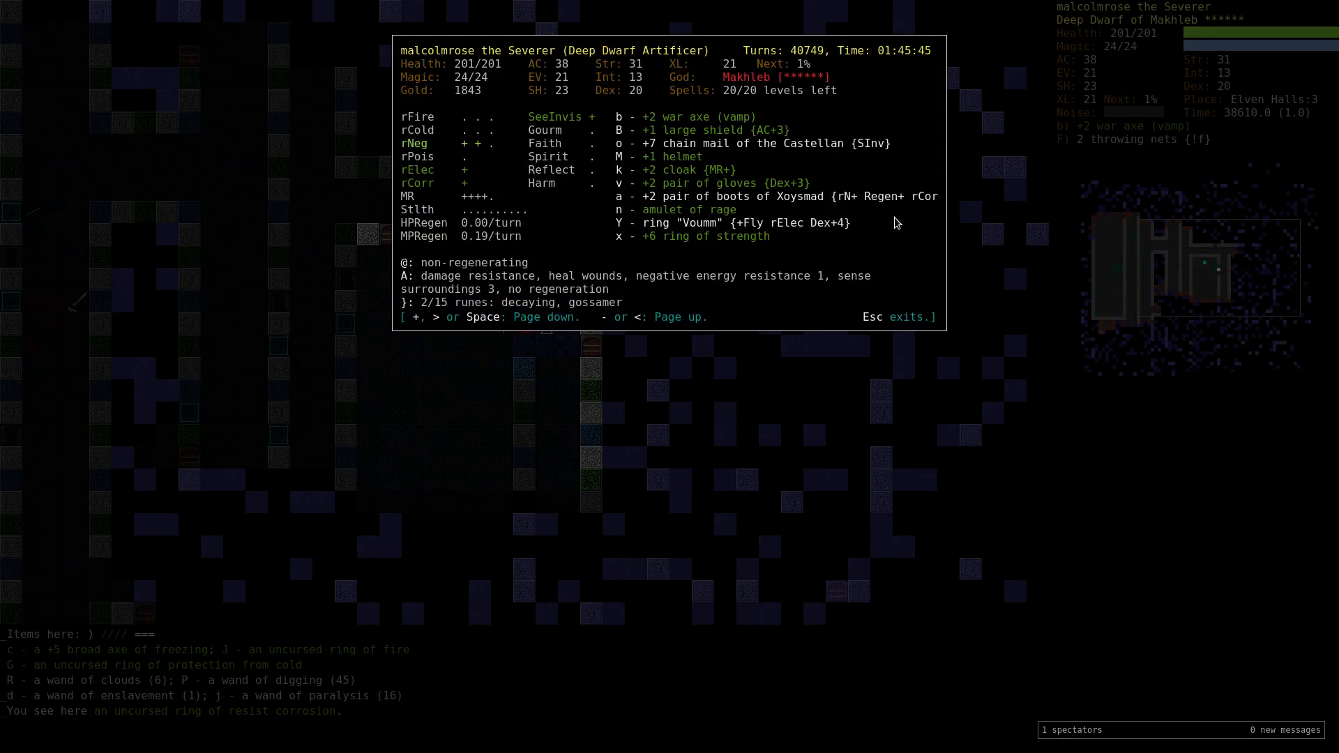
key(Escape)
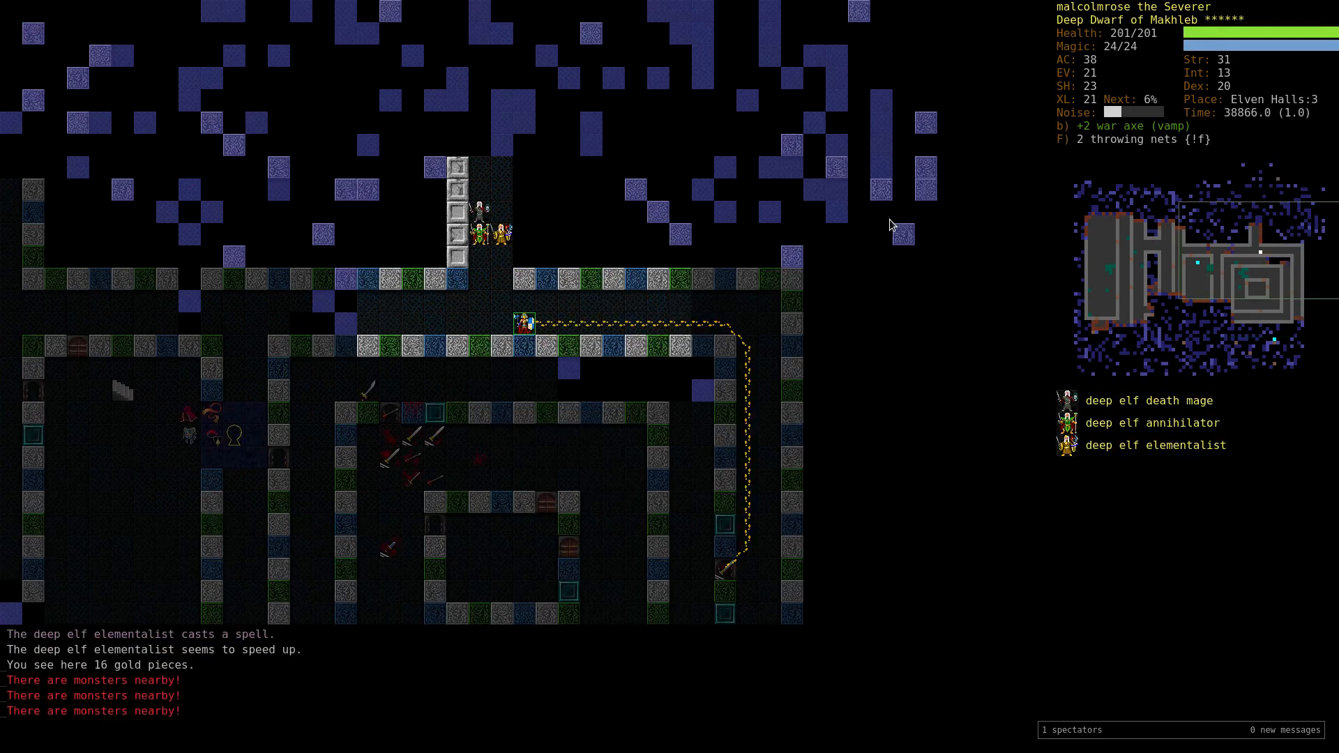
Evoke the wand of clouds to release a poison cloud on an earth elemental.
key(V)
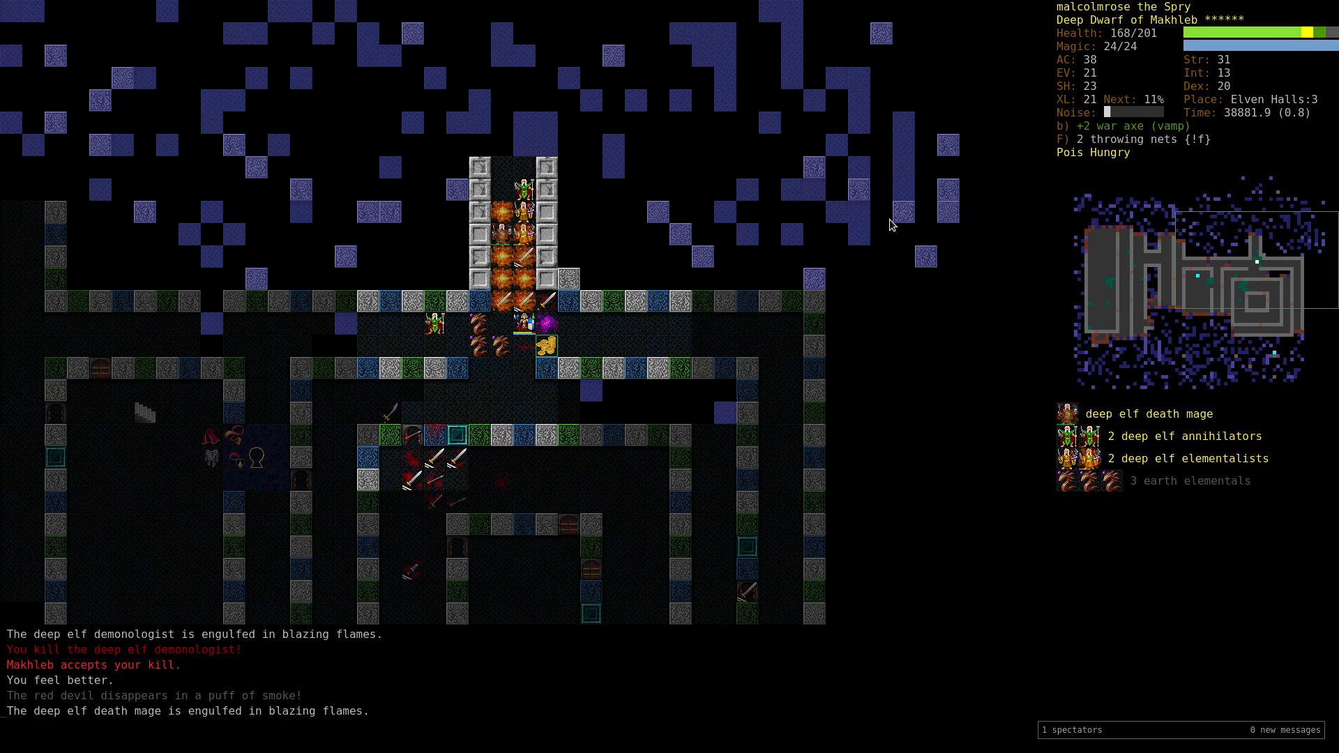
key(v)
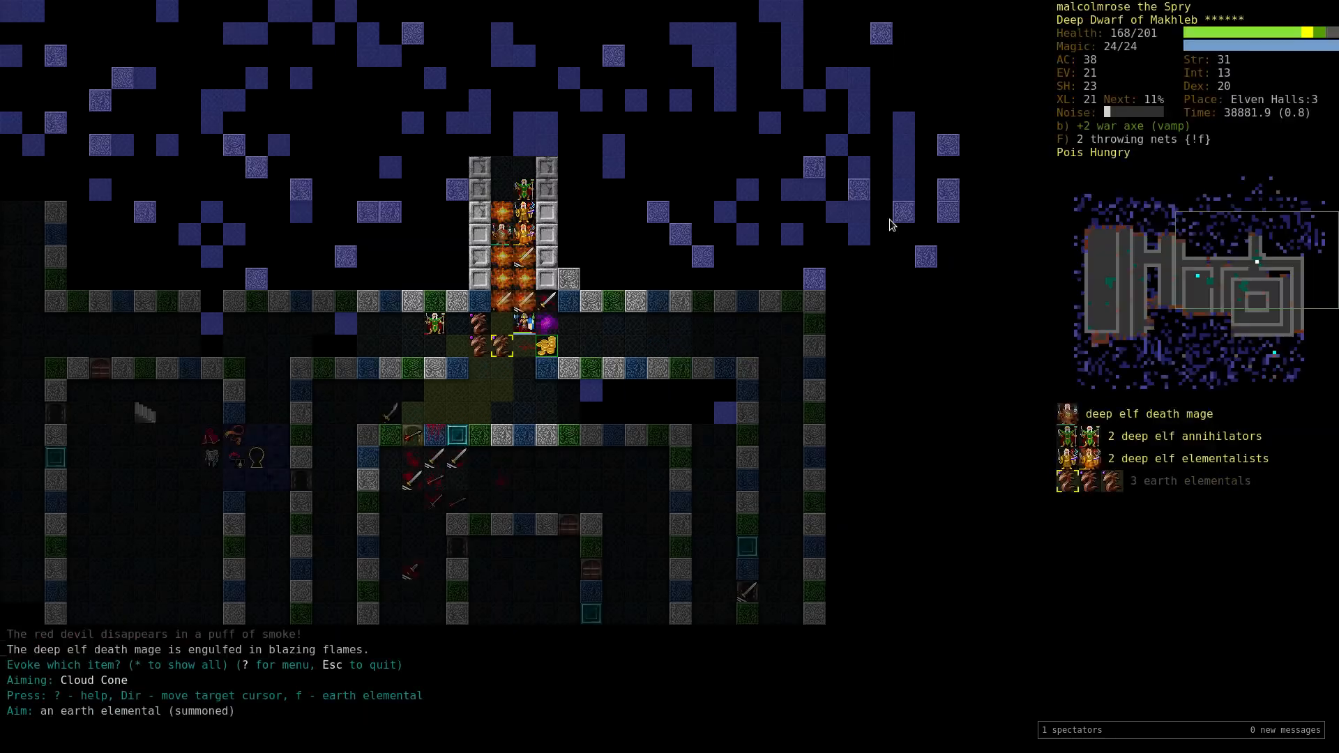
key(f)
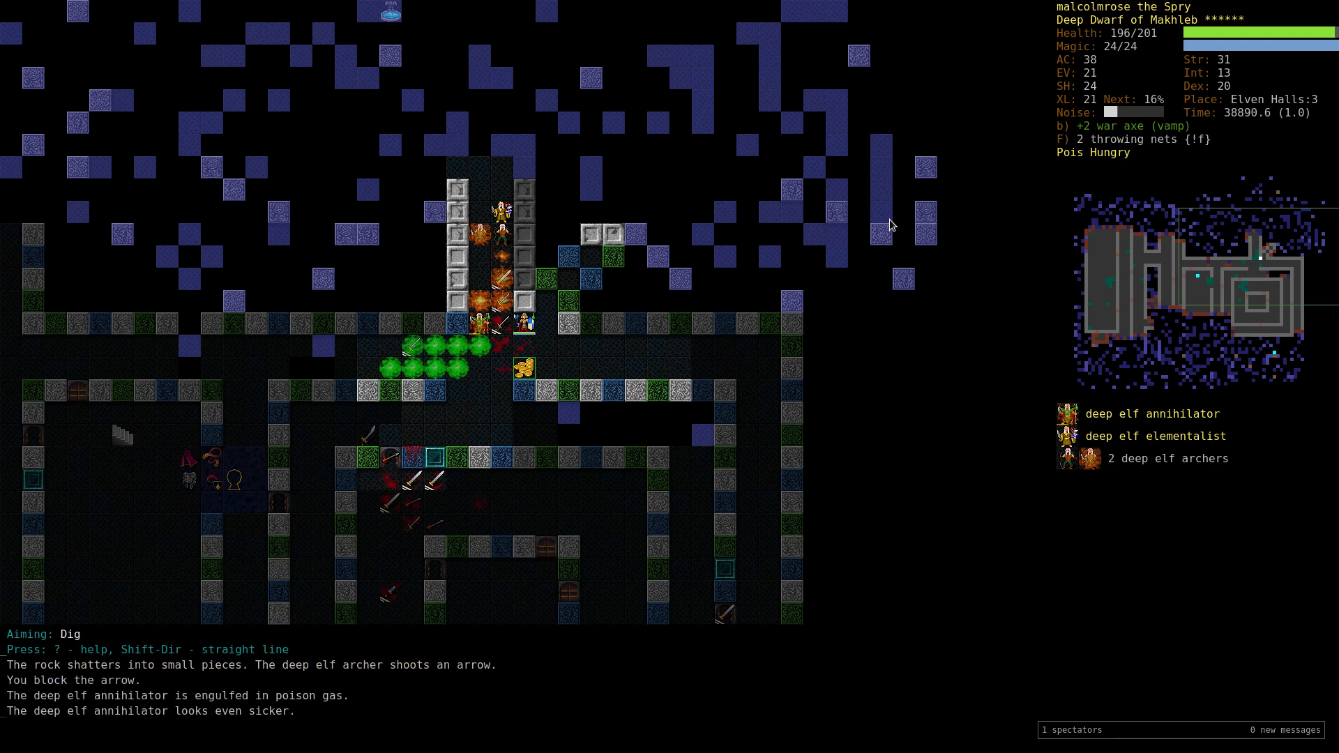
Dig through the rock wall and release another poison cloud on the earth elemental.
key(V)
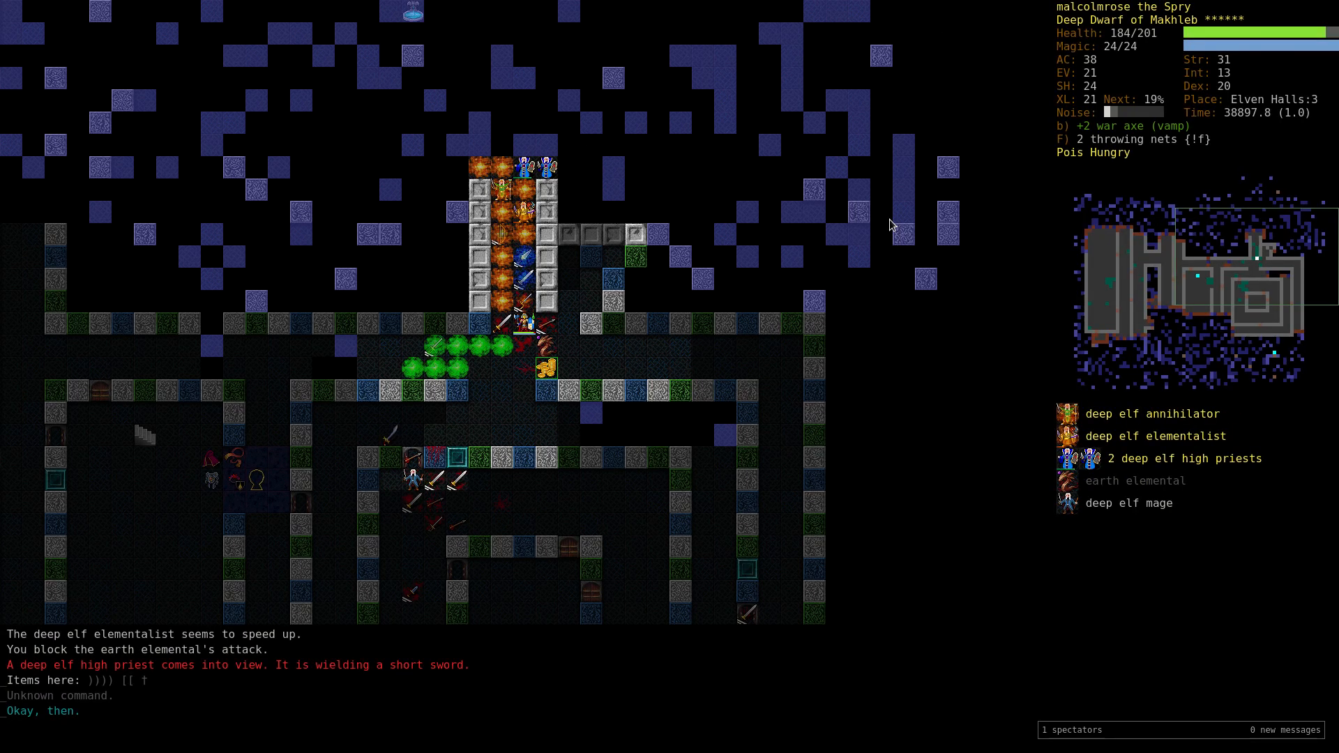
key(v)
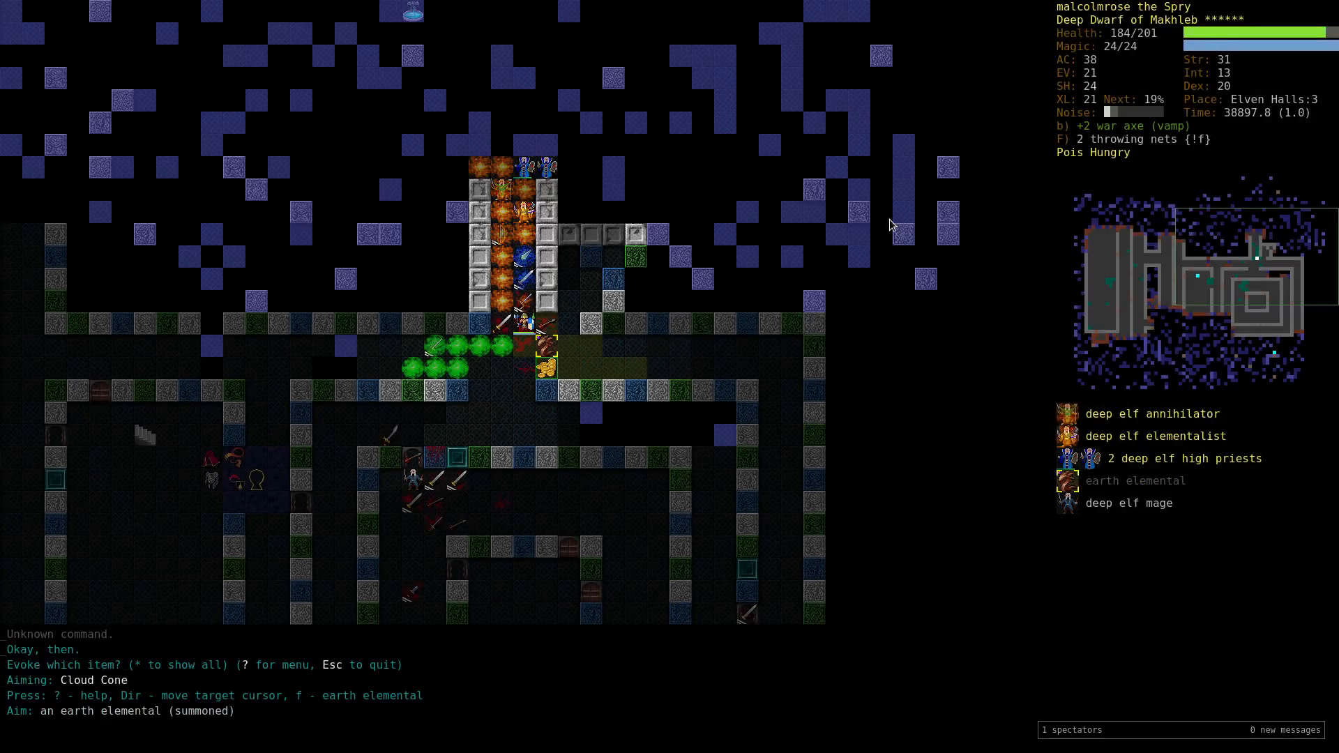
key(r)
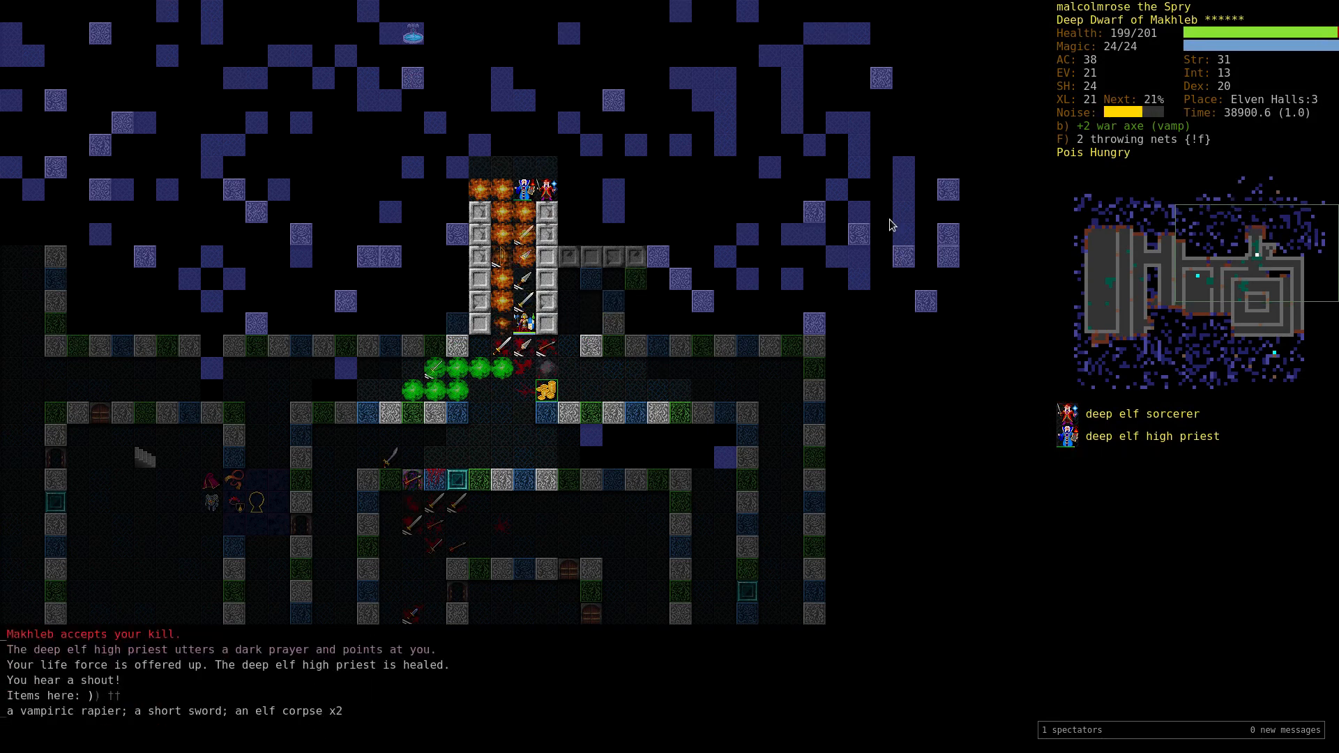
key(V)
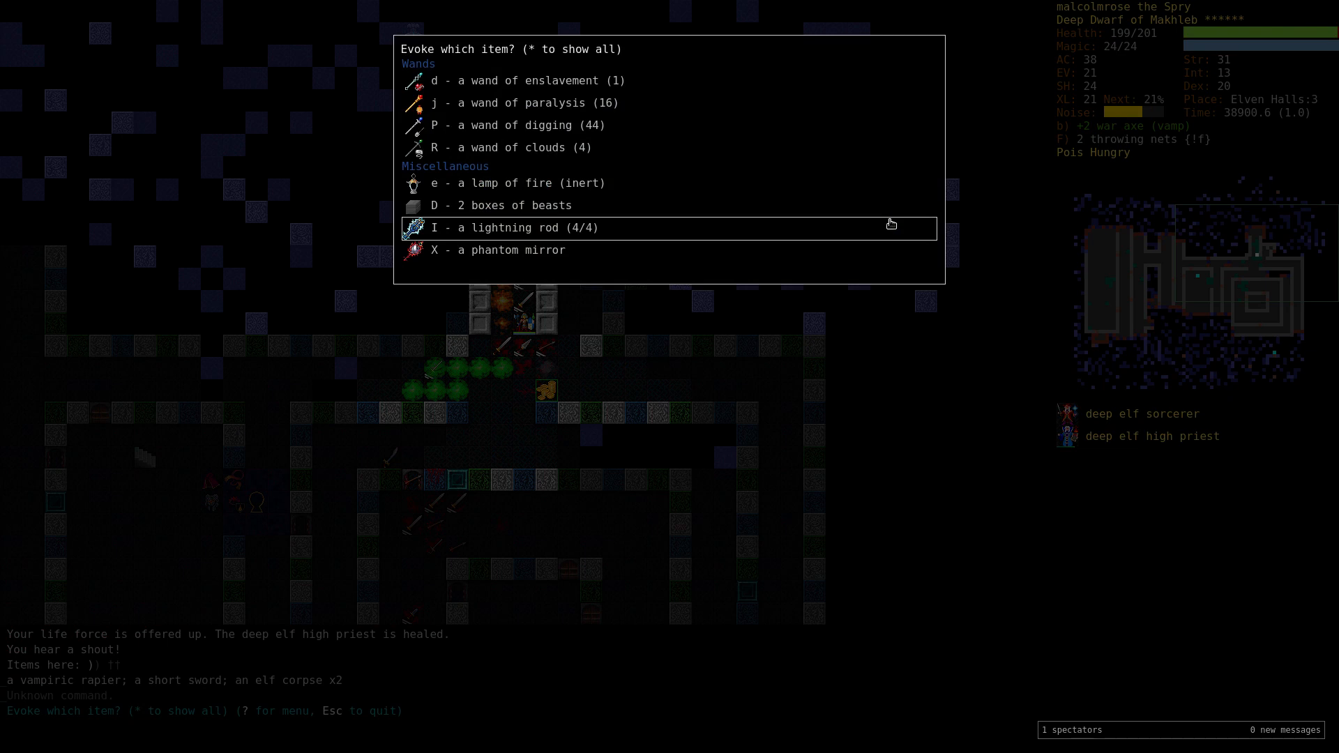
Evoke the lightning rod against the deep elves during the fight.
click(512, 228)
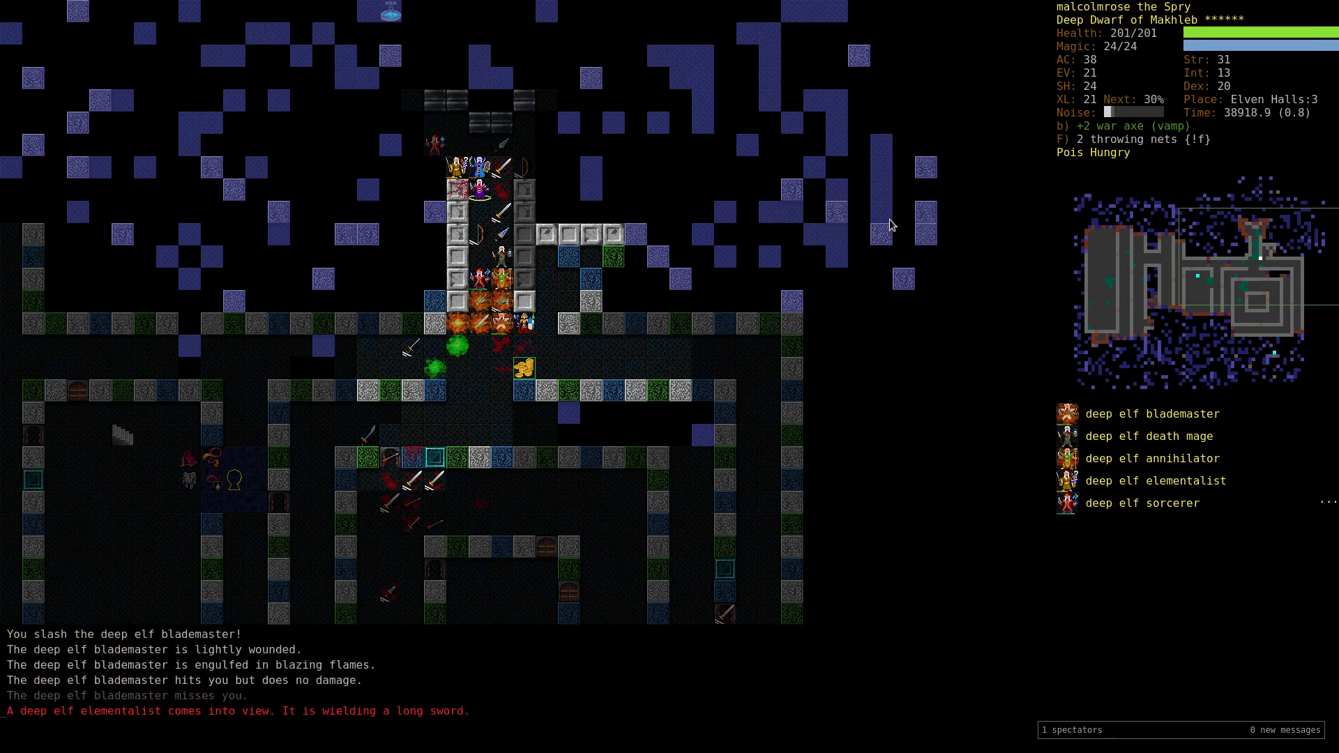
key(v)
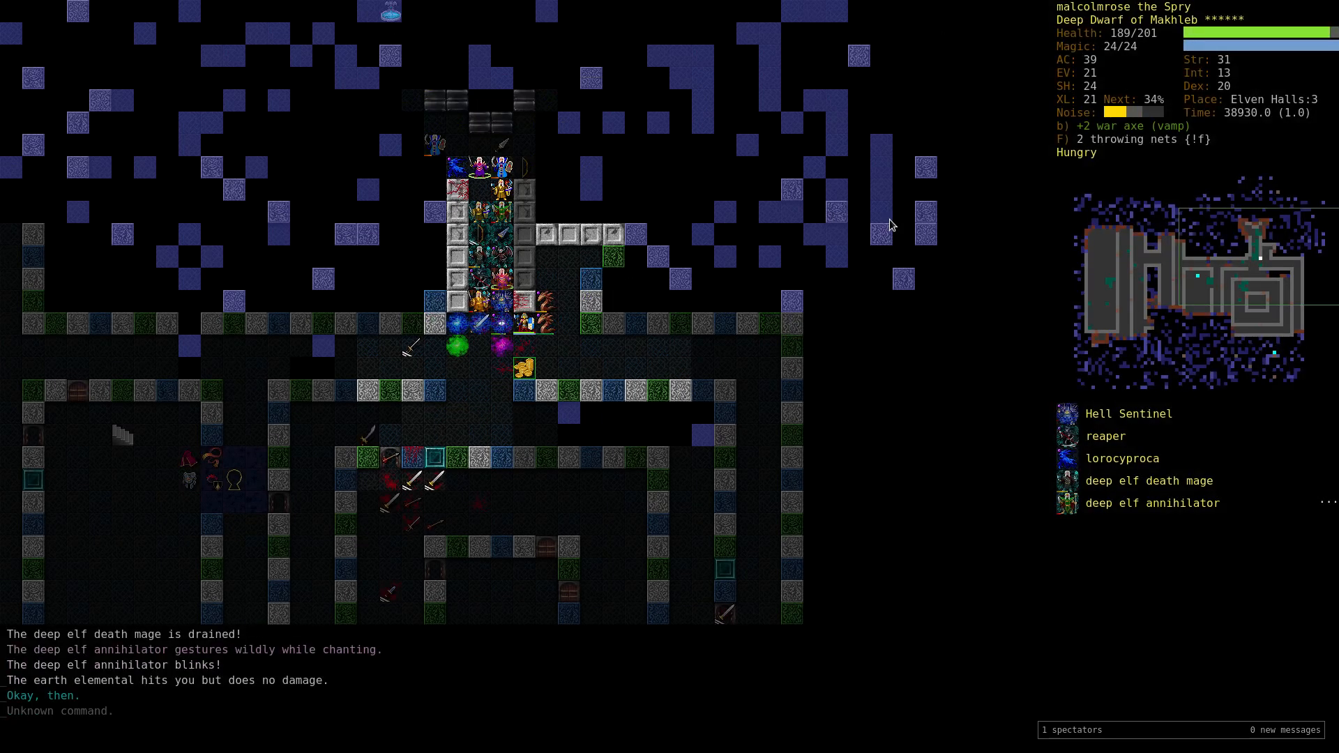
key(v)
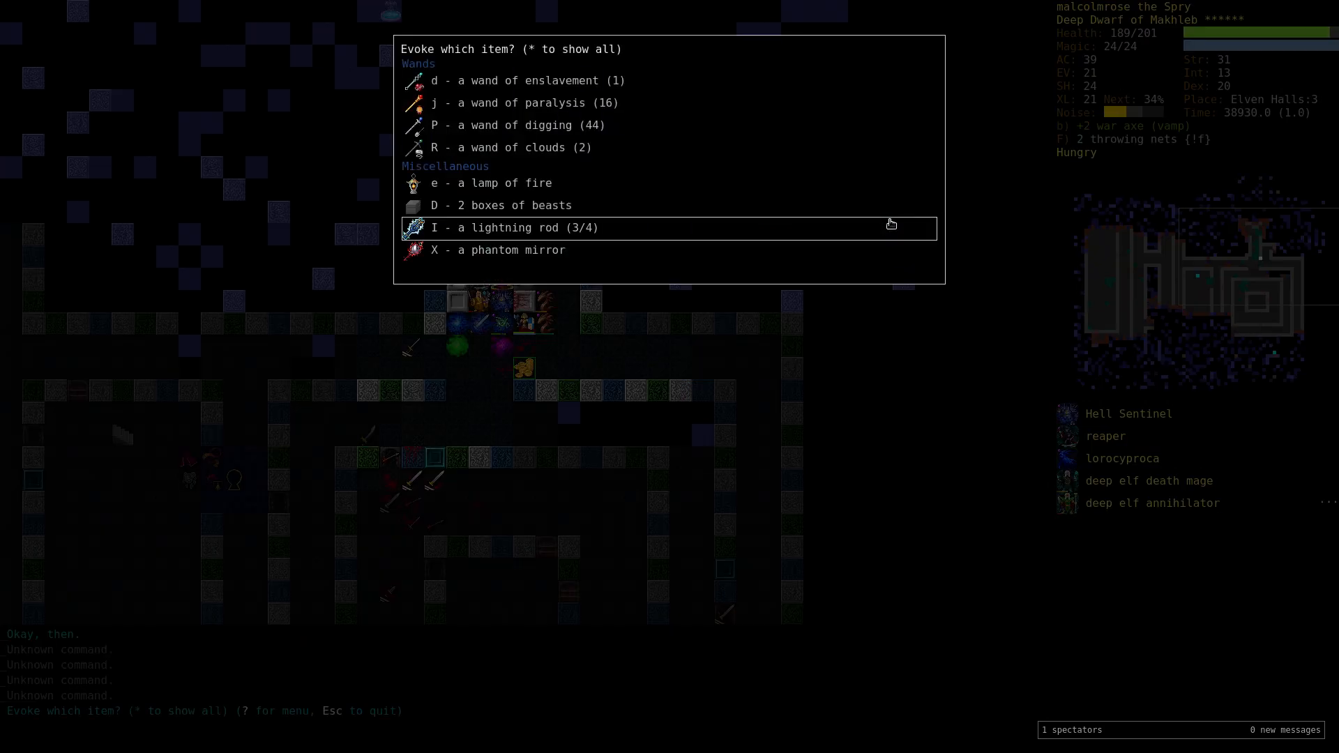
Identify the loot, then drop the amulet of the acrobat and the cursed -2 ring of protection.
key(Escape)
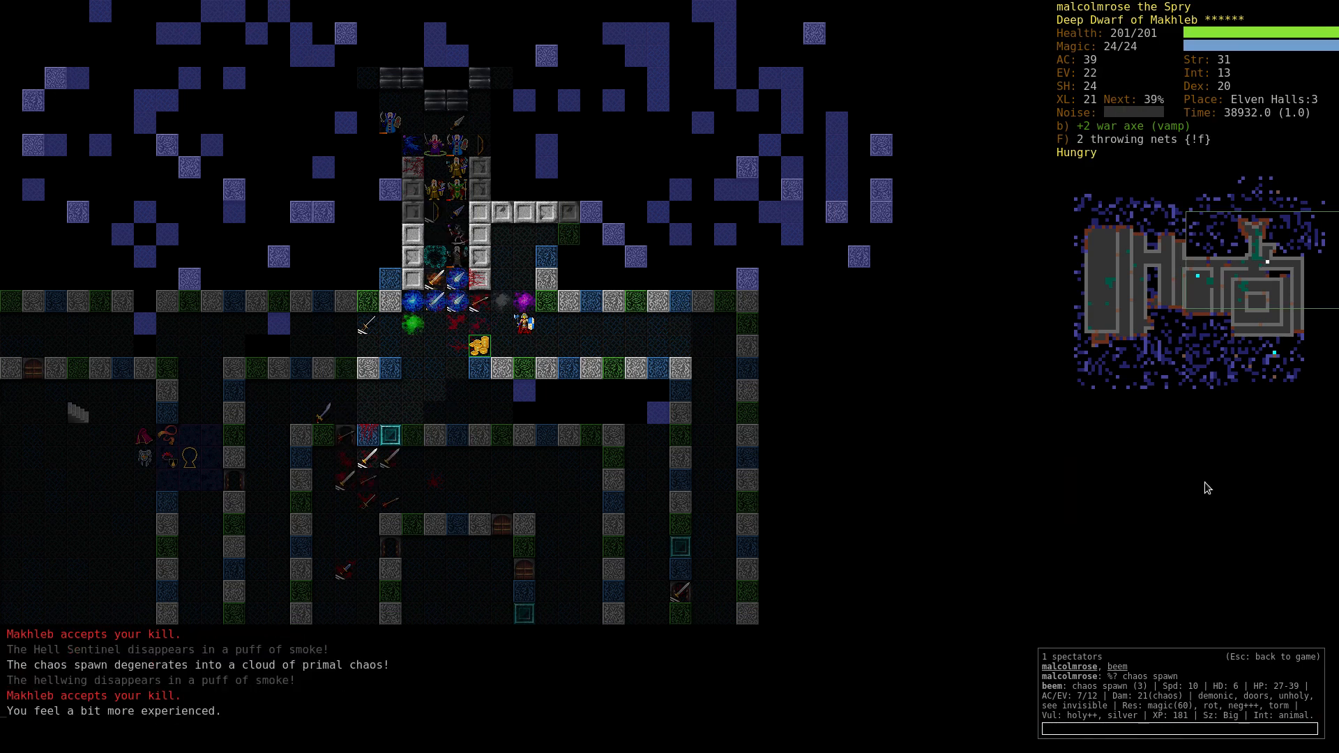
key(V)
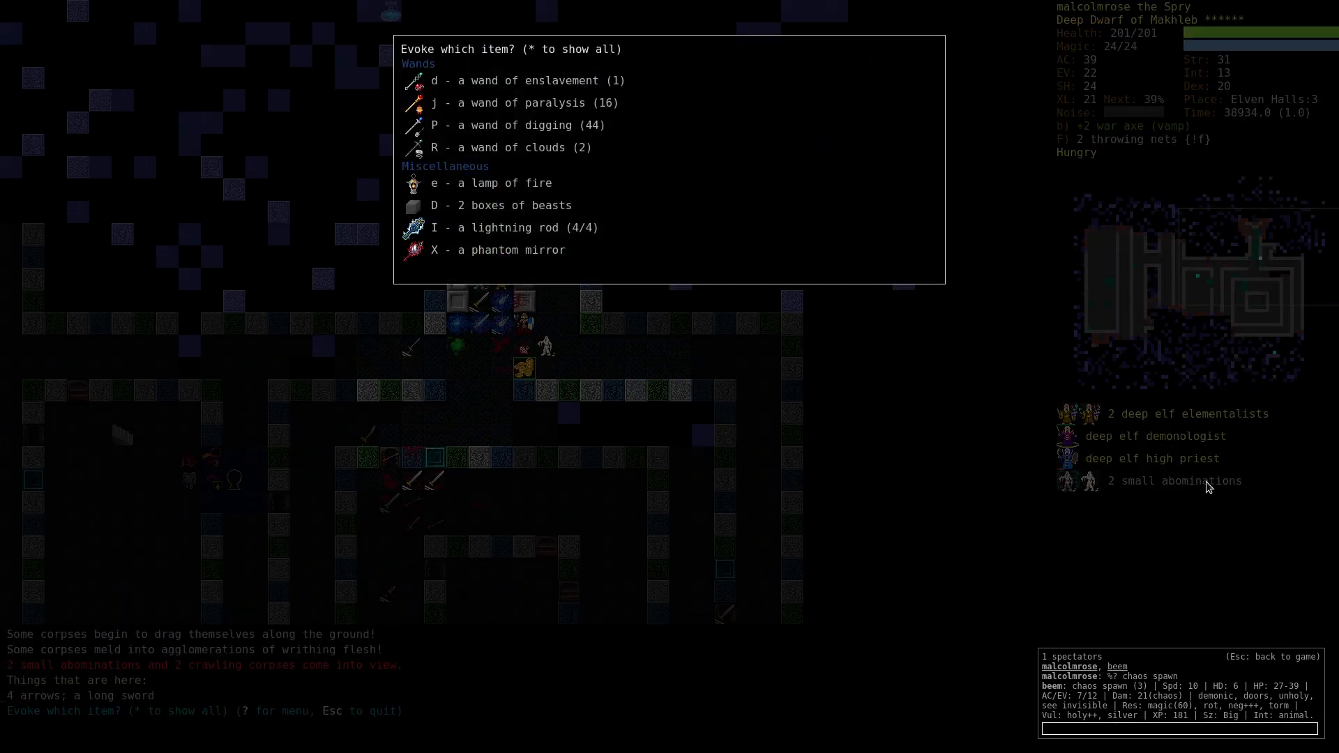
key(I)
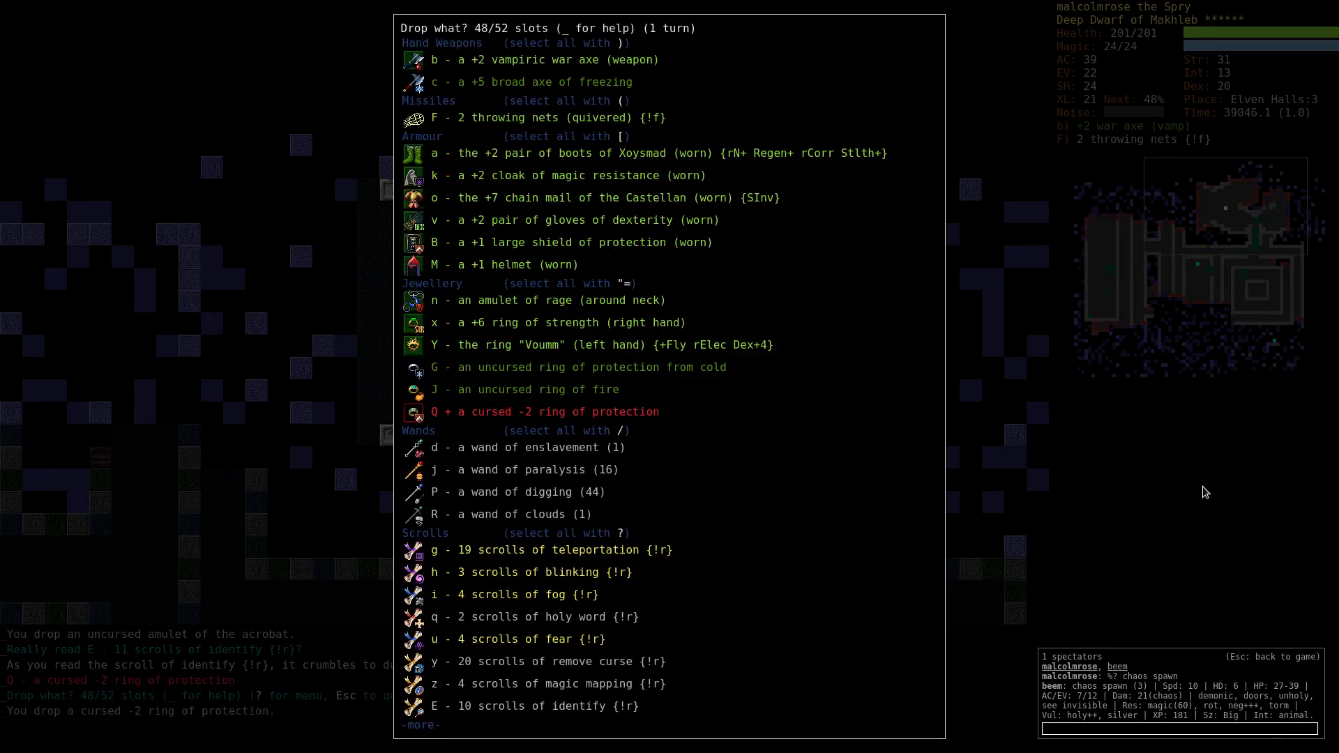
Take off and drop the +1 hat and wear the +1 helmet instead.
key(Escape)
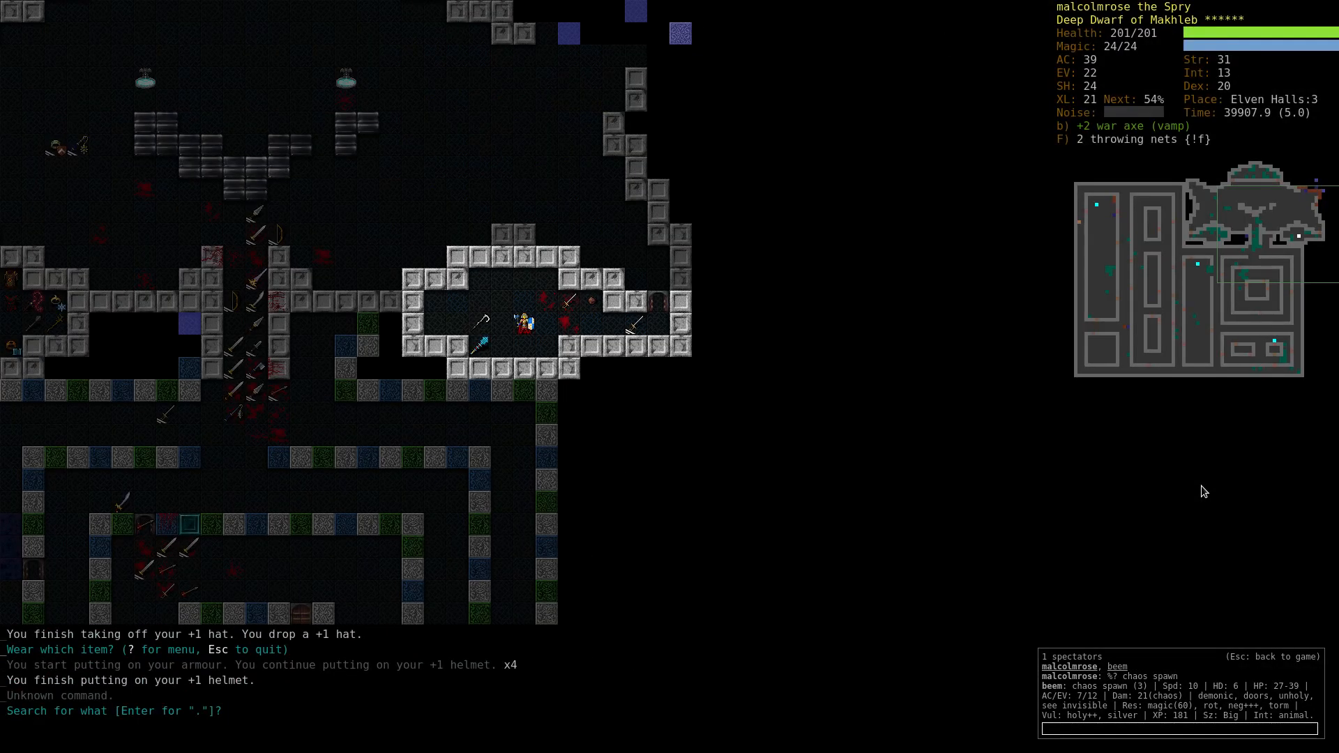
Search 'helme', wear the +11 scale mail of Duckuem in place of the Castellan chain mail and check the character sheet.
text(helme)
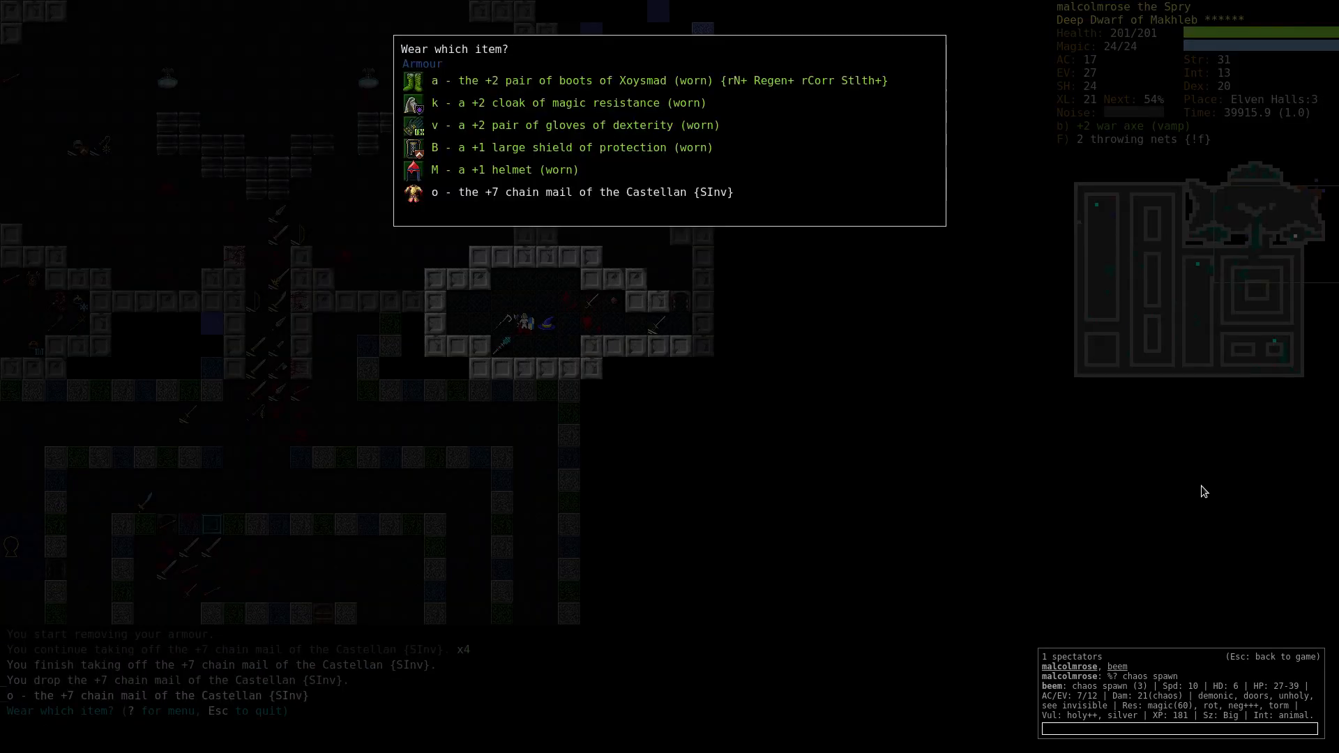
key(Escape)
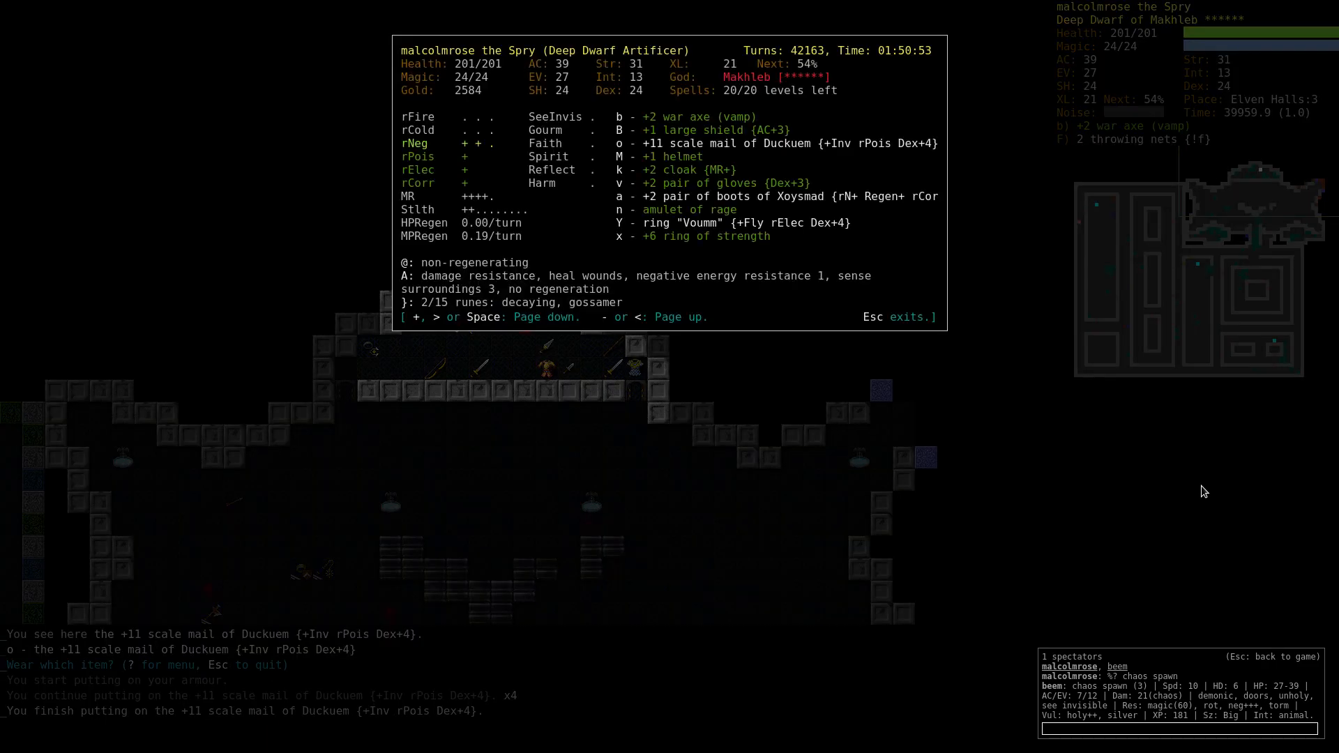
key(Escape)
text(.)
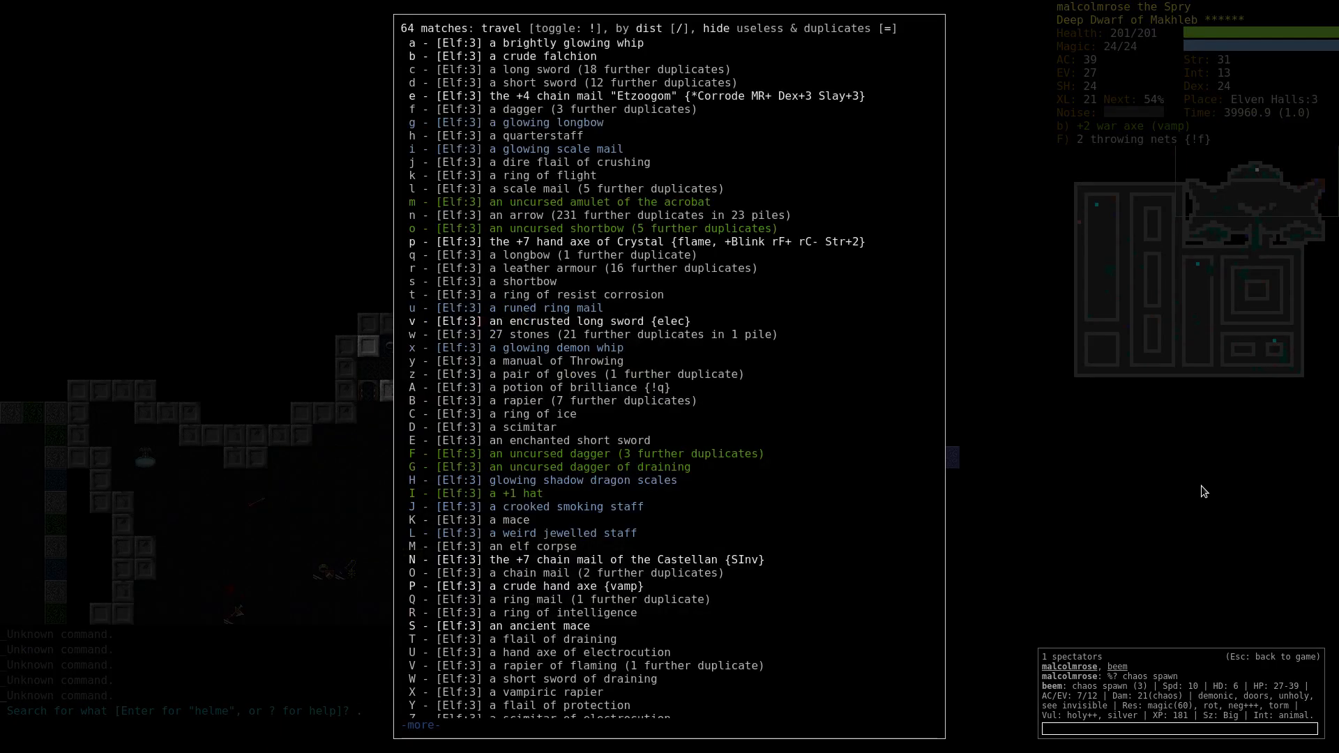
Search 'inv', travel to Vaults:4 and wear an enchanted helmet of see invisible instead of the +1 helmet.
key(Escape)
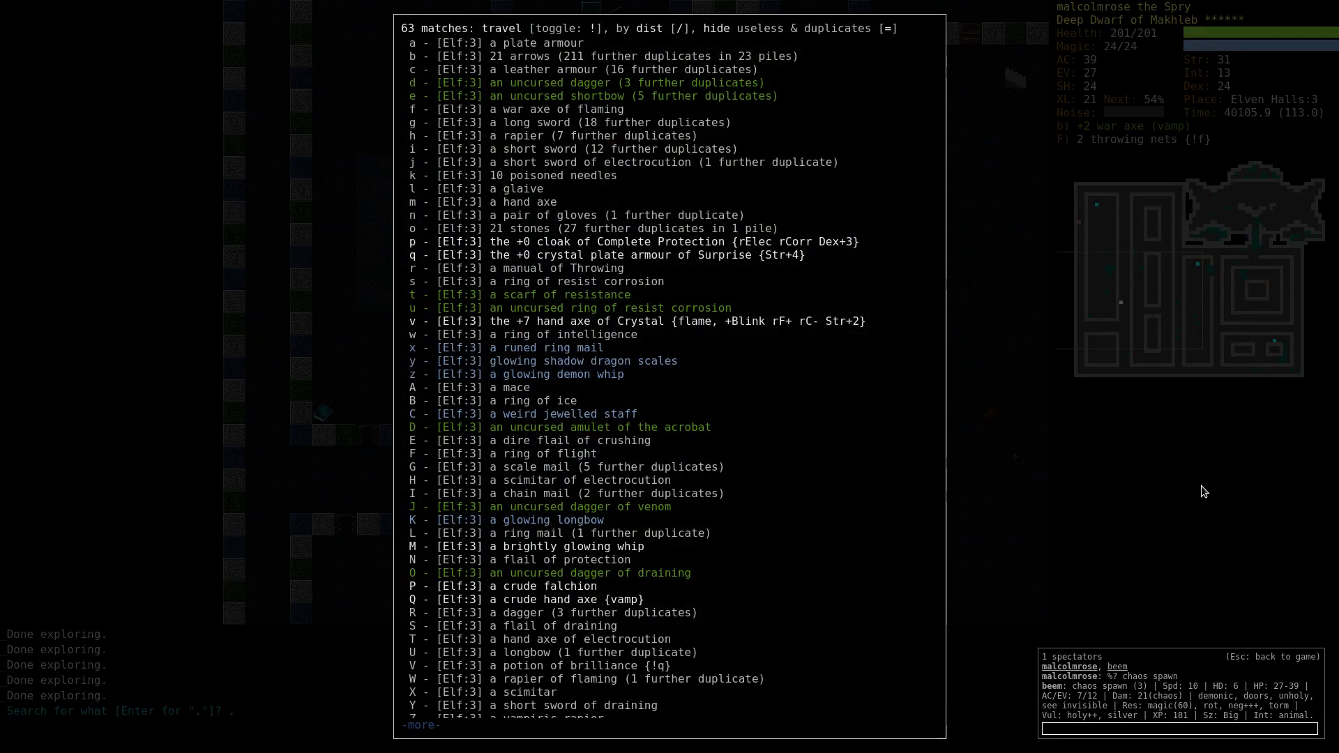
scroll(down, 3)
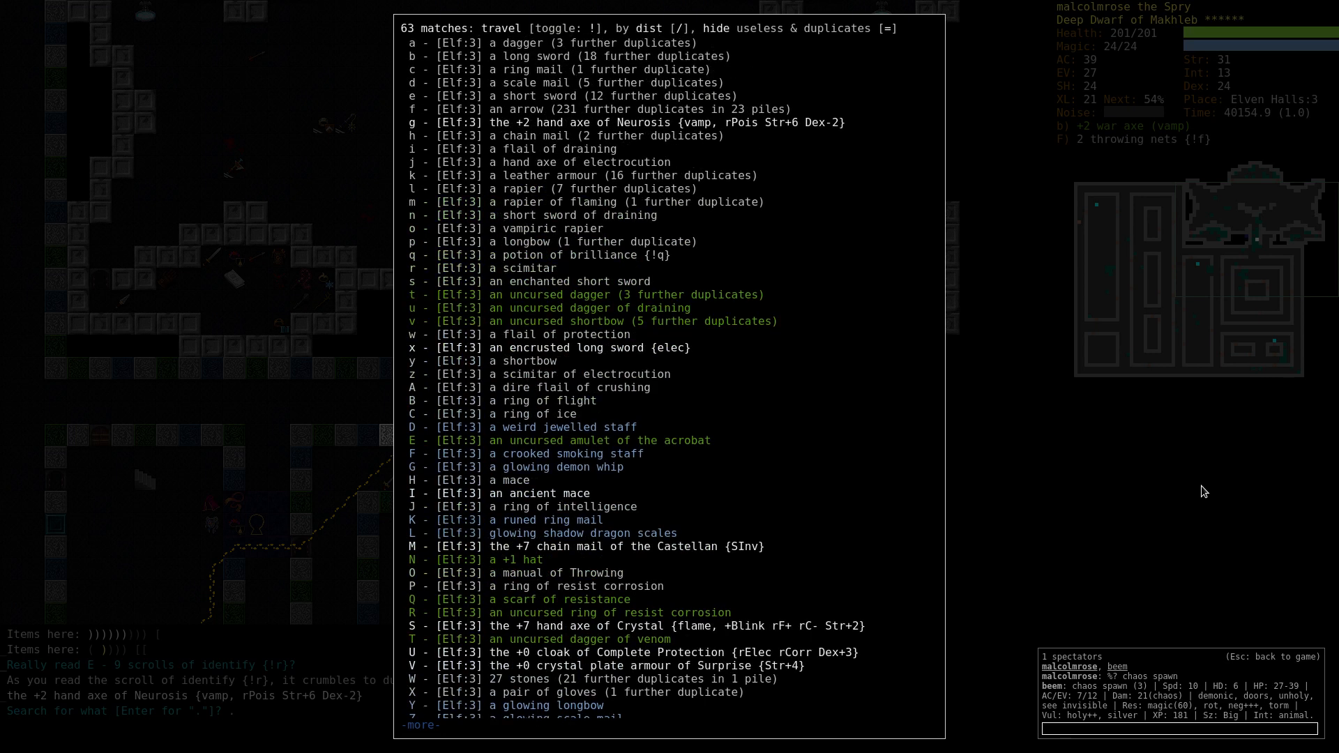
scroll(down, 3)
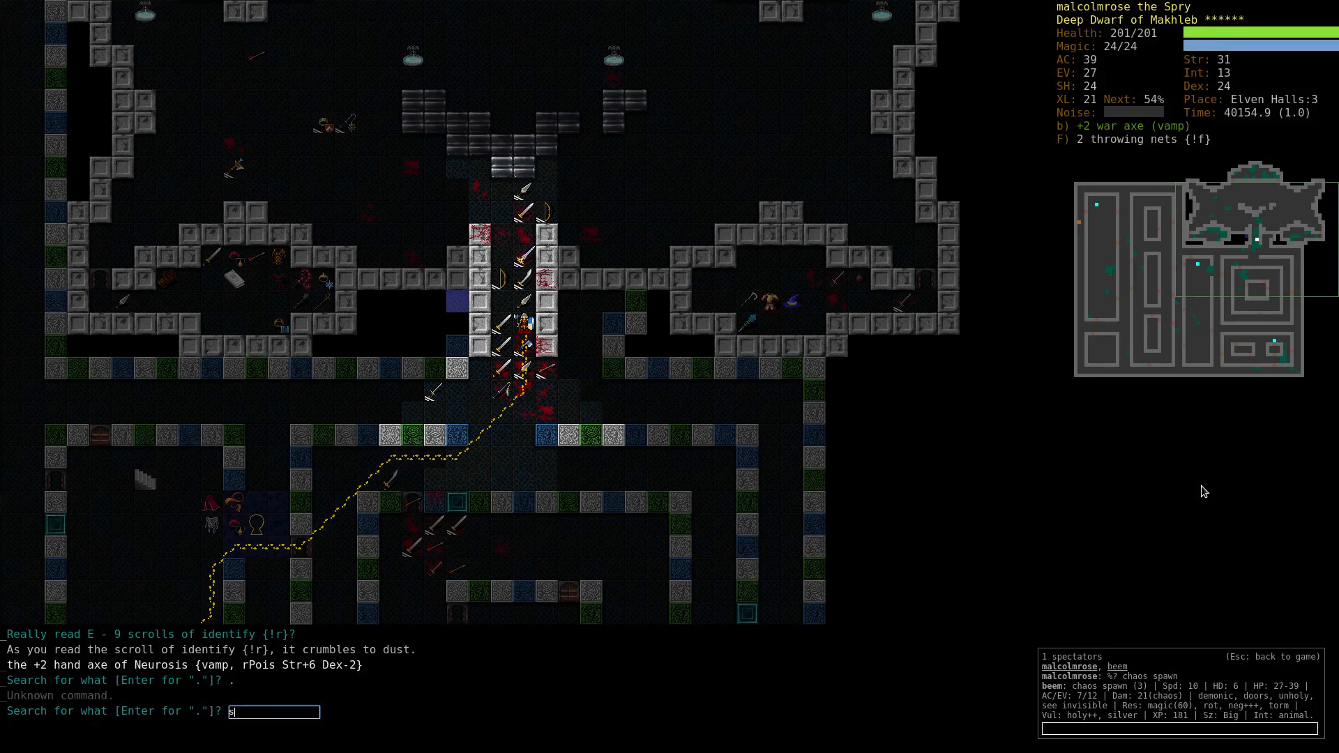
text(inv)
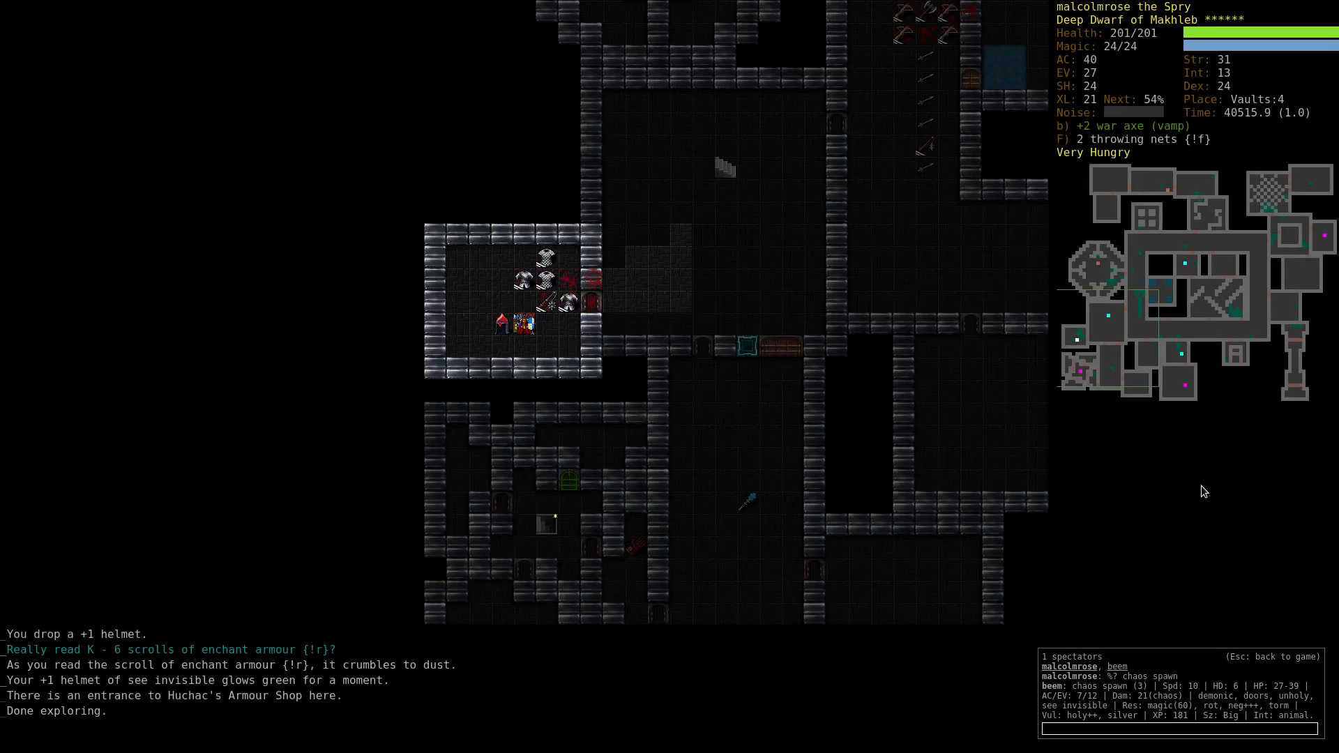
Read enchant armour scrolls to bring the large shield of protection to +6 and inspect its description.
key(W)
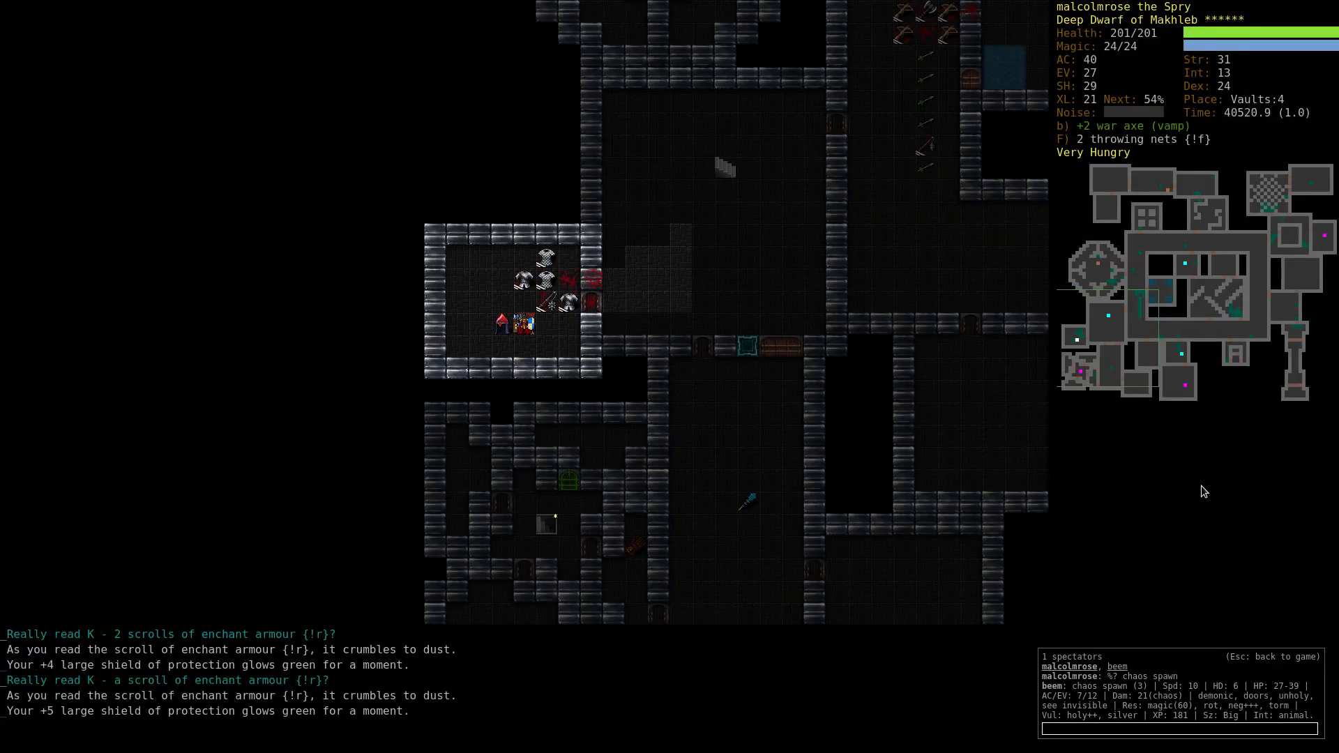
key(W)
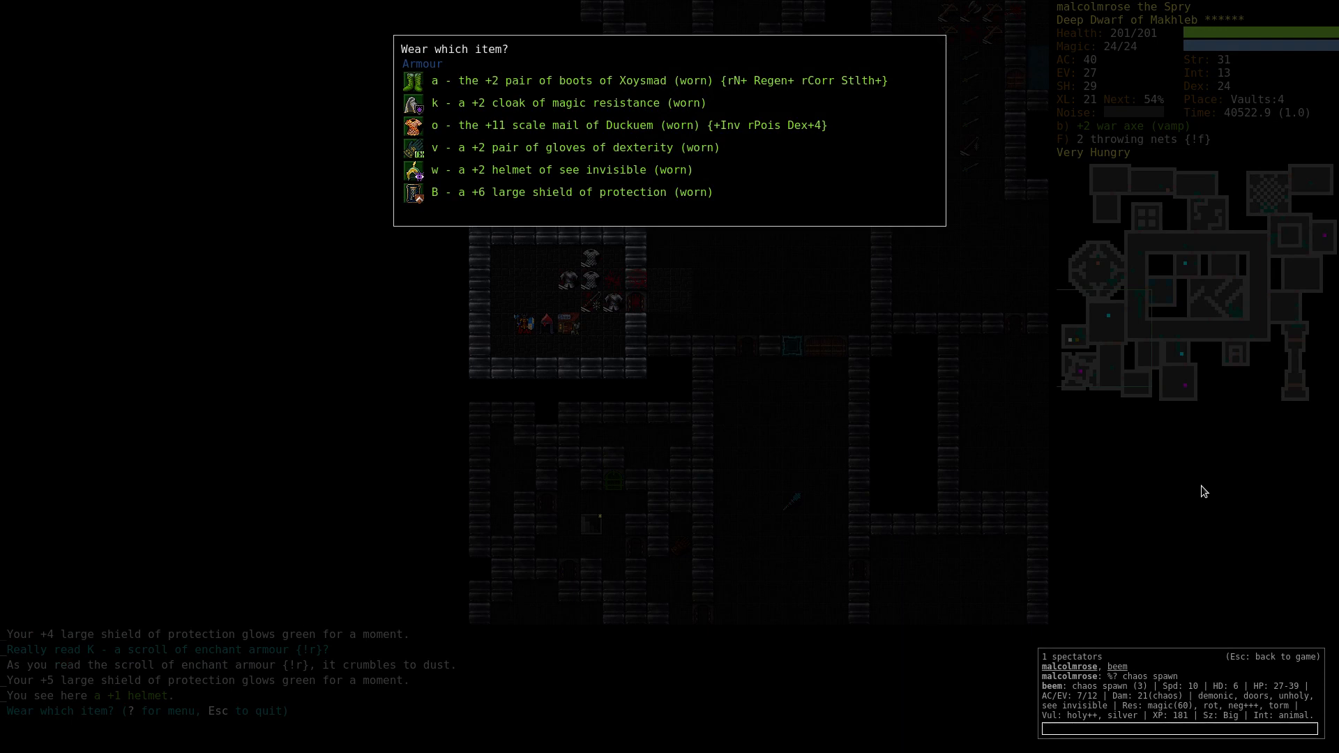
key(Escape)
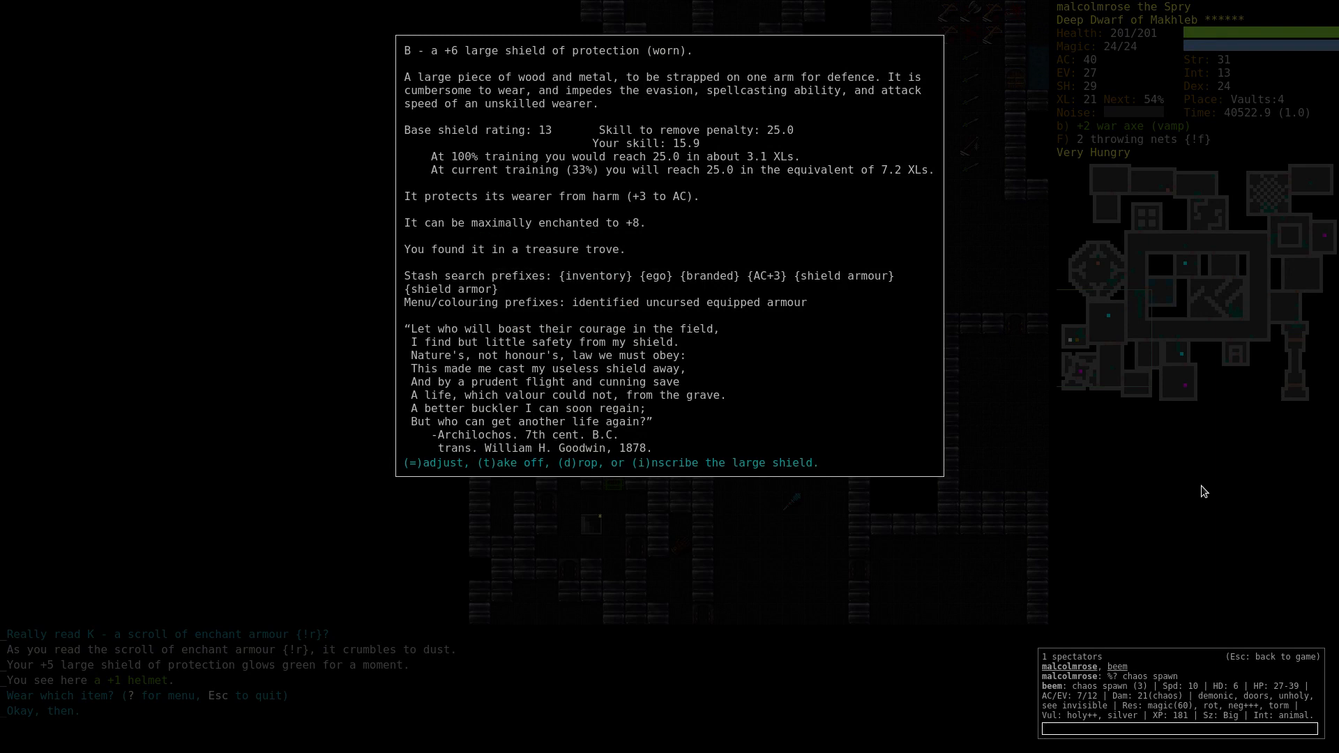
key(r)
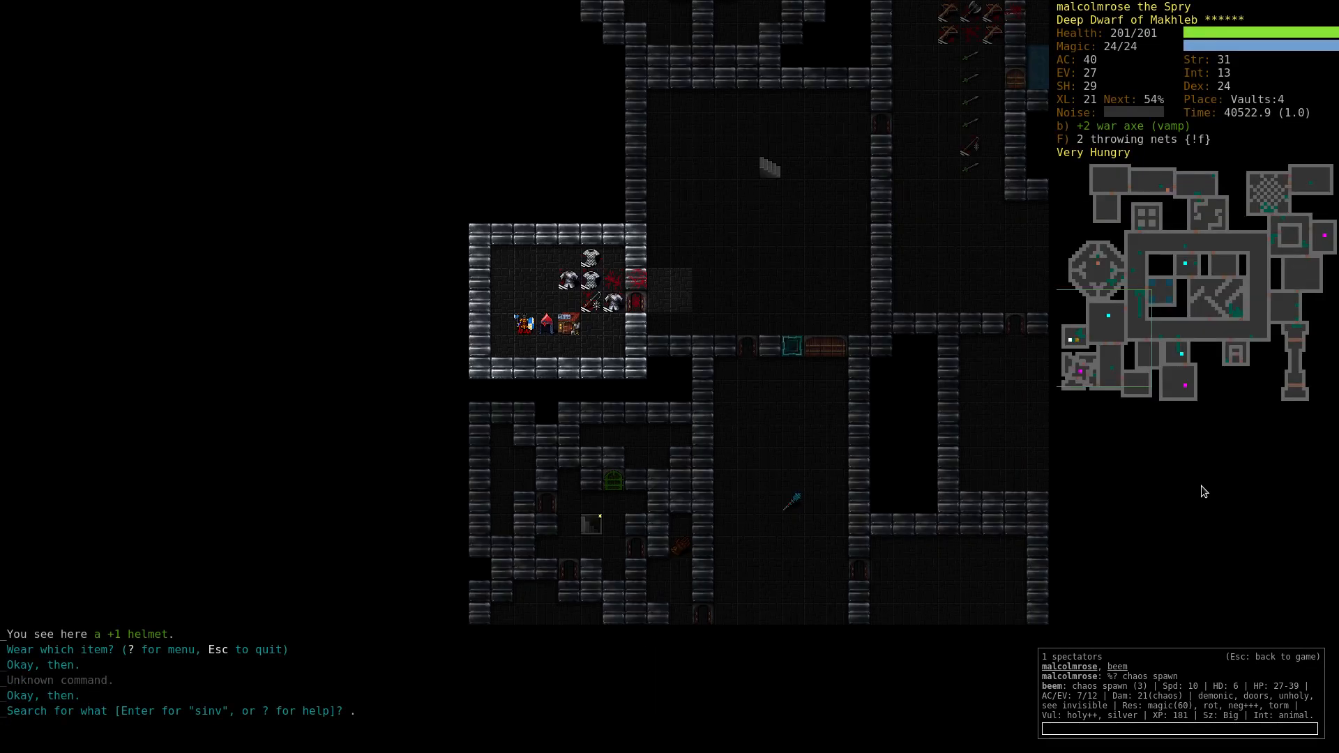
key(e)
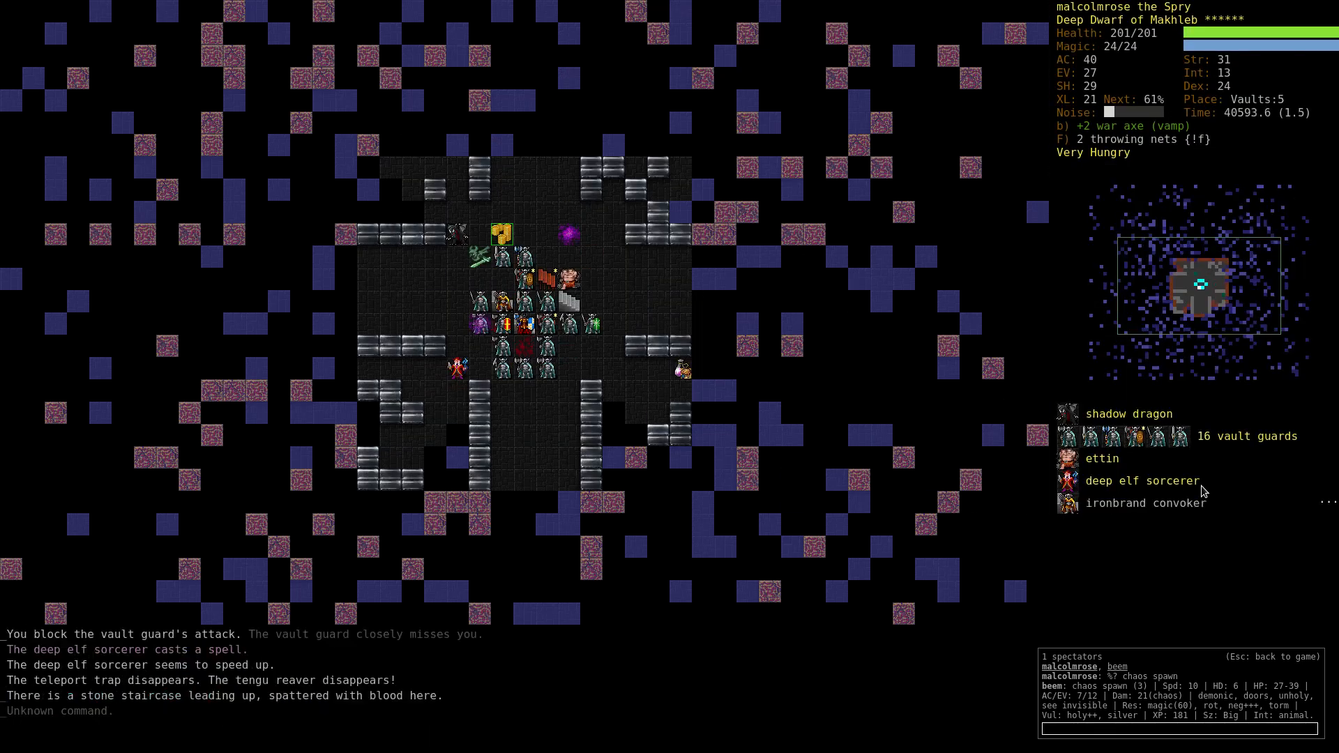
Take the up staircase back to Vaults:4 after fighting the vault guards.
key(<)
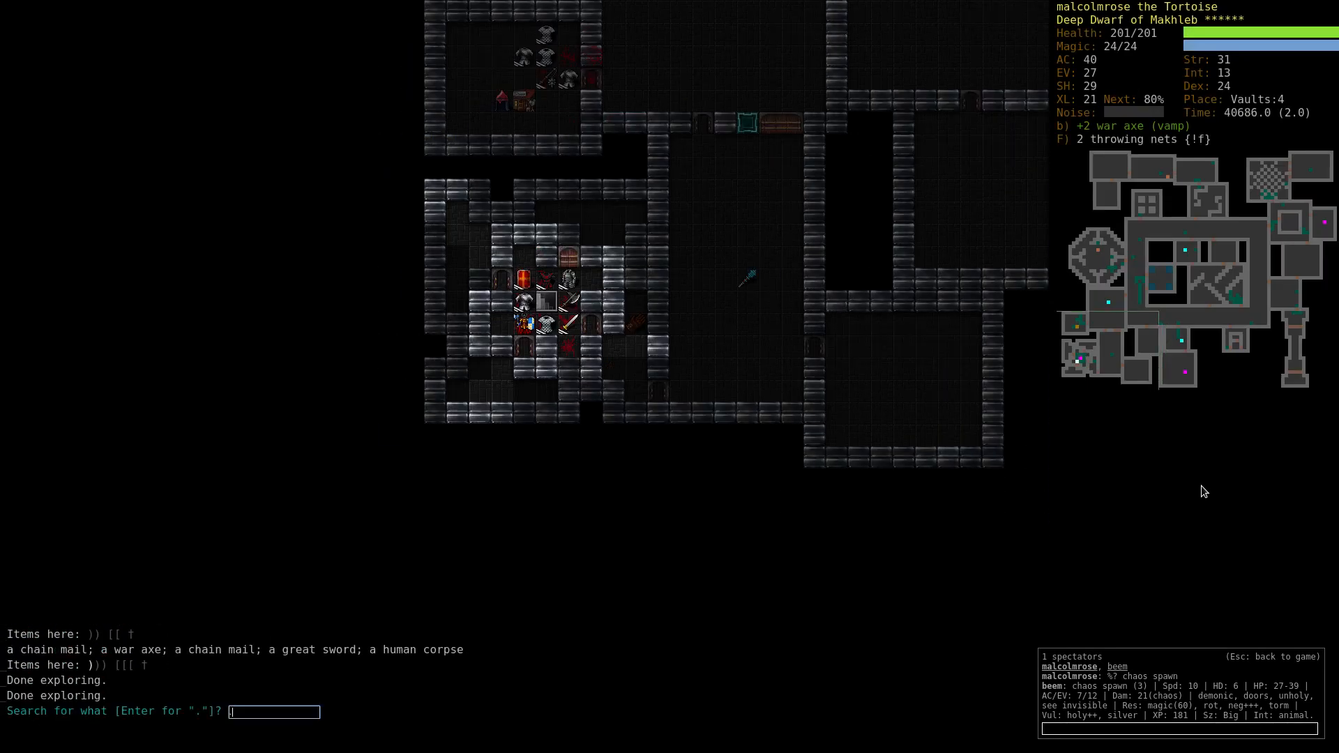
Review the items known on Vaults:4, then descend the staircase to Vaults:5.
key(Return)
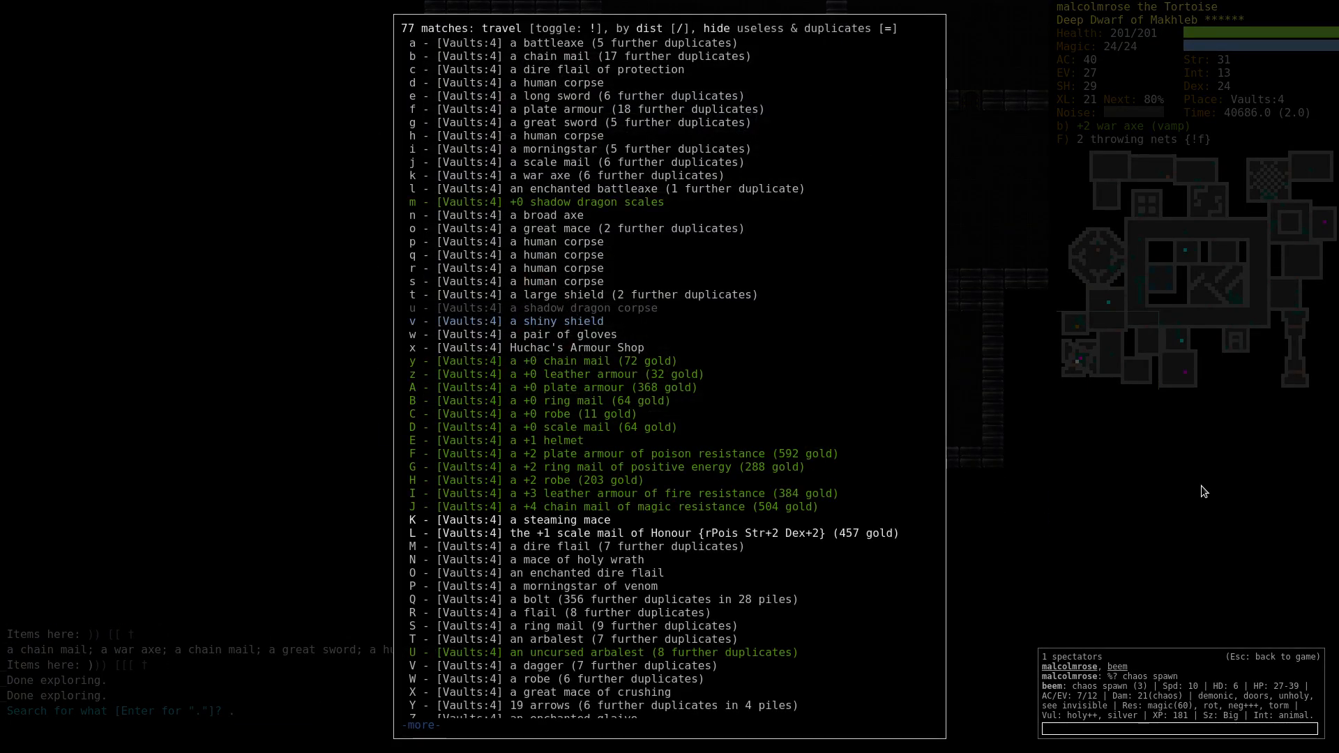
key(Escape)
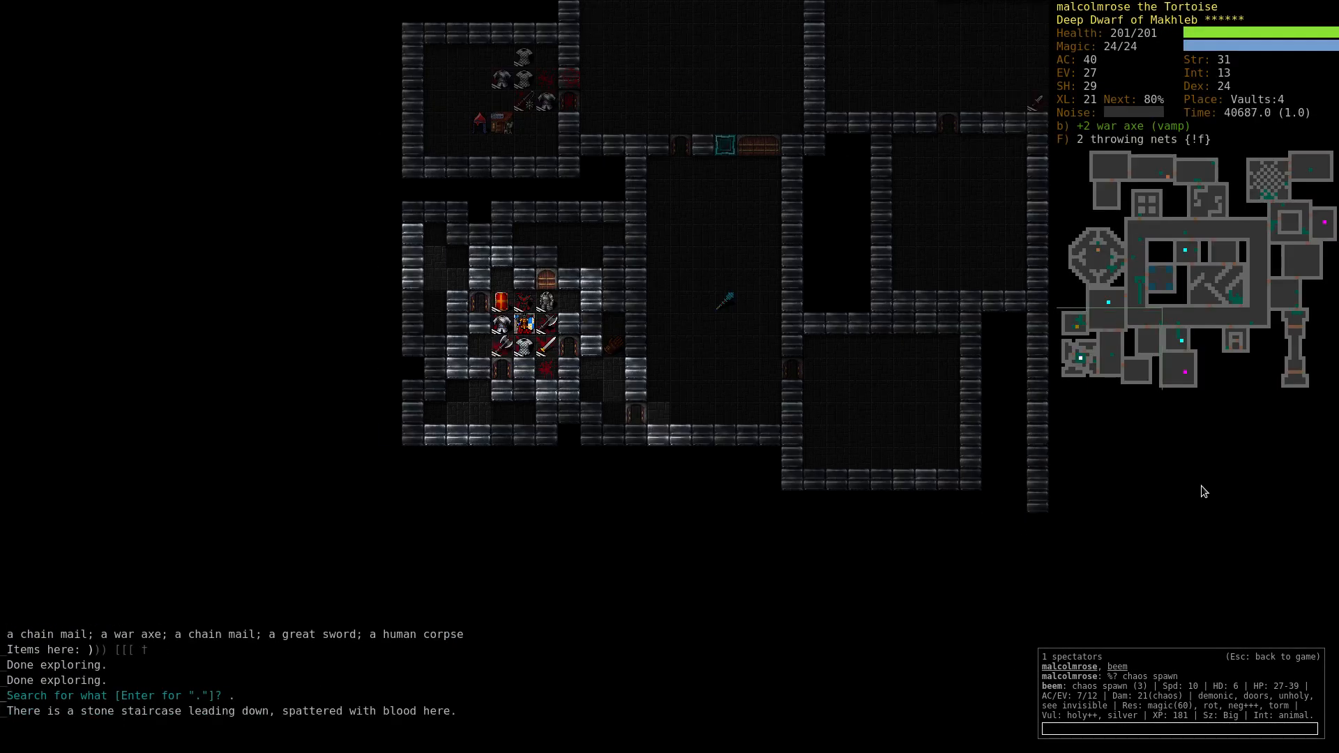
key(>)
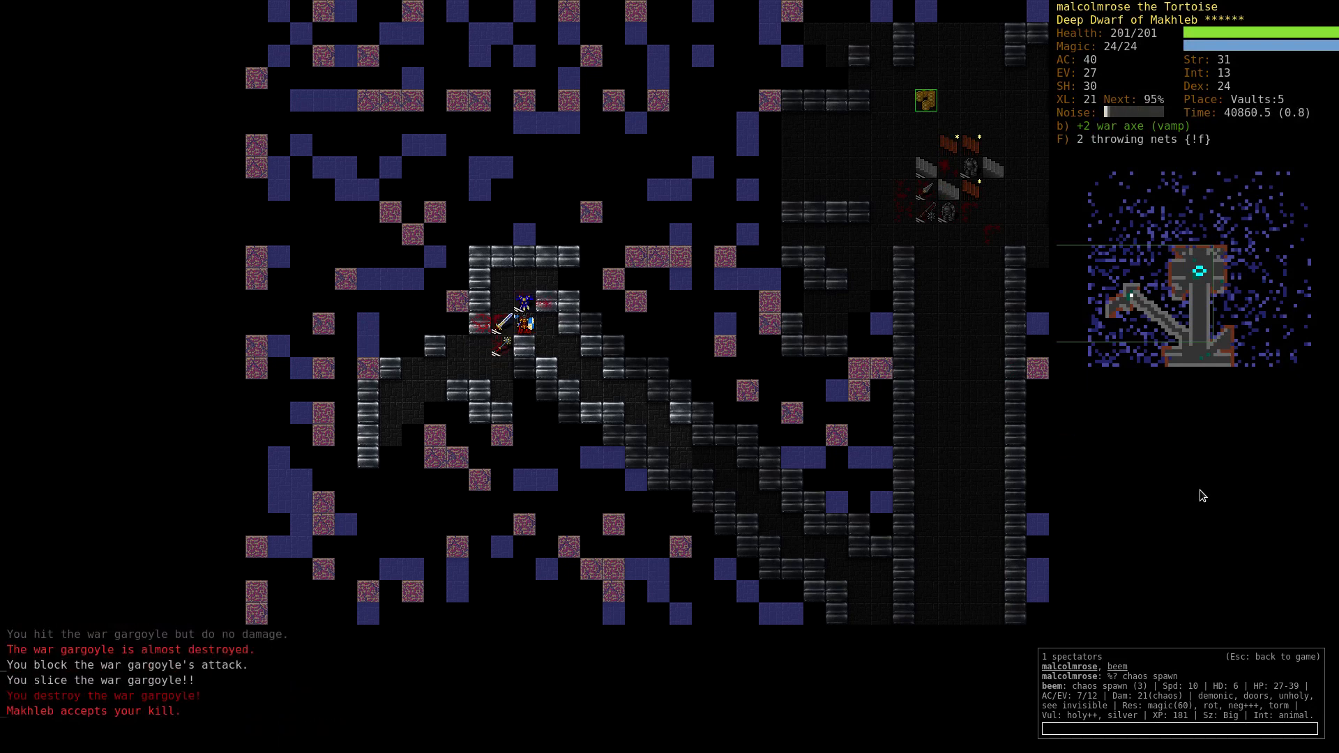
Bring up the evocable item list during the shadow dragon fight and dismiss it.
key(V)
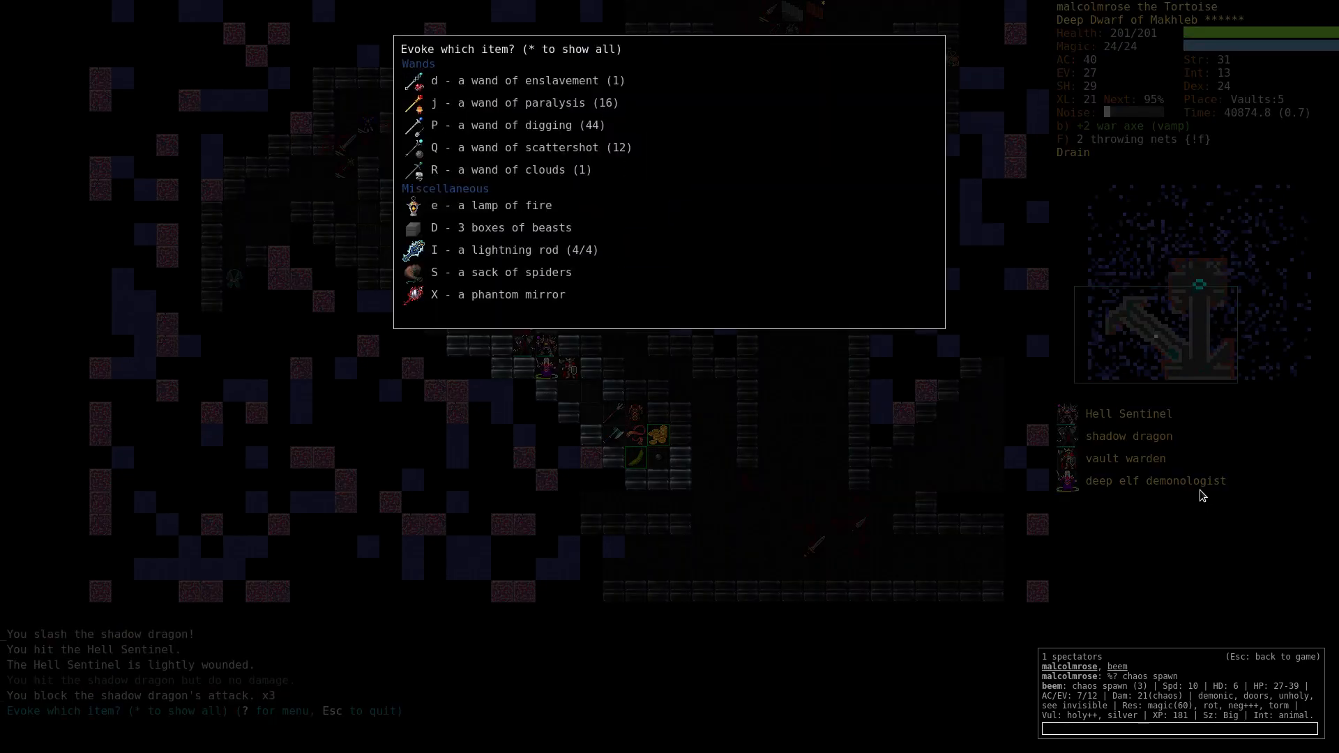
key(Escape)
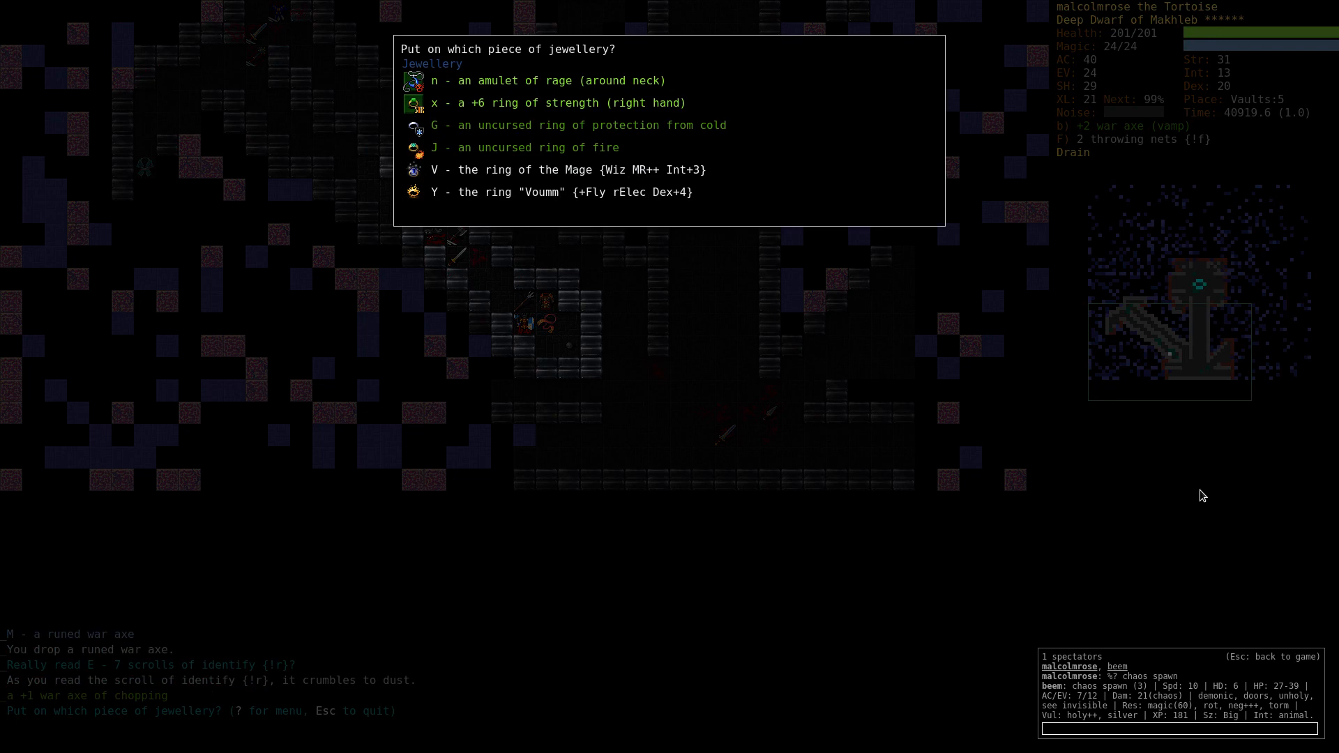
Dismiss the jewellery prompt before climbing to Vaults:4.
key(Escape)
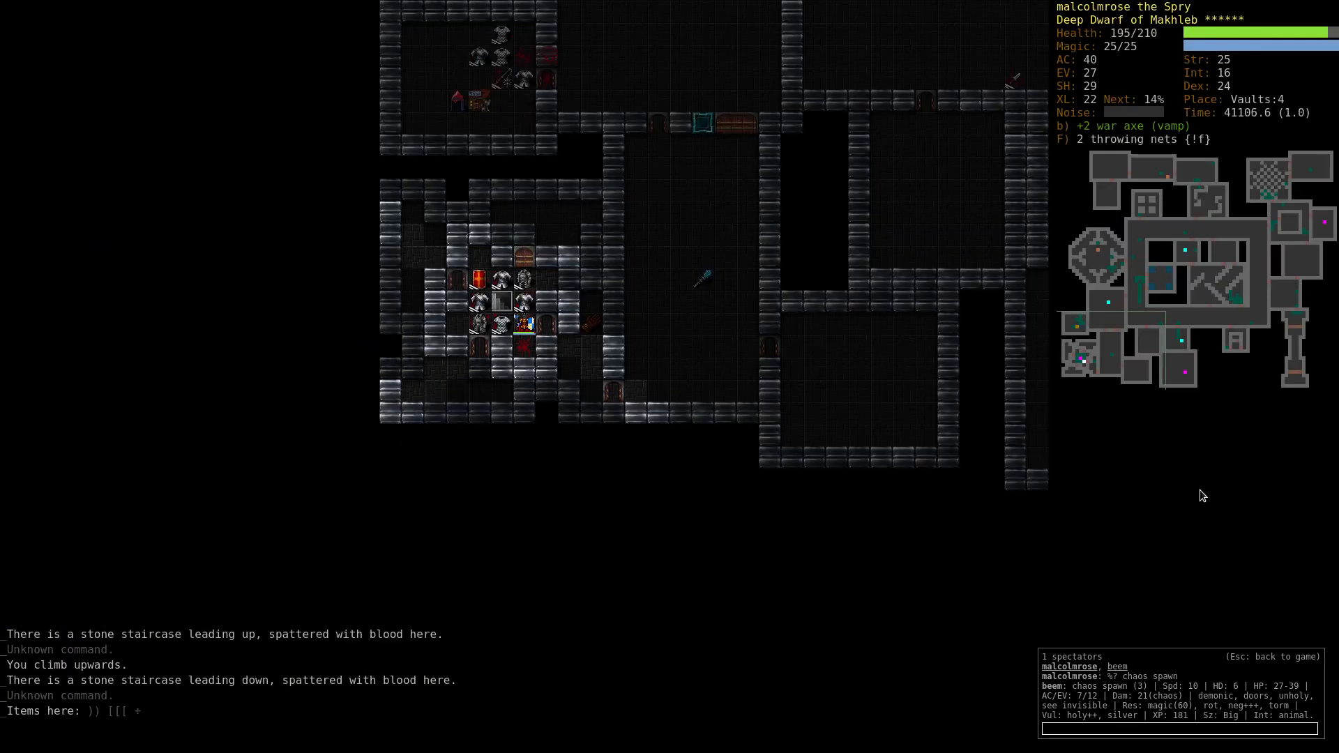
Swap worn gear via a 'scarf' search and shed the +2 cloak of magic resistance.
key(W)
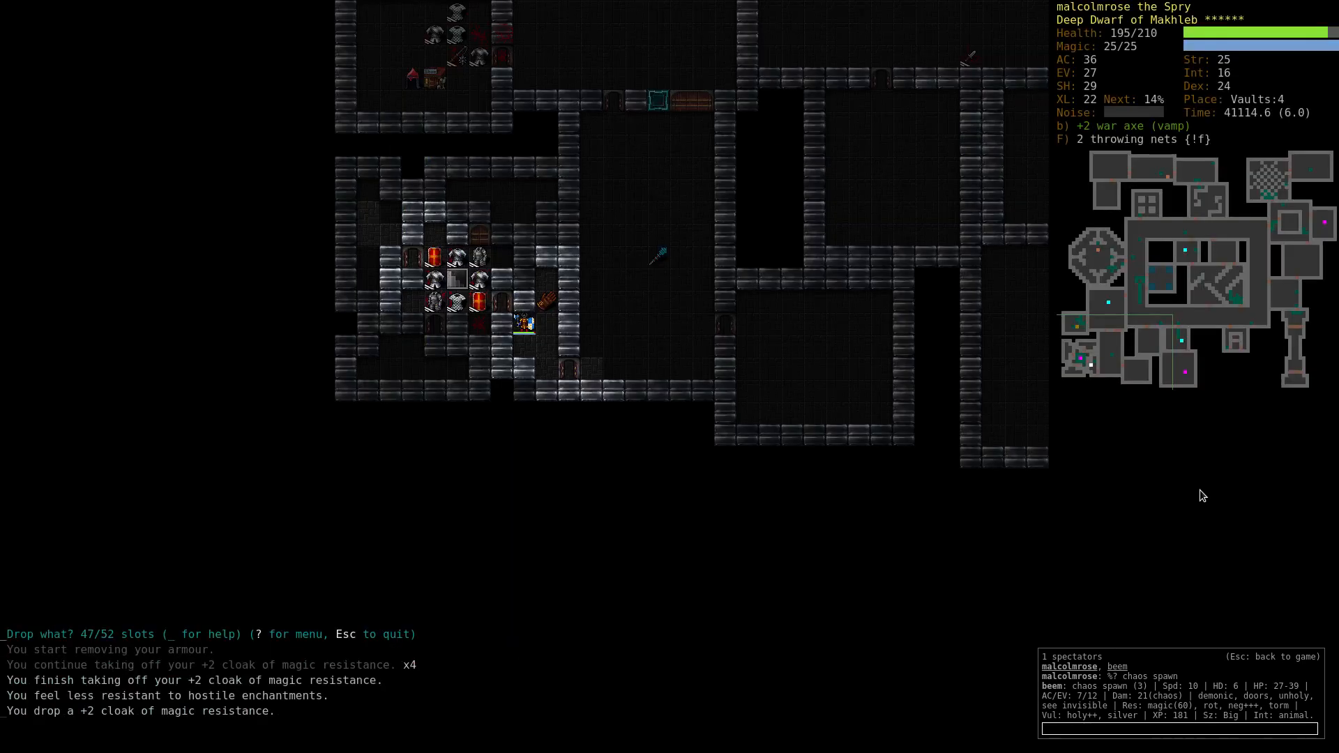
text(scarf)
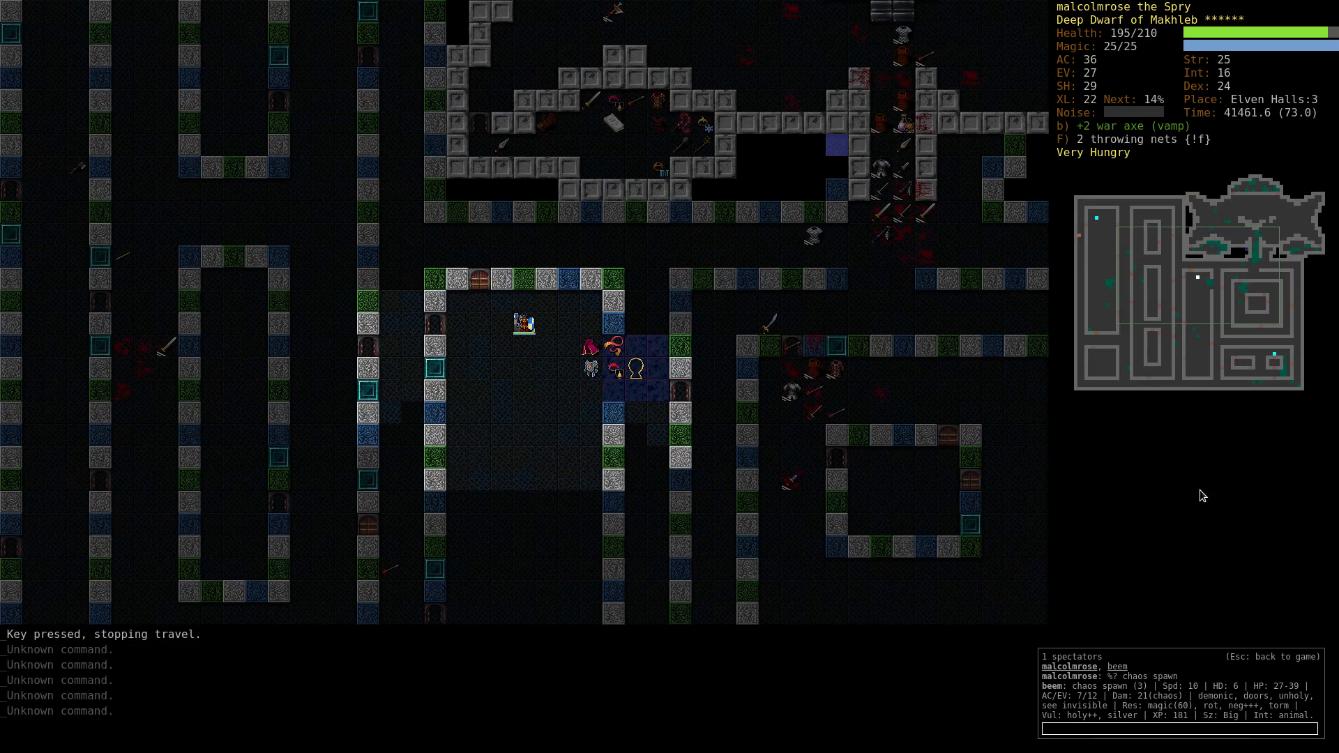
key(e)
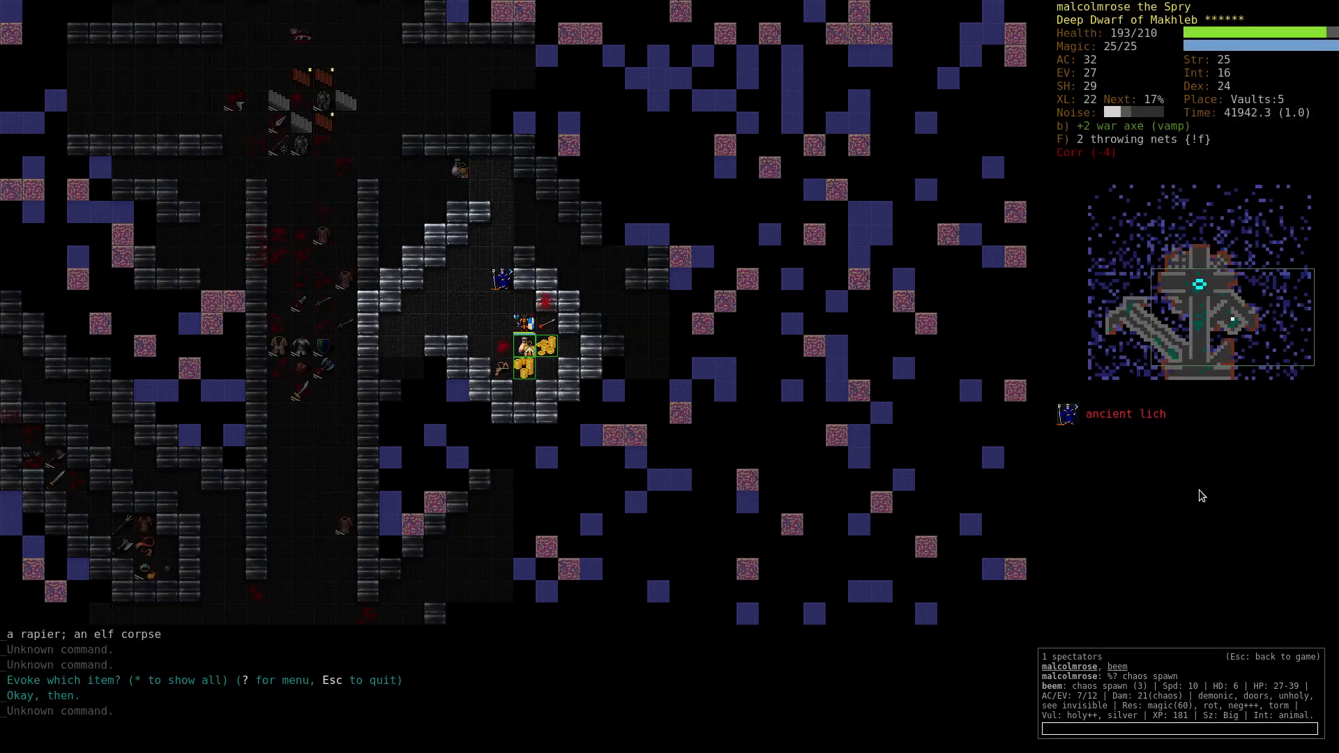
Blink to a chosen spot and release the cloud cone at the iron dragon's group.
key(r)
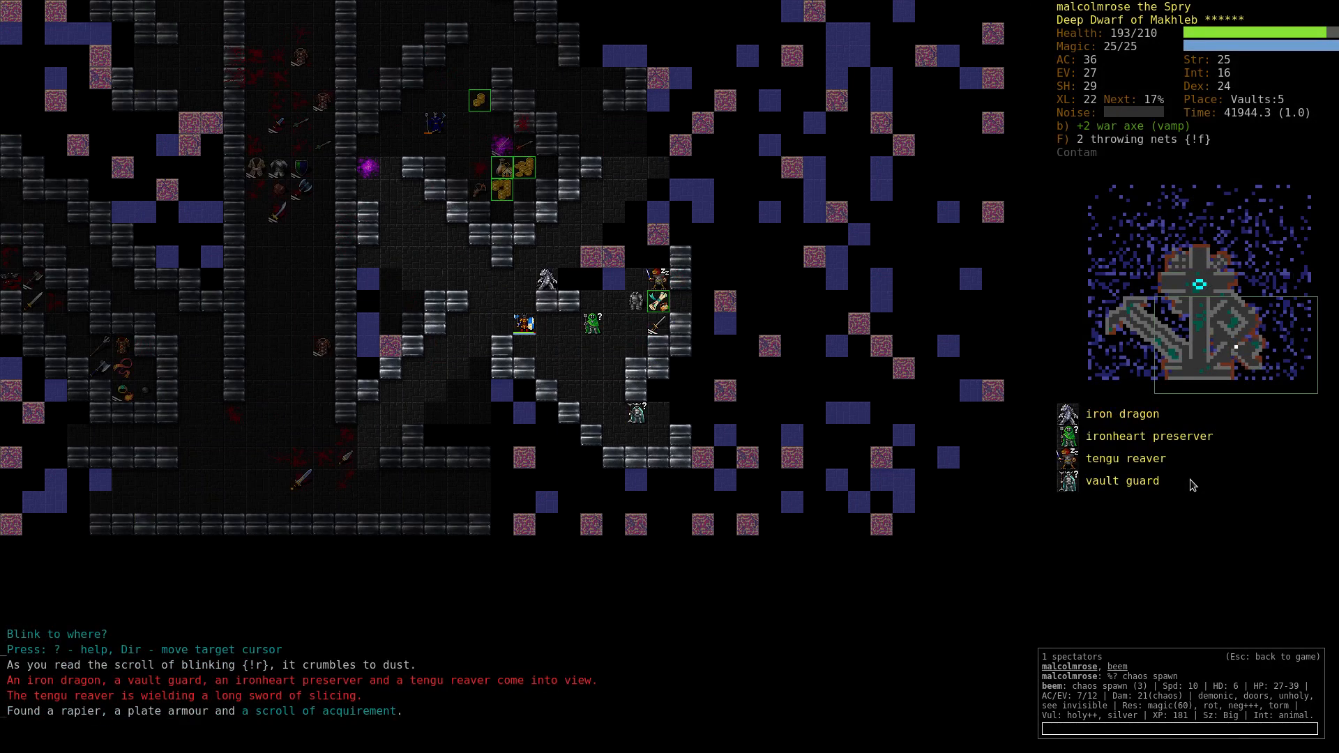
key(v)
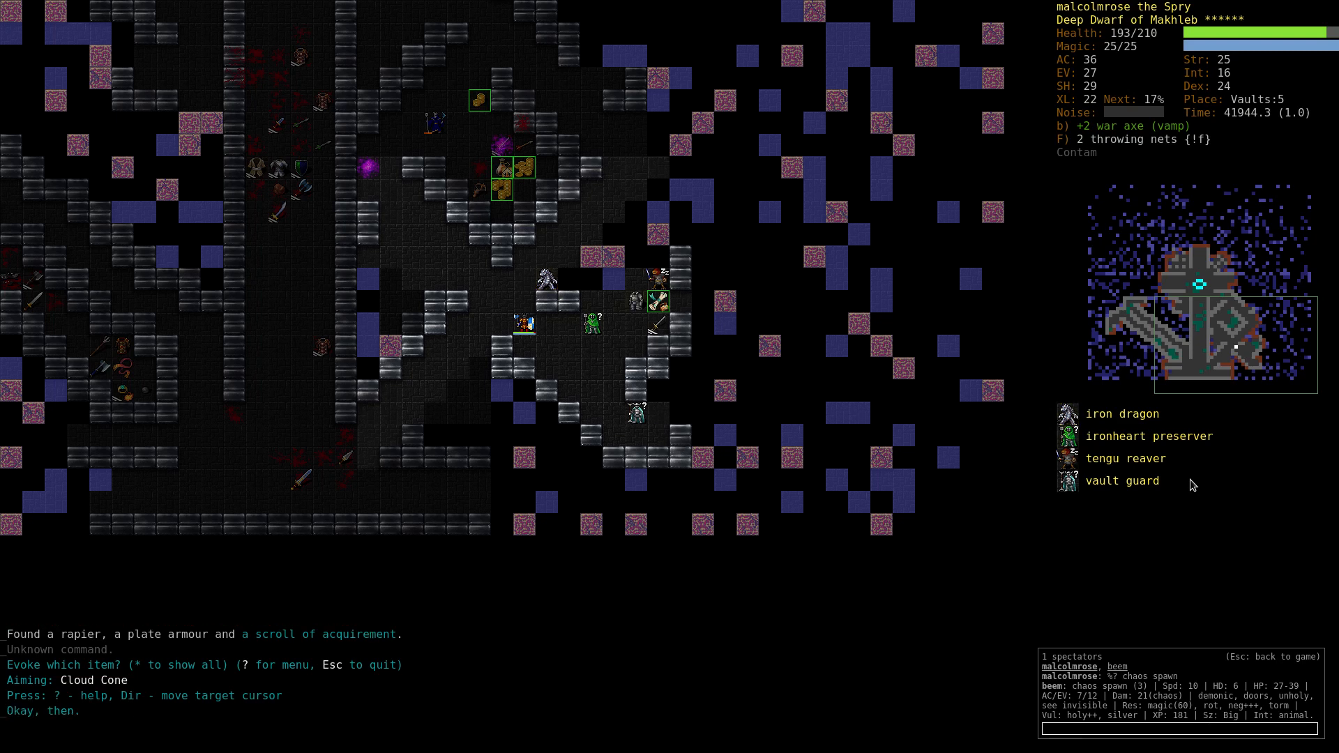
key(a)
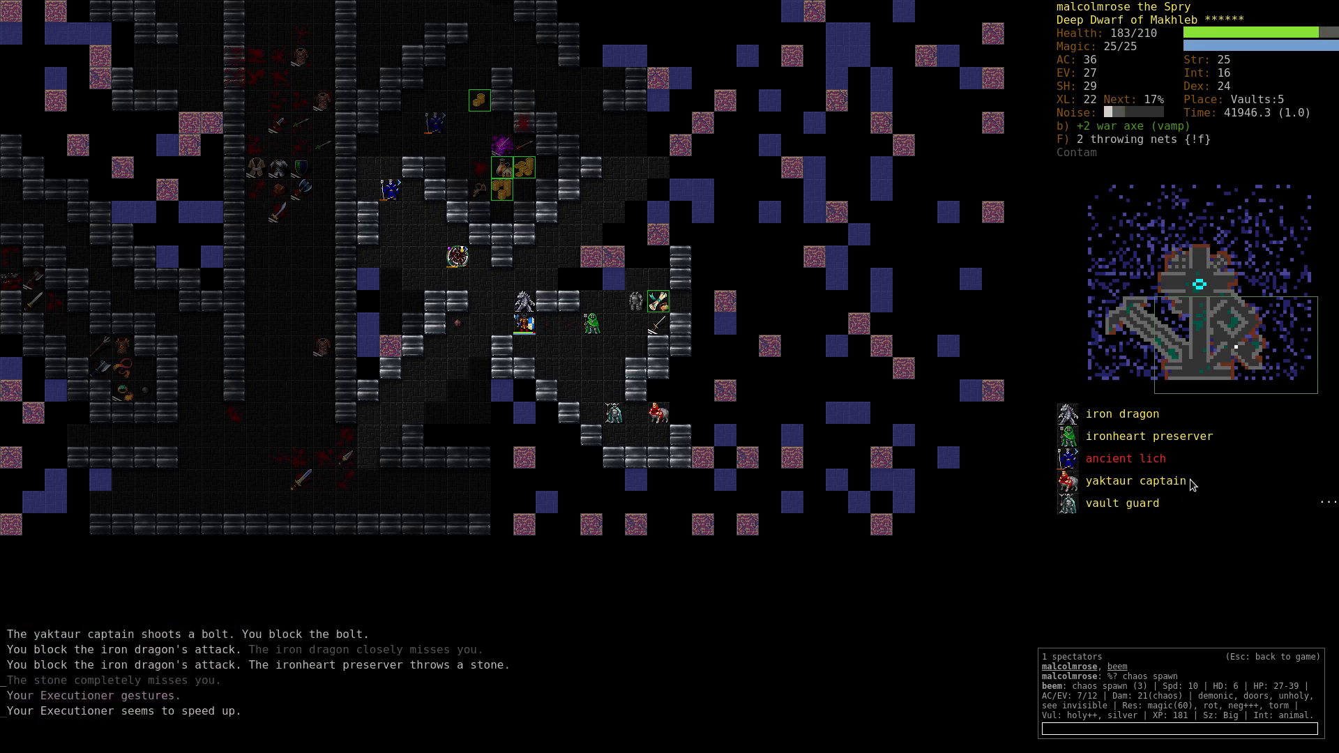
key(r)
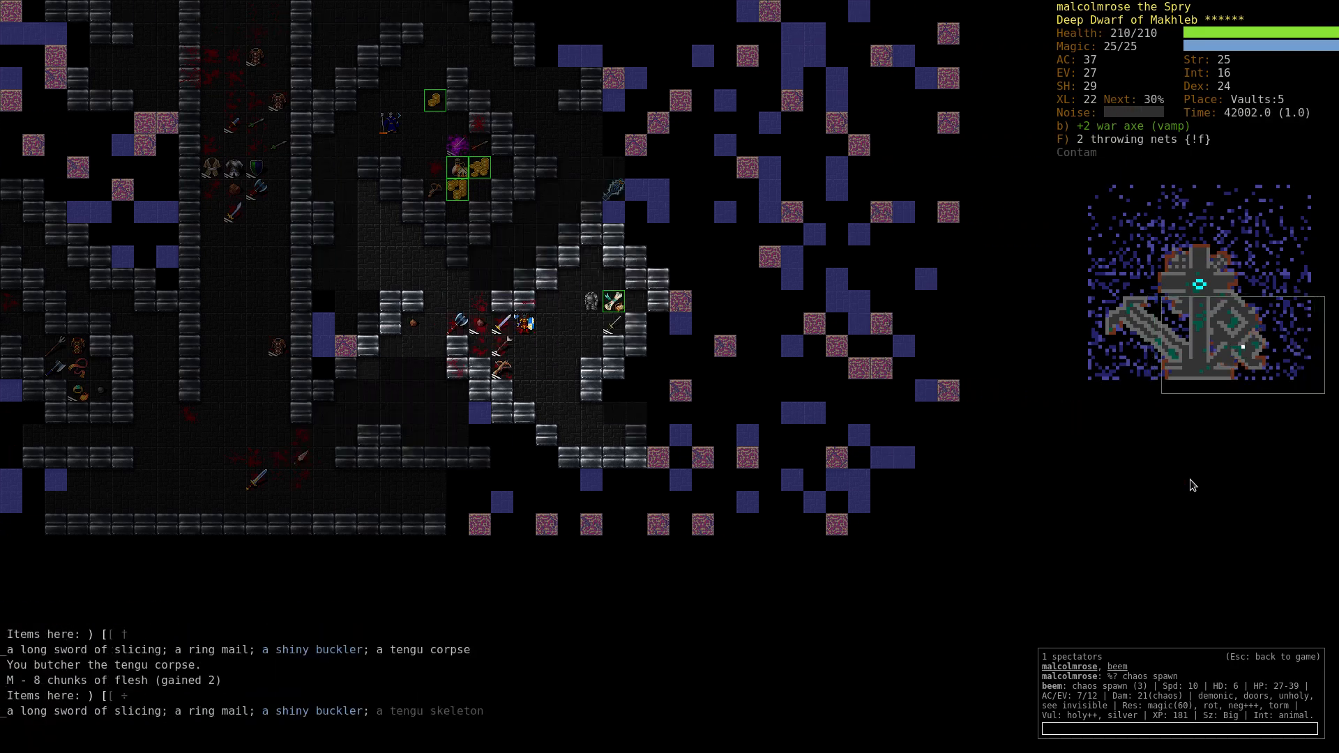
Read the scroll of enchant armour after the fight, confirming its use.
key(r)
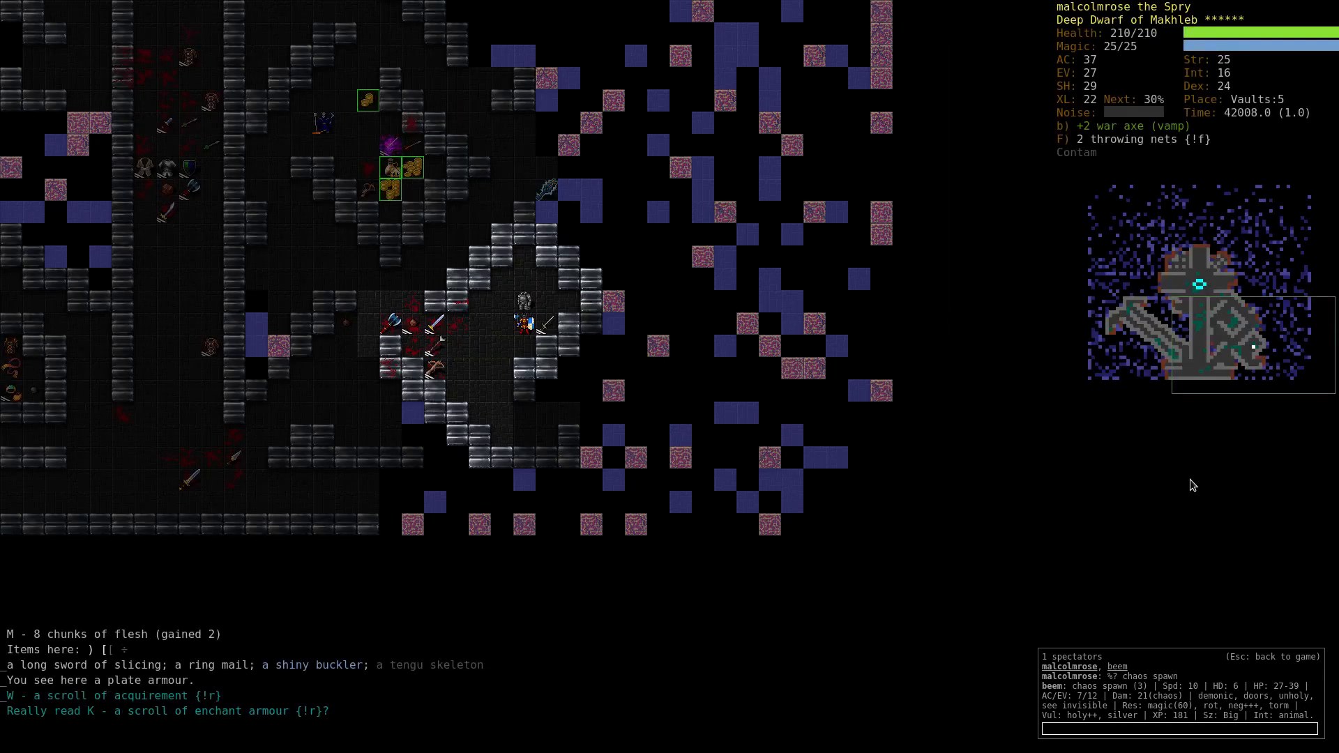
key(y)
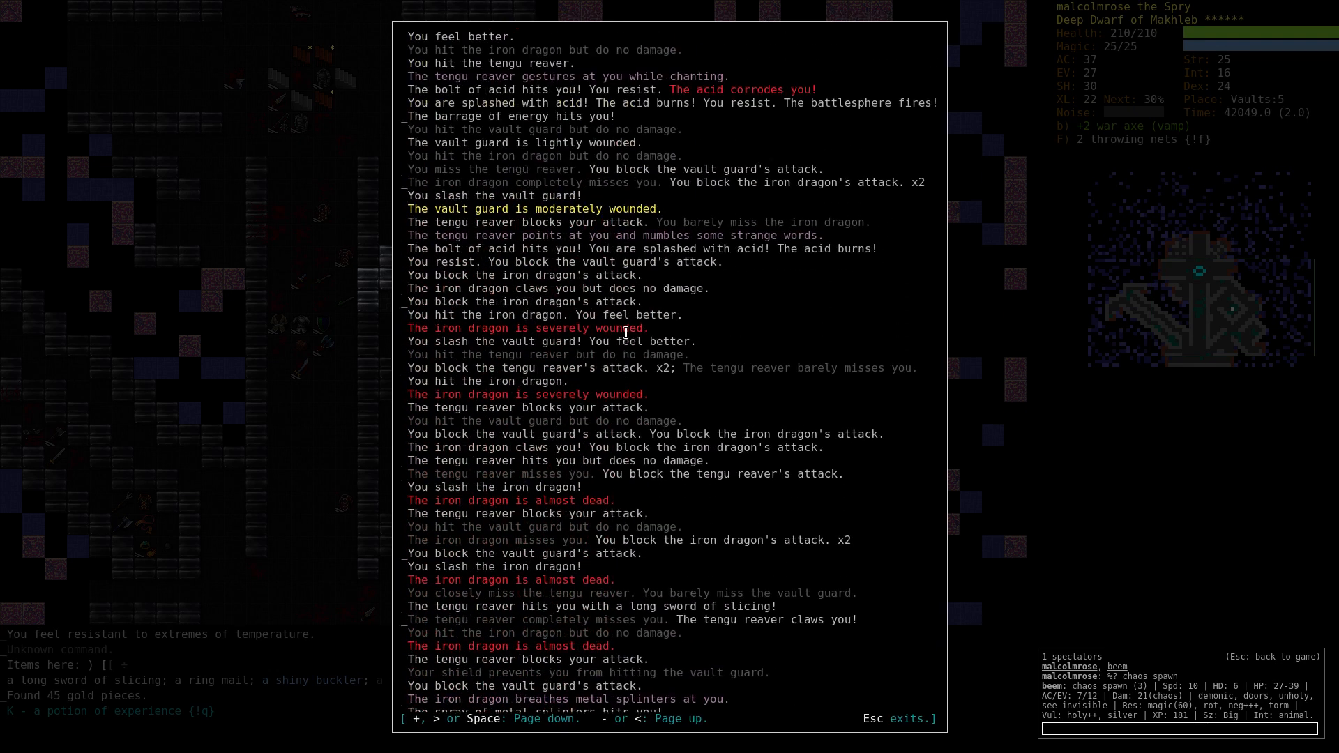
Scroll through the battle's message history before returning to Vaults:5.
scroll(down, 3)
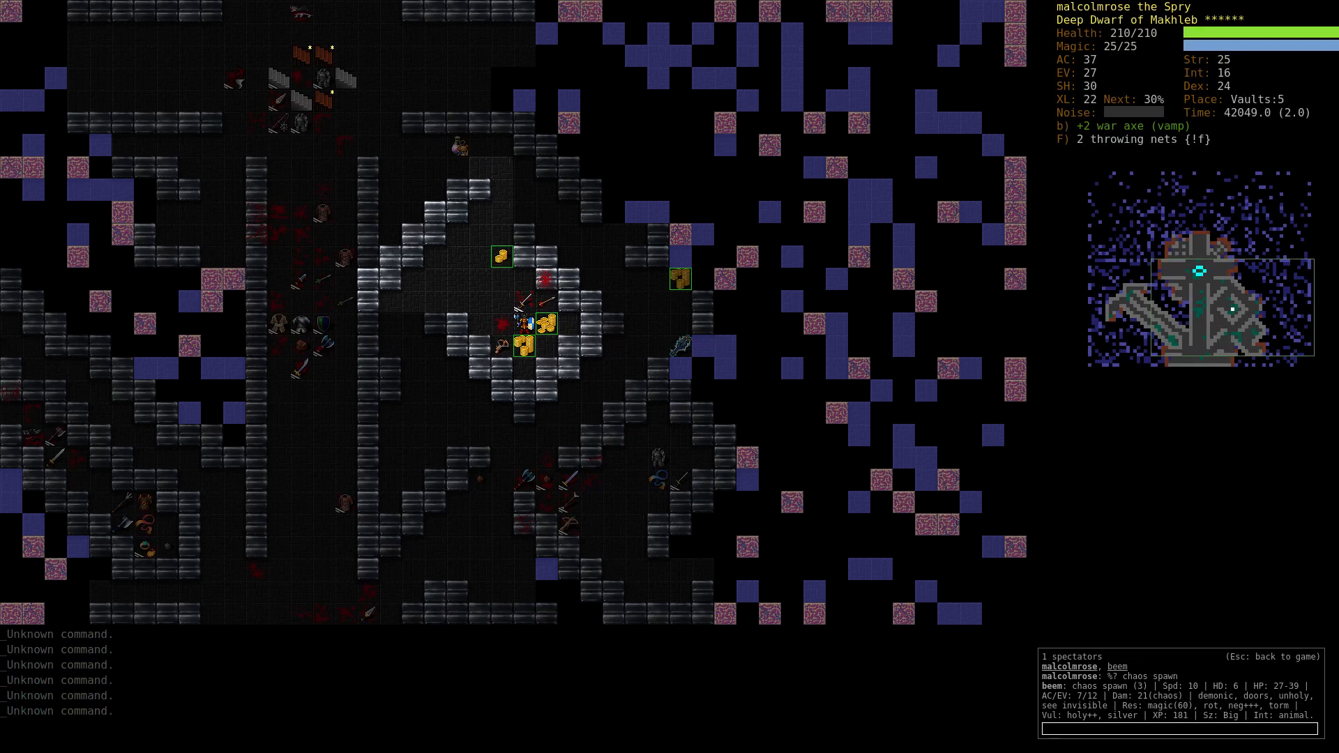
mouse_move(1181, 326)
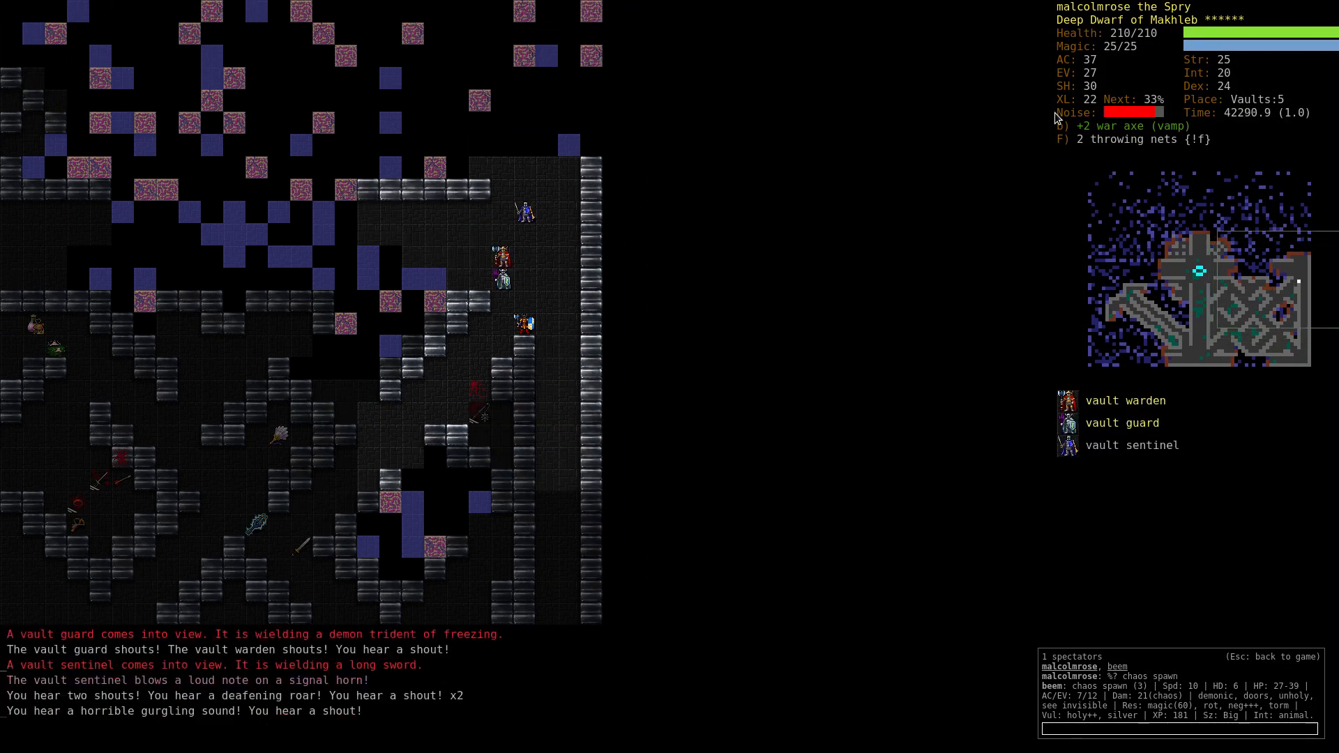
Evoke the cloud cone and fire it at the vault guard.
key(v)
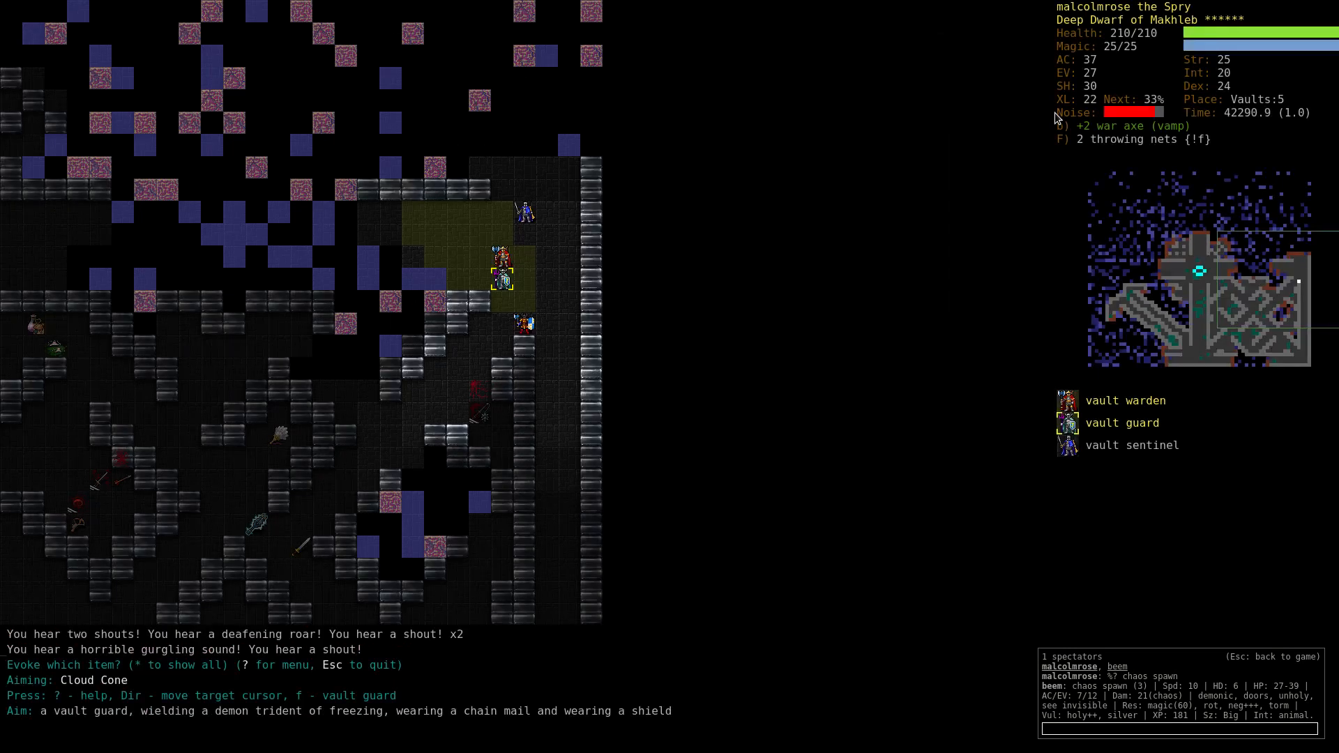
key(Enter)
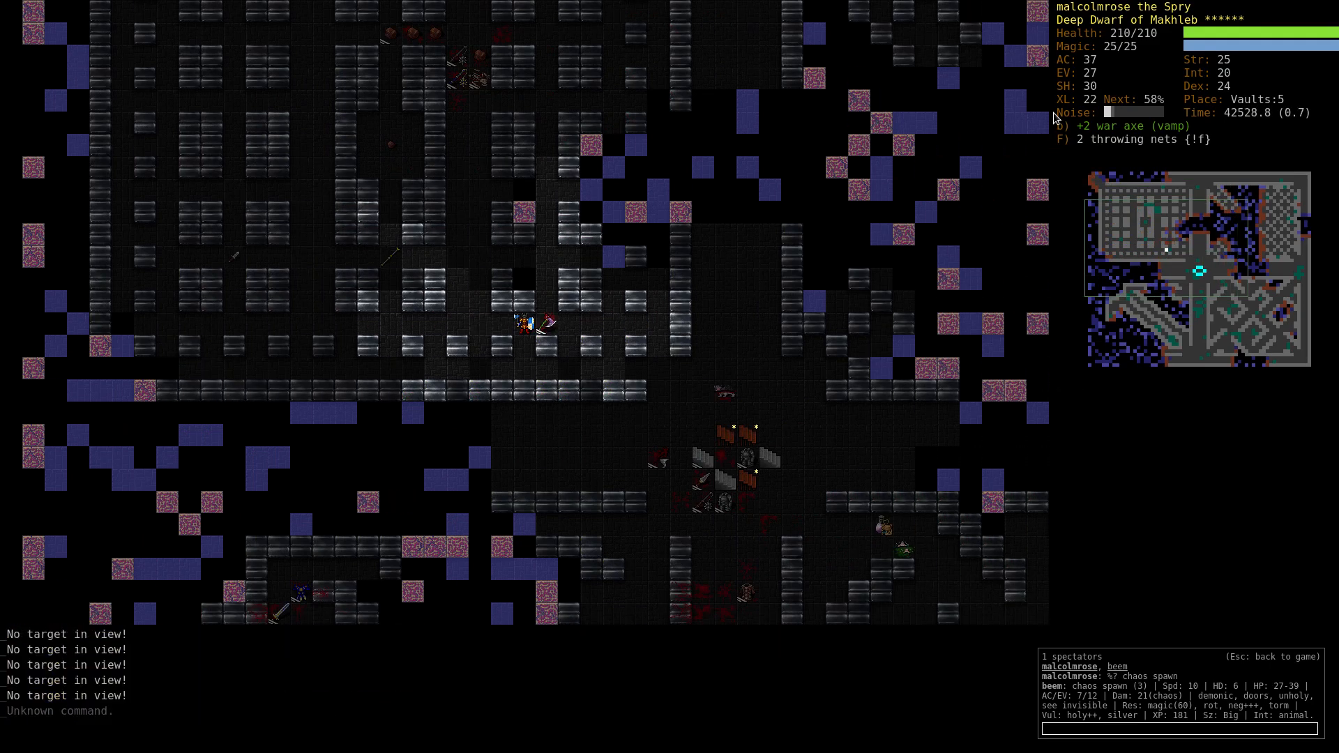
Search the inventory for a helmet before dropping the ring of Egustyli.
key(r)
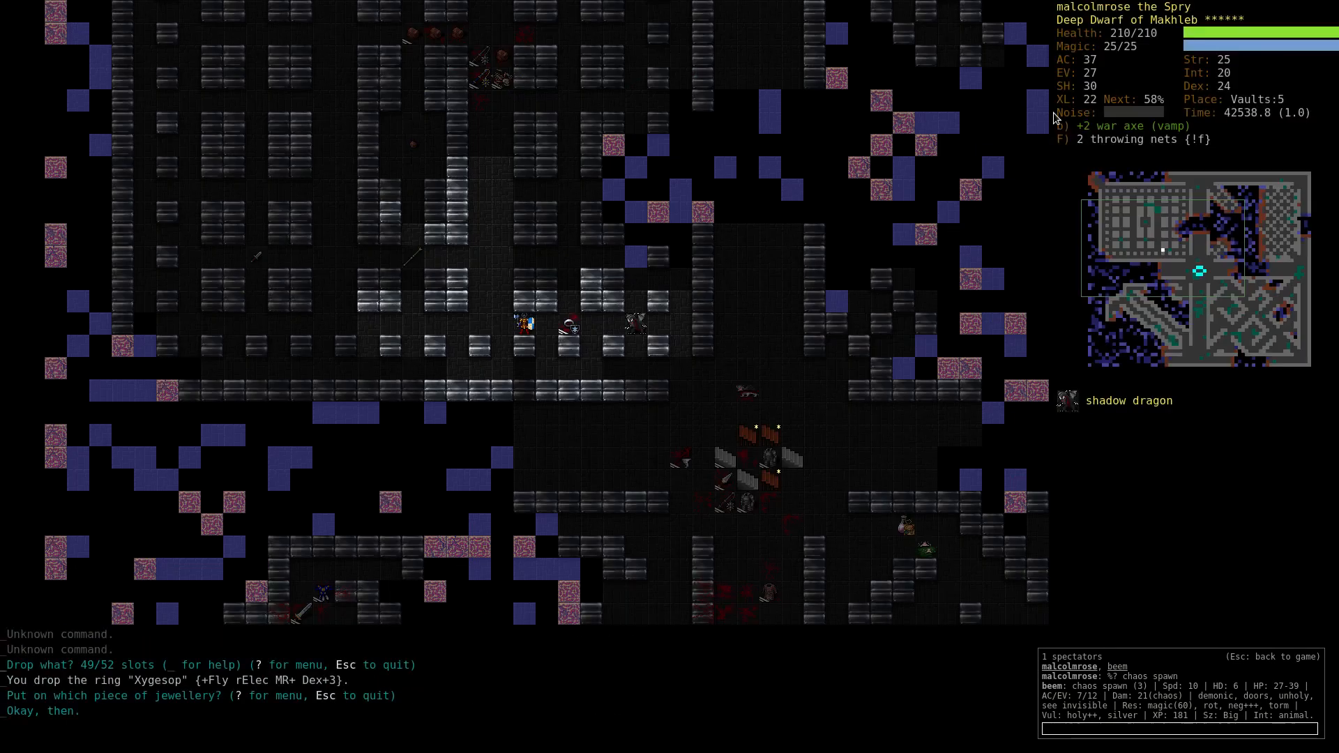
key(W)
text(sinv)
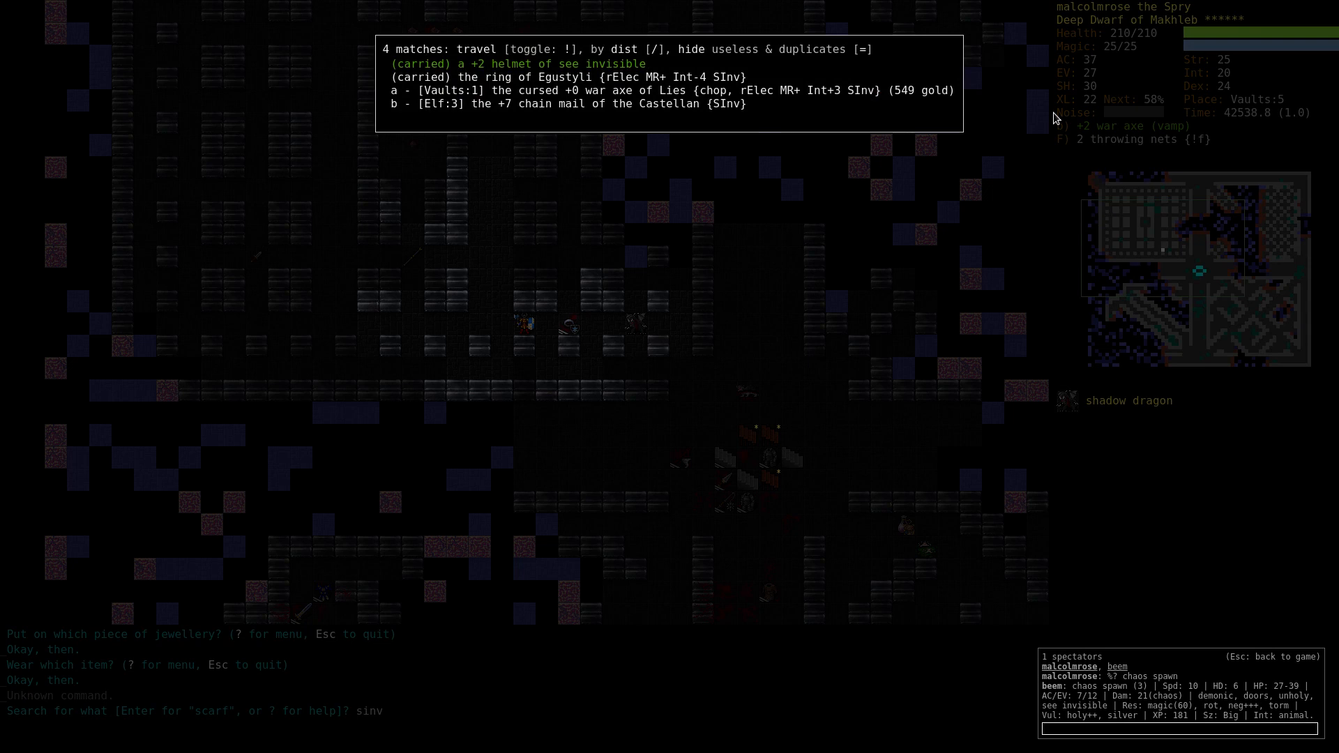
text(helmet)
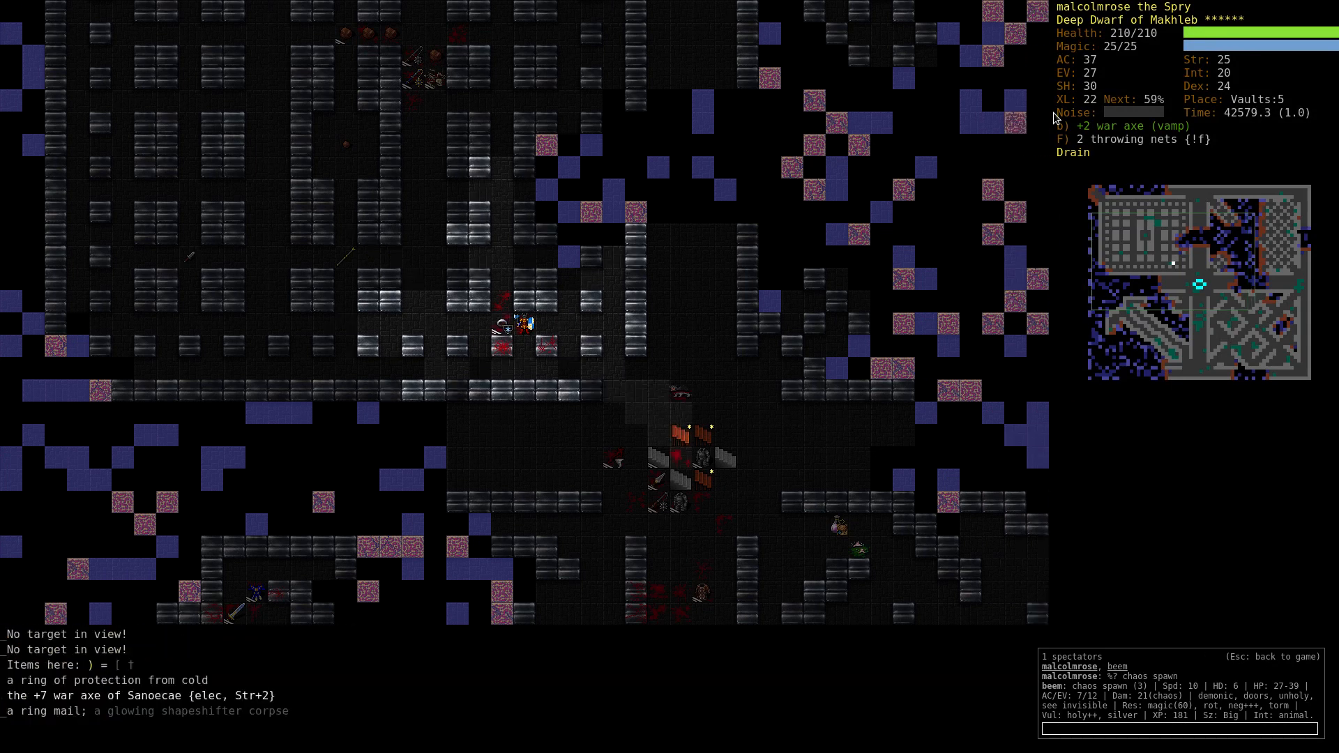
Cancel the put-on-jewellery prompt and list the 96 items found on Vaults:5.
key(P)
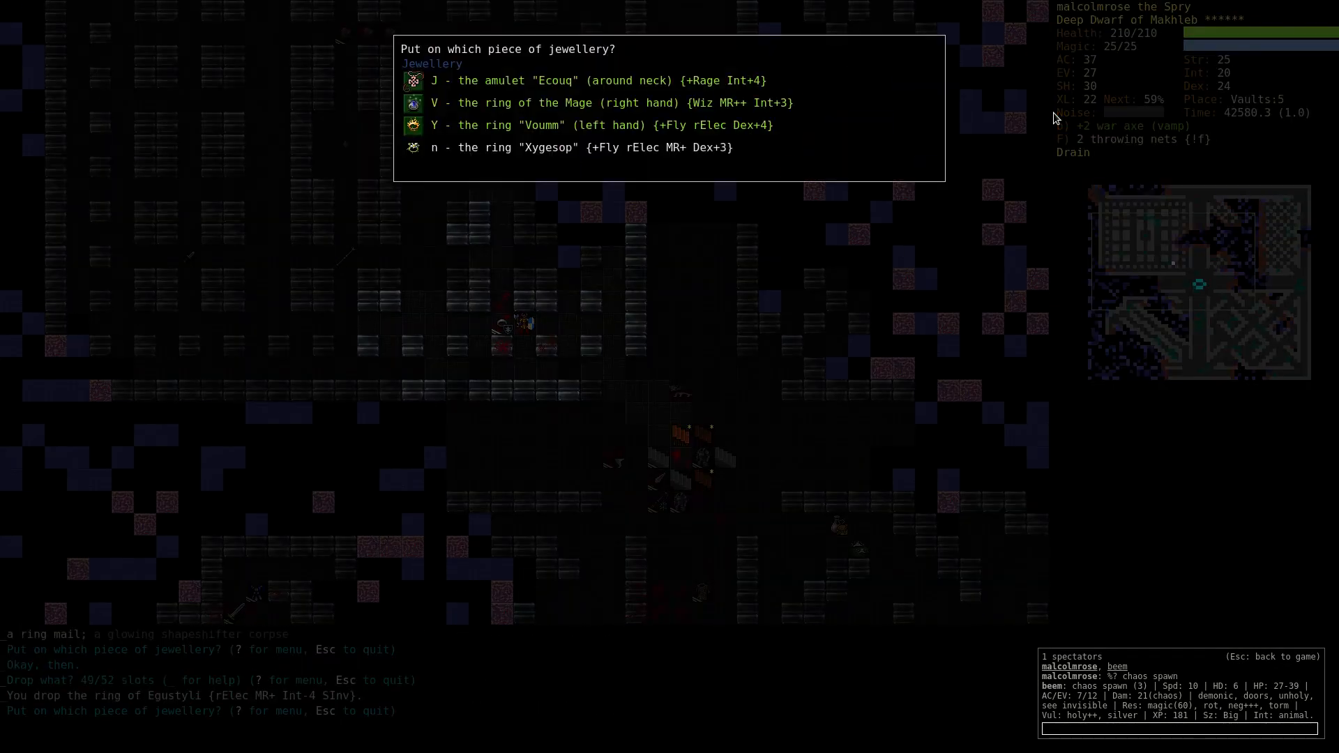
key(Escape)
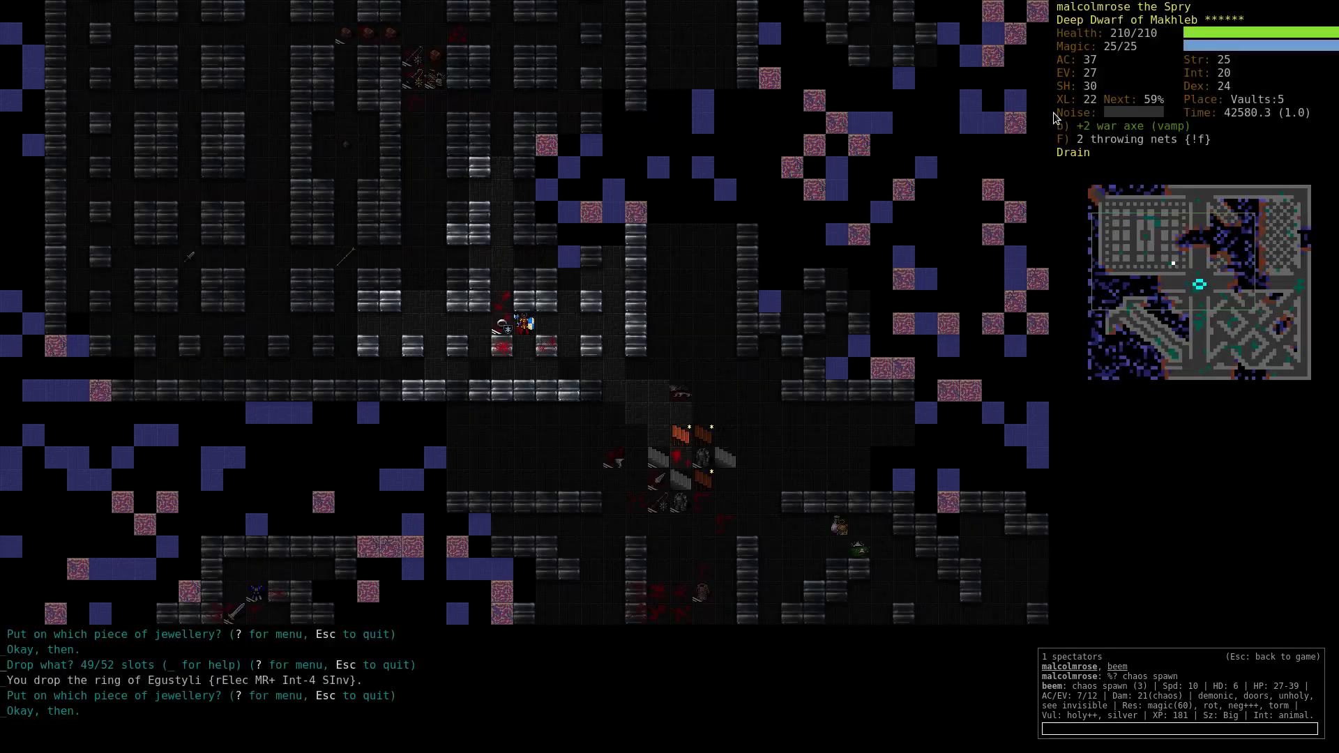
key(W)
text(.)
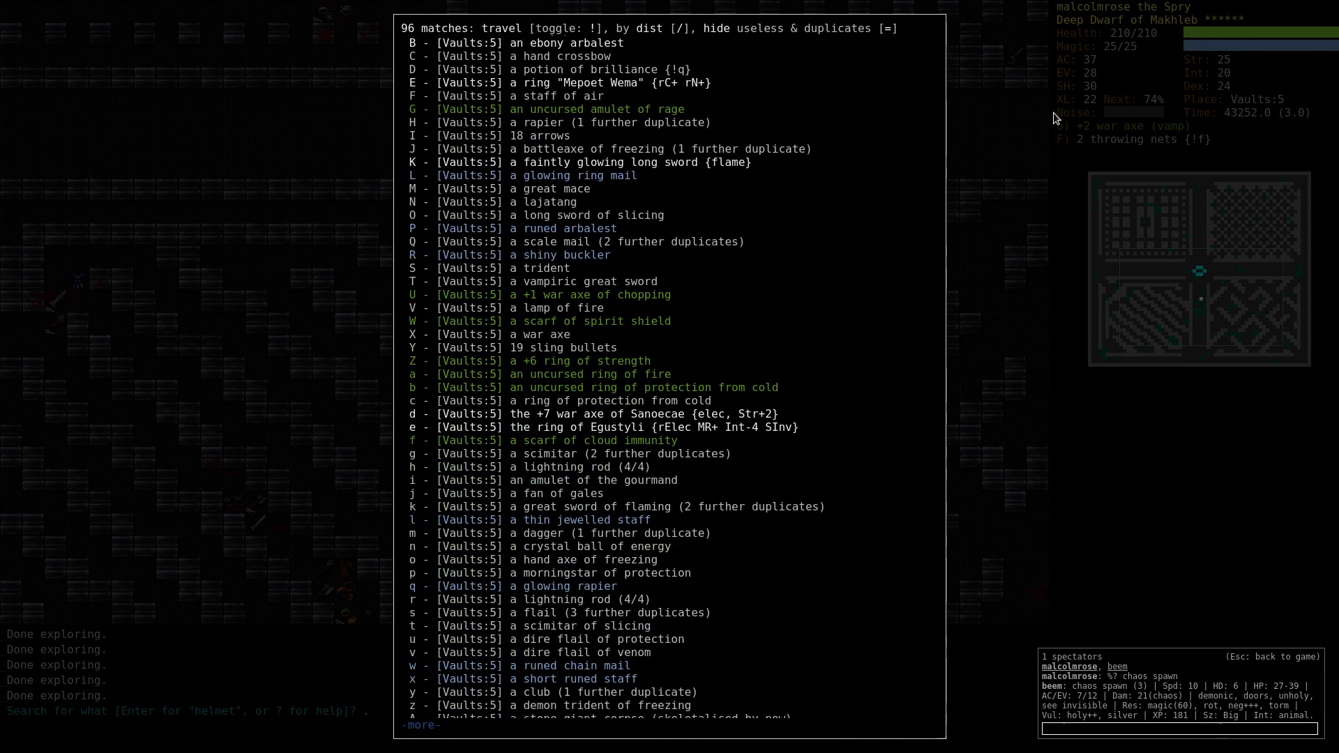
Take off the ring of the Mage and review the list of rings found across the dungeon.
scroll(down, 3)
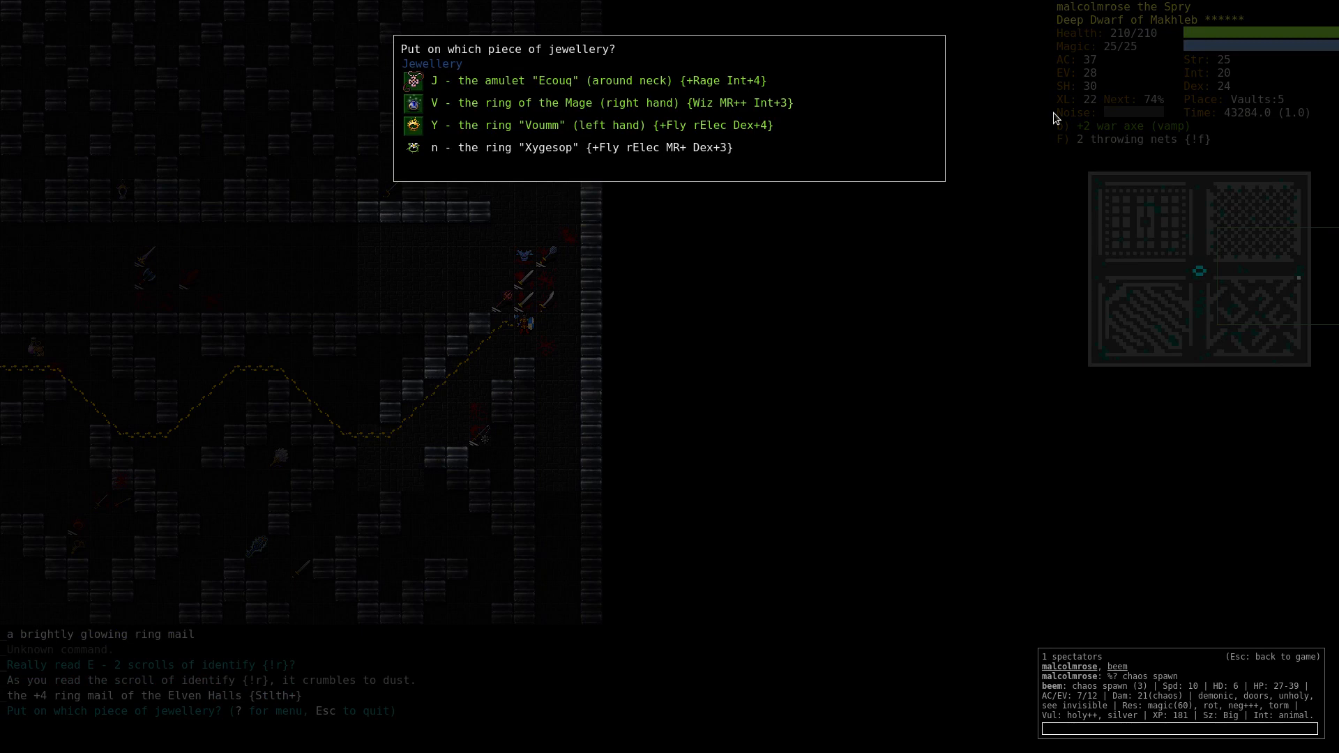
key(n)
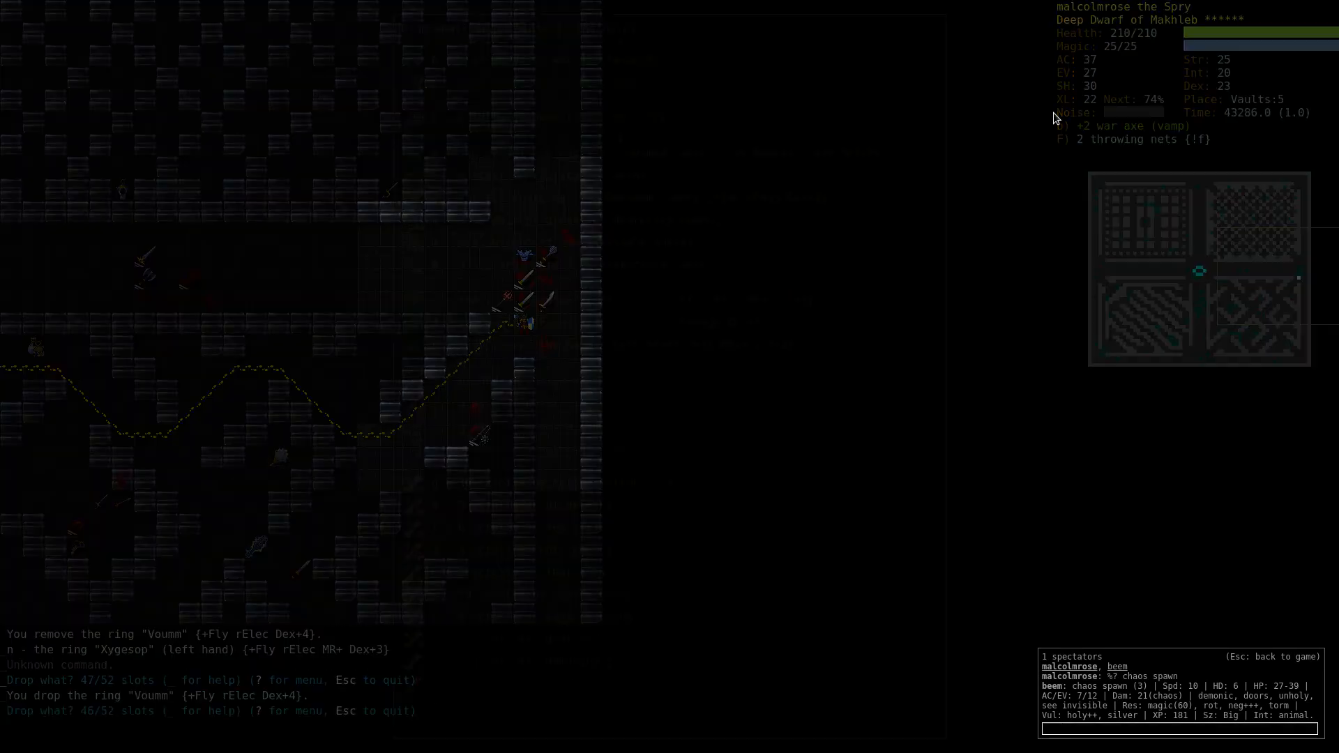
key(P)
text(jew && ring)
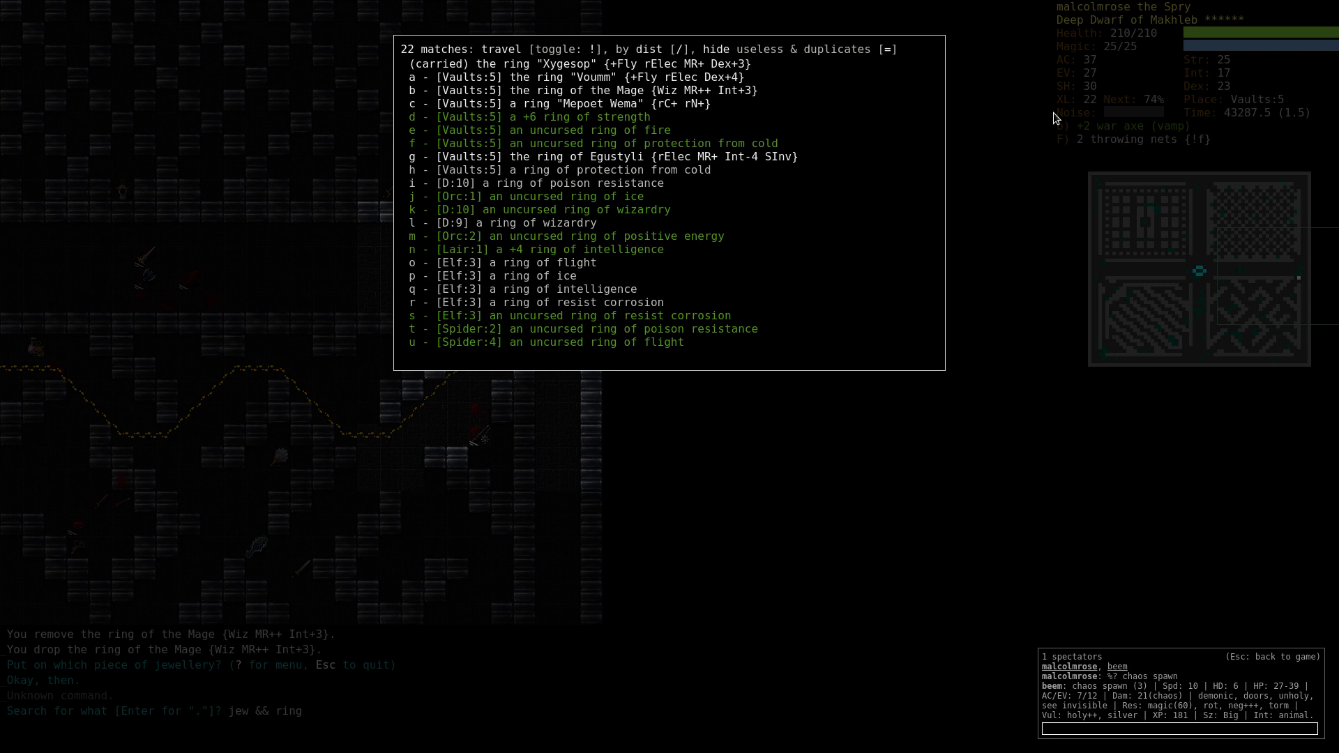
key(Escape)
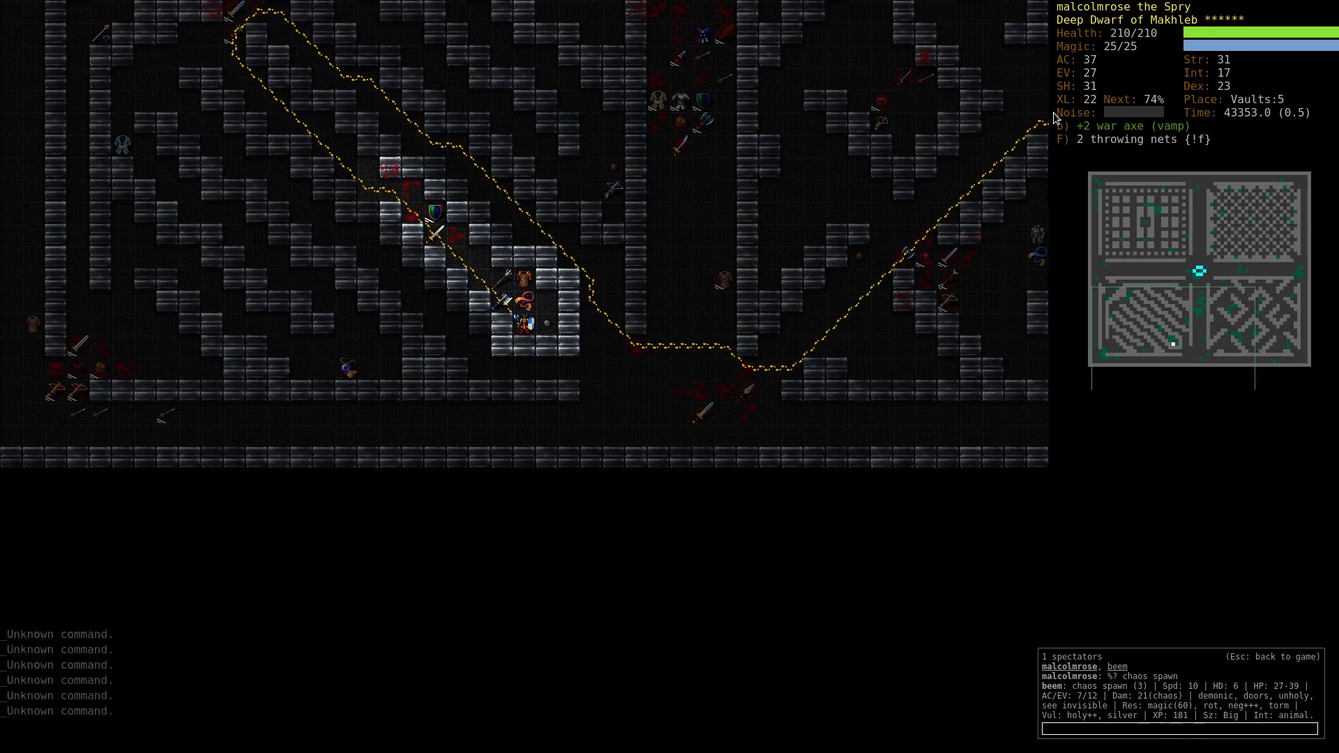
Travel from the Vaults to Slime Pits:1, arriving on the stairs back to the Lair.
text(golden)
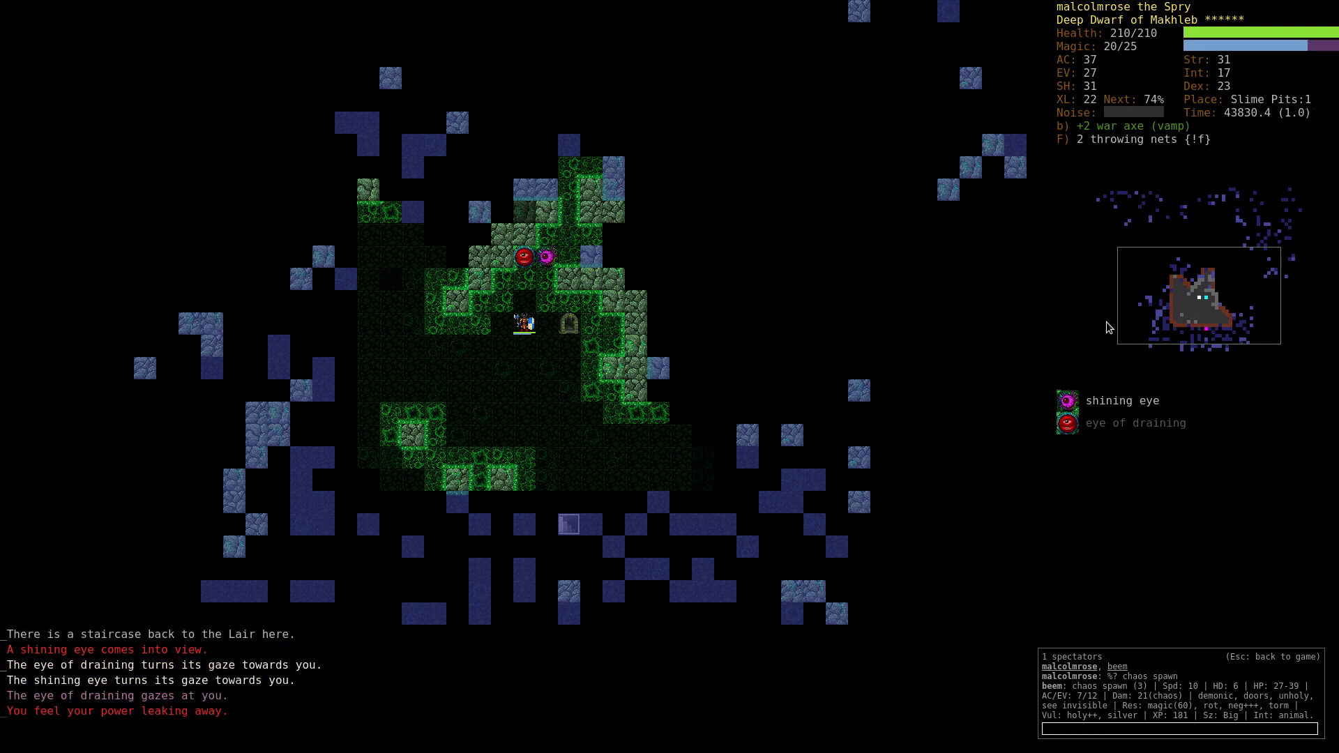
Walk to the down staircases and descend level by level to Slime Pits:5.
key(V)
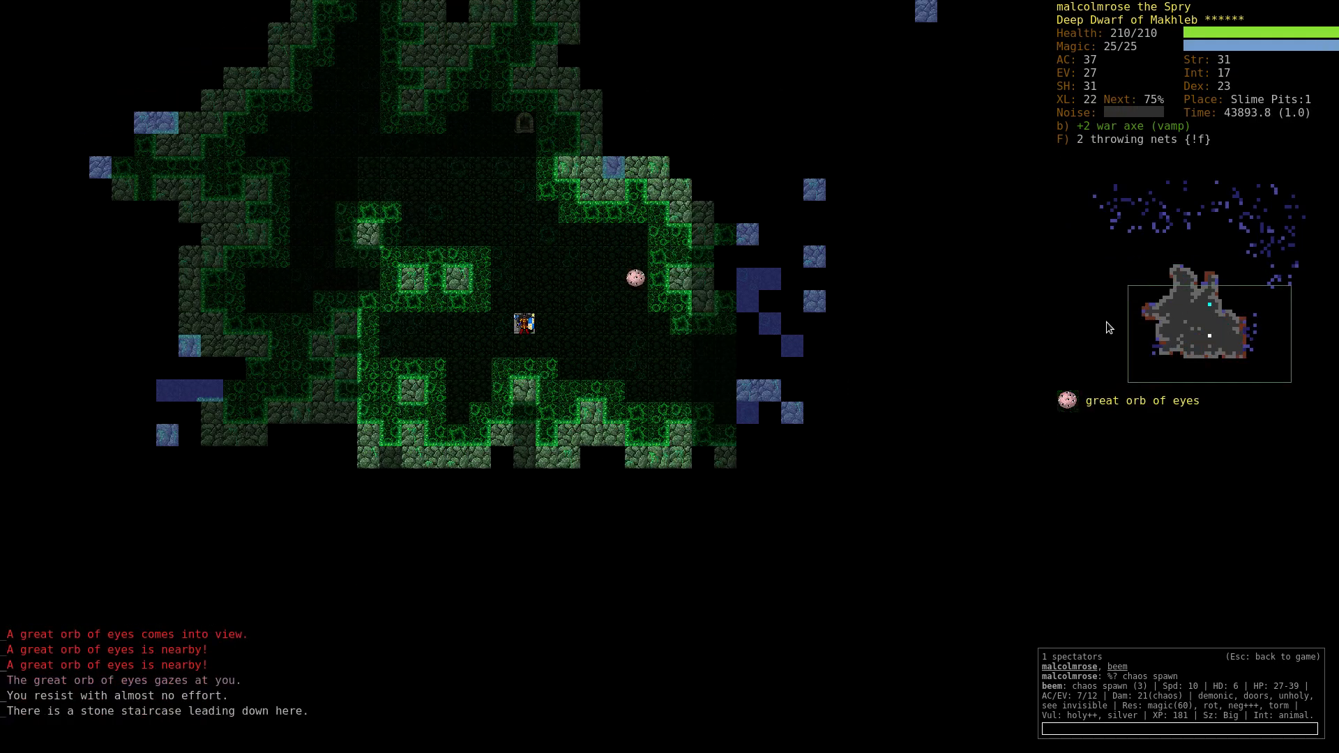
key(>)
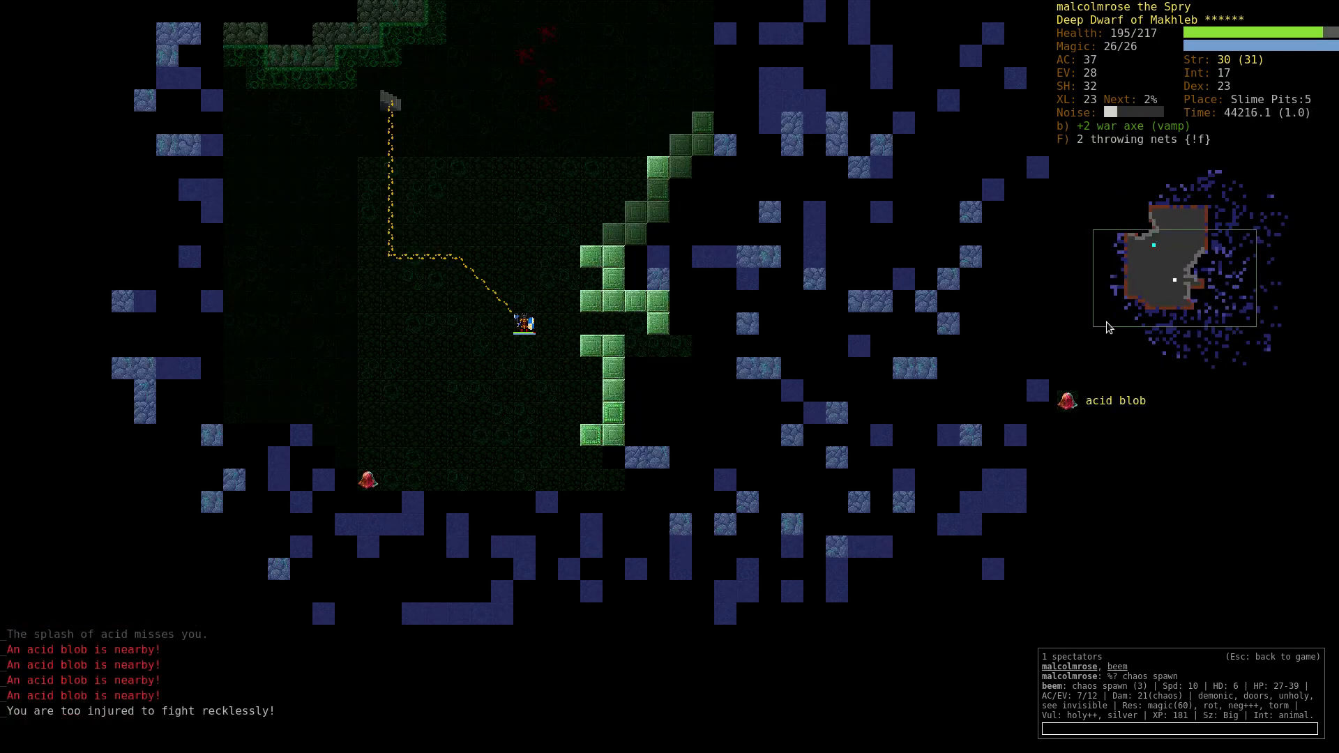
Melee the acid blob, then retreat upstairs to Slime Pits:4 and rest off corrosion.
key(r)
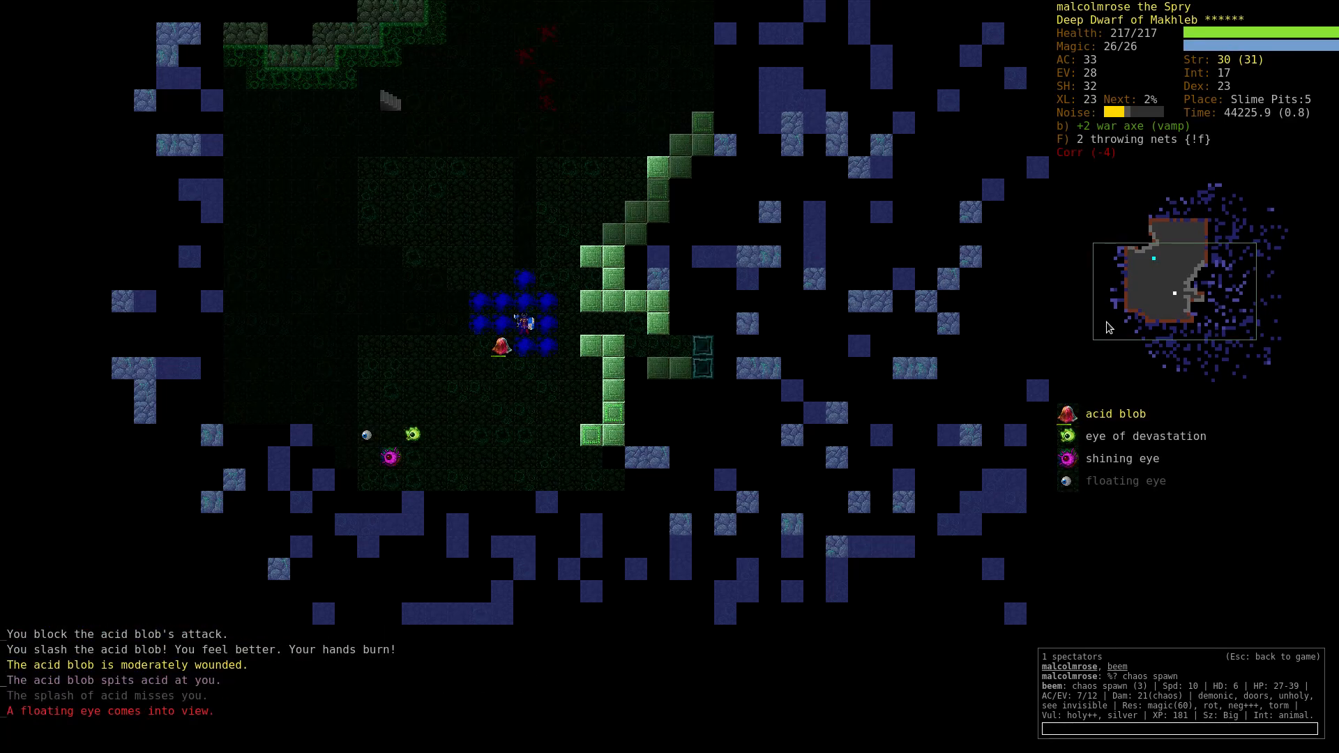
key(V)
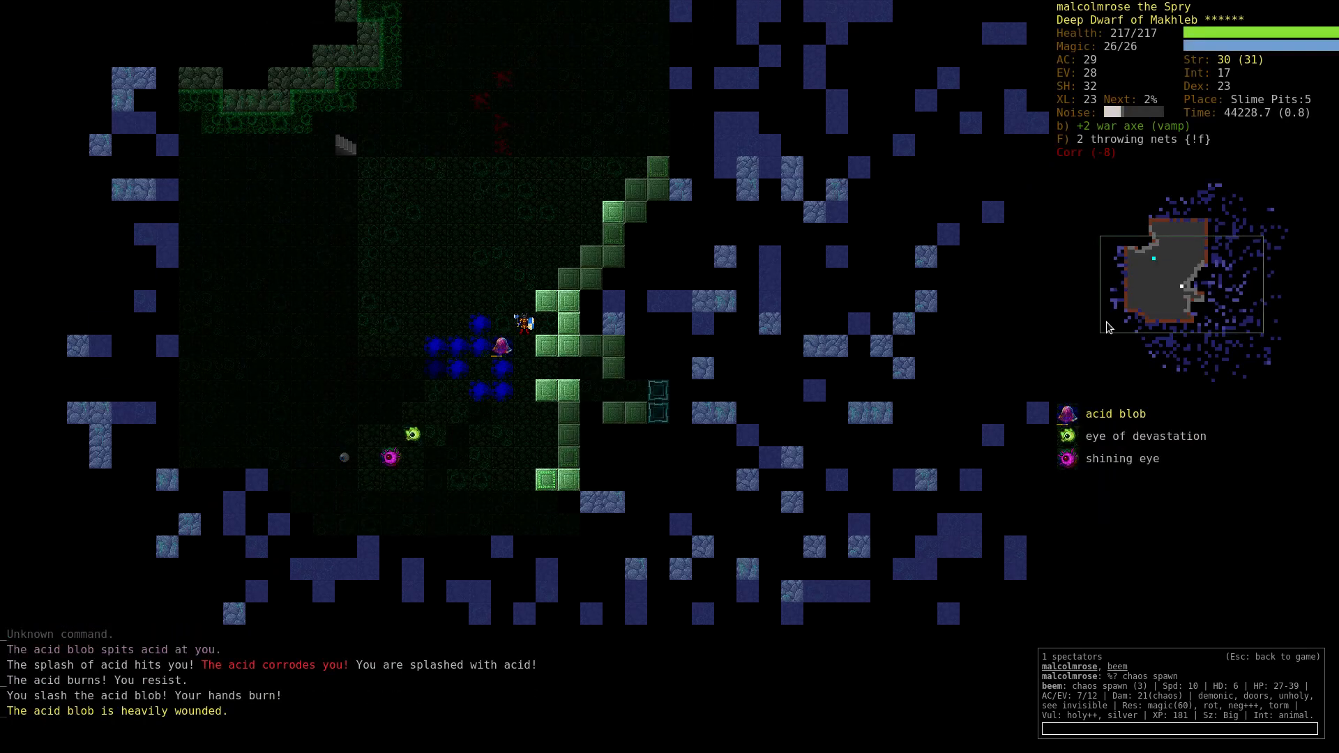
key(v)
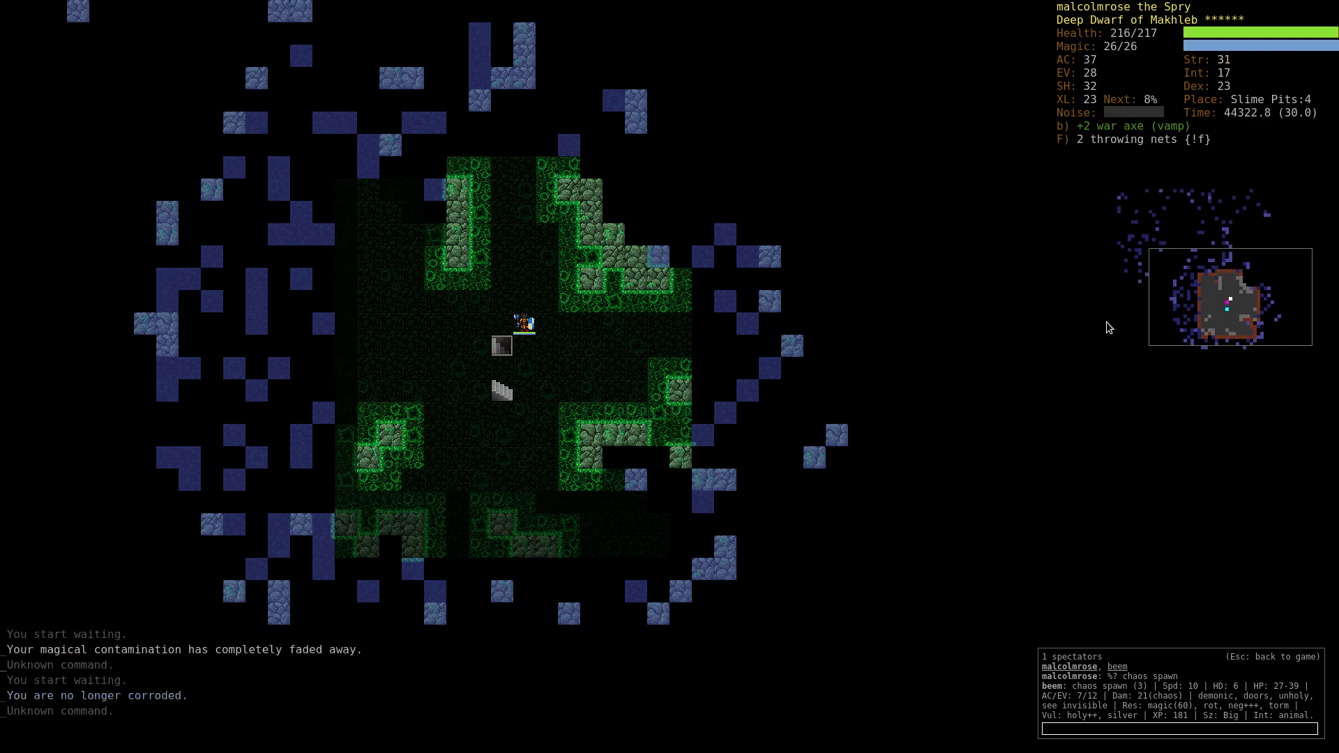
Kill the azure jelly and acid blob, descend to Slime Pits:5 and quaff haste.
key(q)
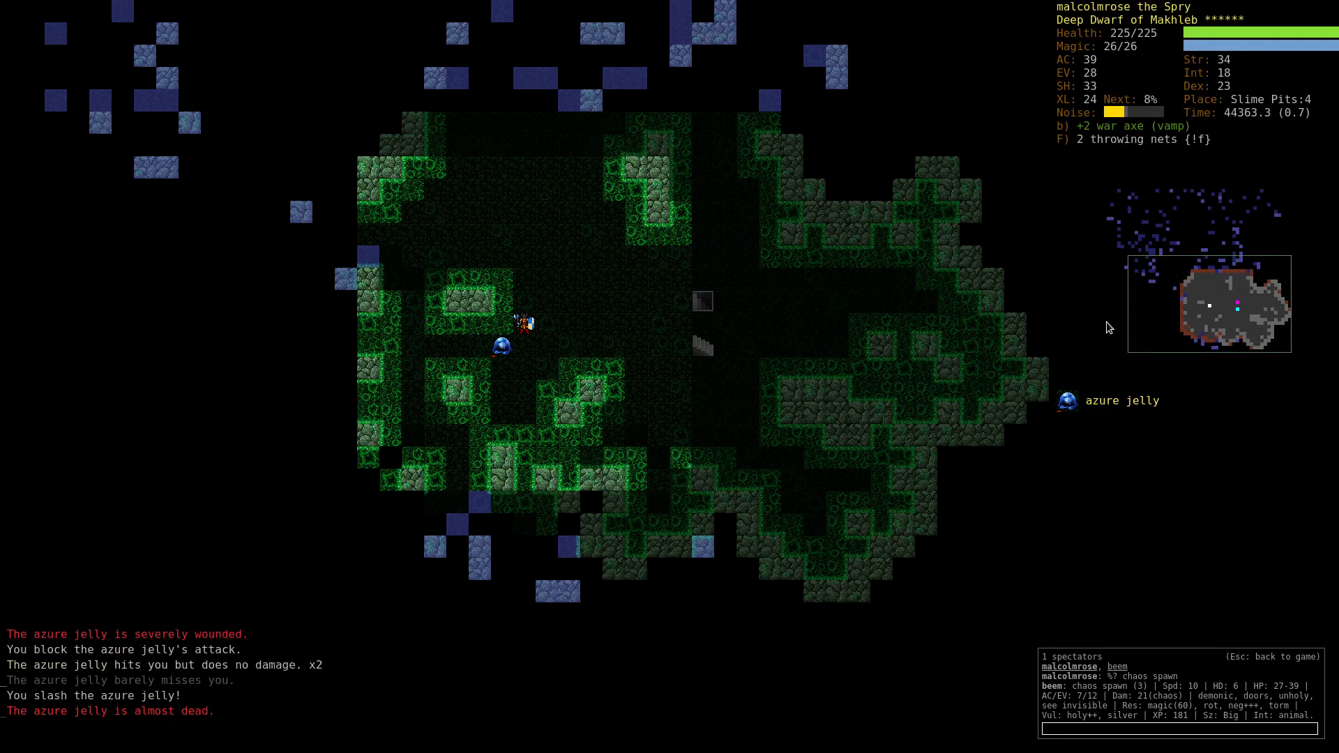
key(r)
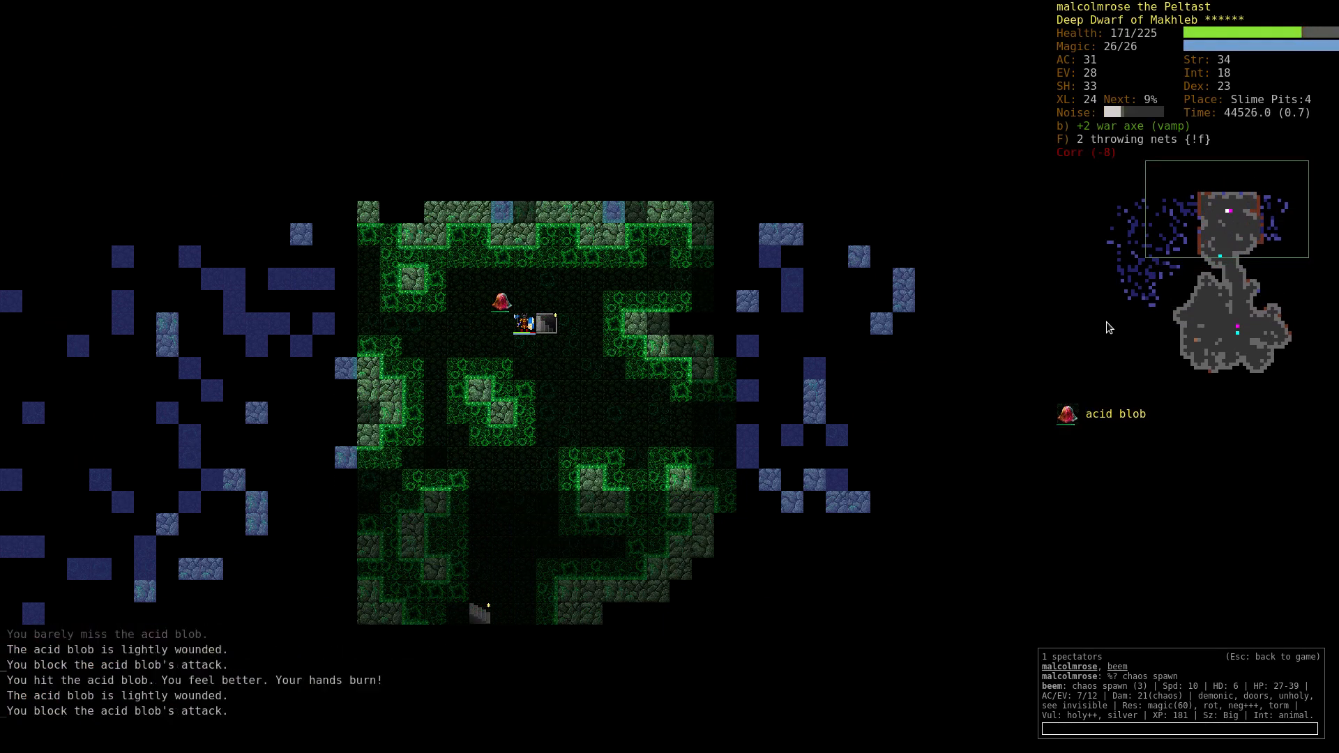
click(537, 322)
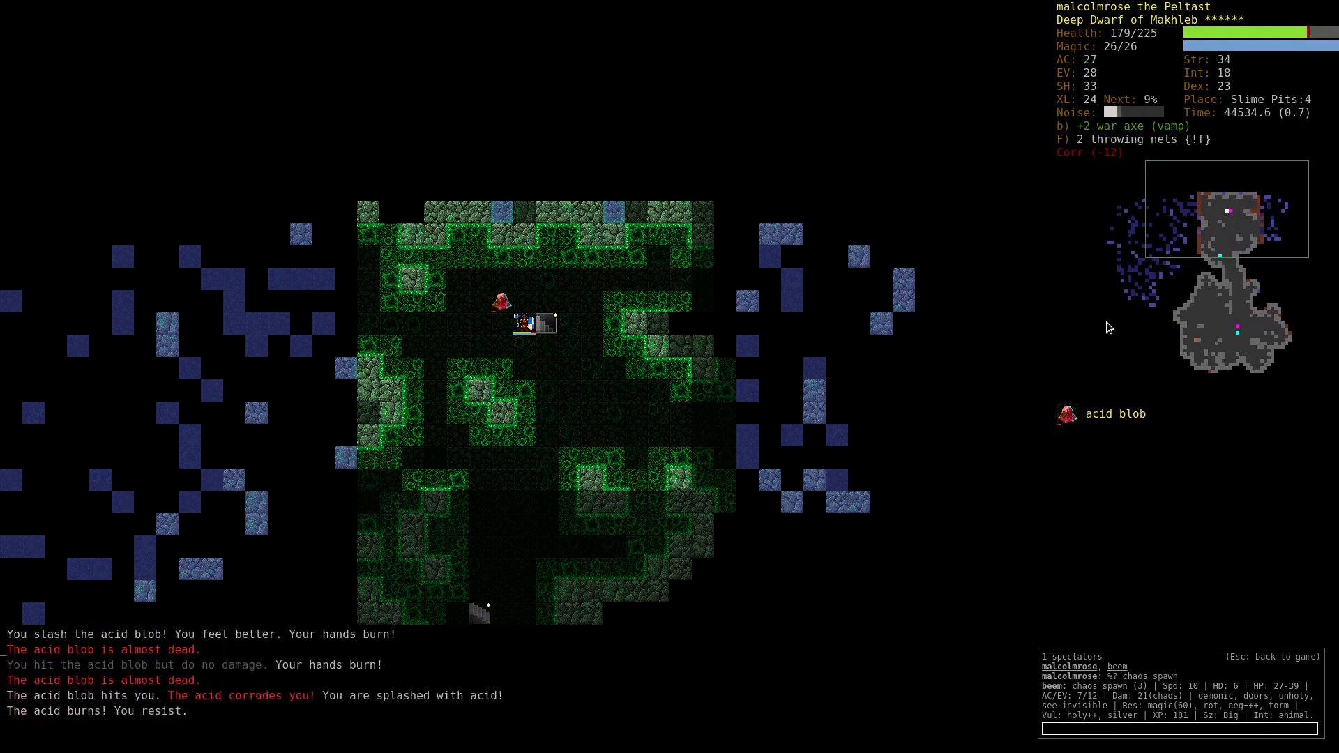
key(>)
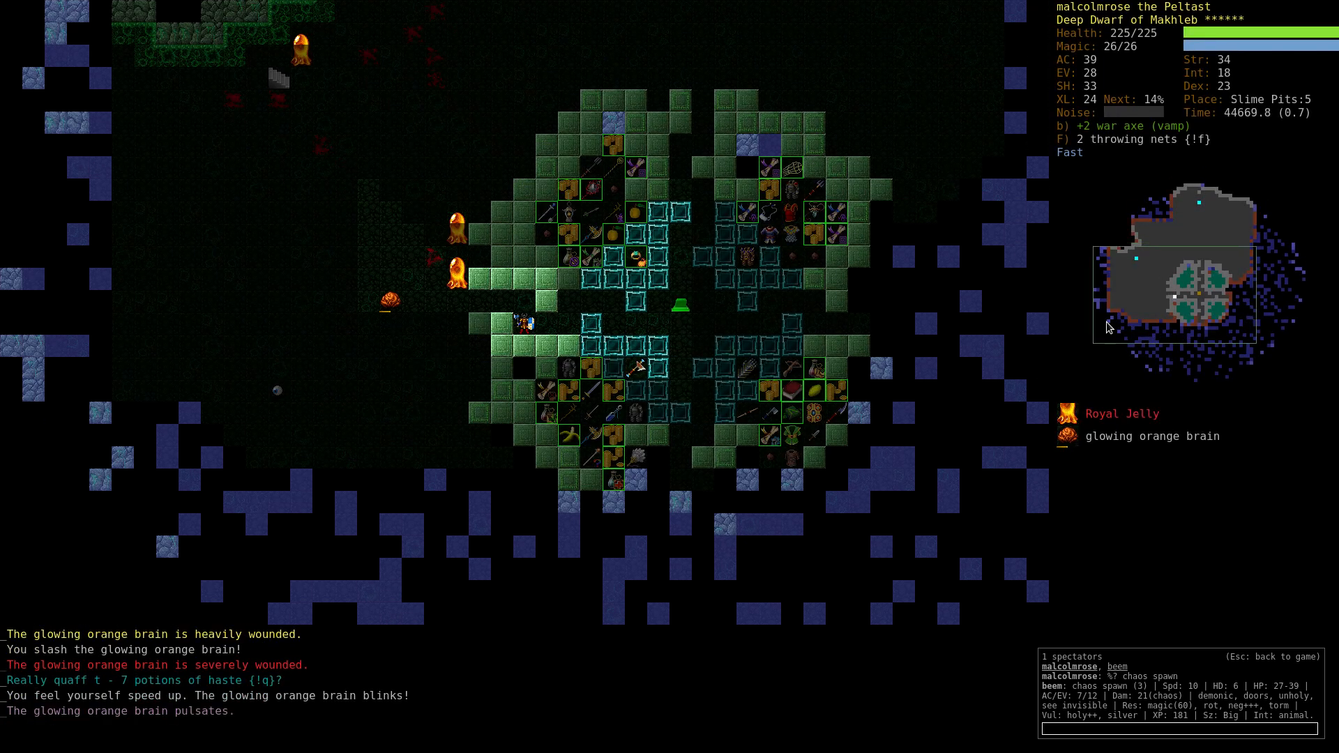
Net the Royal Jelly, evoke a phantom mirror and clear its vault, collecting agility potions.
key(q)
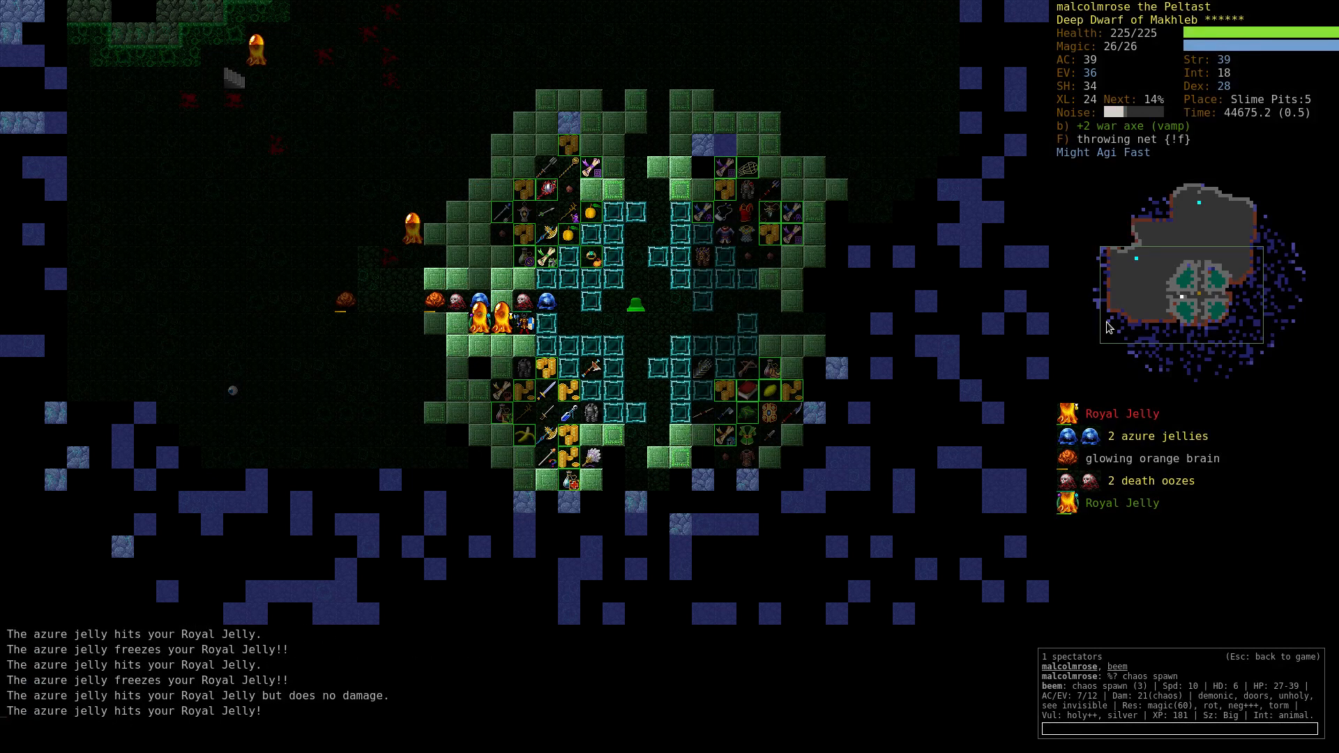
key(f)
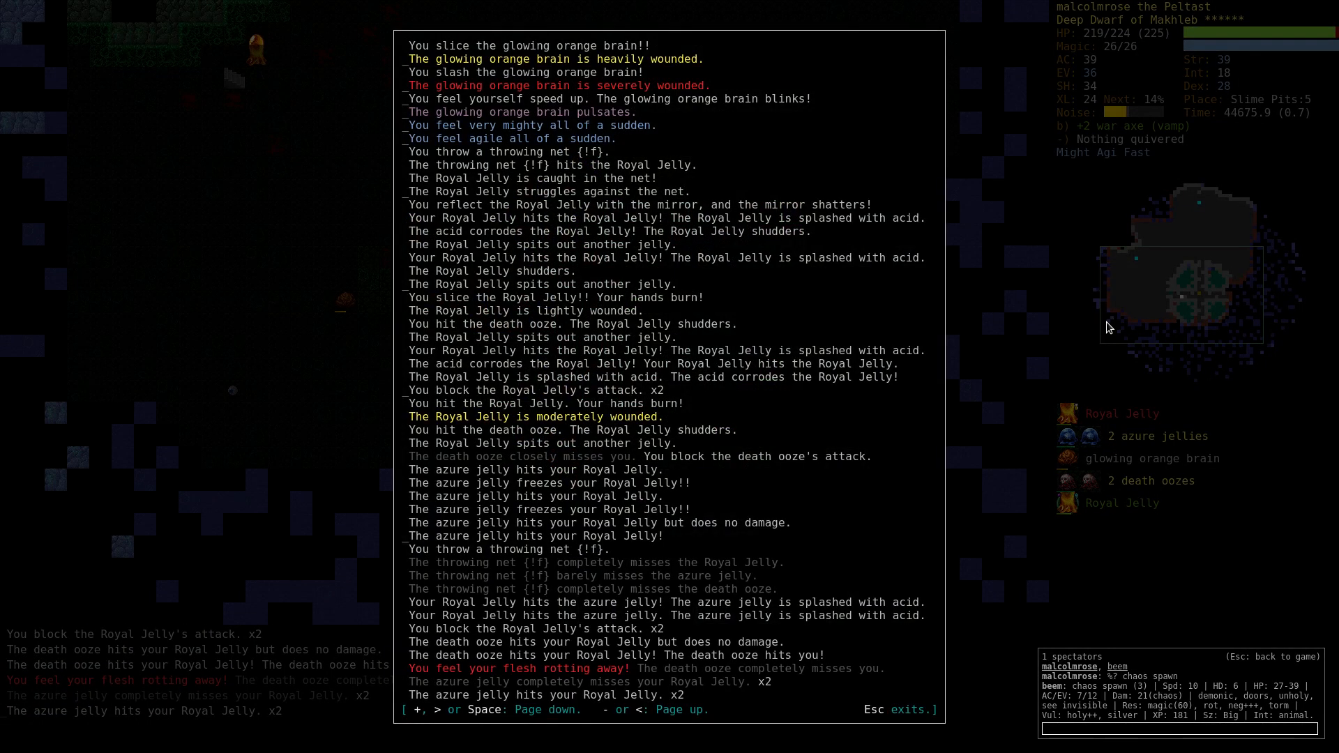
key(Escape)
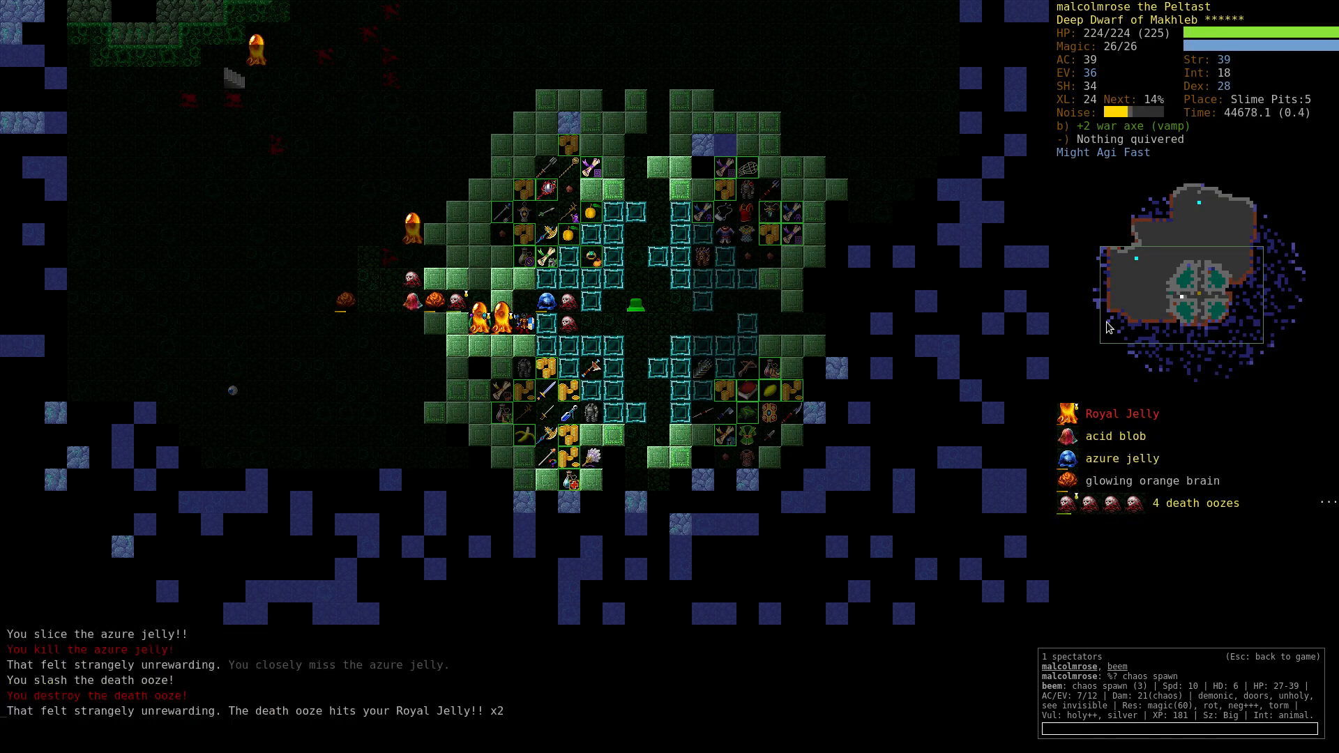
key(V)
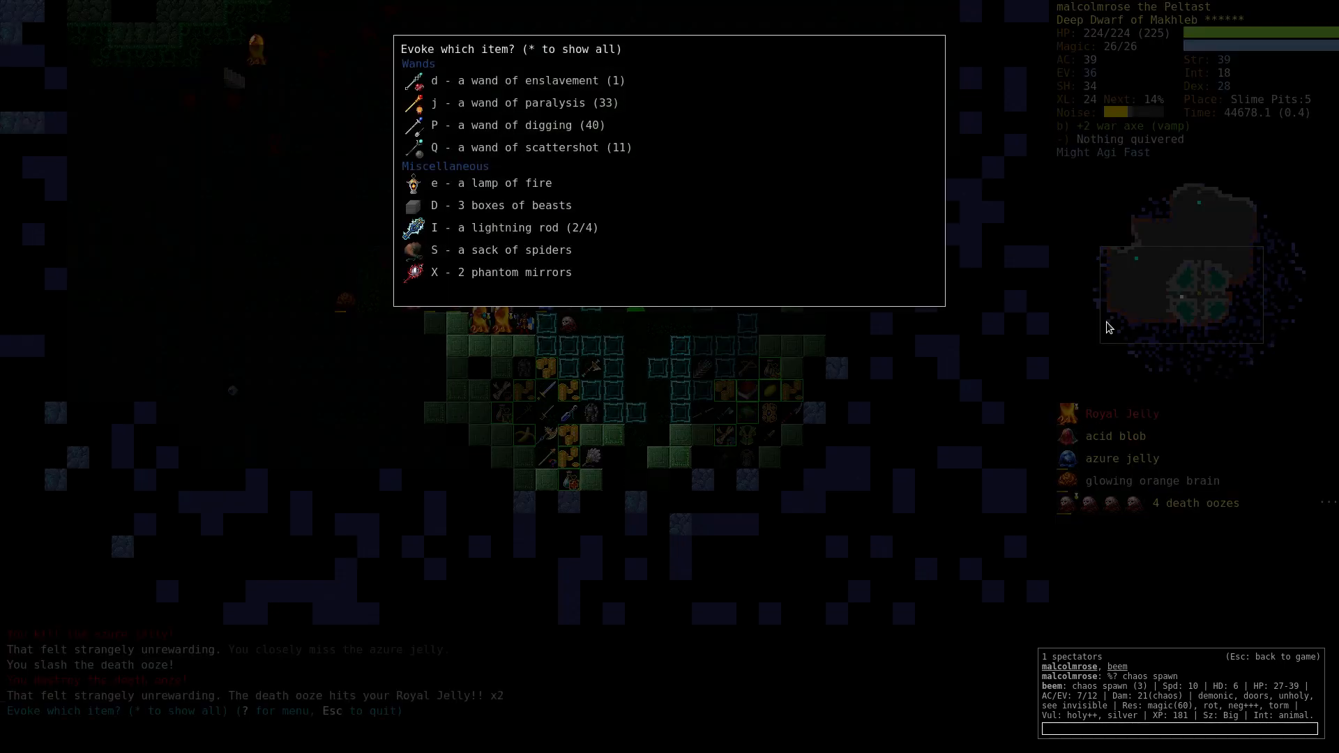
key(X)
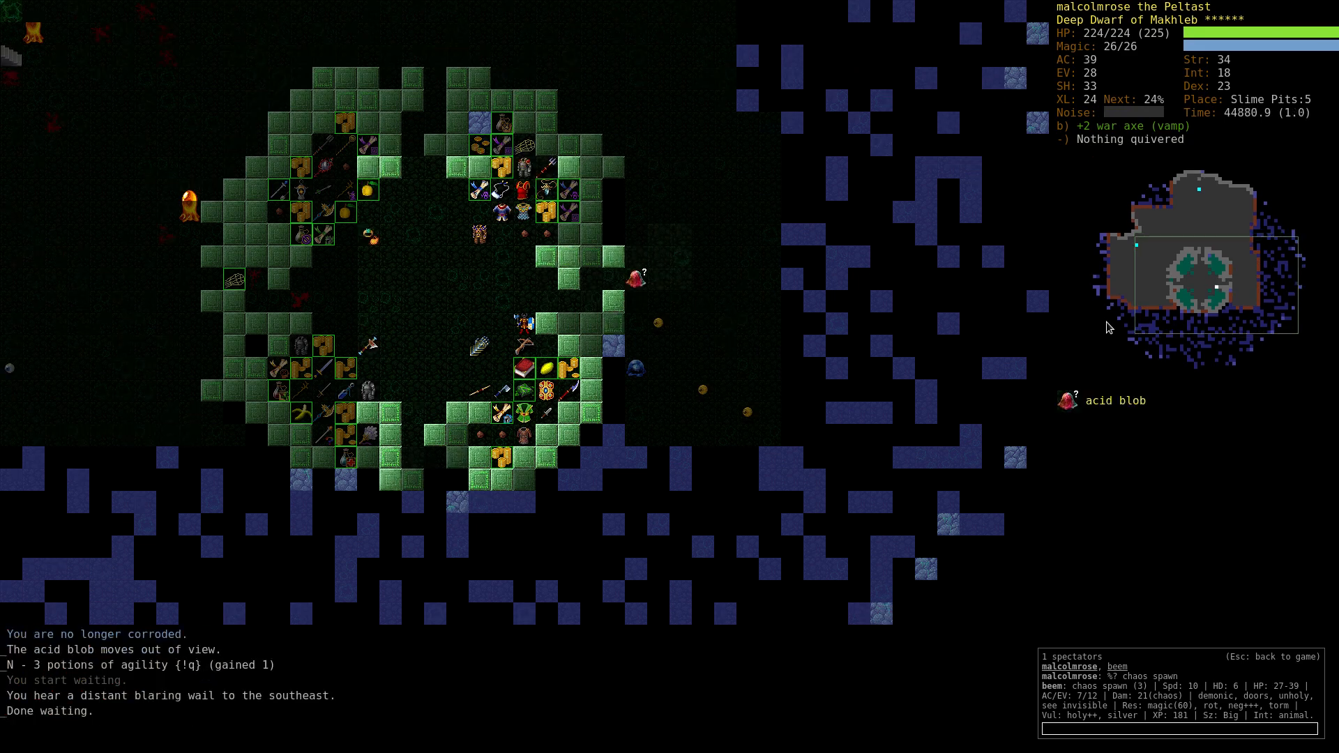
Wear the +7 large shield of protection, waiting until it is fully donned.
key(r)
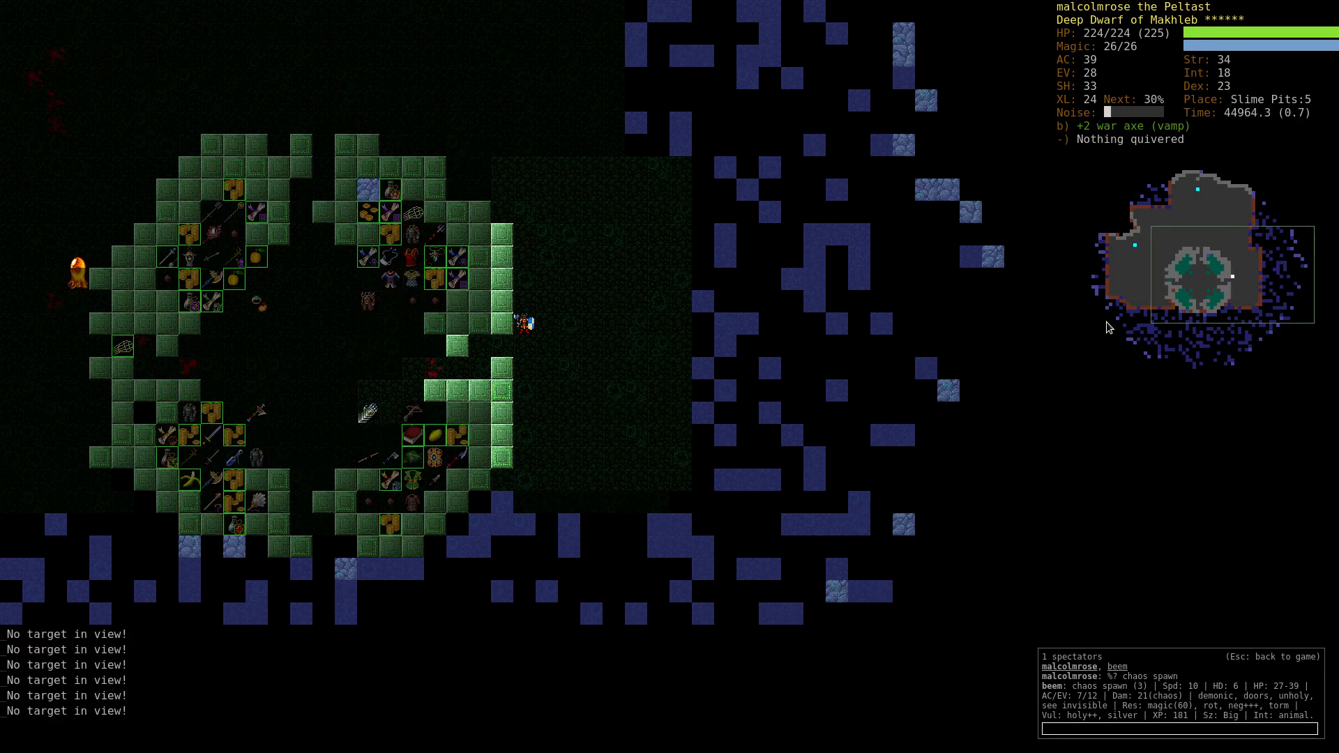
key(r)
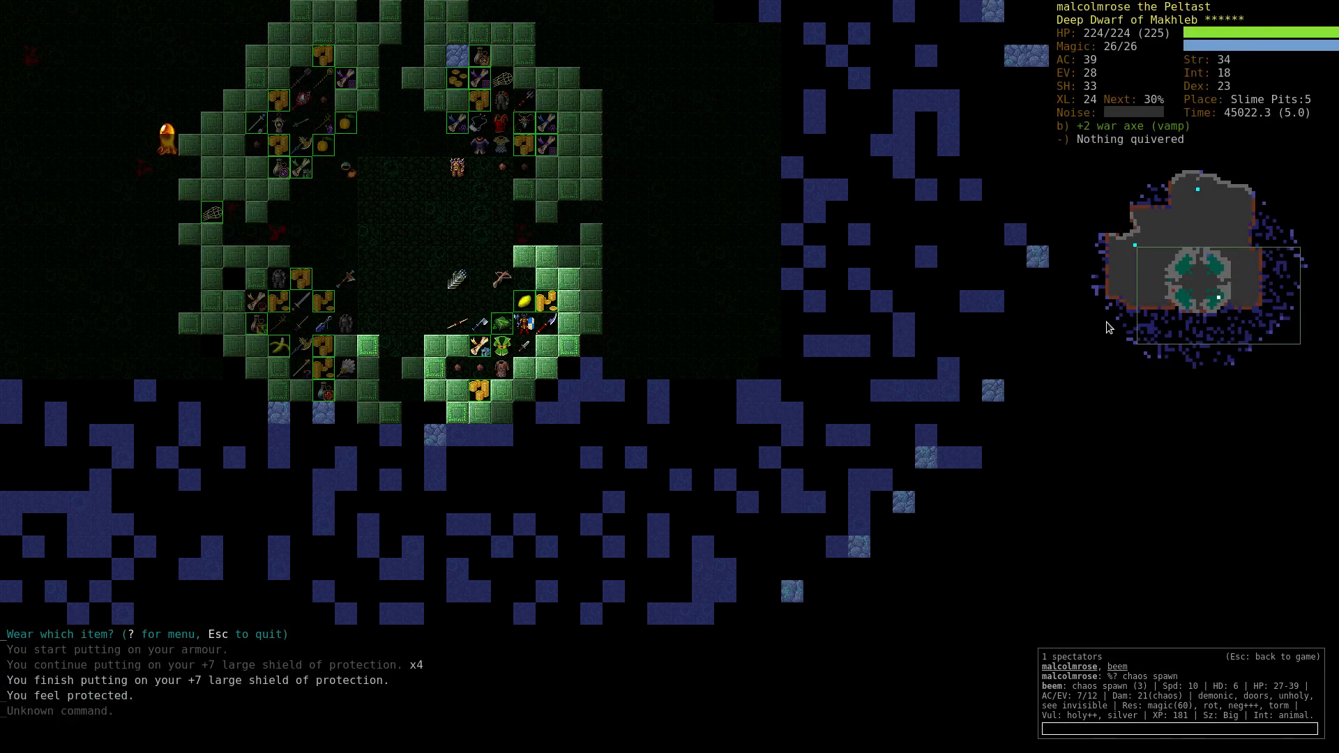
key(r)
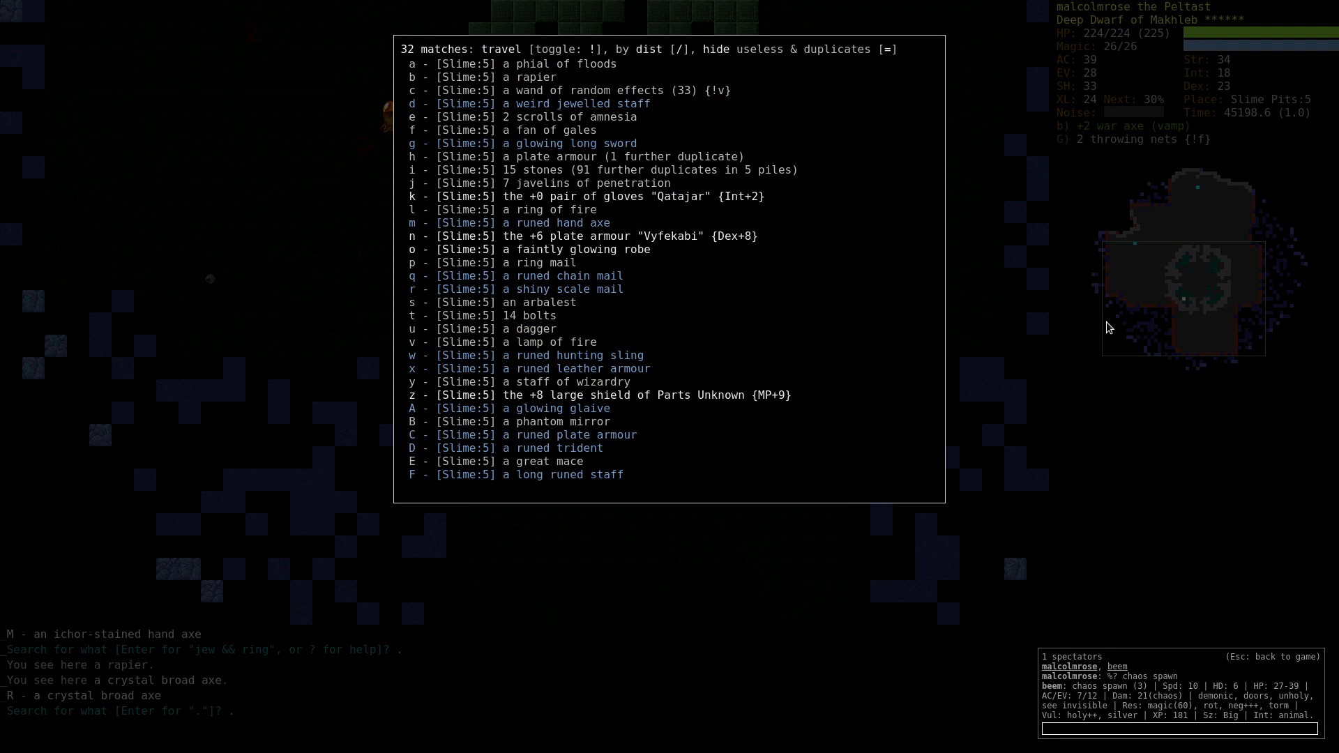
List every item found on Slime:5, then start a new item search for 'identi'.
key(Escape)
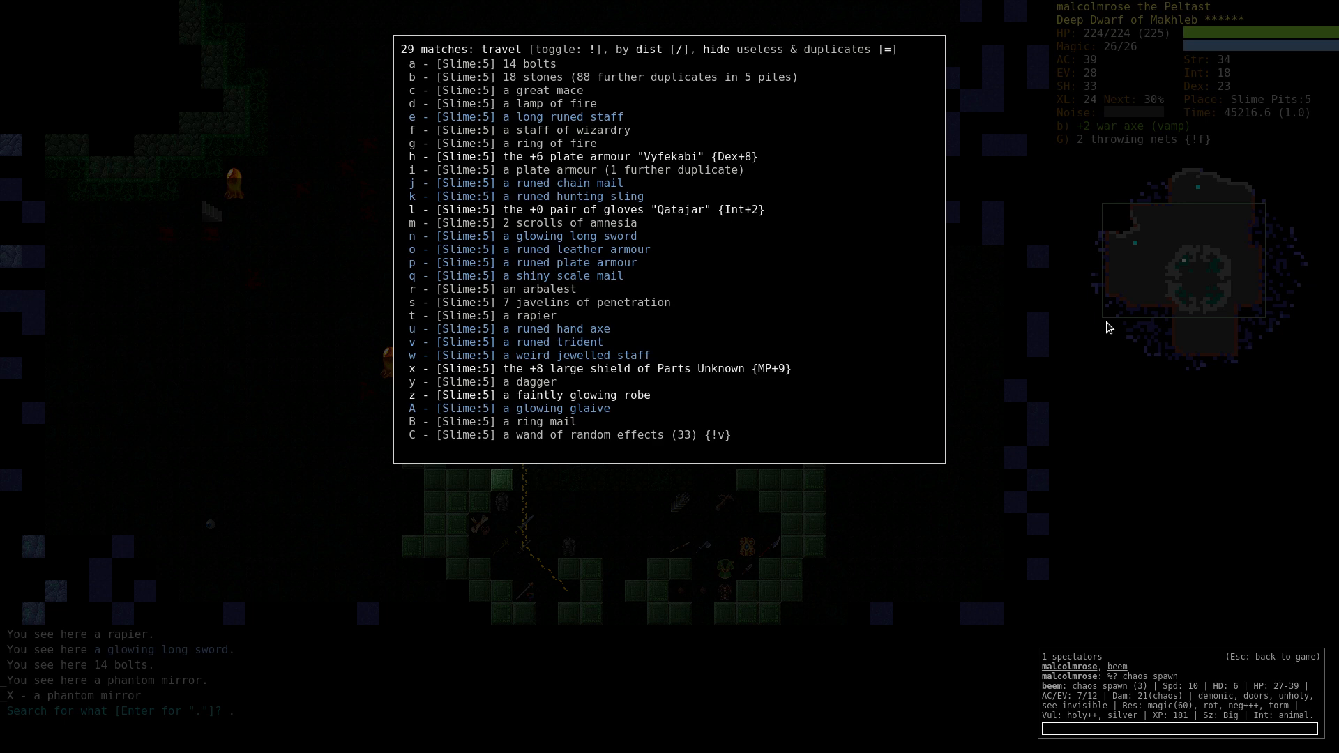
text(identi)
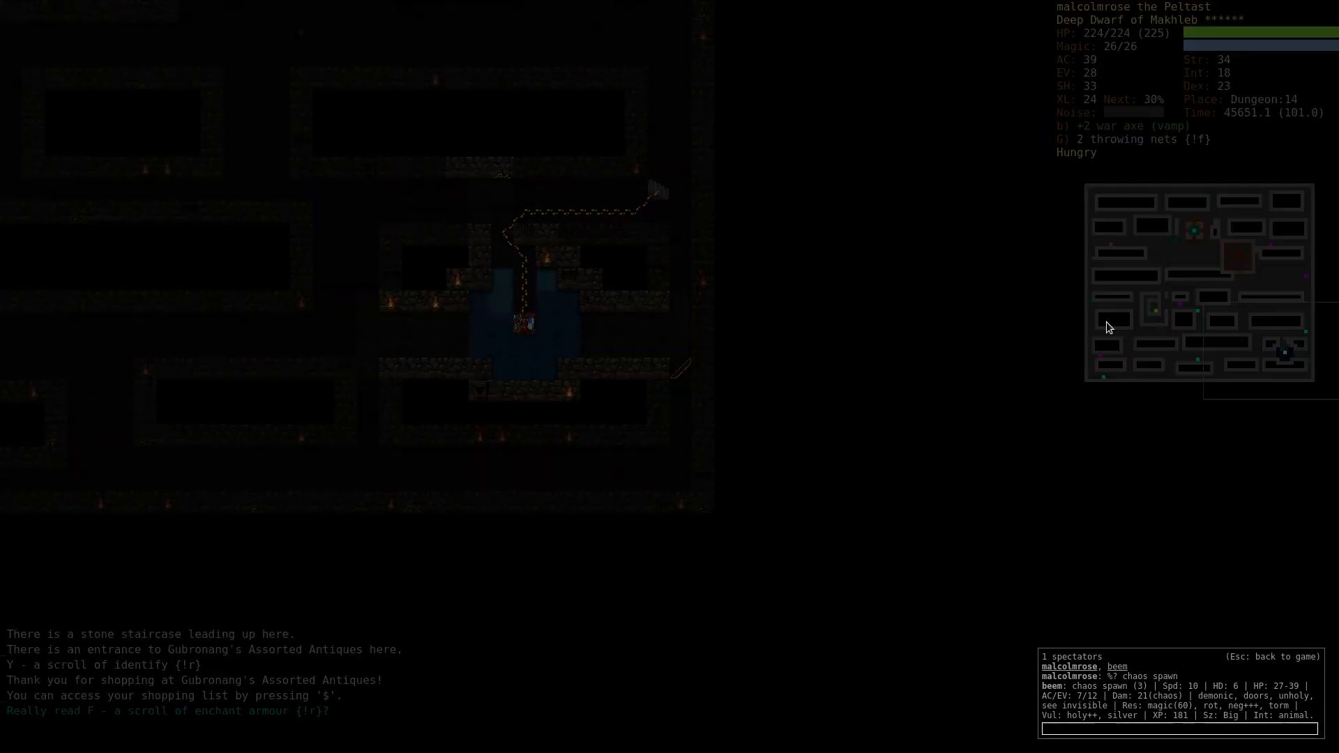
Enchant the large shield with scroll F and identify the amulet of Duvaliuc with scroll Y.
key(y)
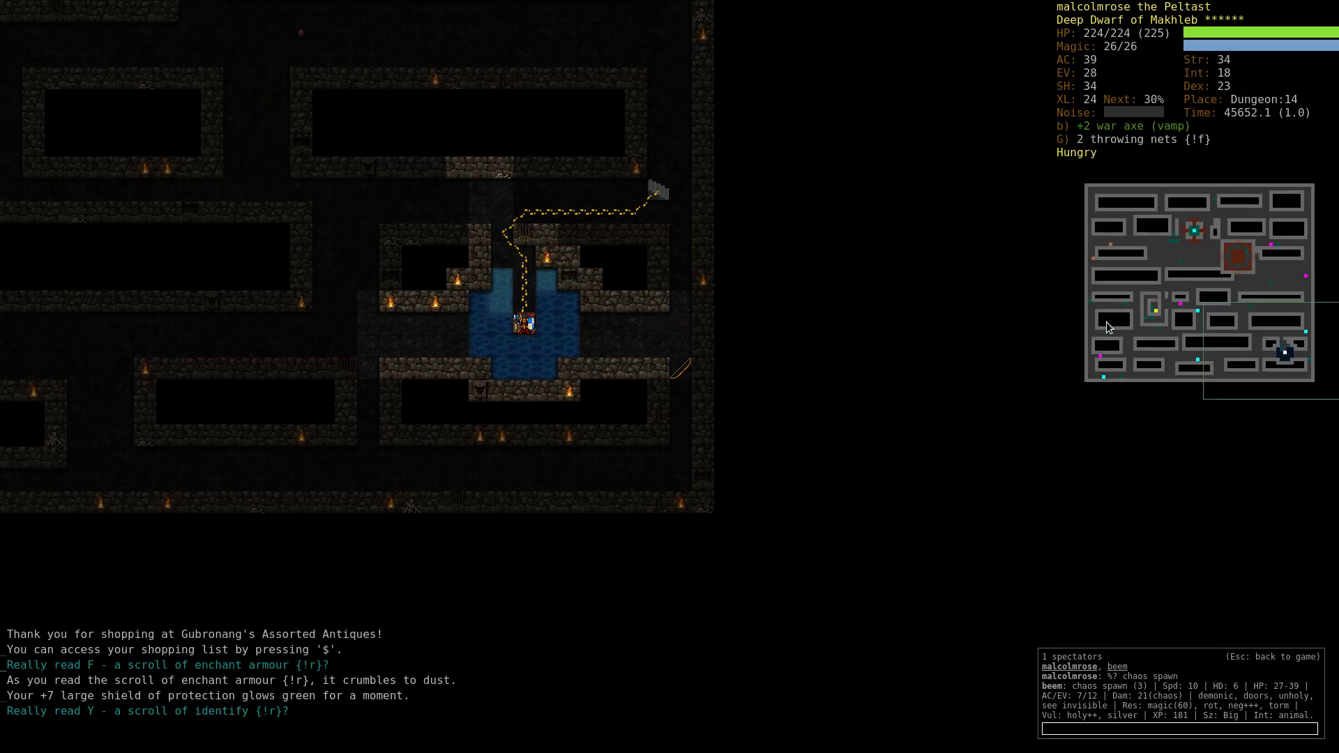
key(y)
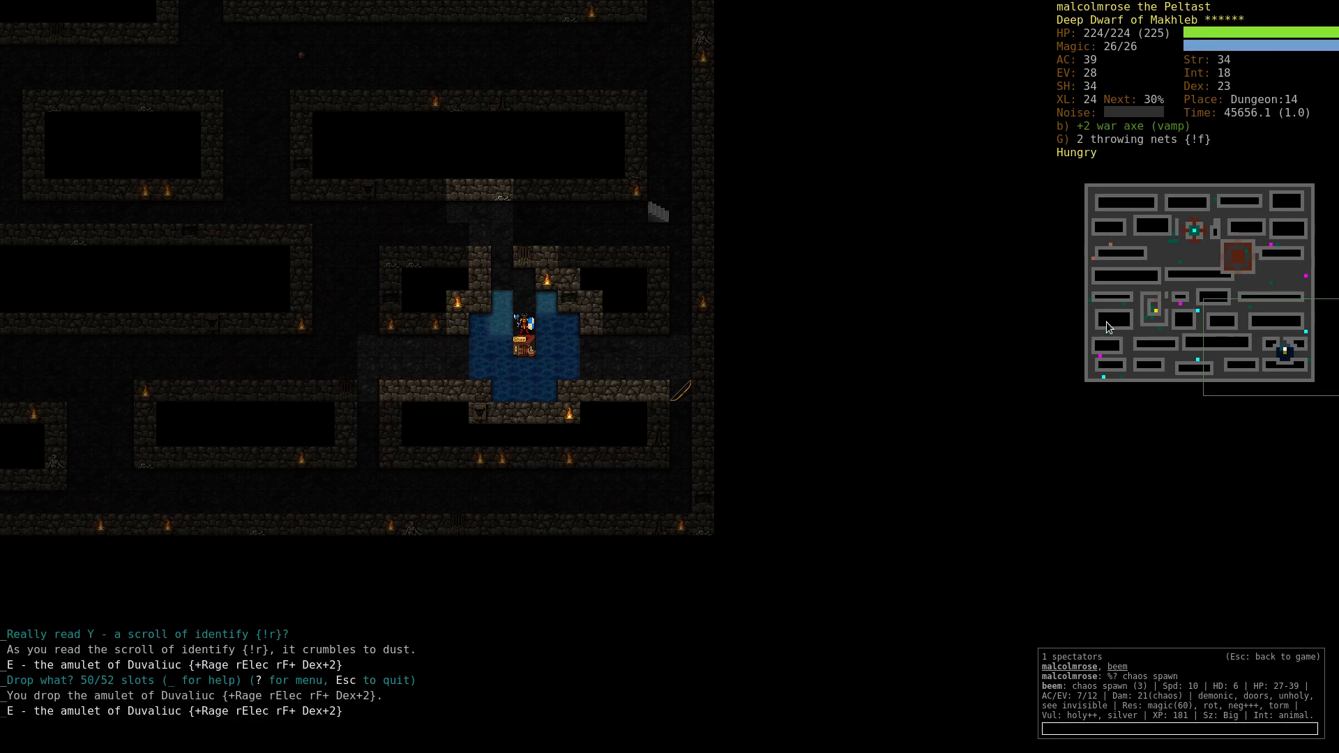
Wear the amulet of Duvaliuc and drop the +5 broad axe of the Snake Pit.
key(P)
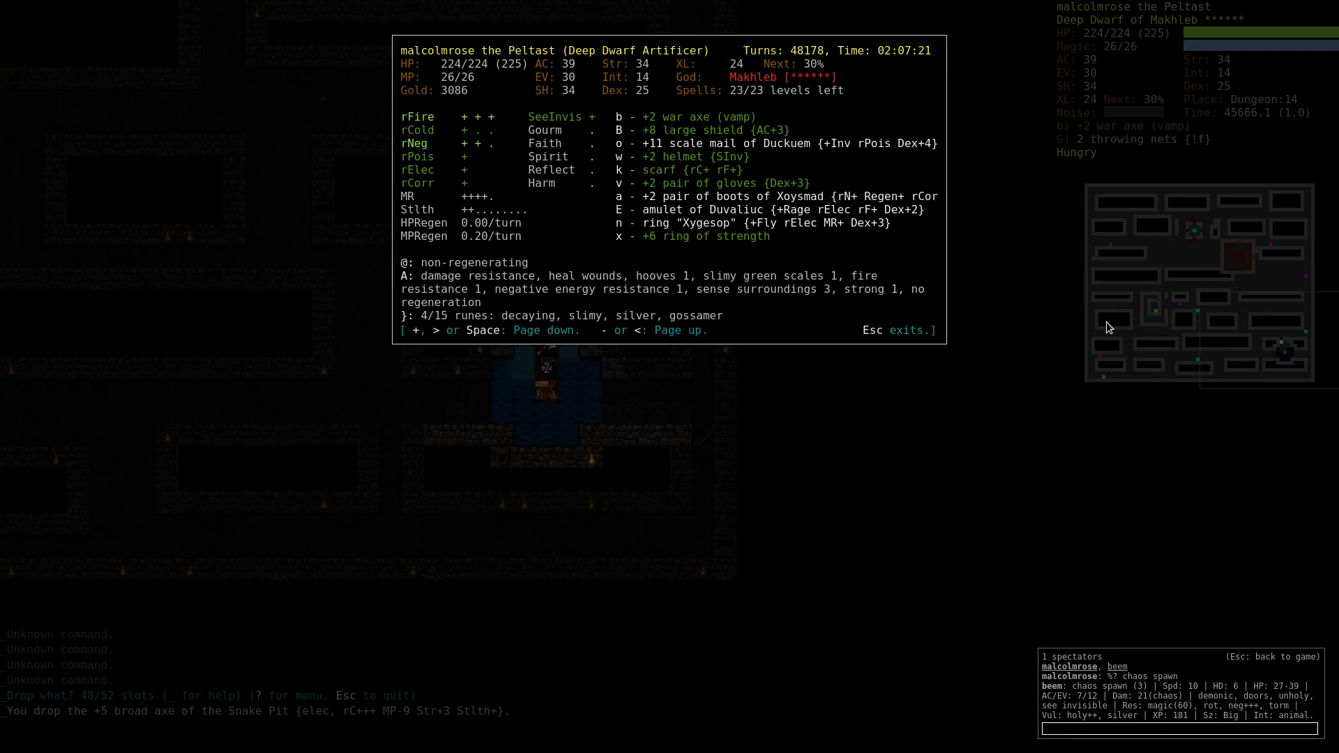
key(w)
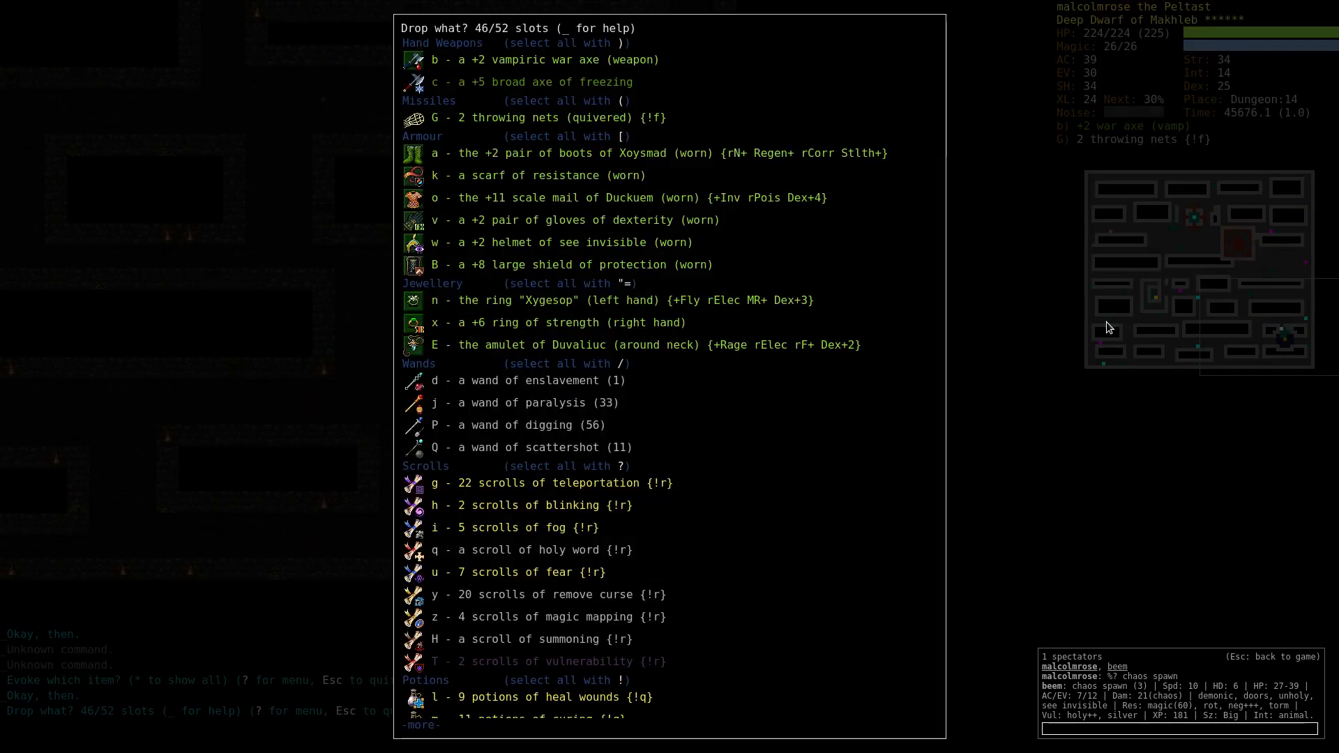
scroll(down, 3)
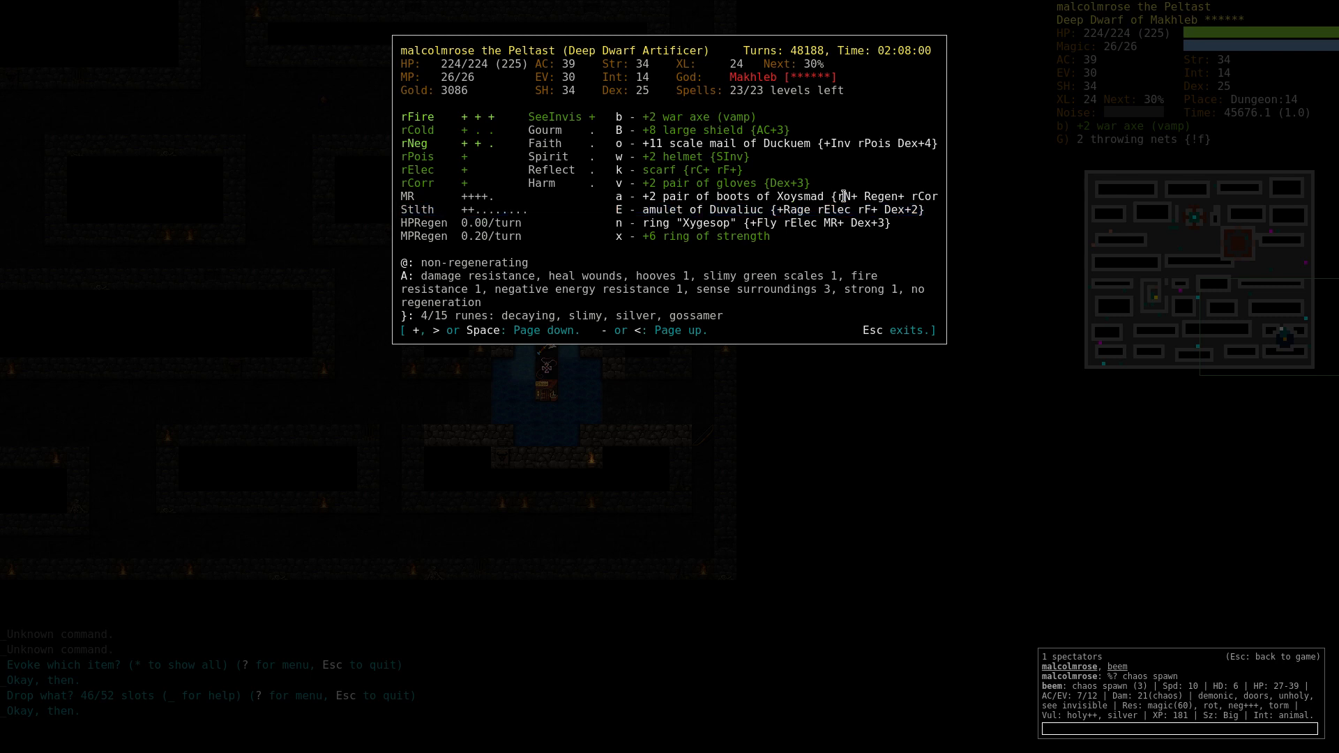
mouse_move(512, 127)
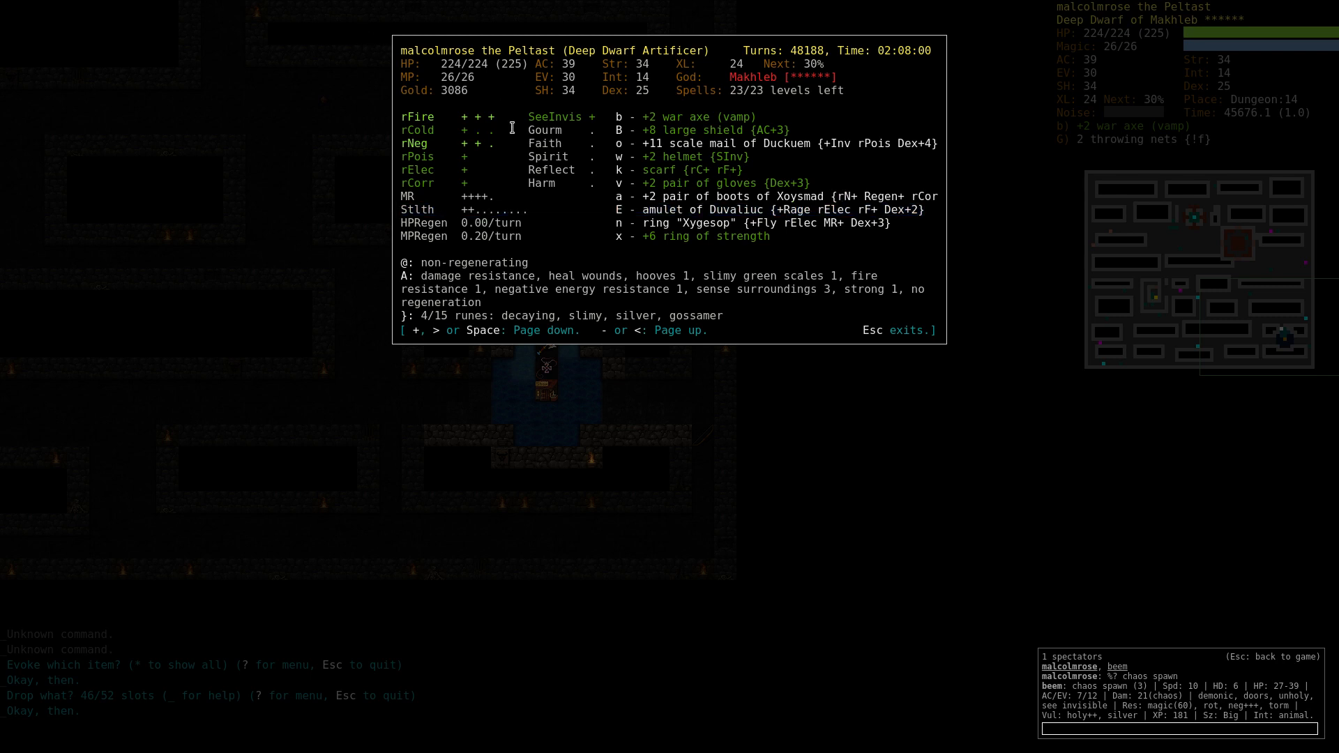
mouse_move(483, 118)
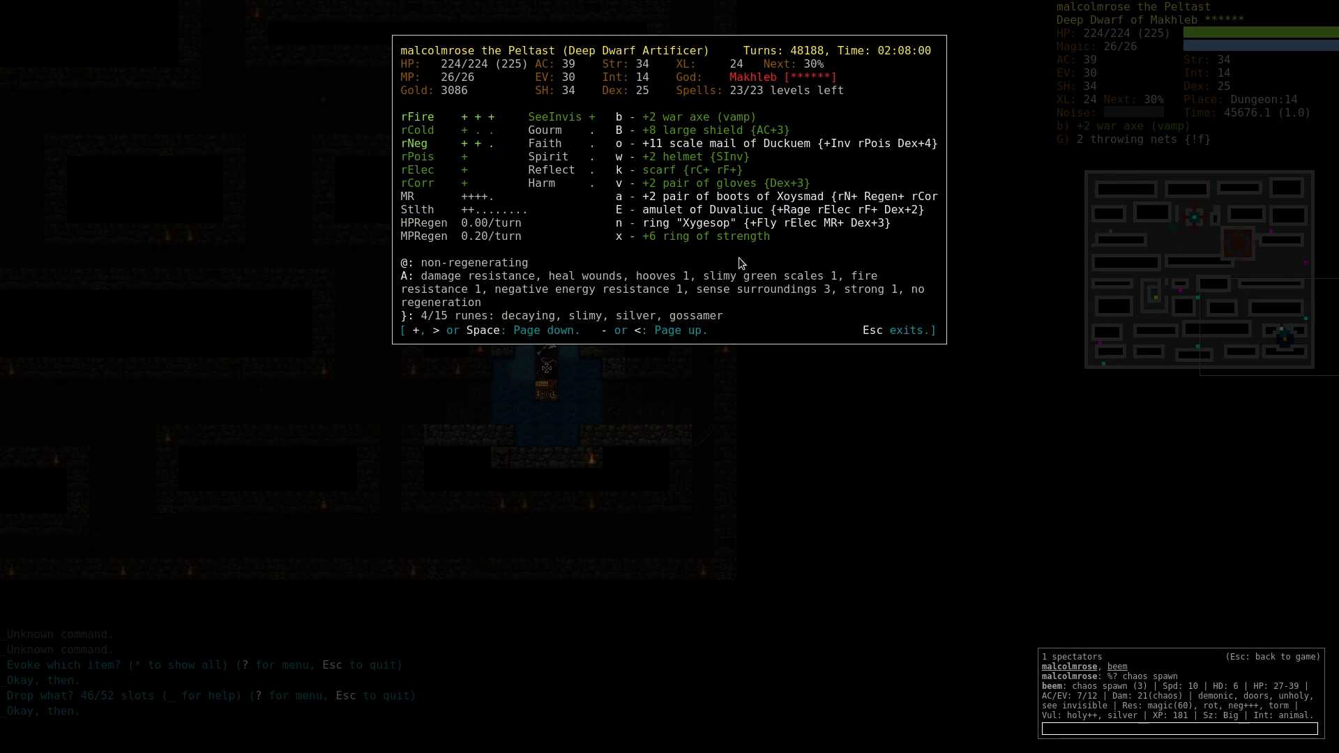
Search the game-knowledge database for 'glove'.
text(glove)
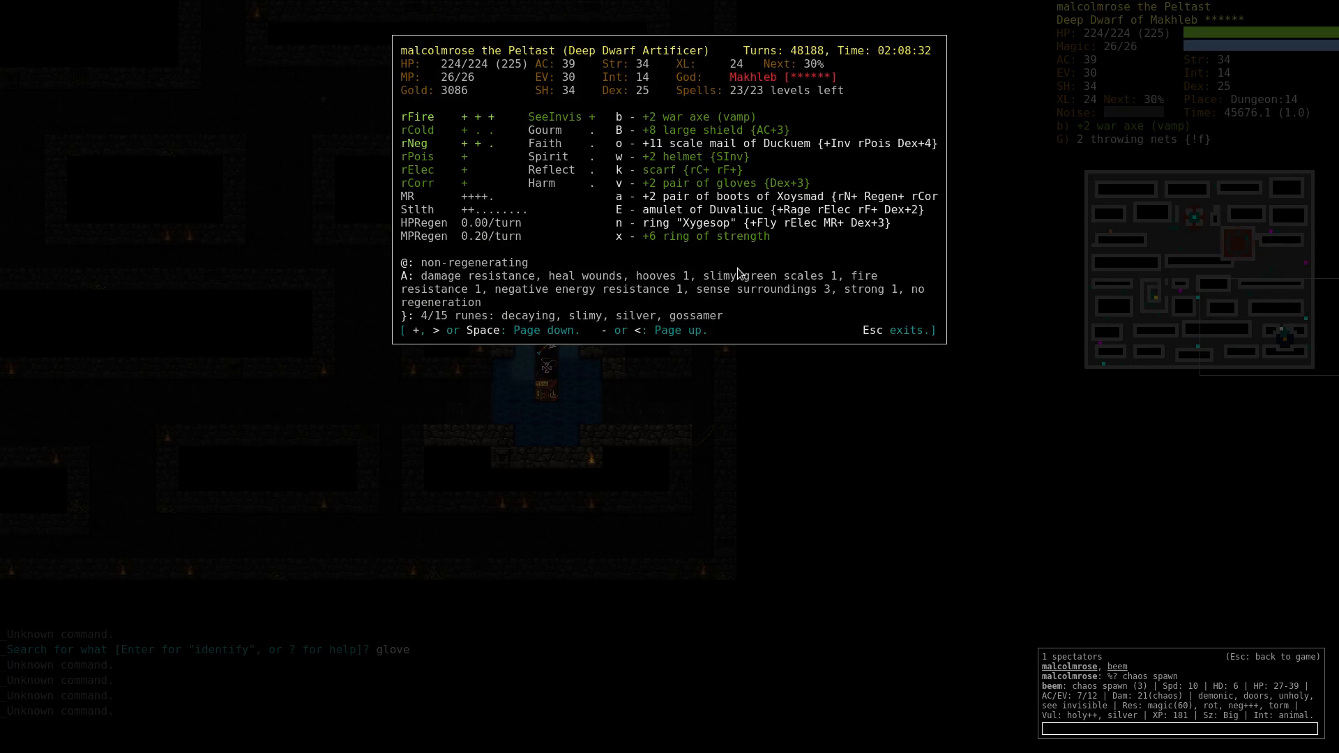
mouse_move(793, 443)
text(blink)
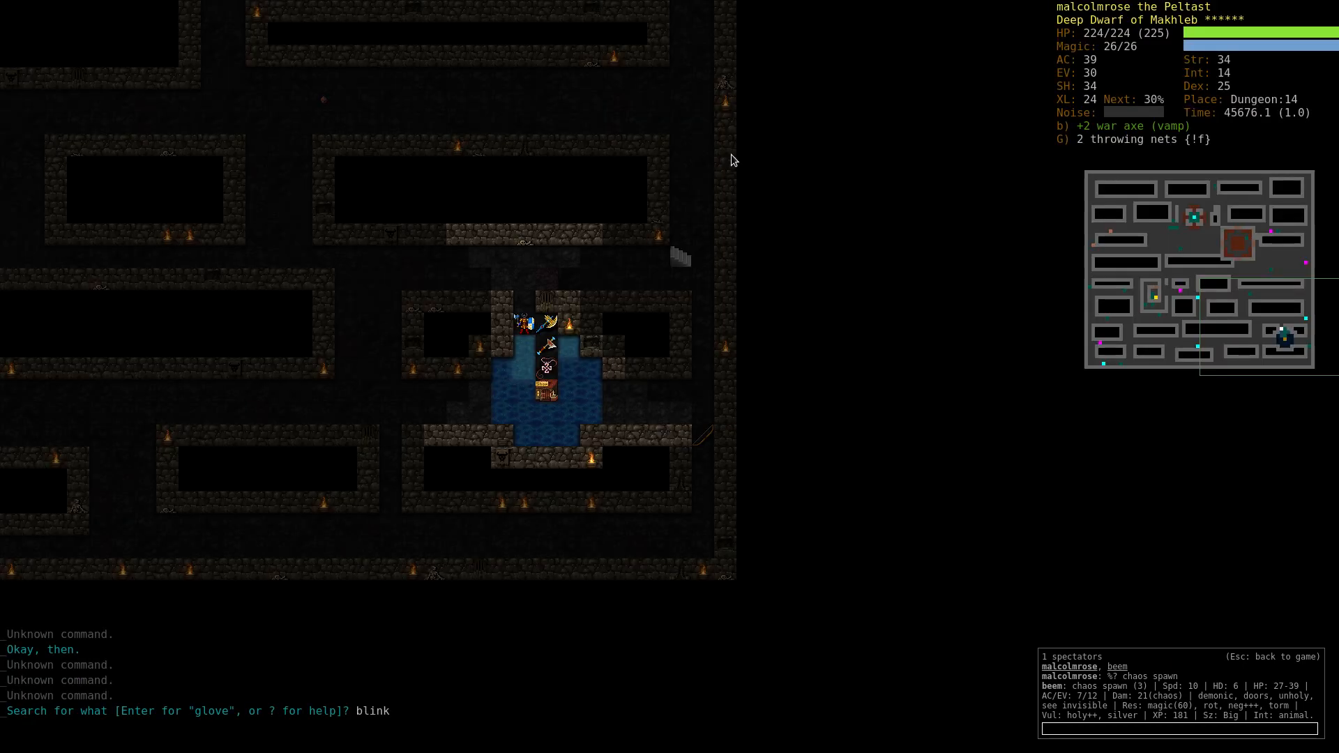
Check the memorisable spell list (M) before heading to the Vaults.
key(M)
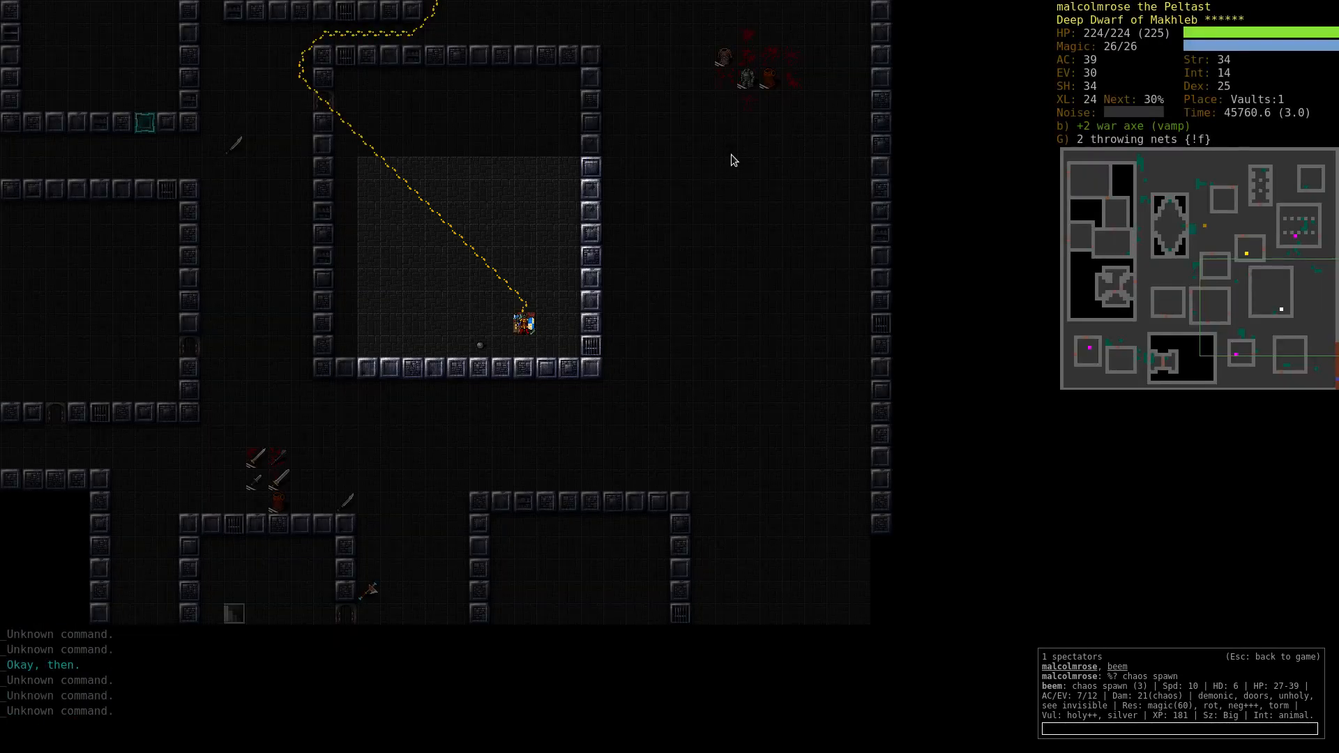
Wield the +9 flaming broad axe Nuumacit and select it (R) for letter reassignment.
text(cryhpt)
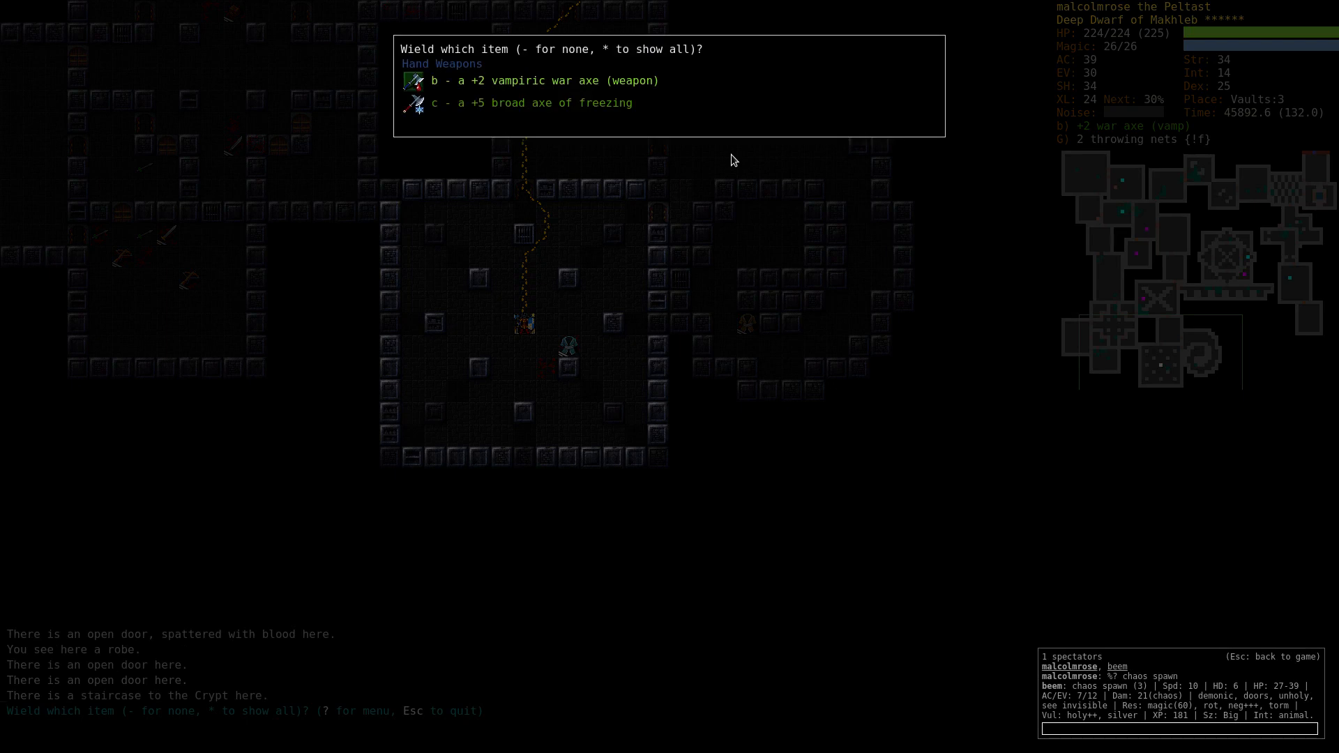
key(Escape)
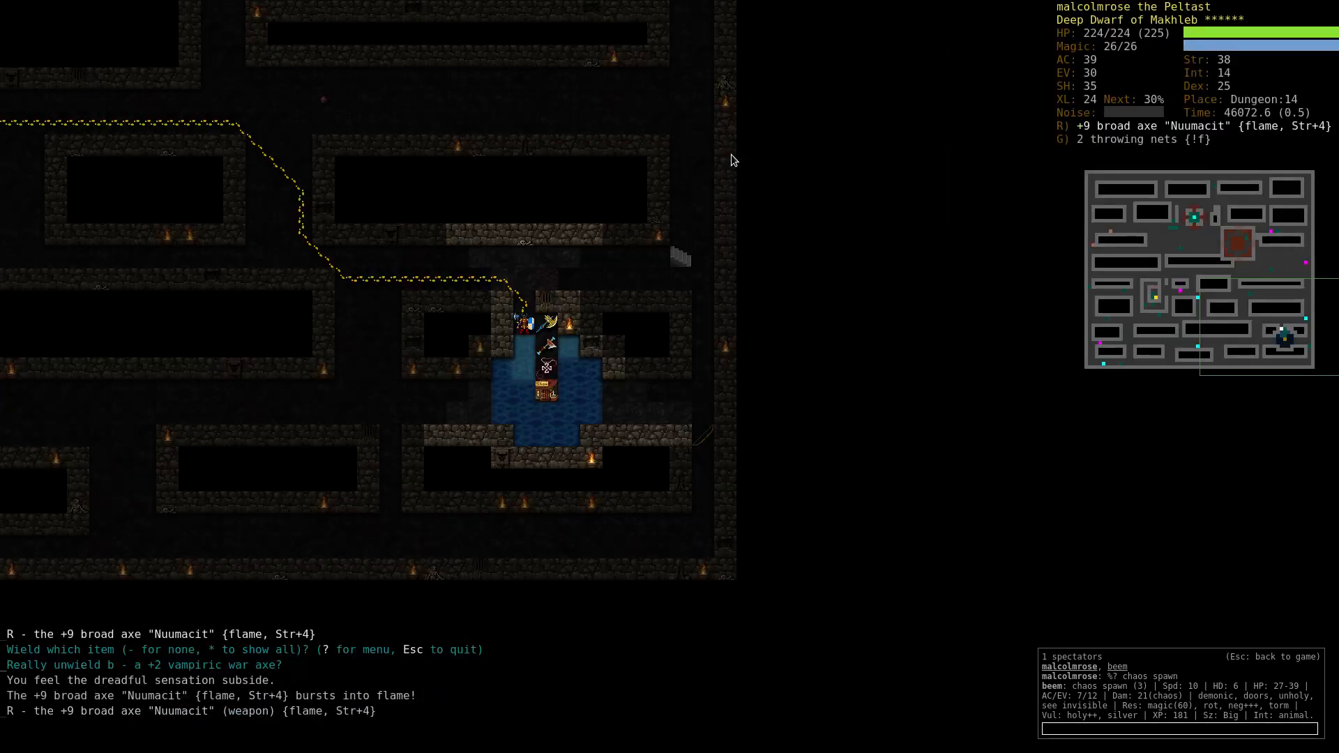
text(crypt)
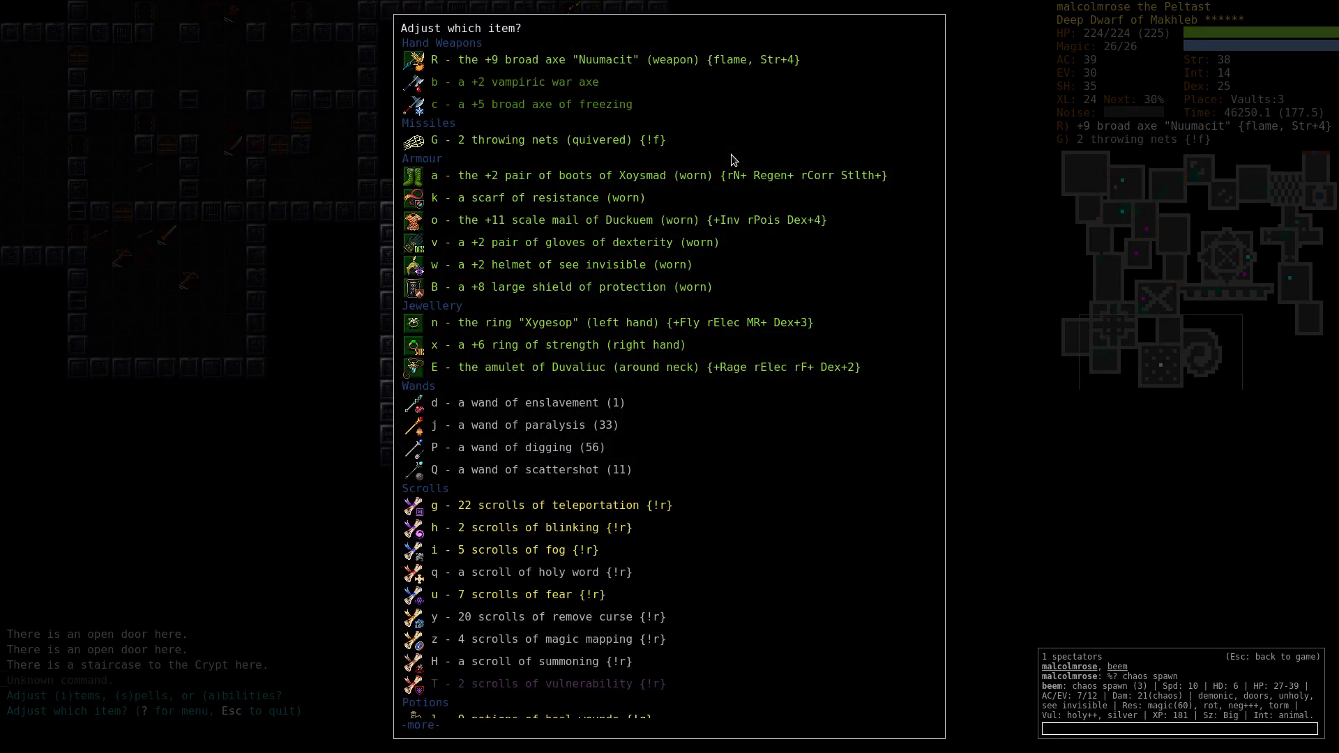
key(R)
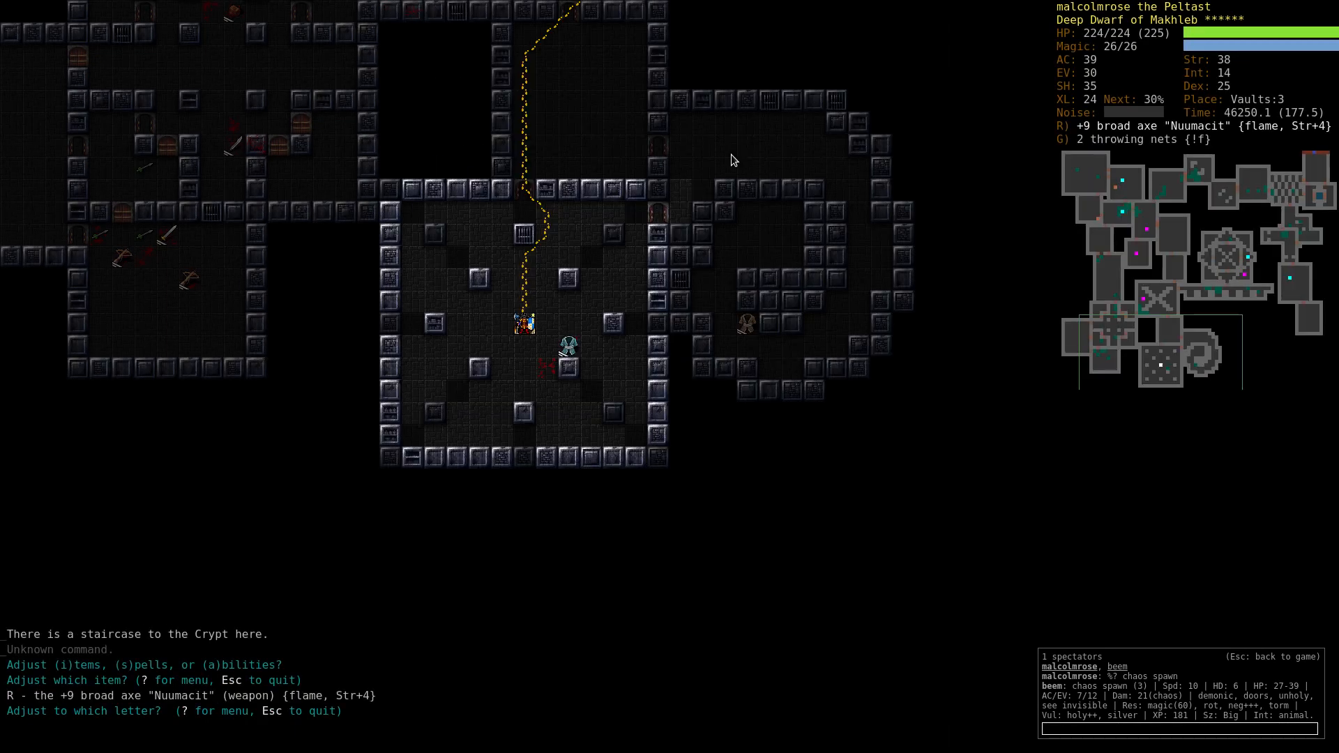